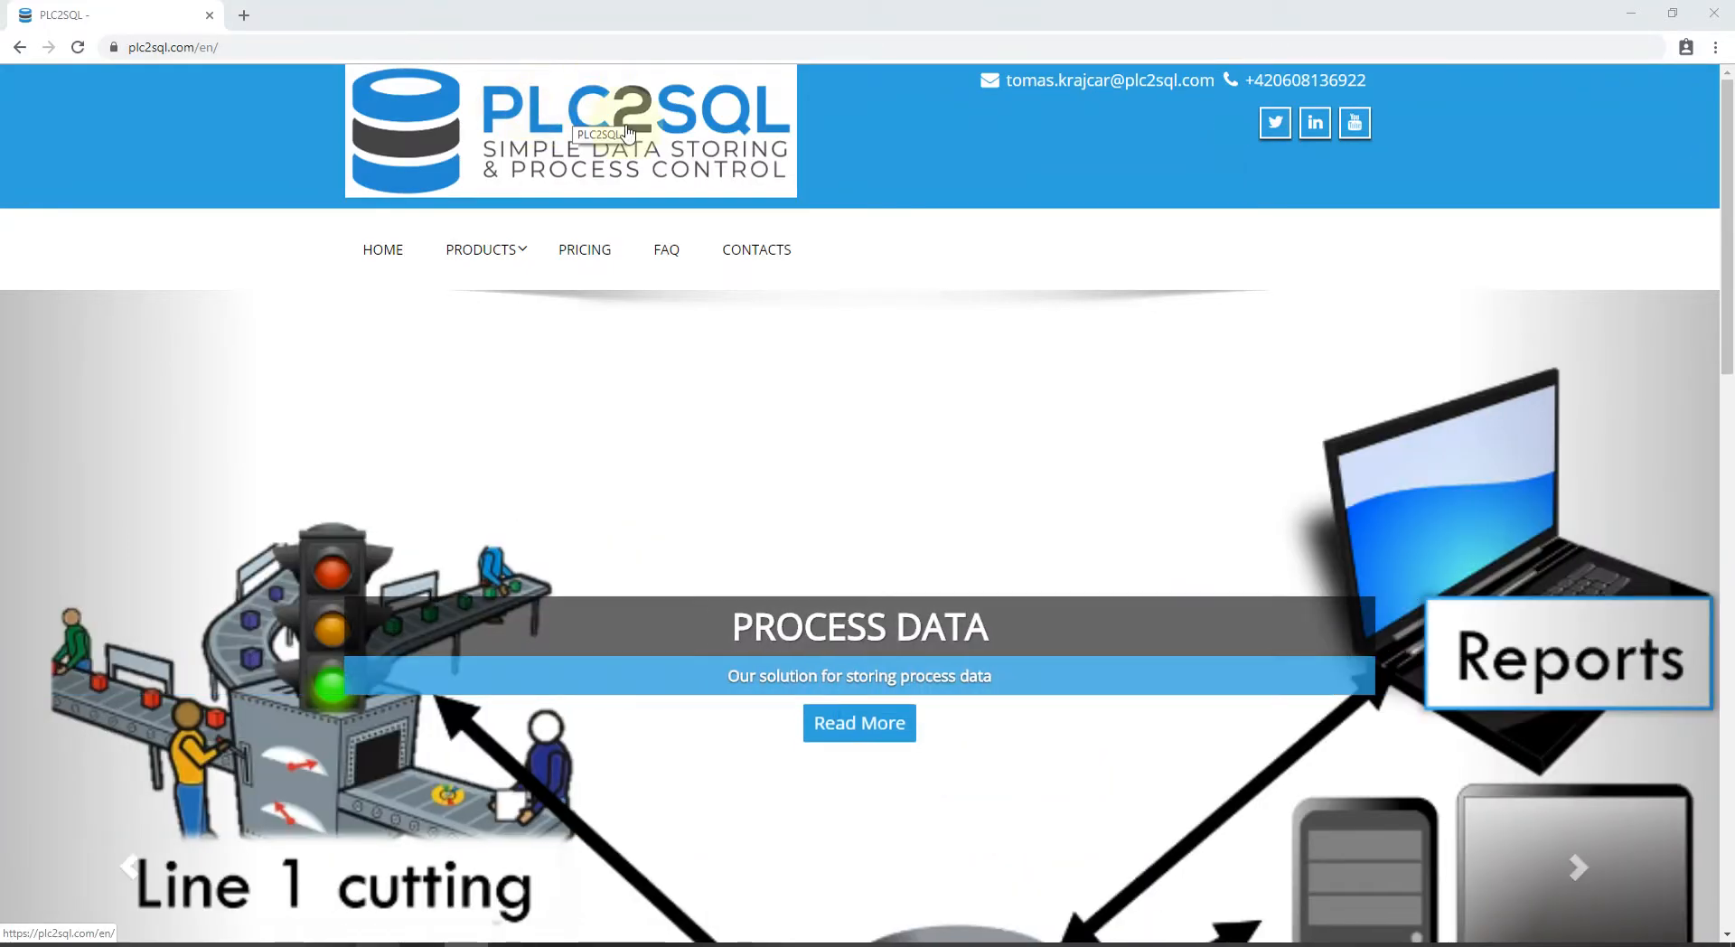
Reach the free demo download page of the MsSQL Library for TIA Portal via Products.
click(481, 250)
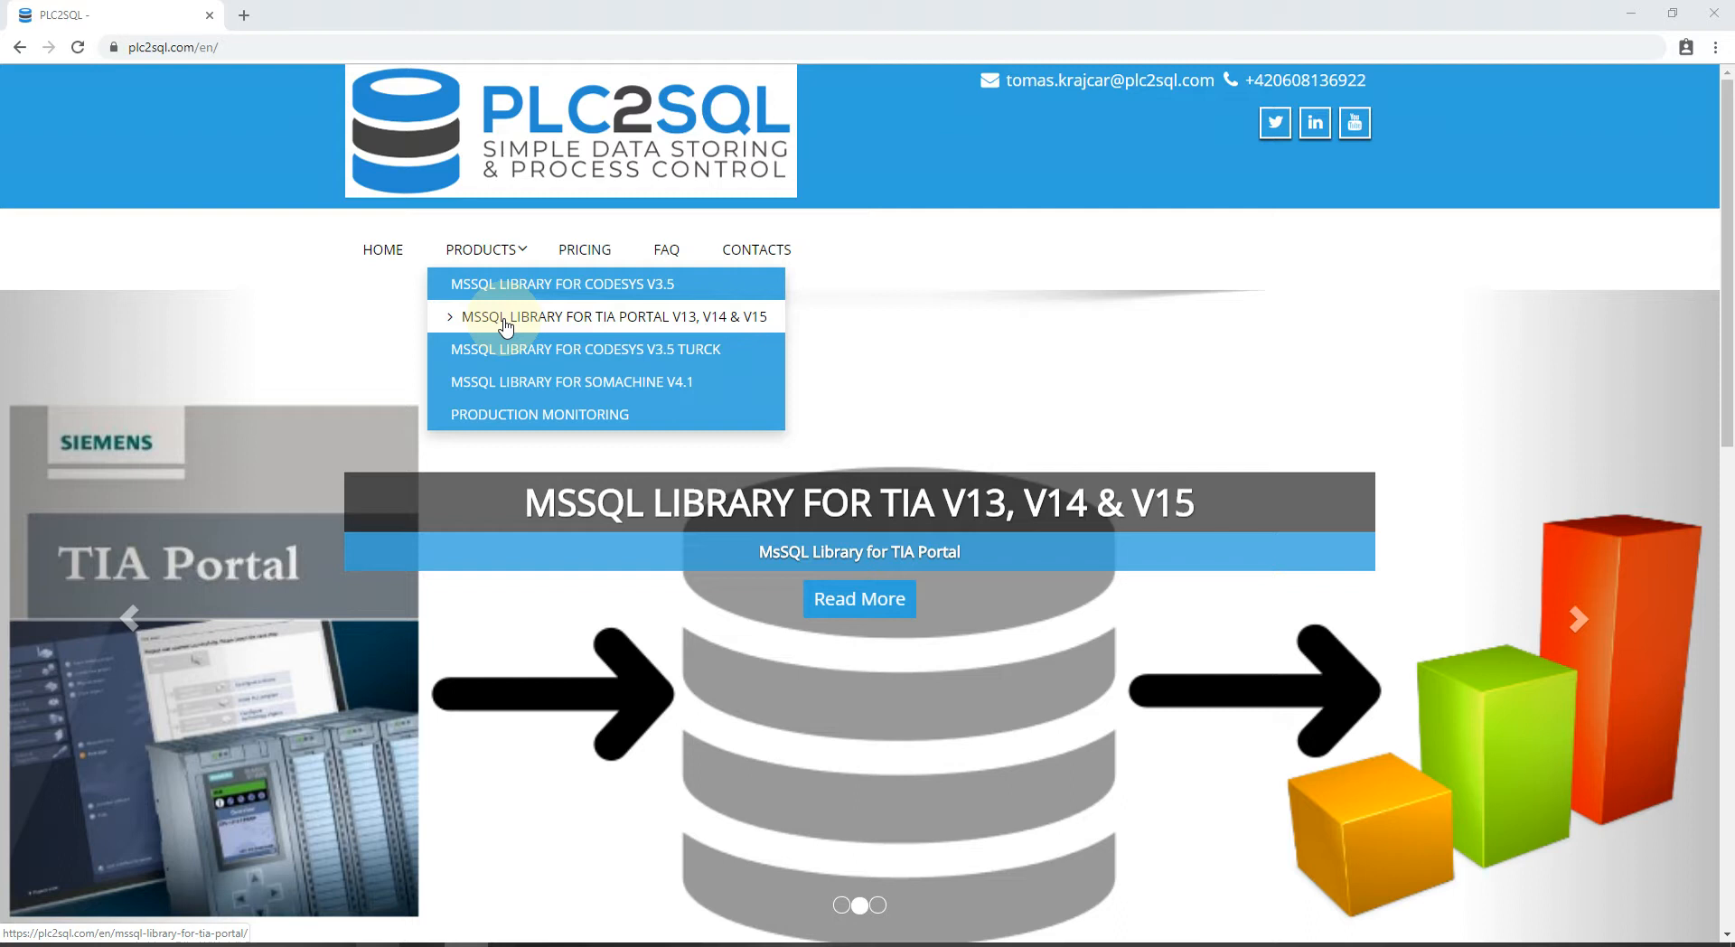
click(608, 314)
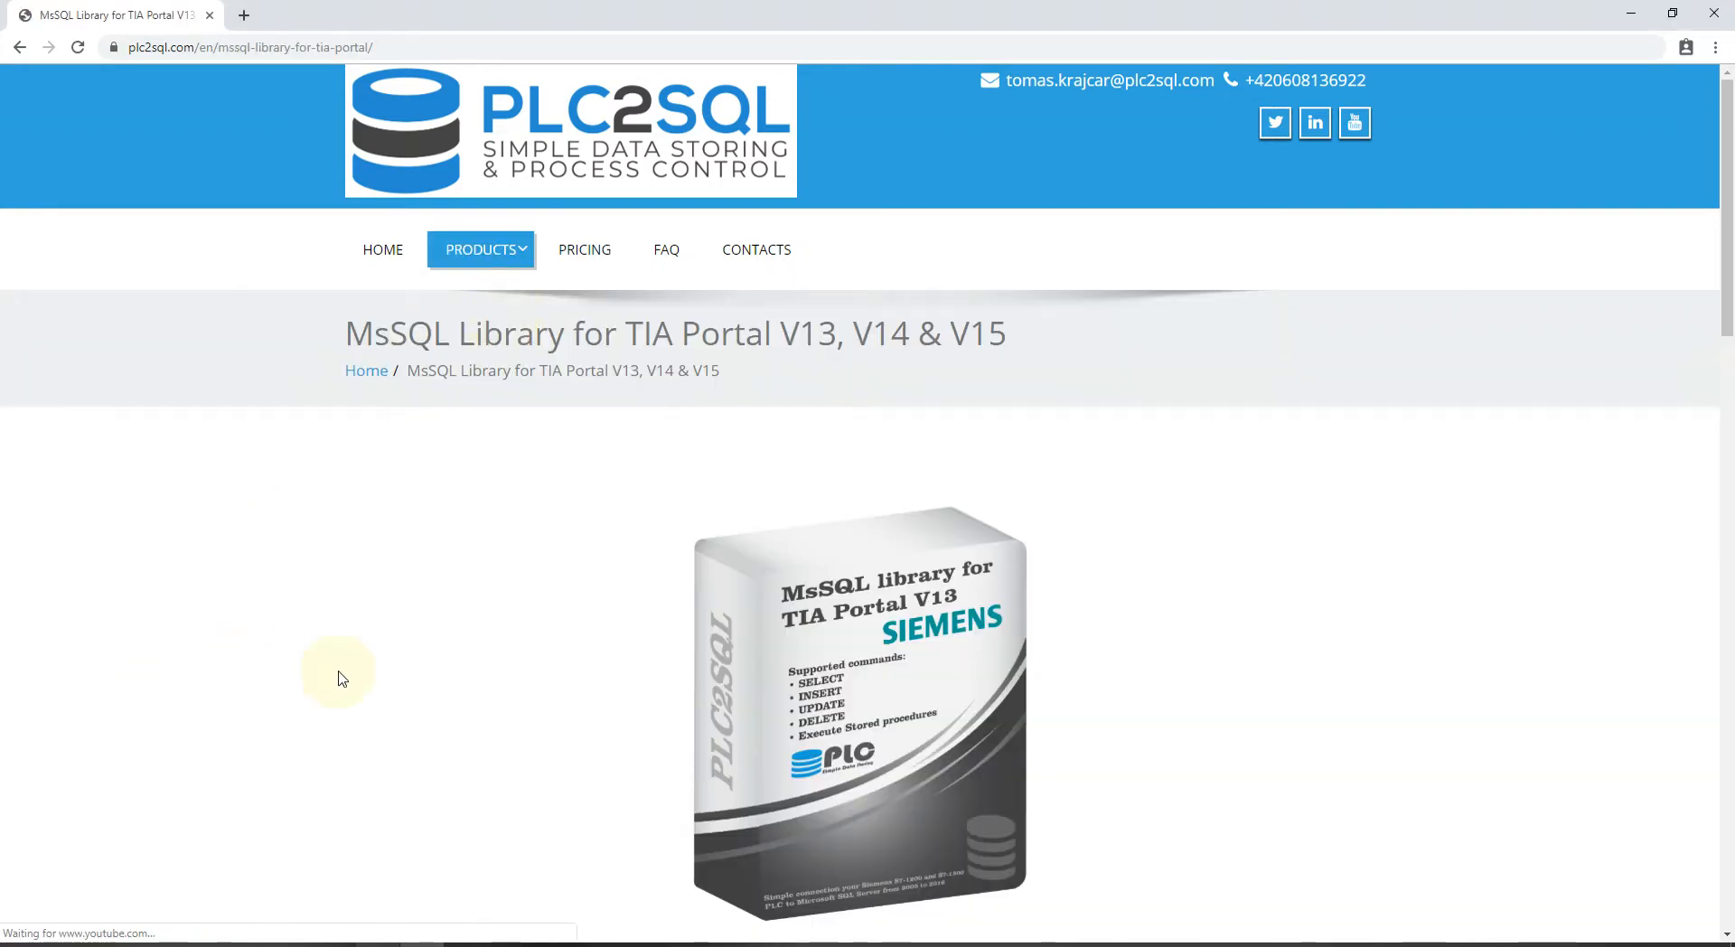
scroll(down, 3)
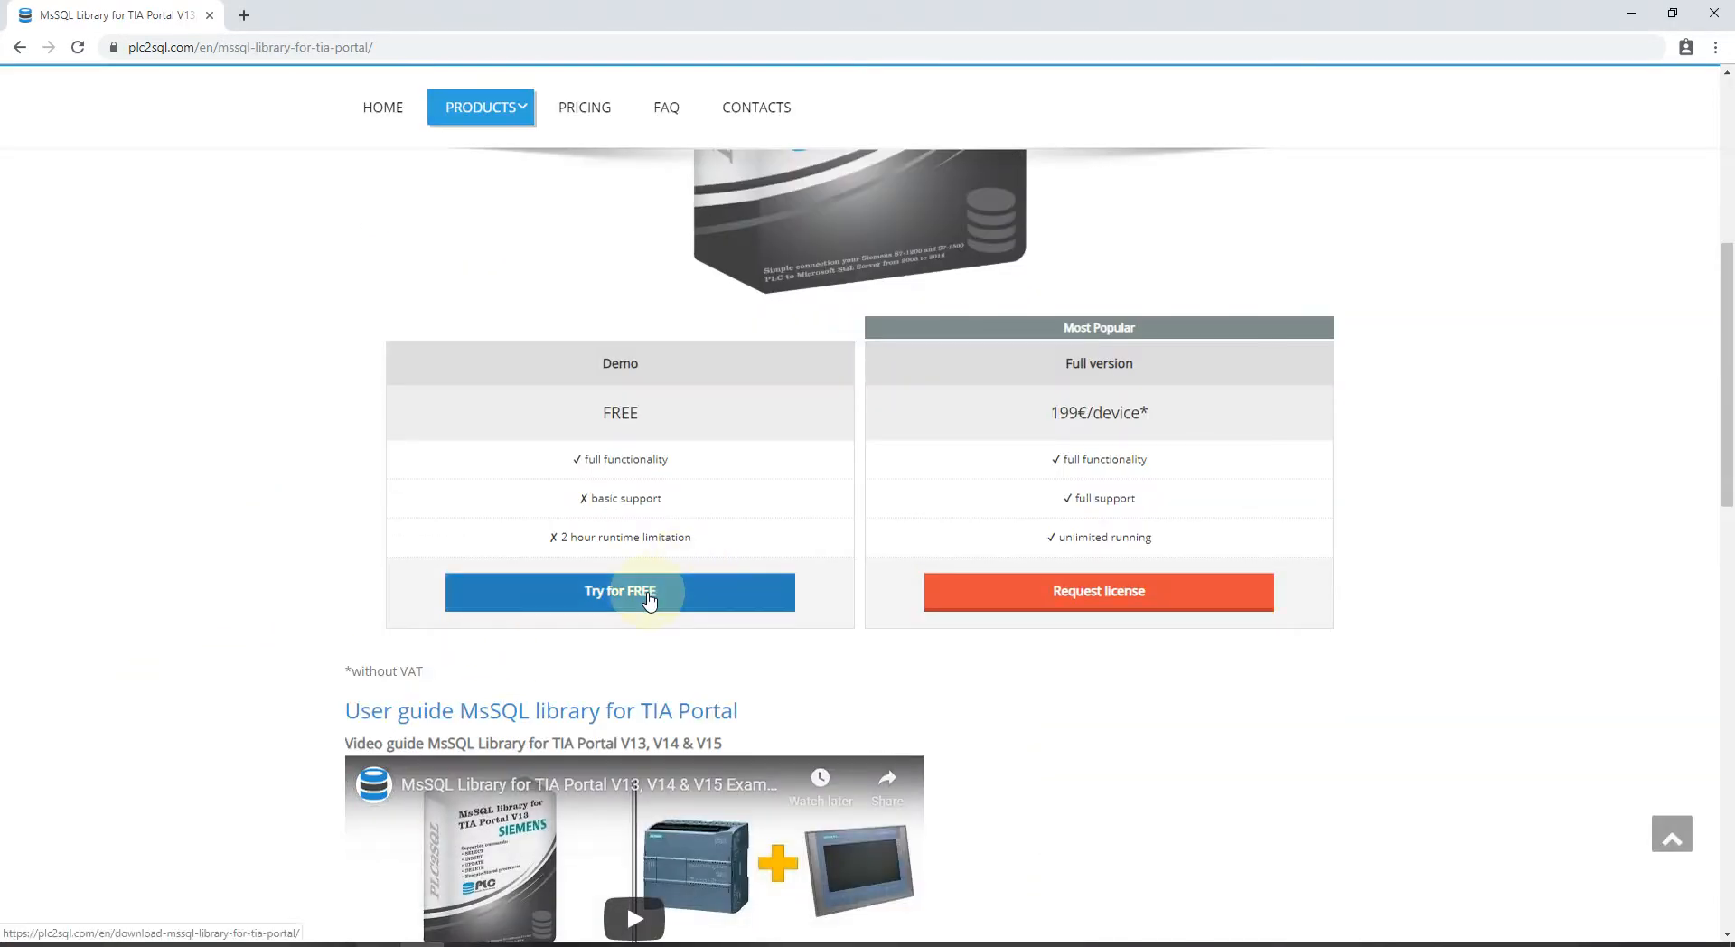
click(620, 591)
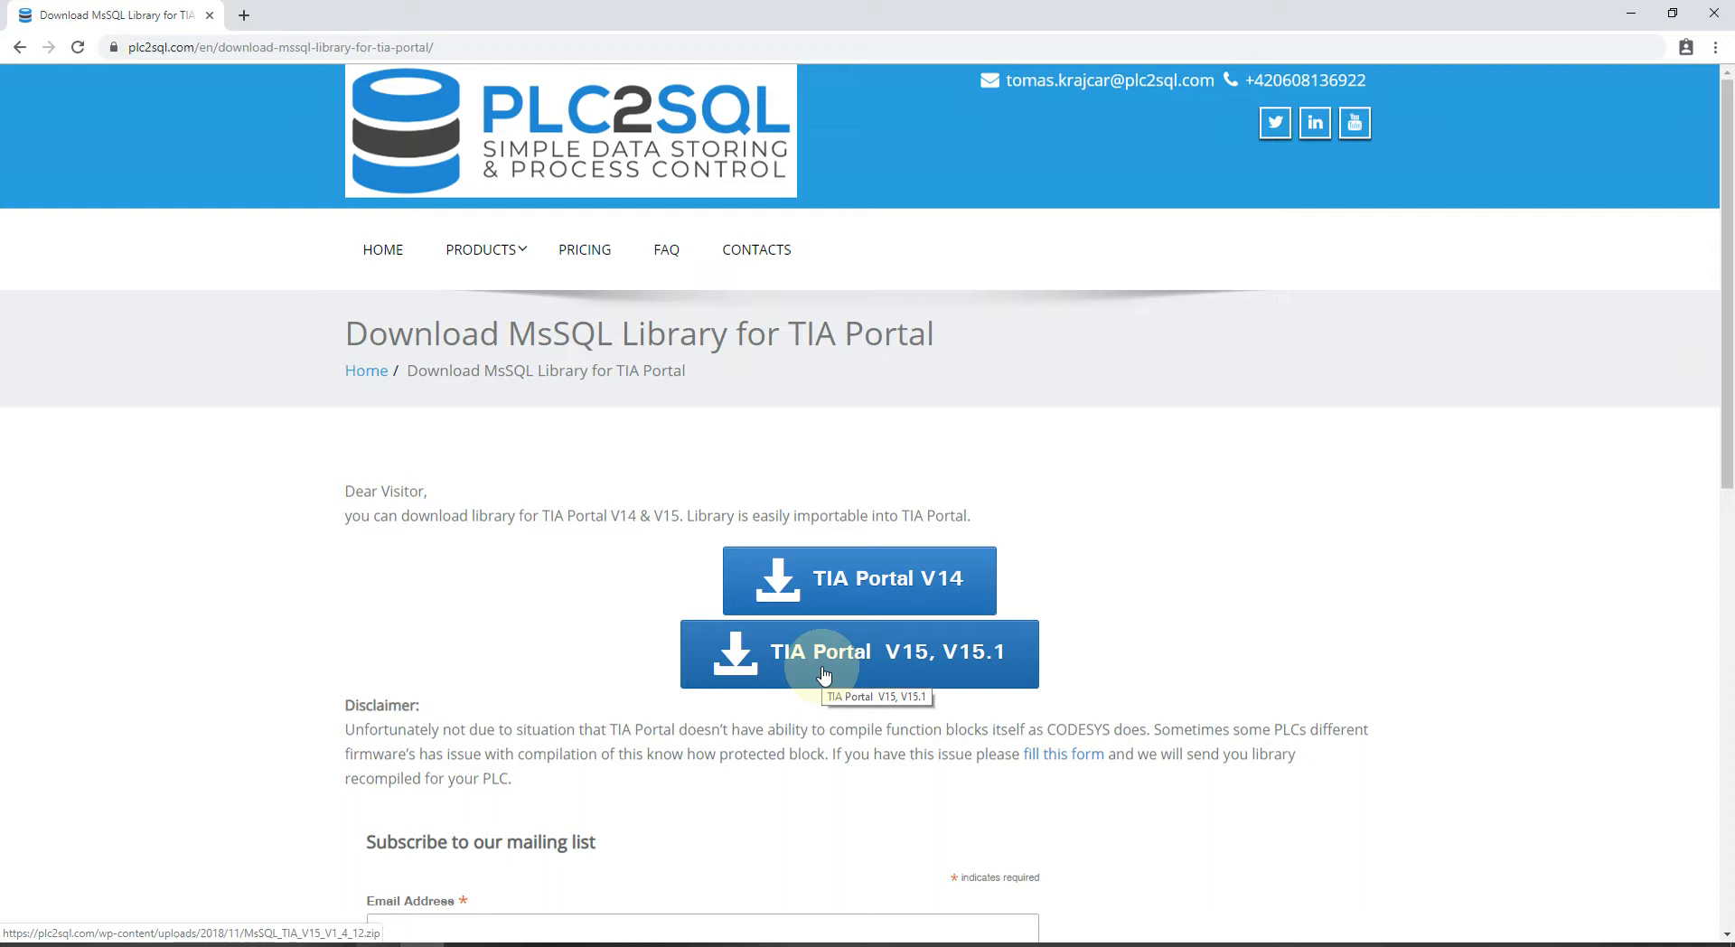
Download the TIA Portal V15, V15.1 library zip and open it in WinRAR.
click(859, 652)
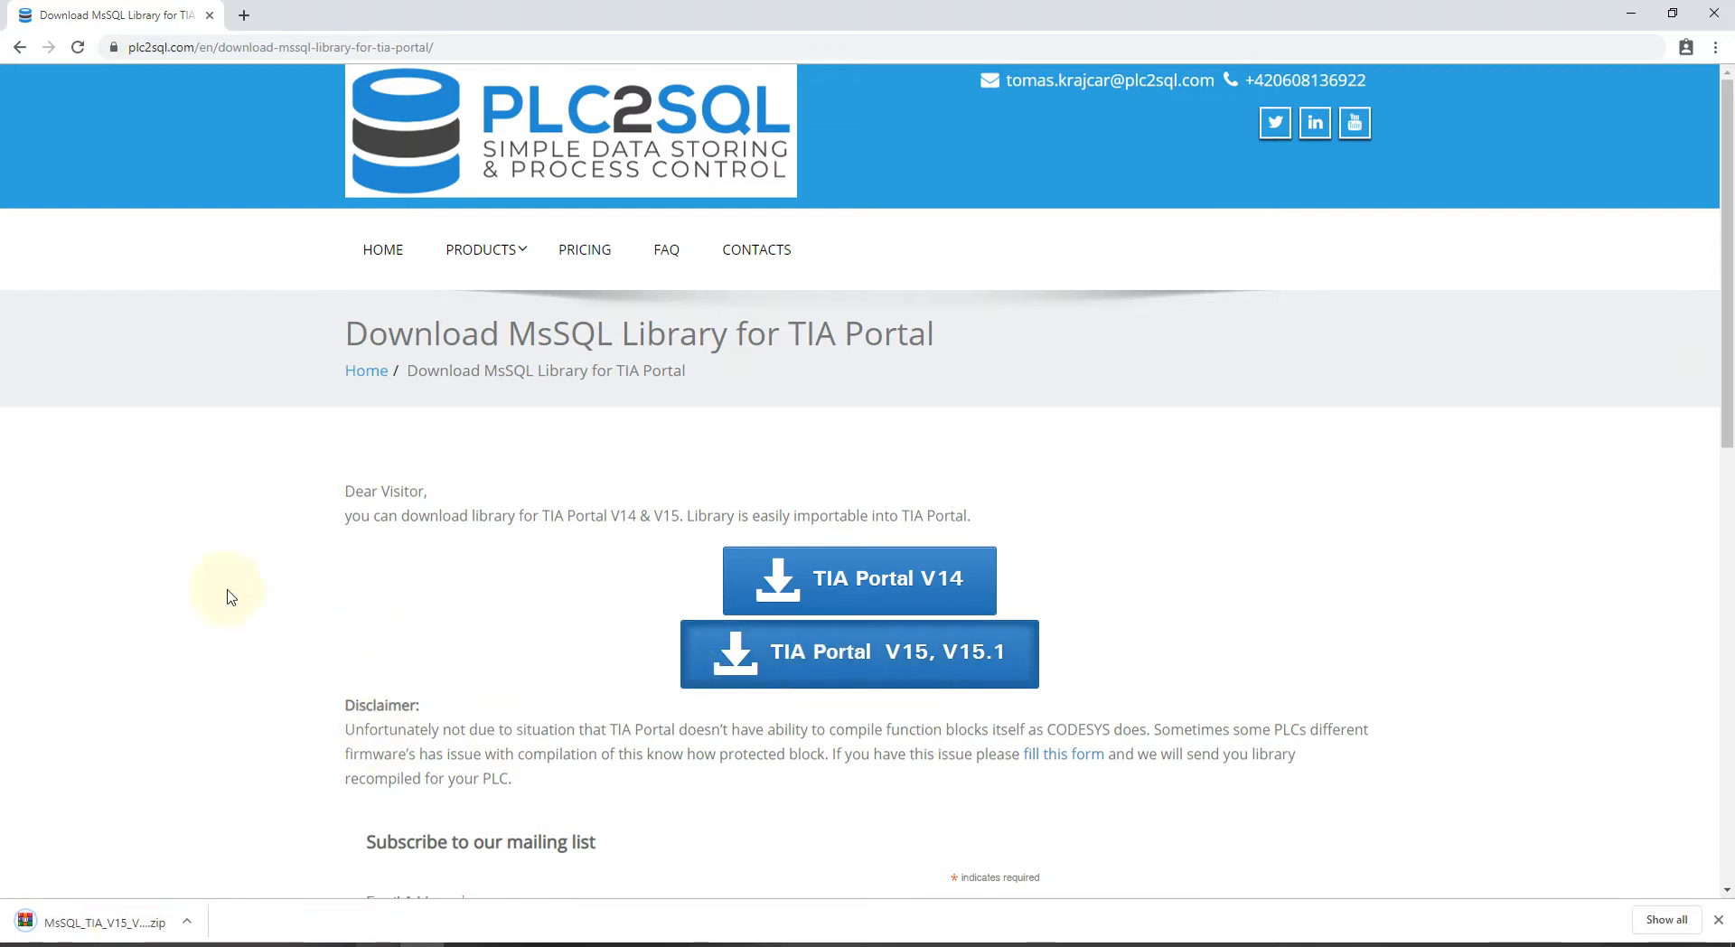
click(99, 920)
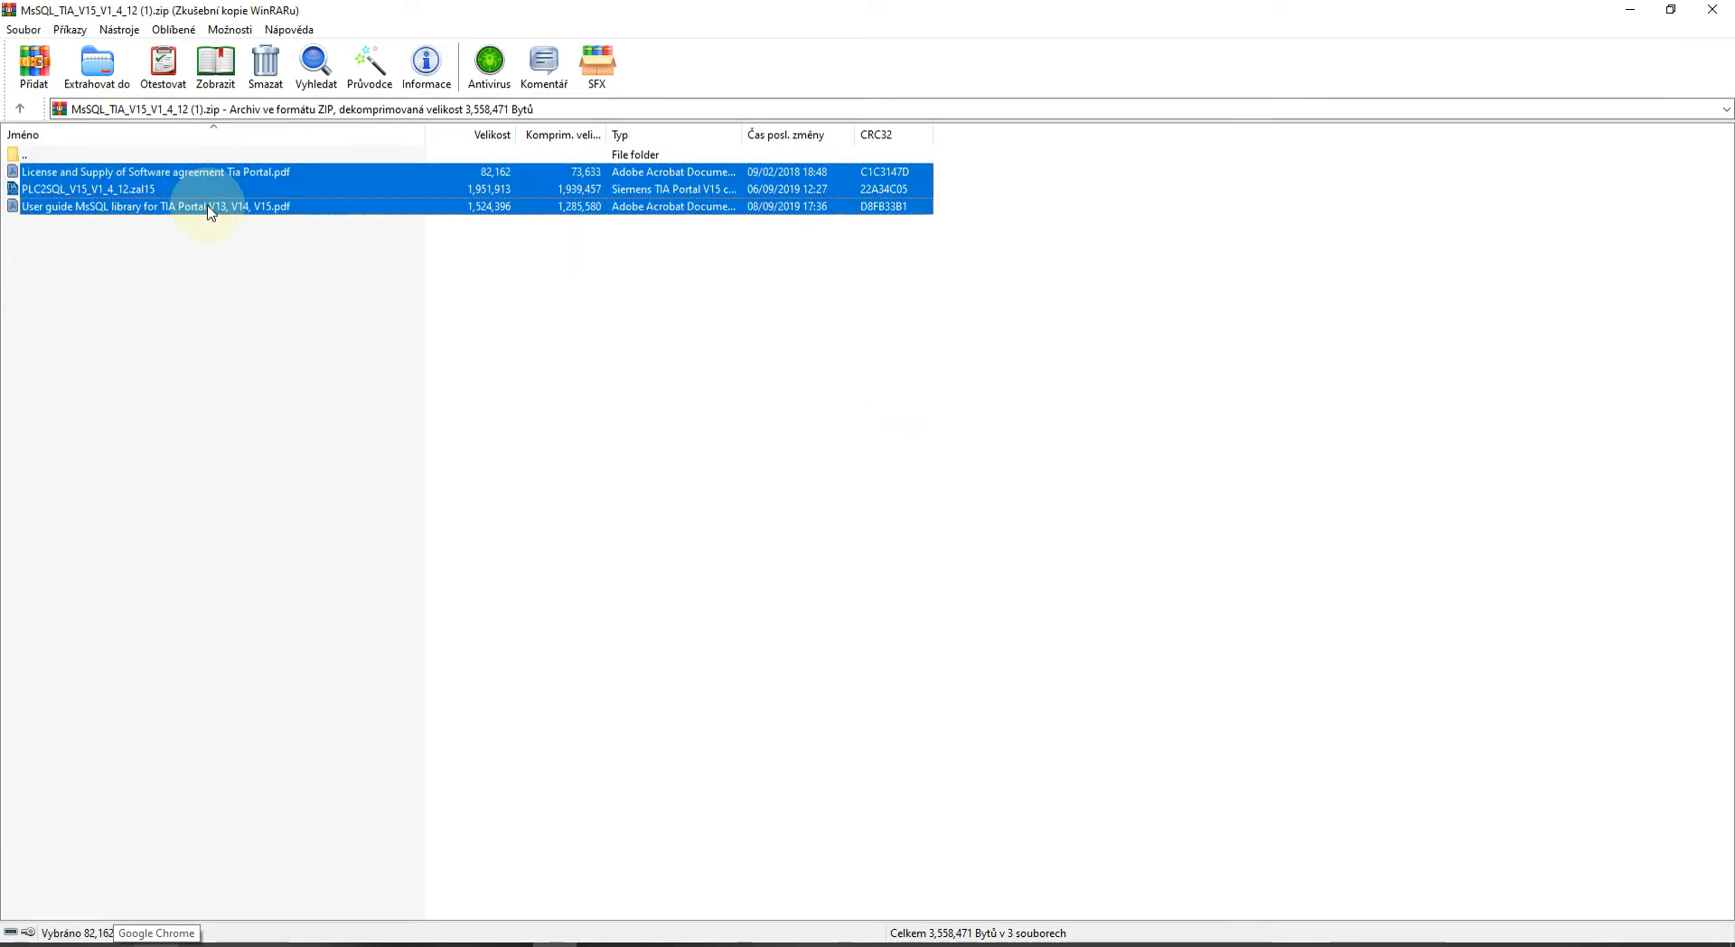
Extract the archive's license, library and user guide files into Documents\Example.
click(96, 67)
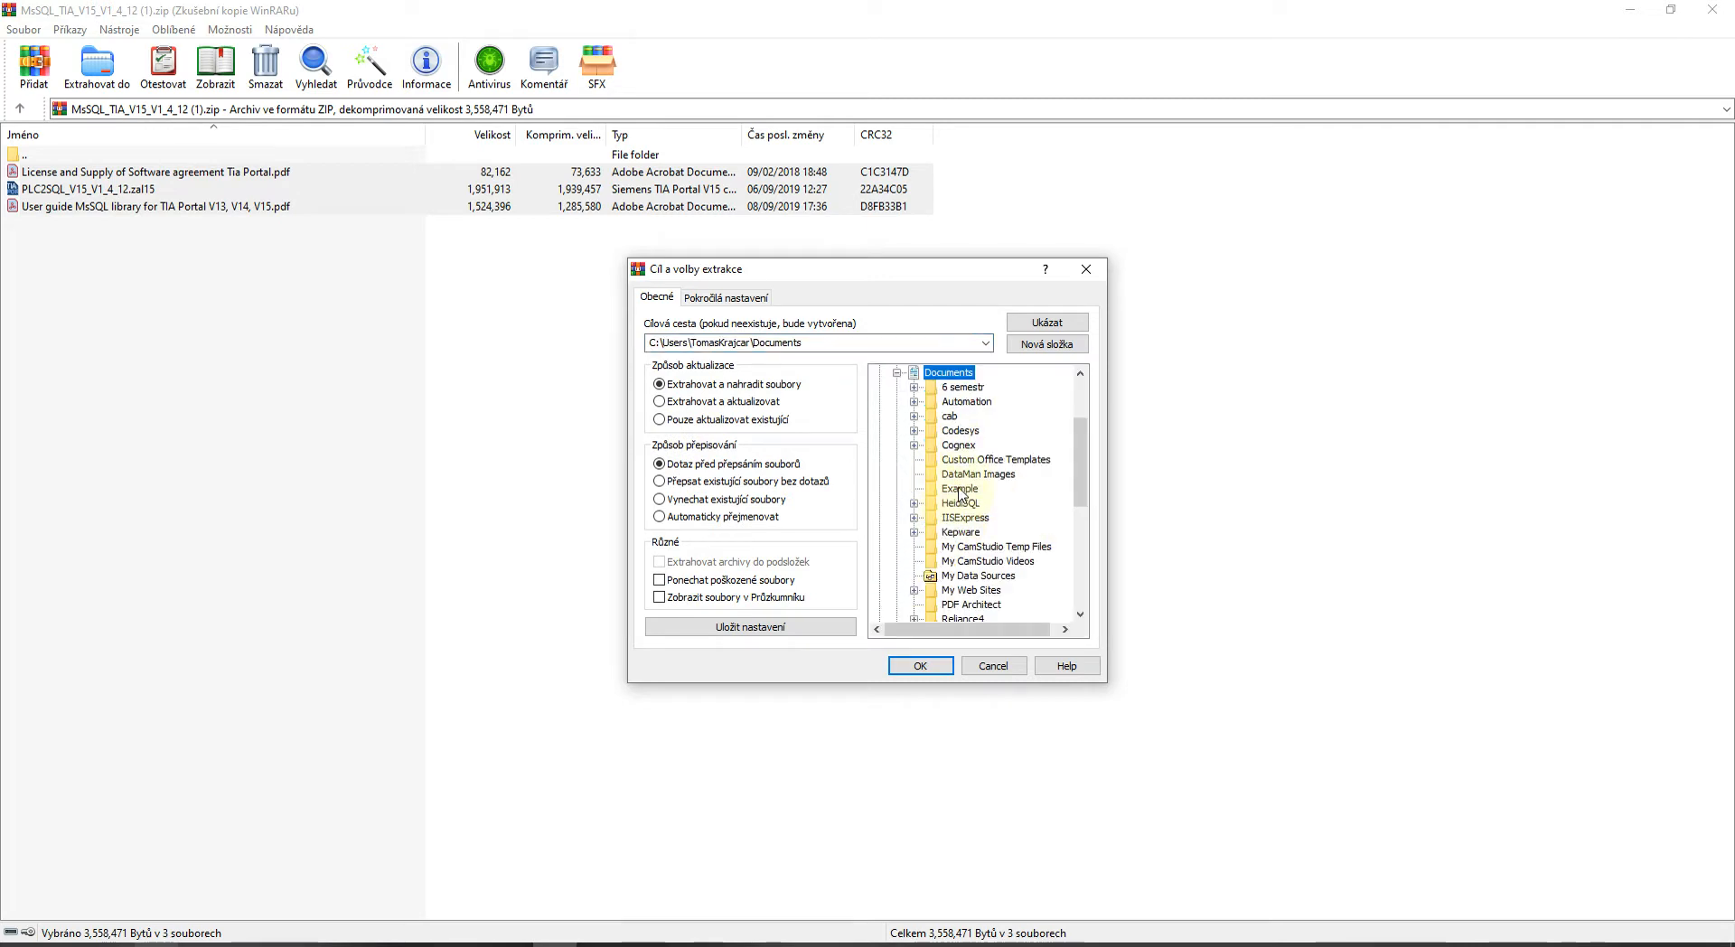
click(919, 665)
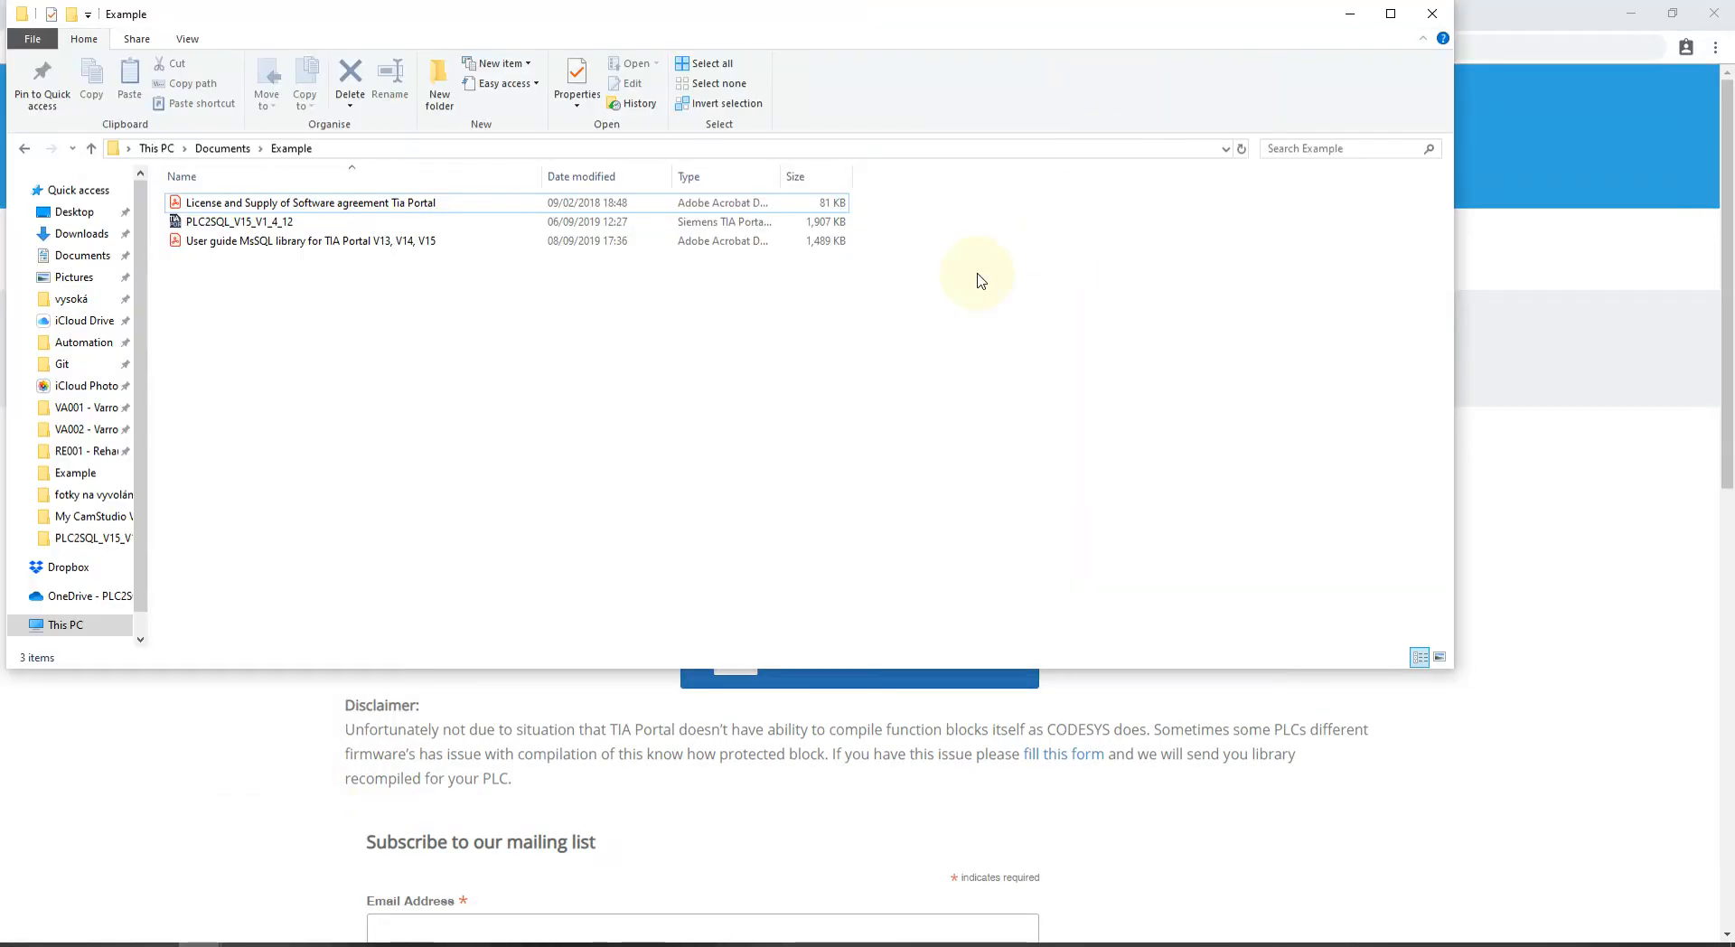
click(310, 241)
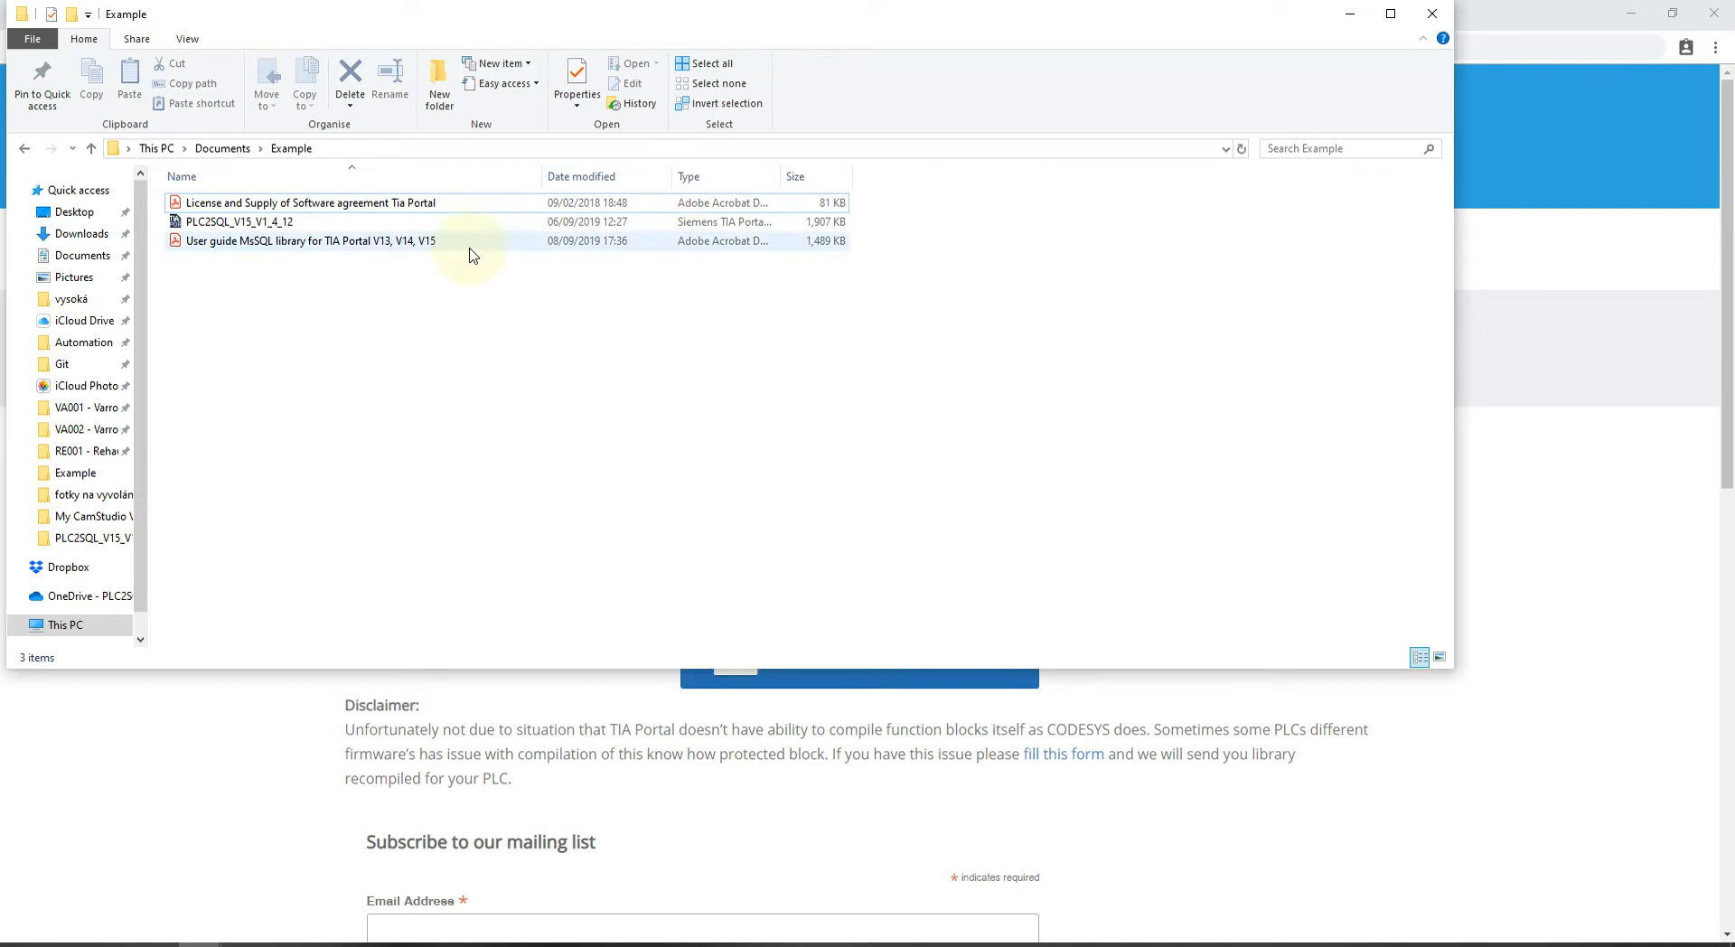
click(309, 203)
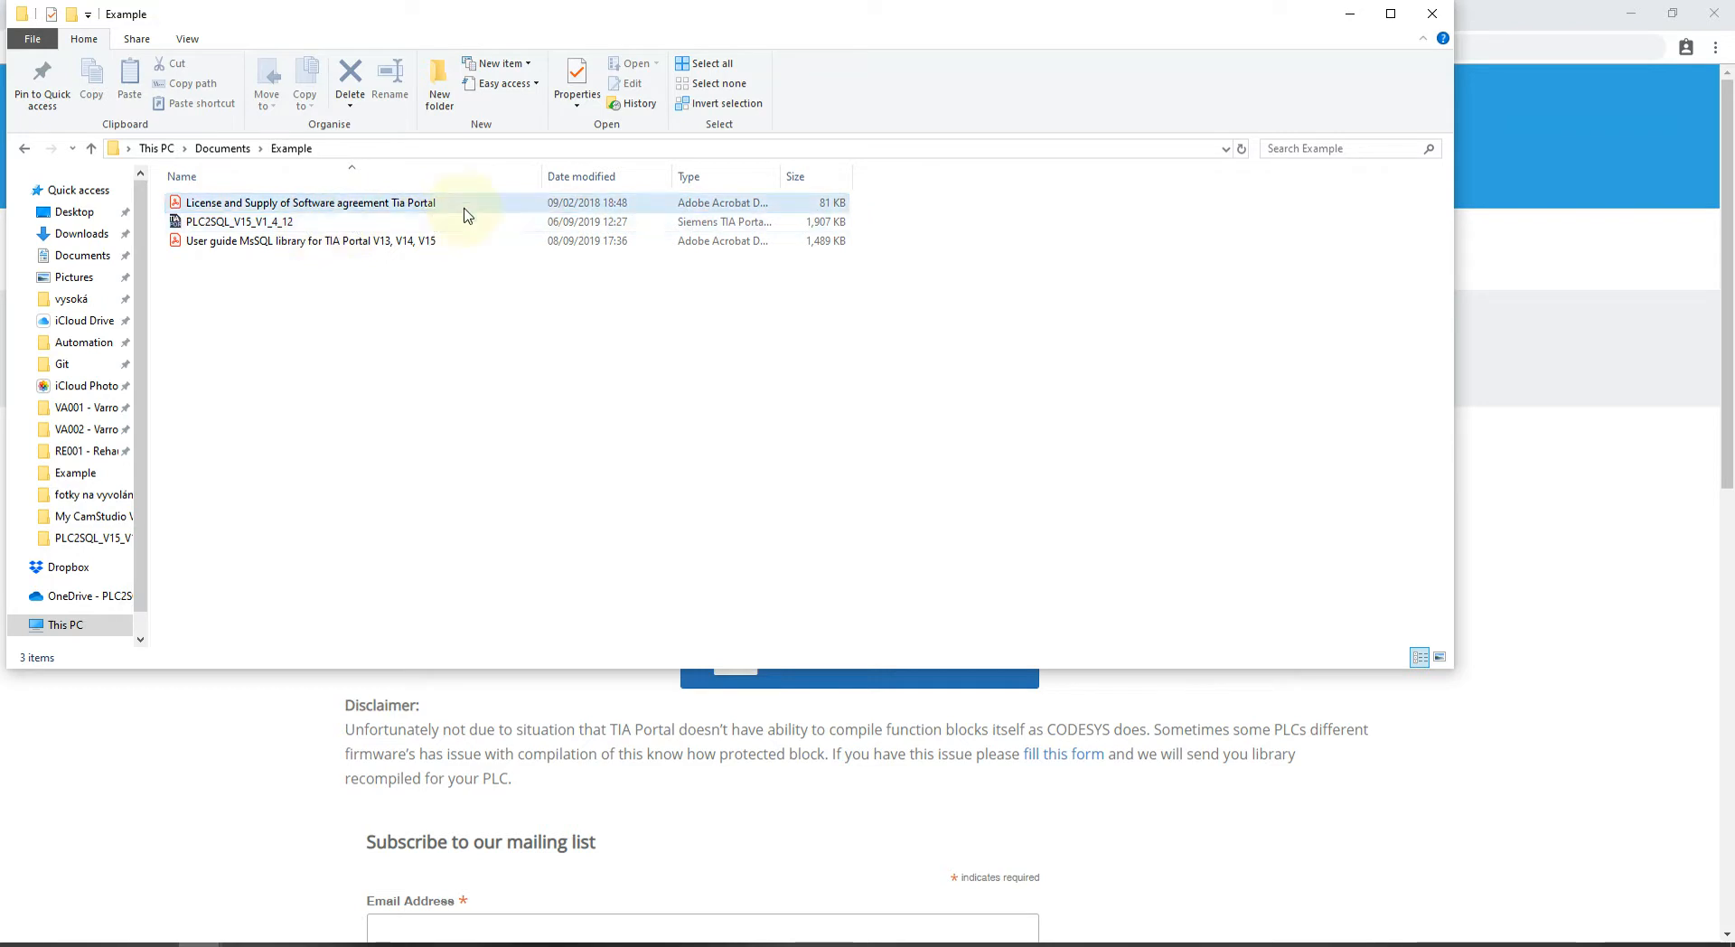
click(240, 221)
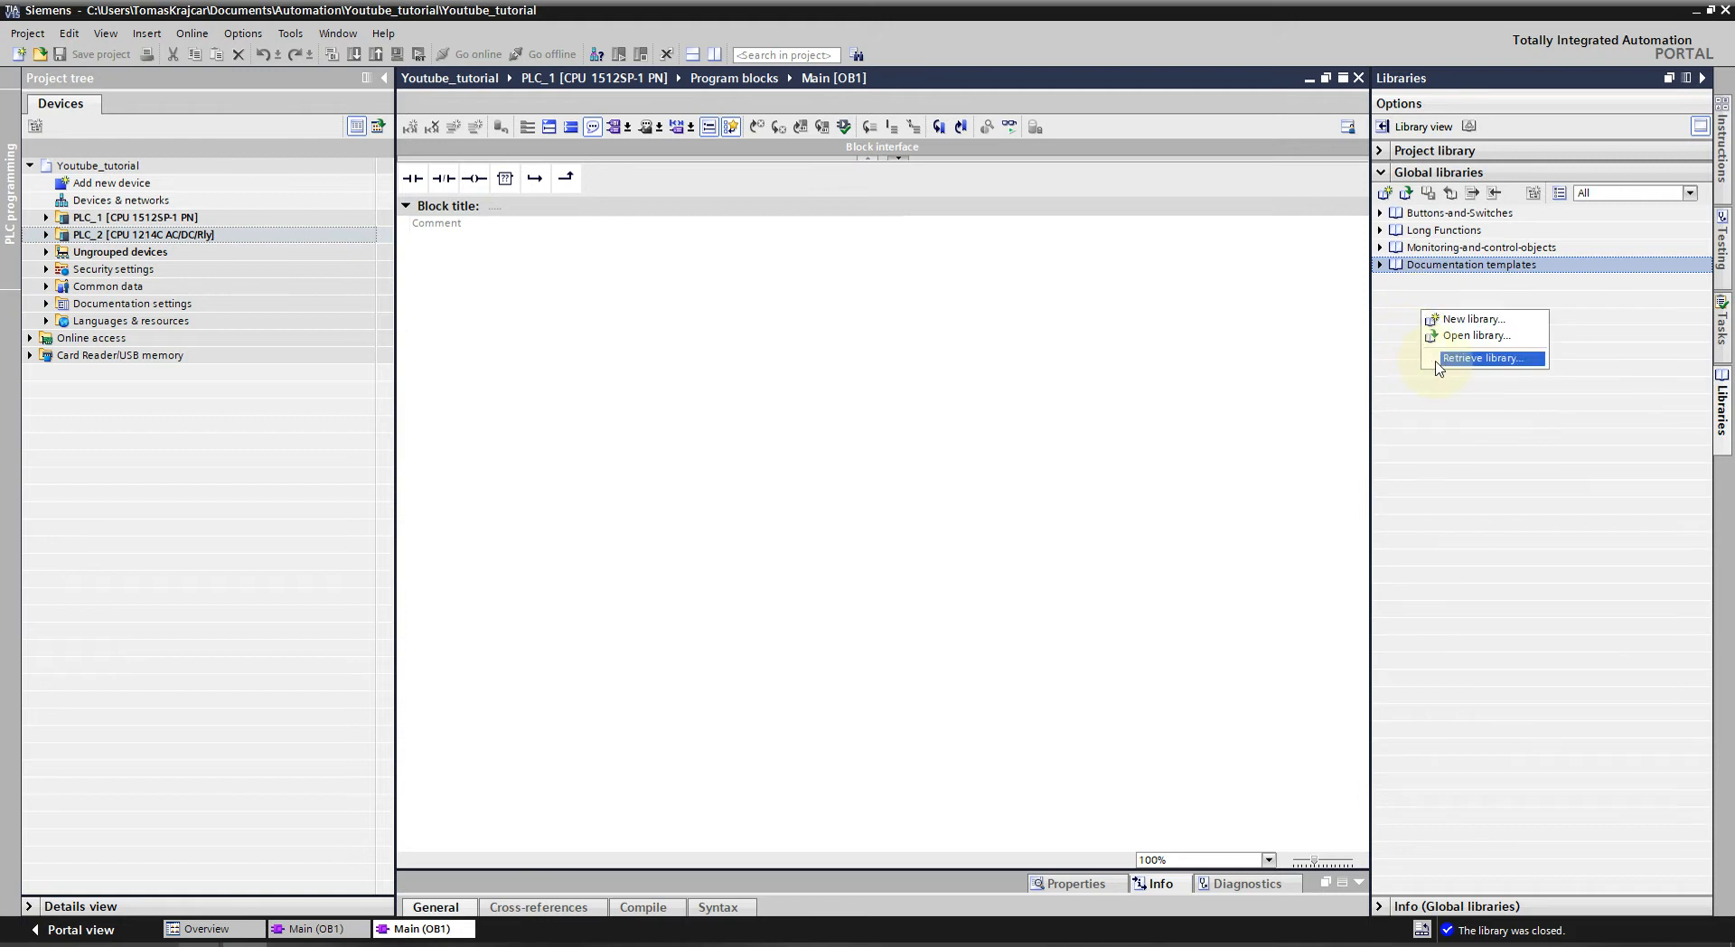
Retrieve the PLC2SQL .zal15 archive into global libraries with Example as target, then expand it.
click(1482, 357)
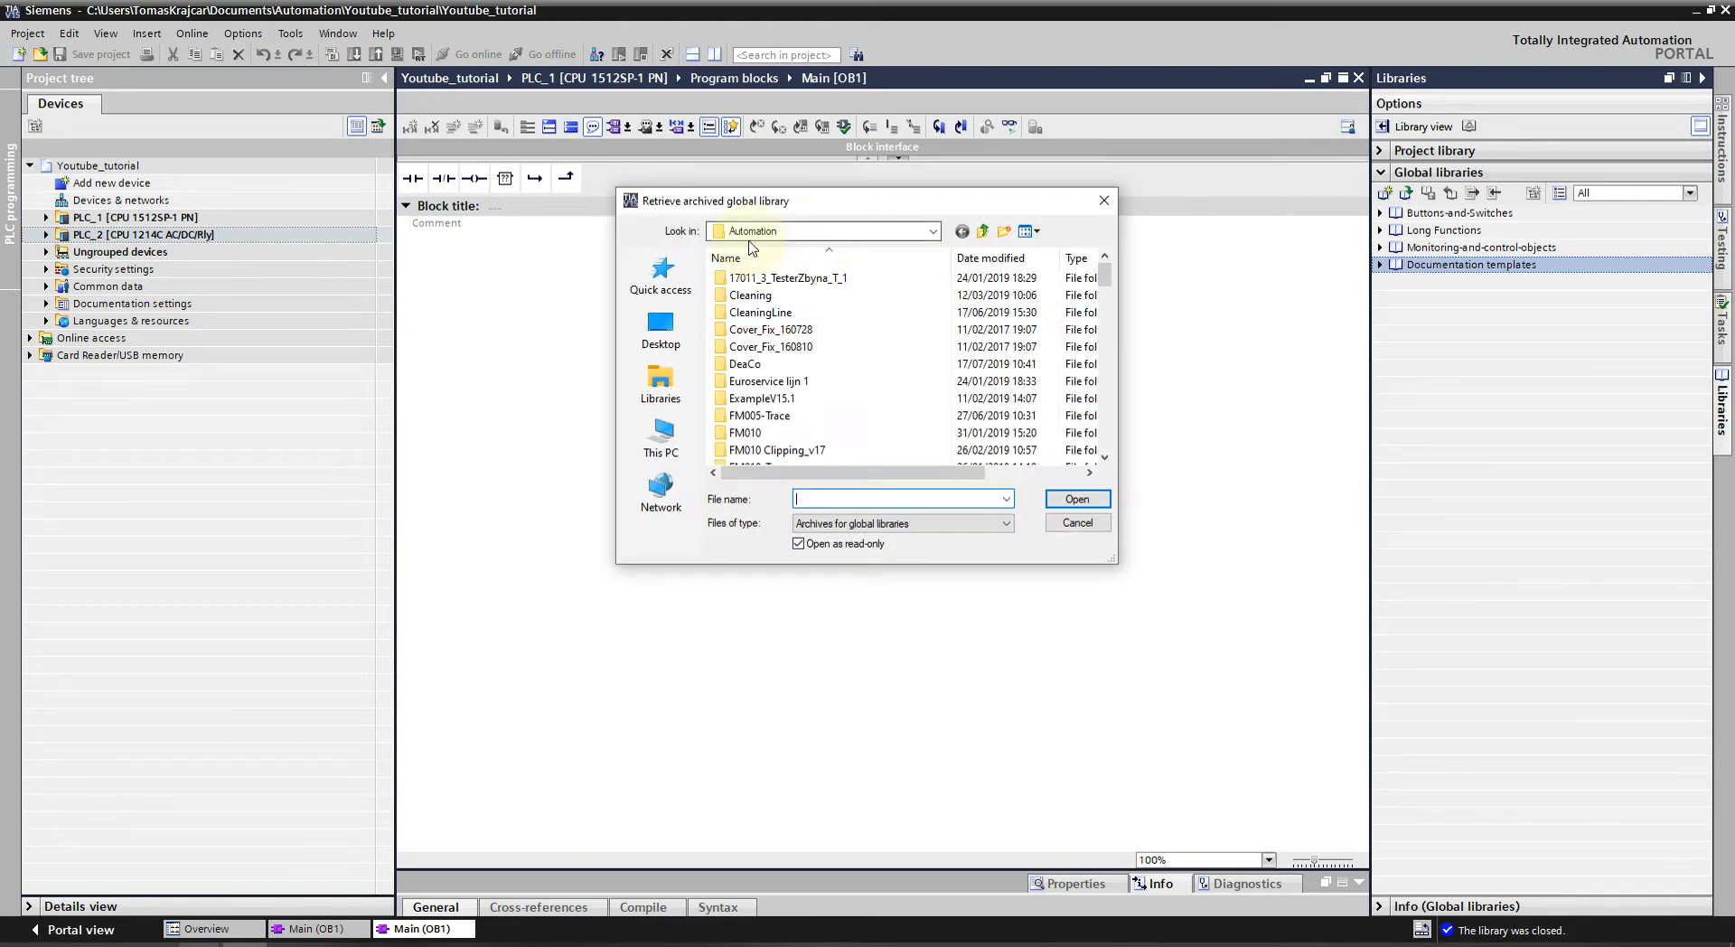
click(662, 381)
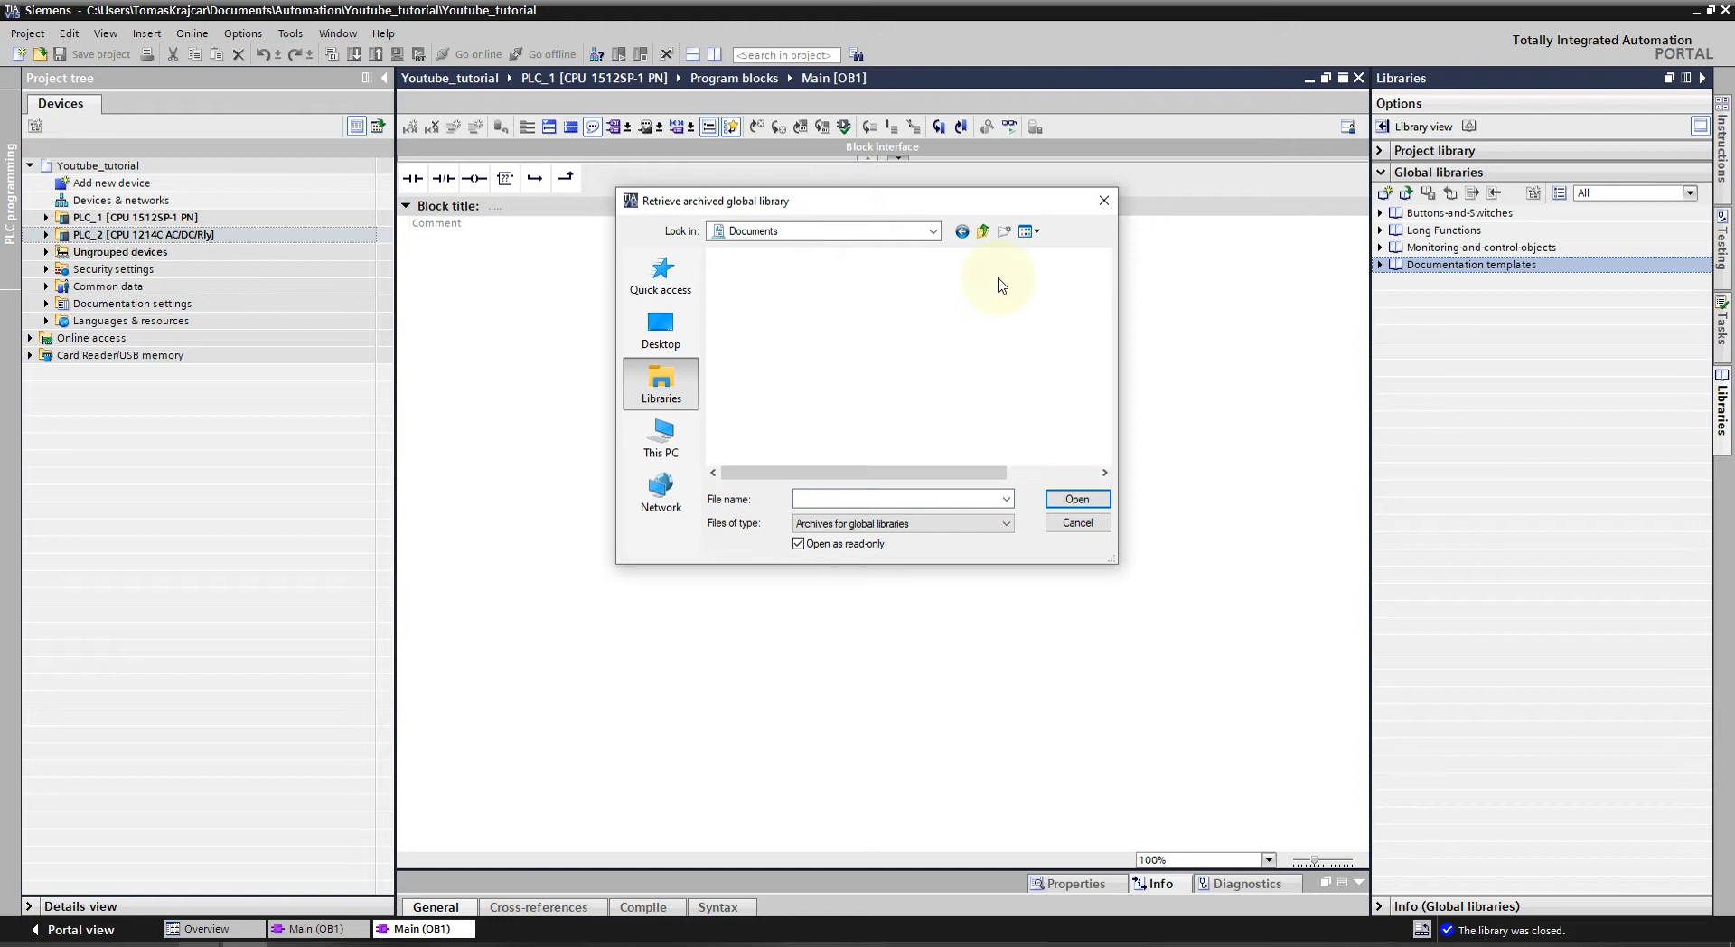
click(659, 229)
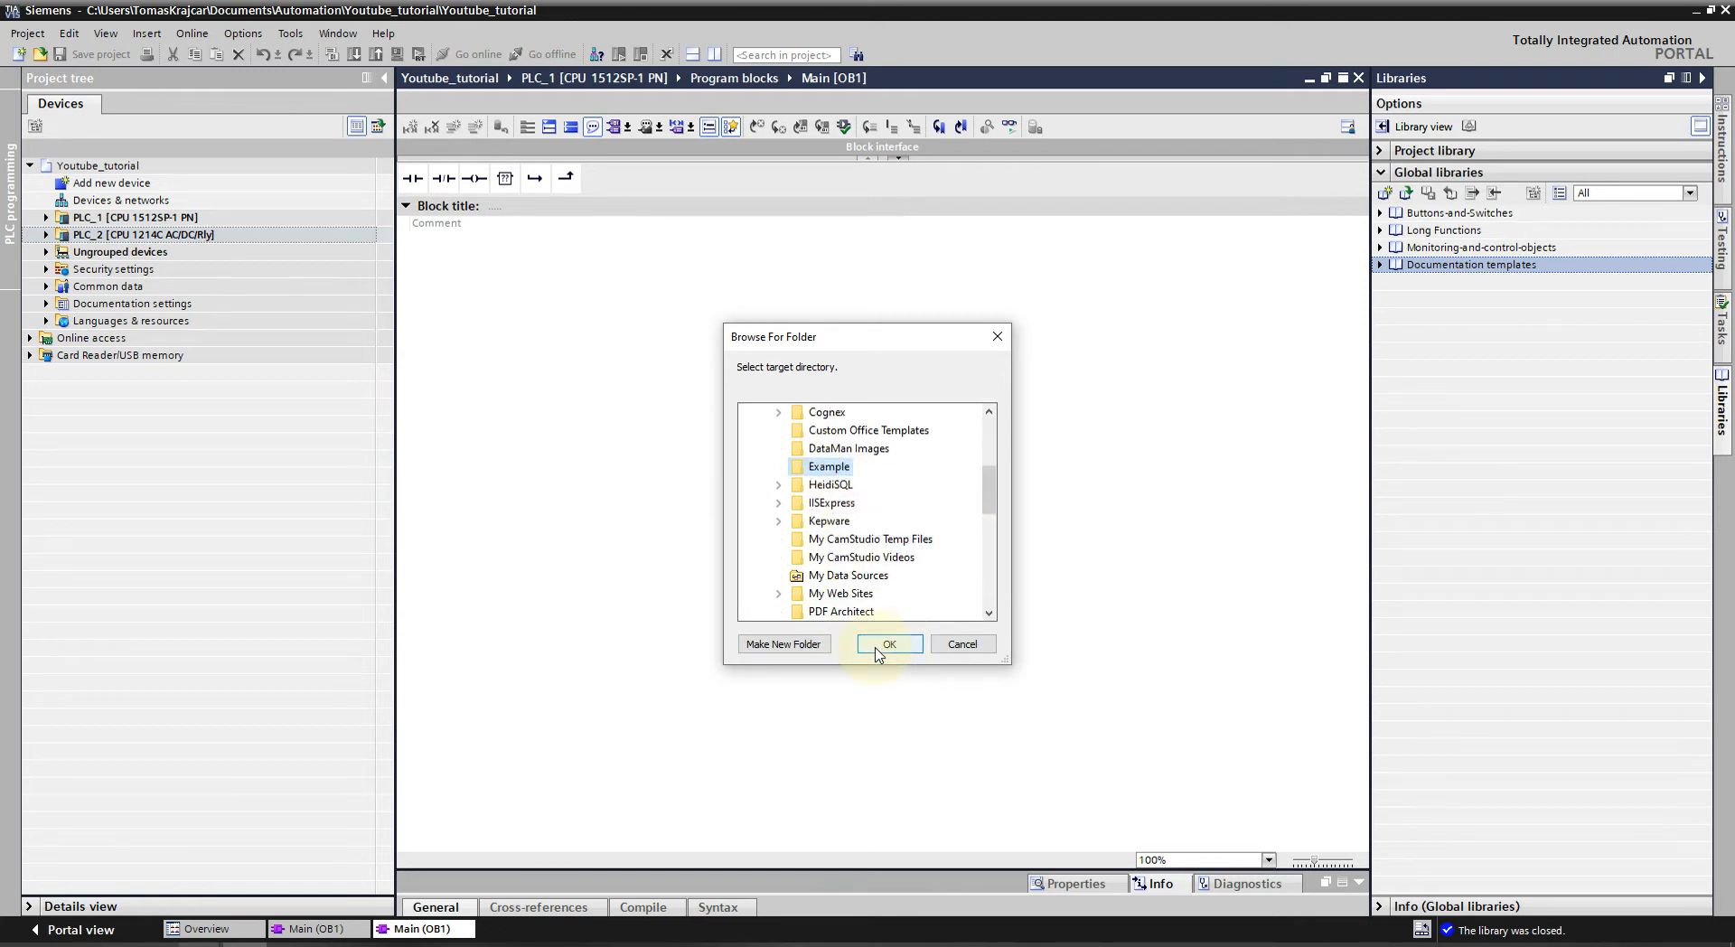
click(889, 643)
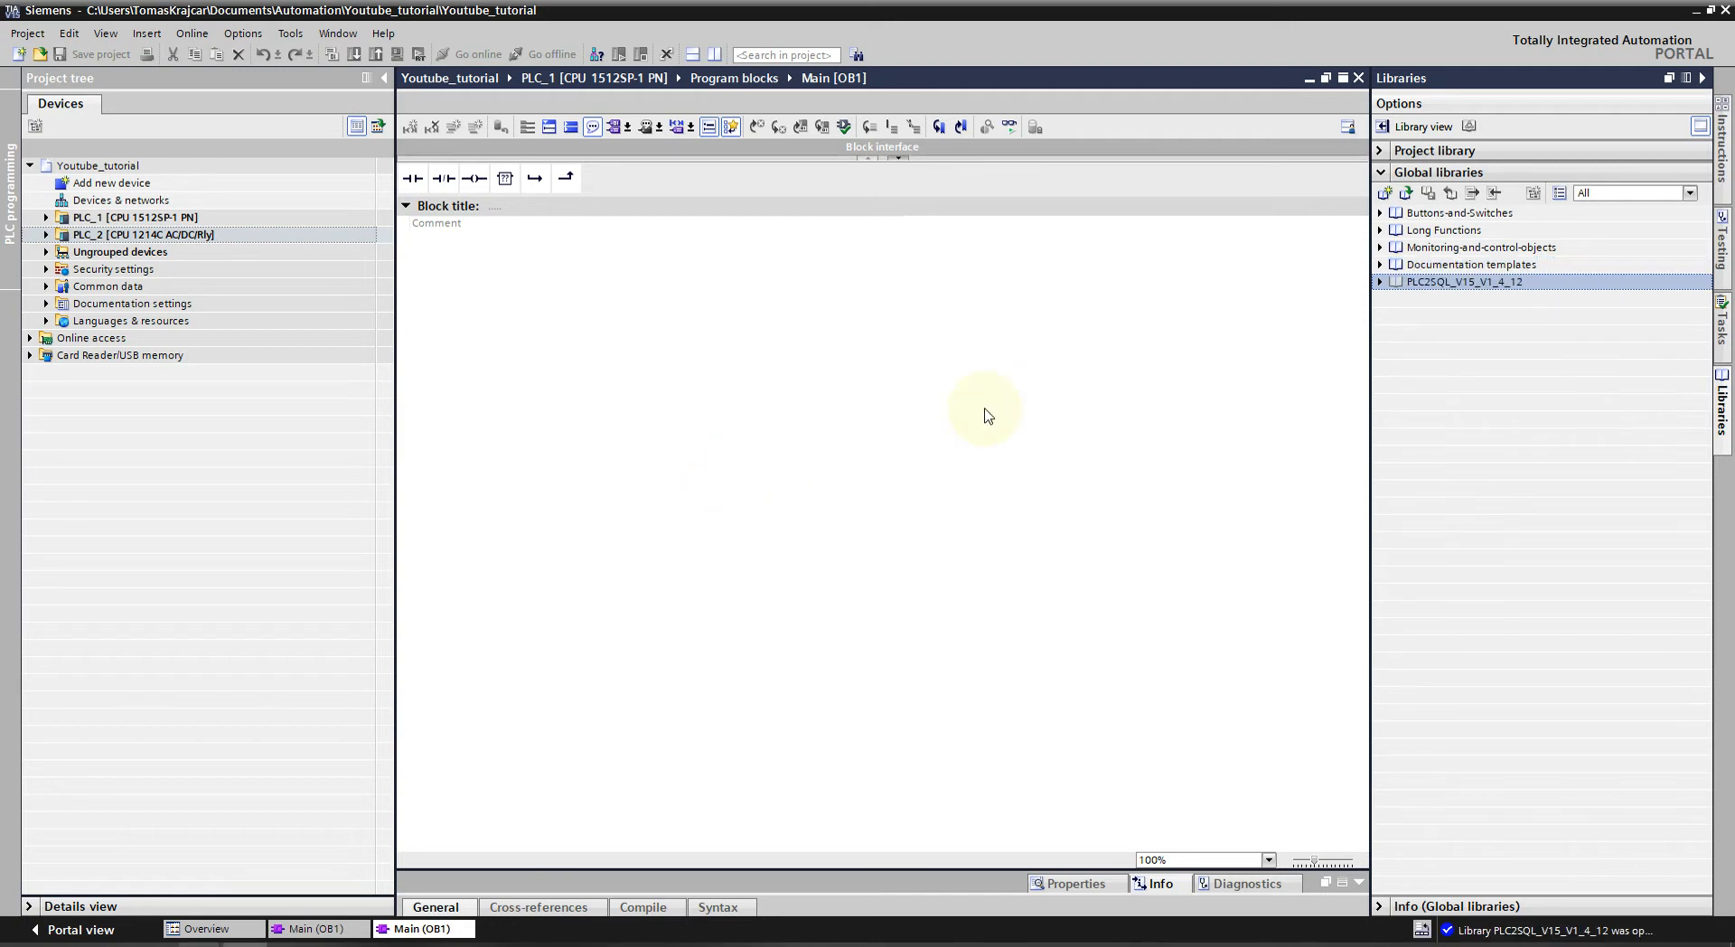
click(1379, 282)
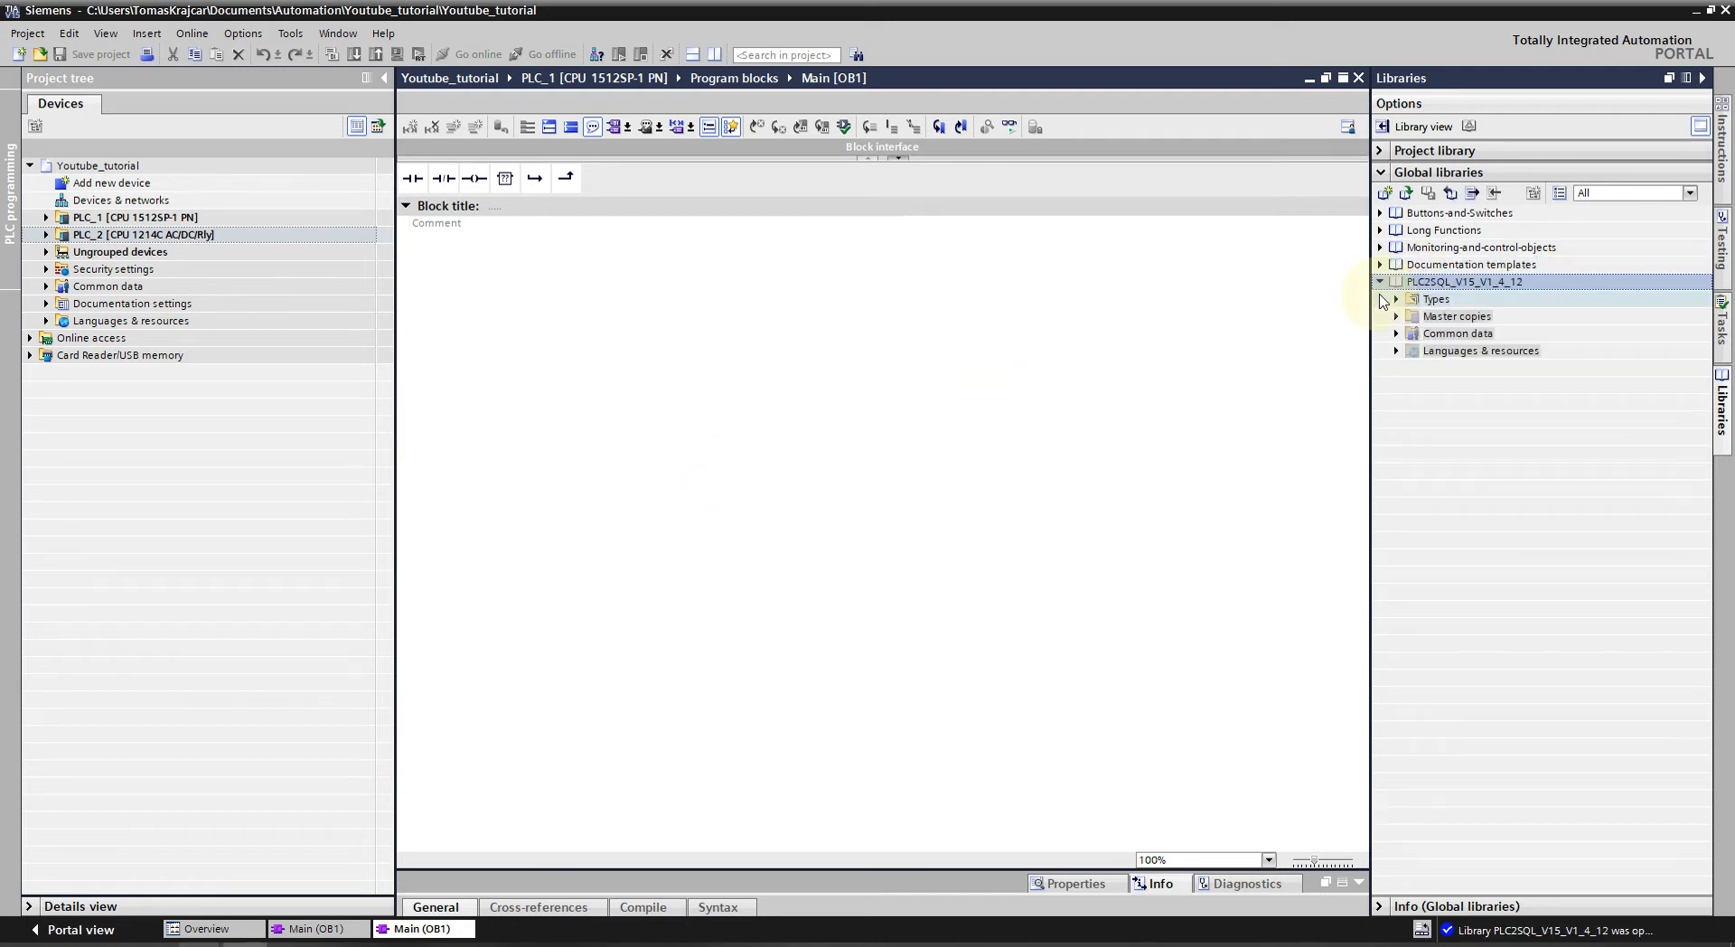
Show the library's master copies and expand PLC_1 down to its Program blocks.
click(1397, 298)
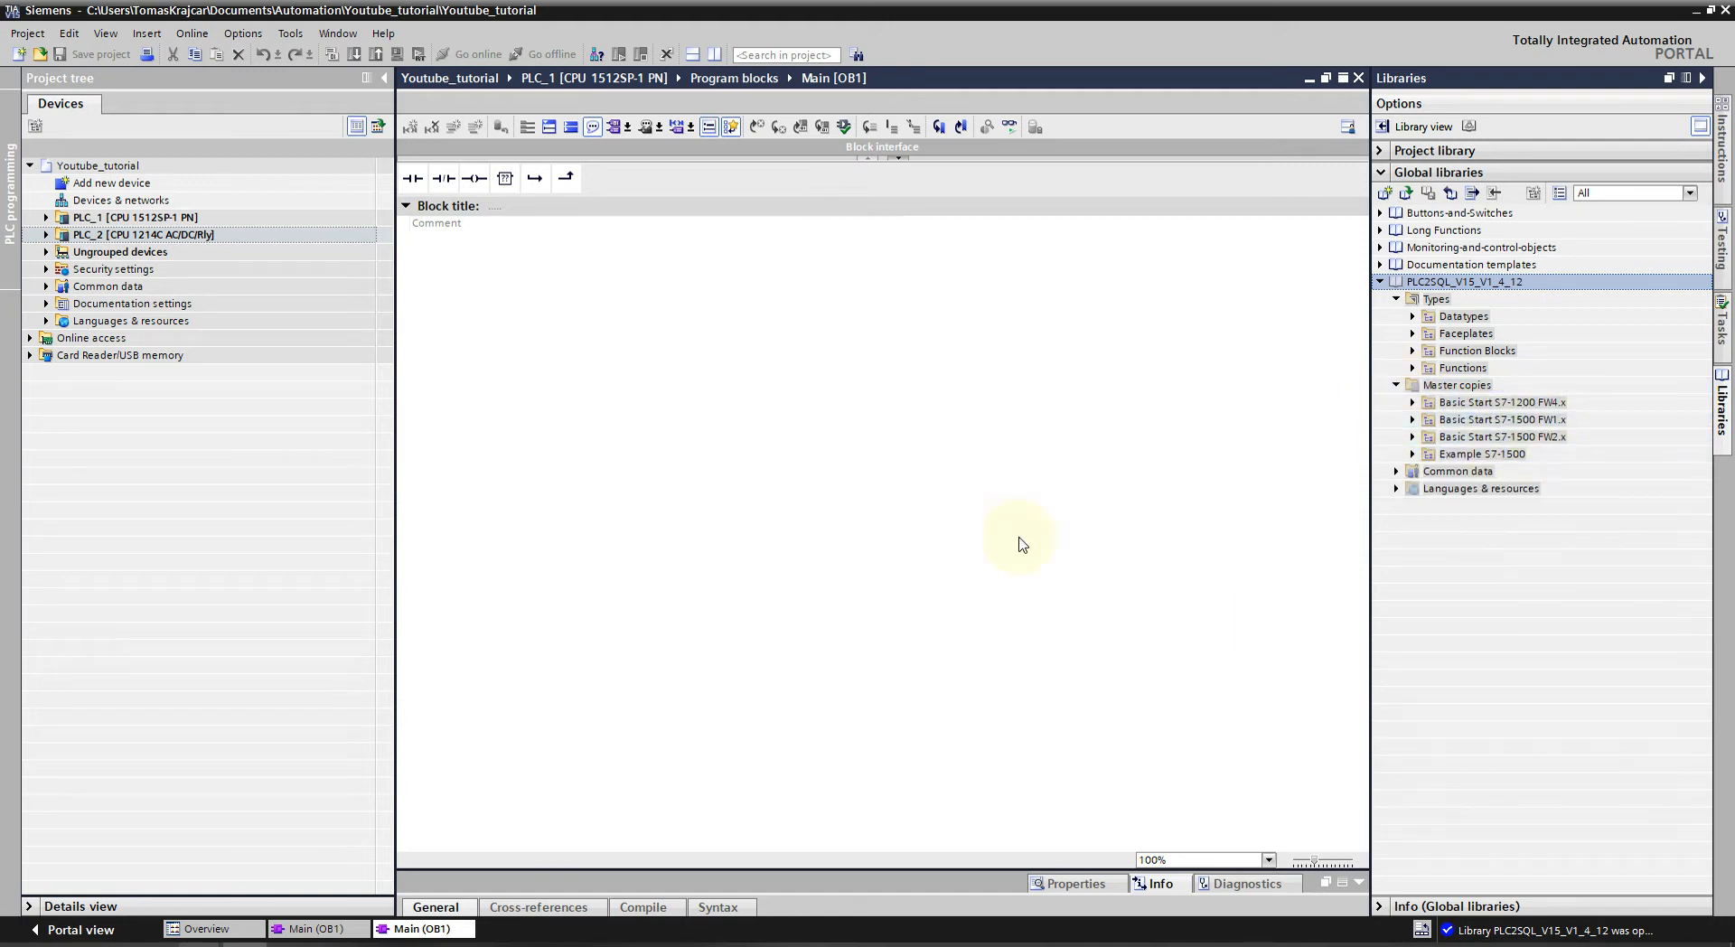
click(132, 217)
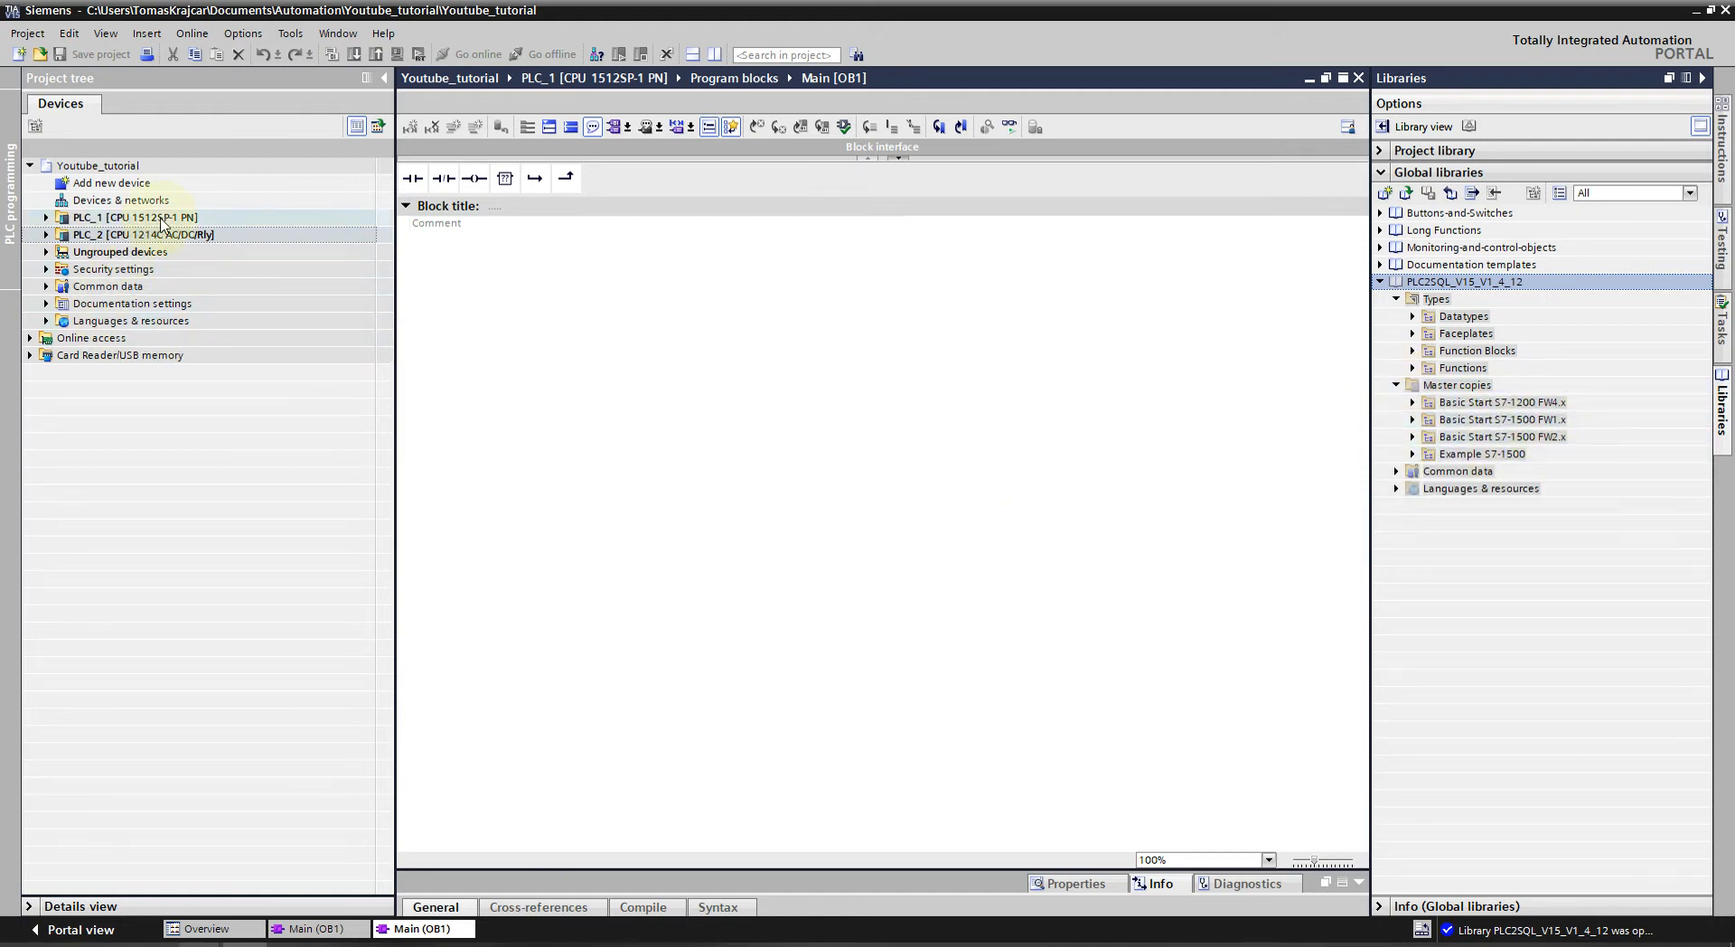
click(45, 217)
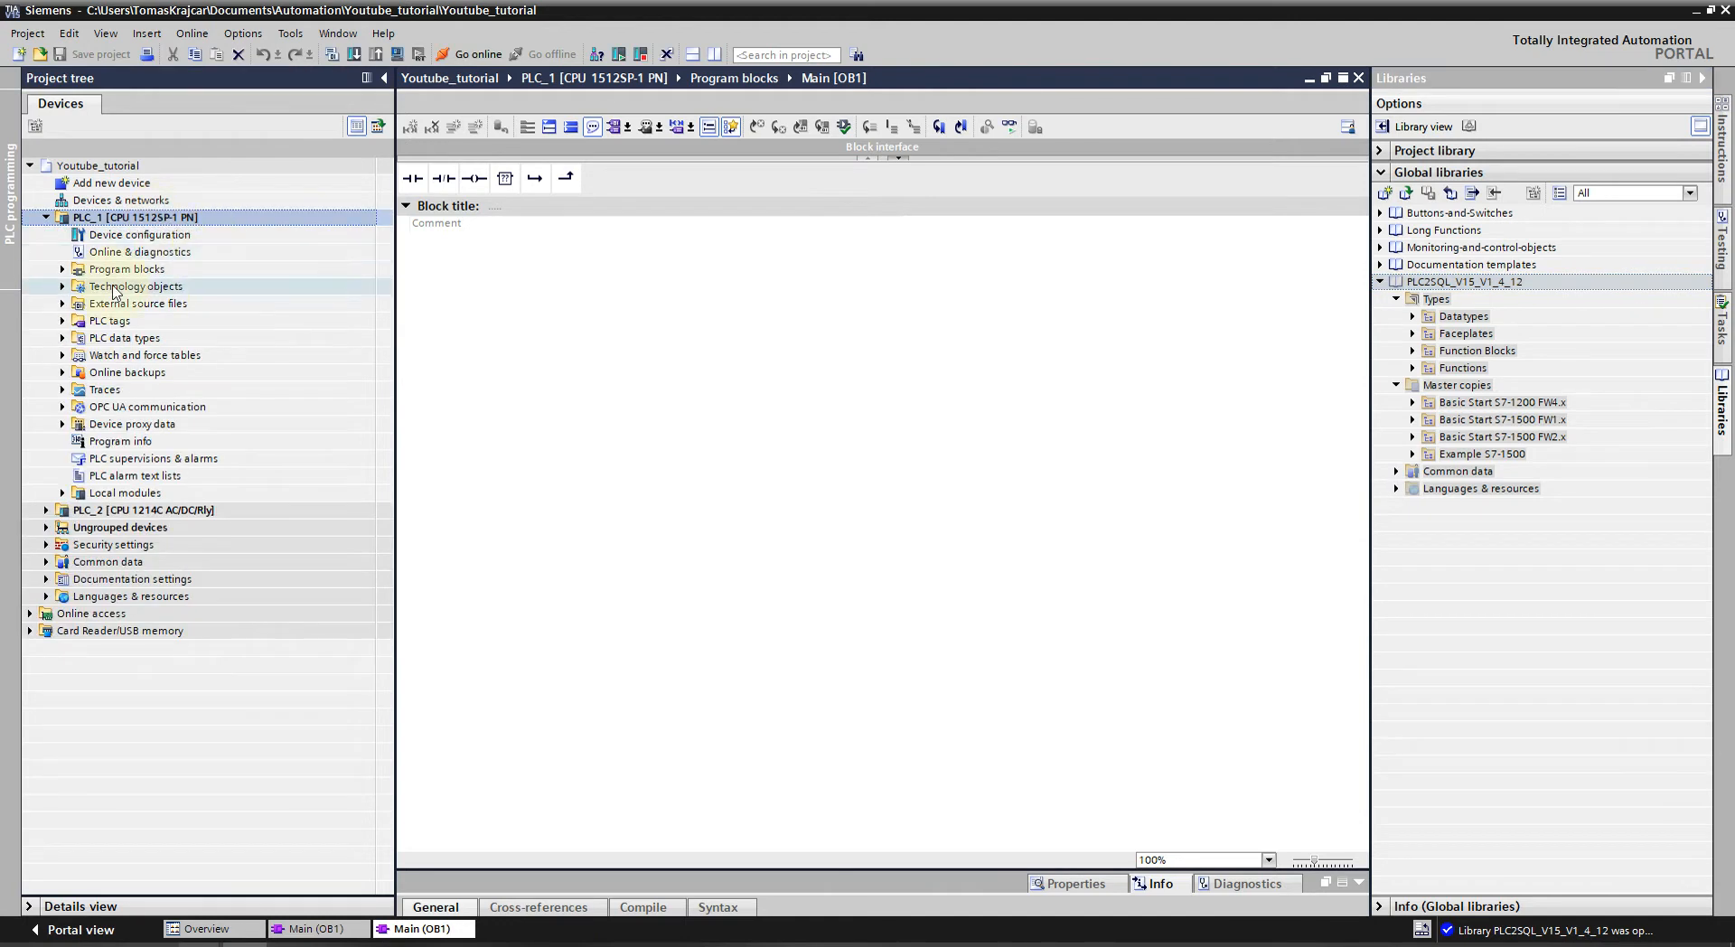
click(136, 286)
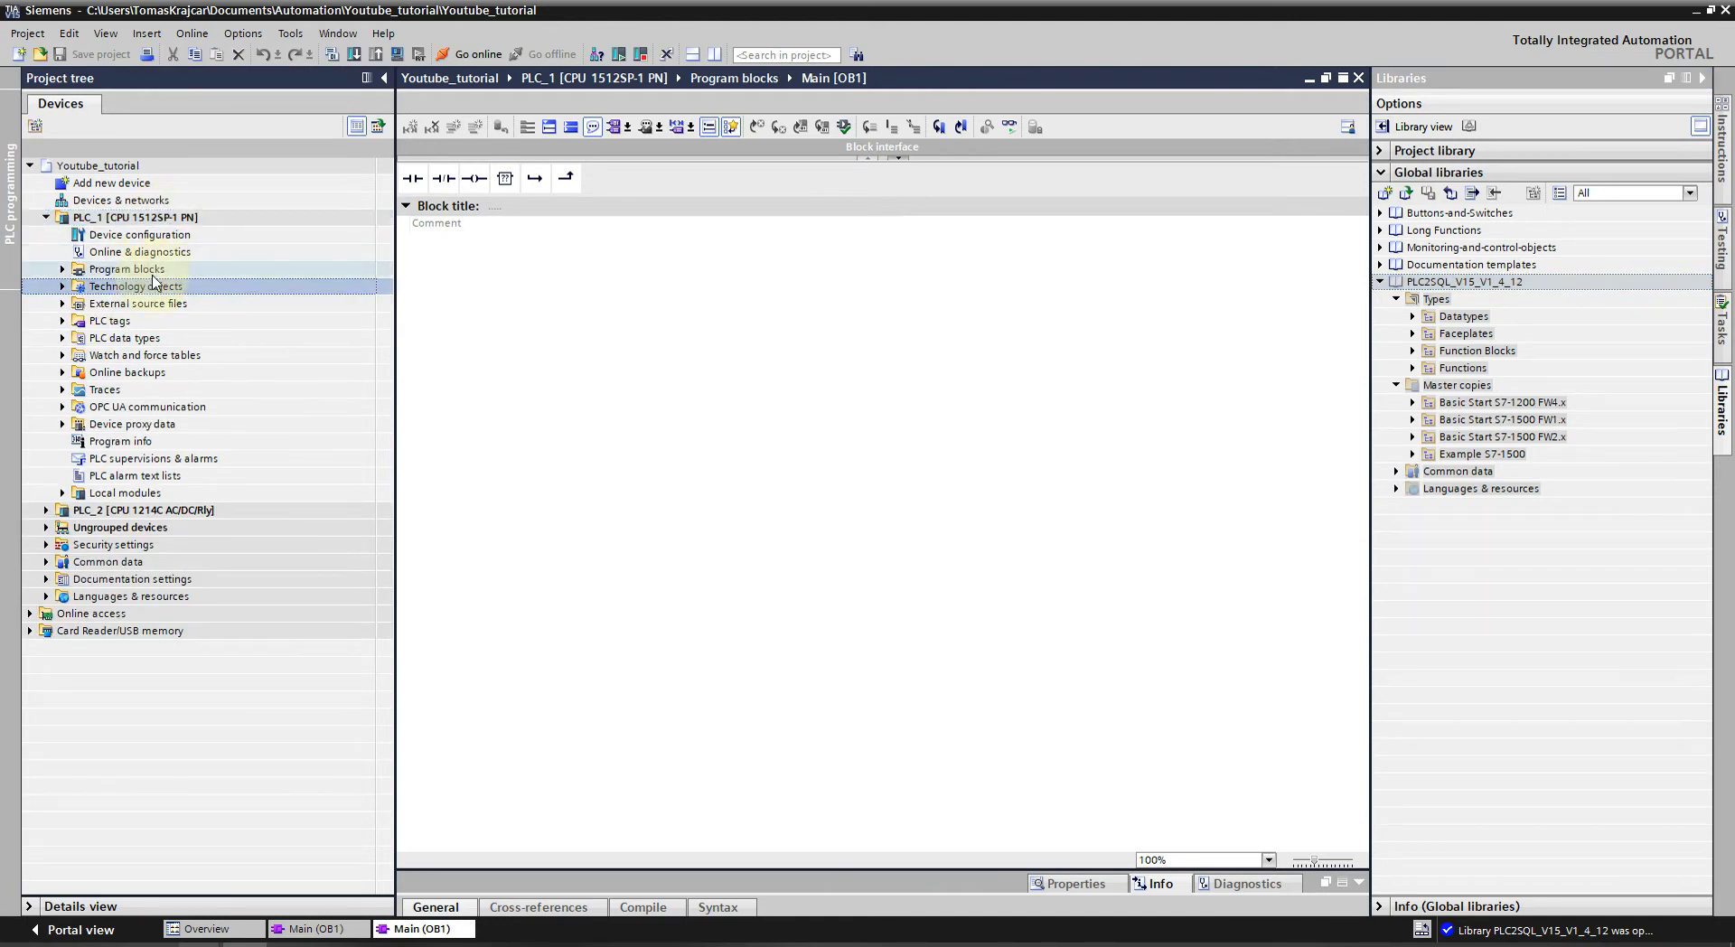
click(61, 269)
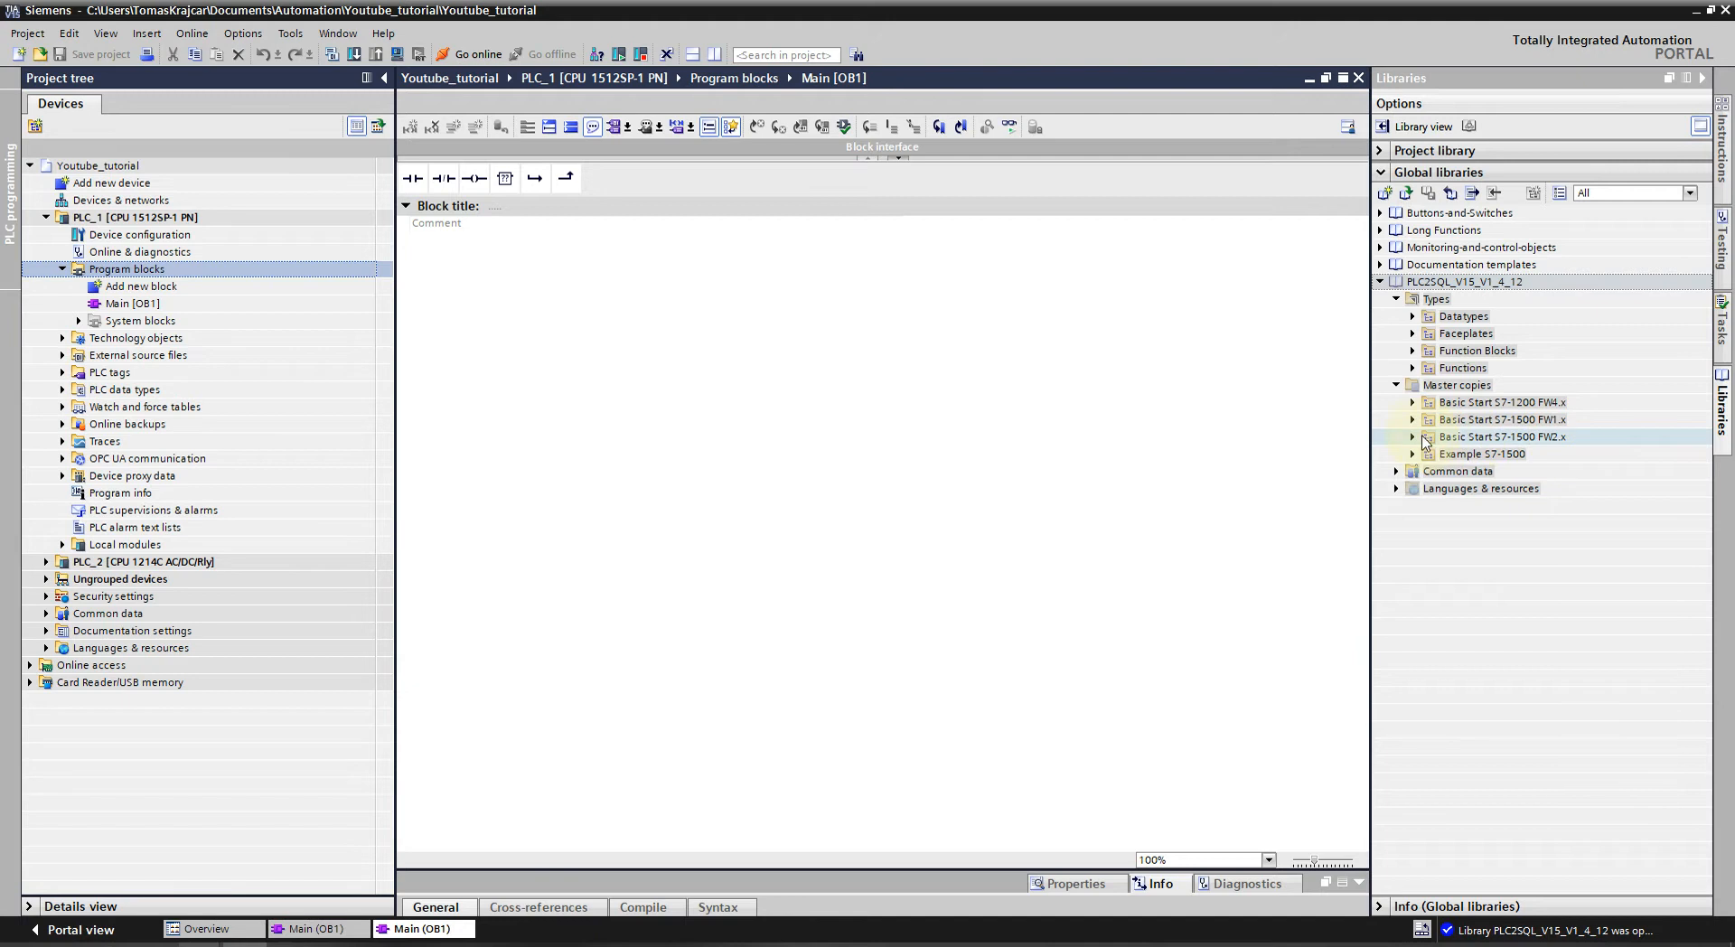
Bring the Basic Start S7-1500 FW2.x master copy into PLC_1, replacing existing blocks.
click(1412, 436)
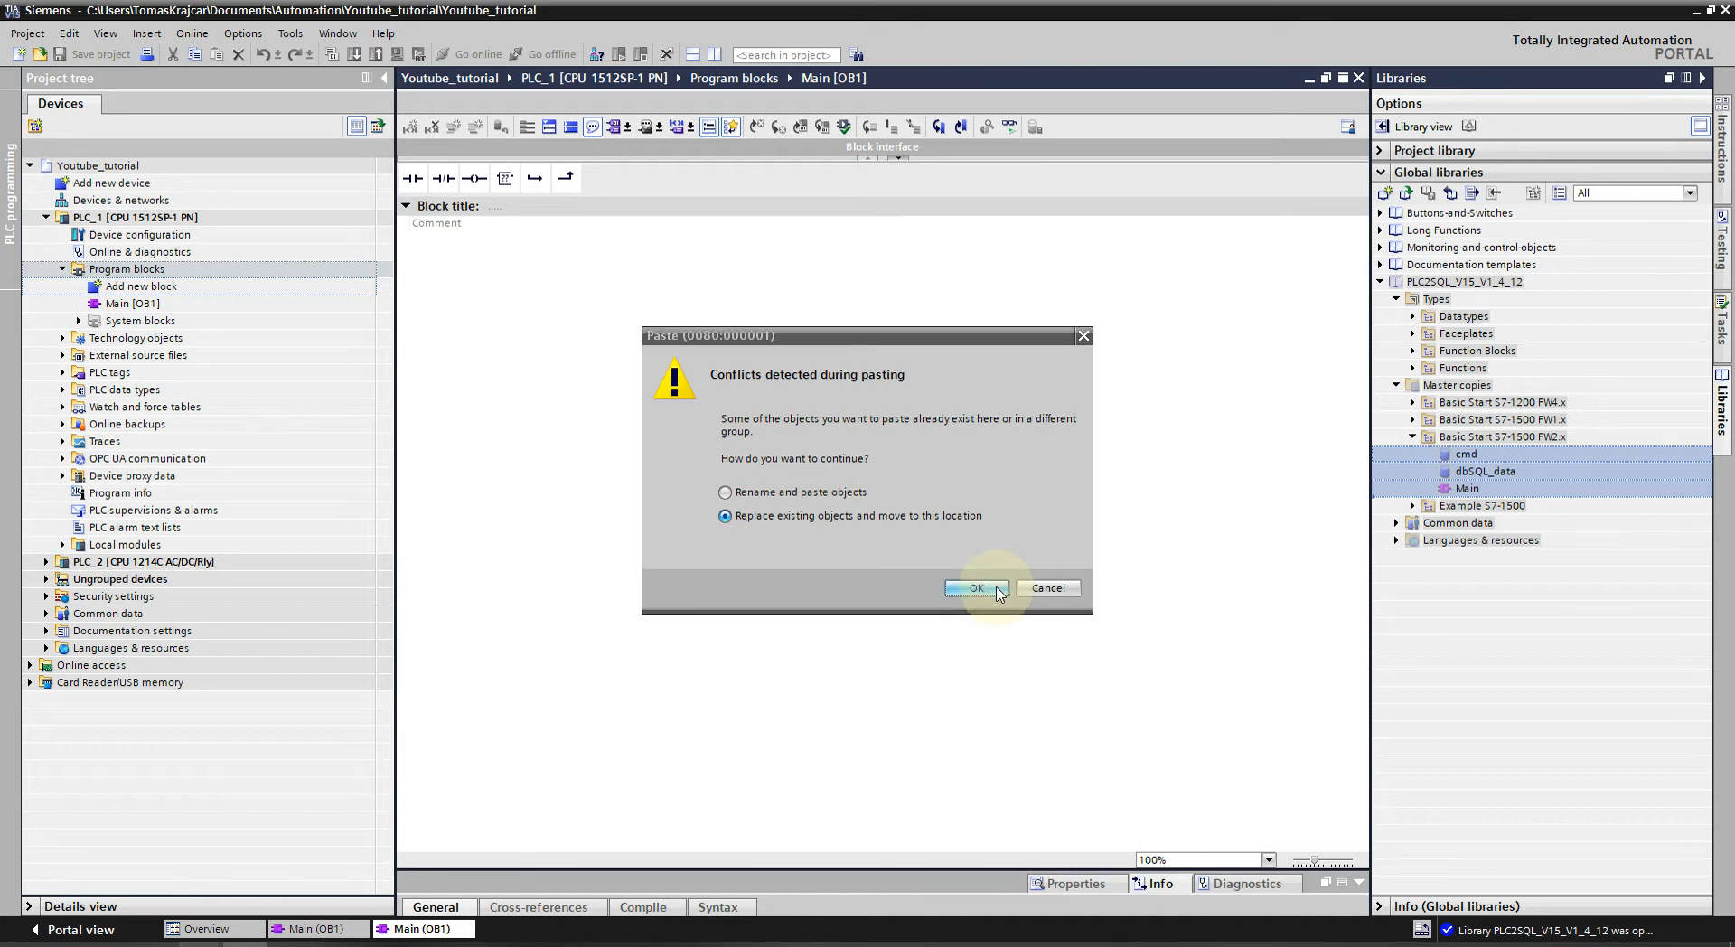
click(974, 587)
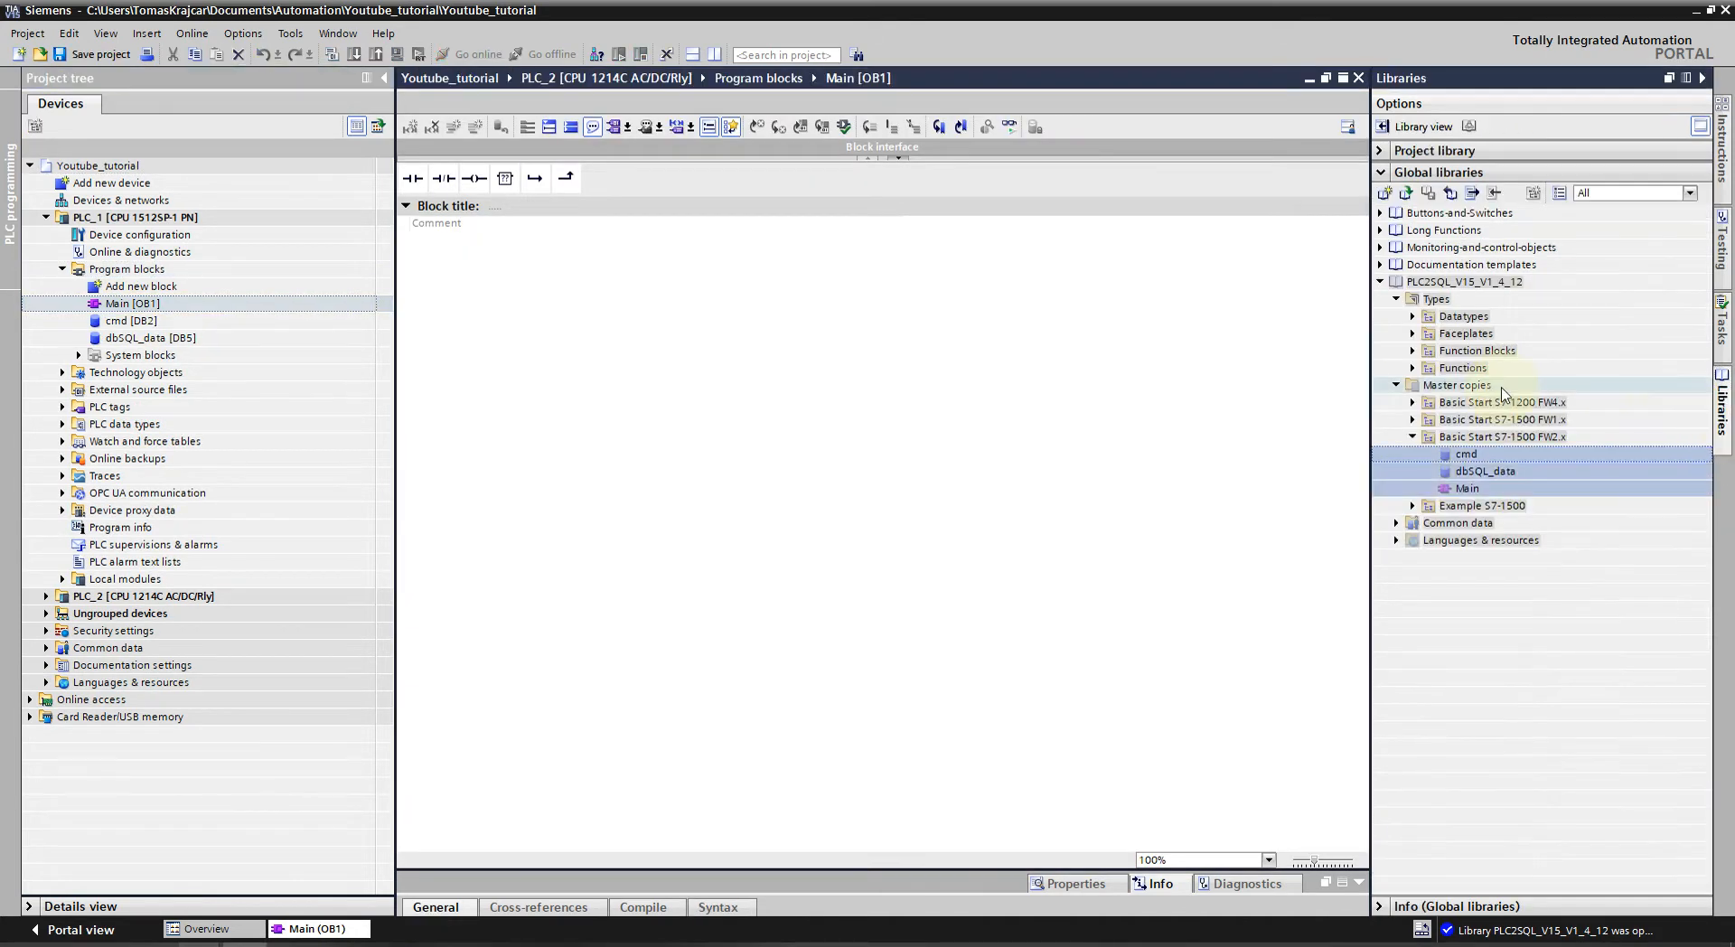
Add the FB2050_MsSQL FW2.1 function block and the S7-1500 FW2.1 functions to PLC_1.
click(1428, 351)
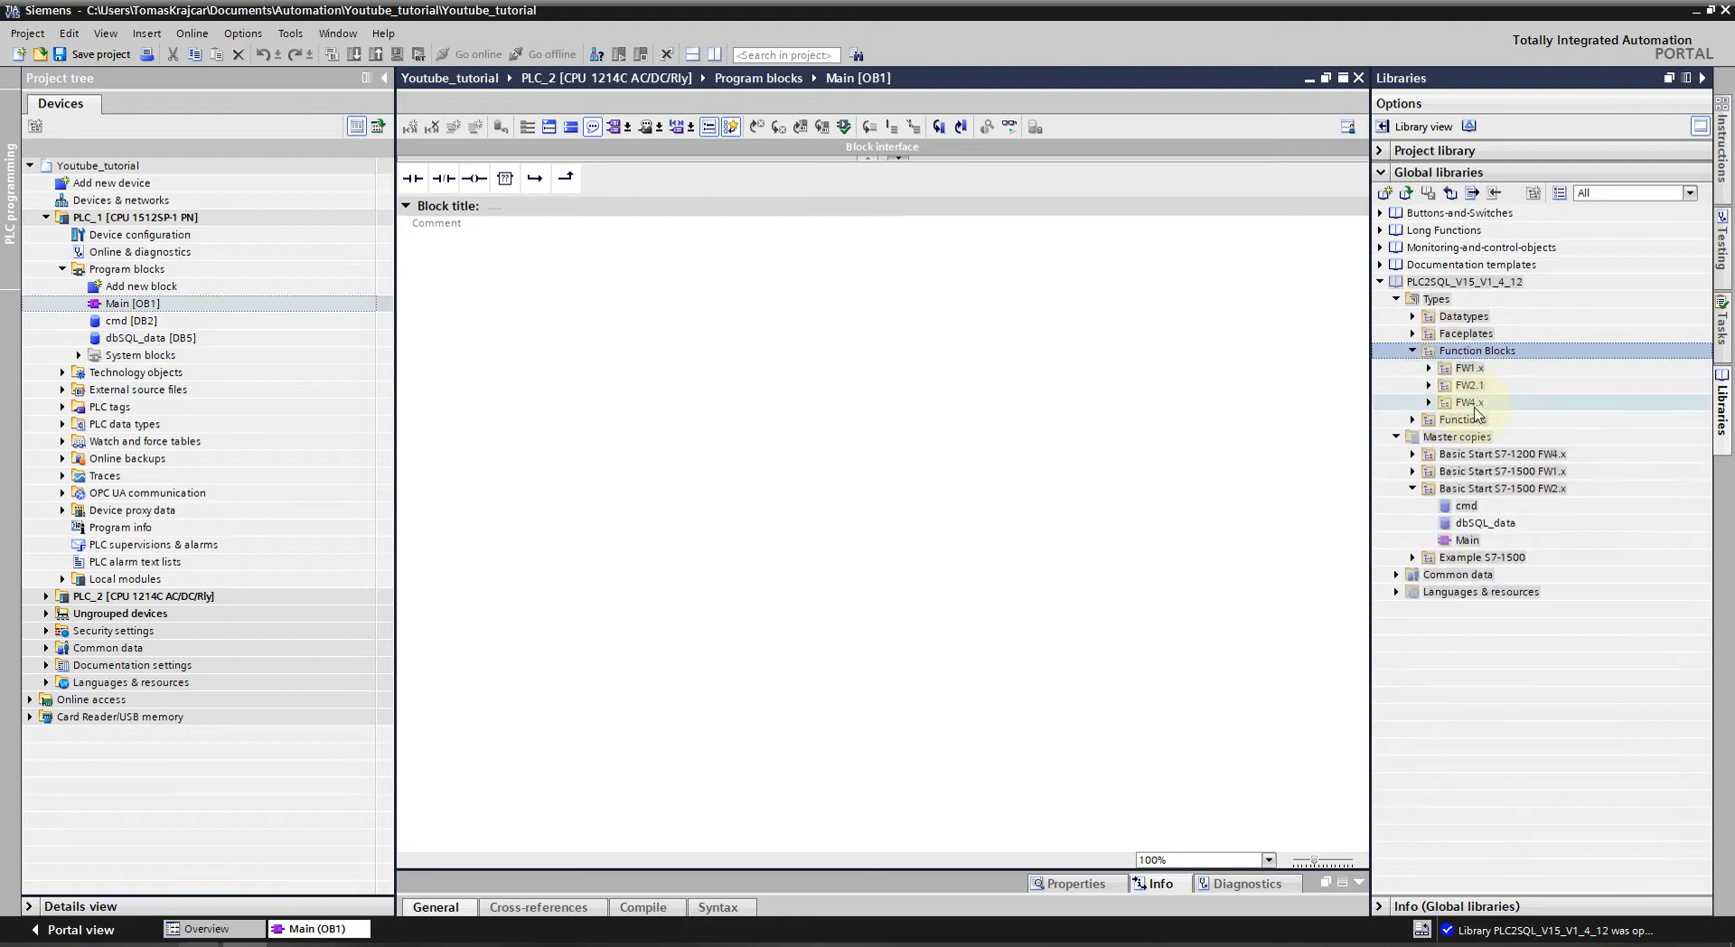
click(1470, 385)
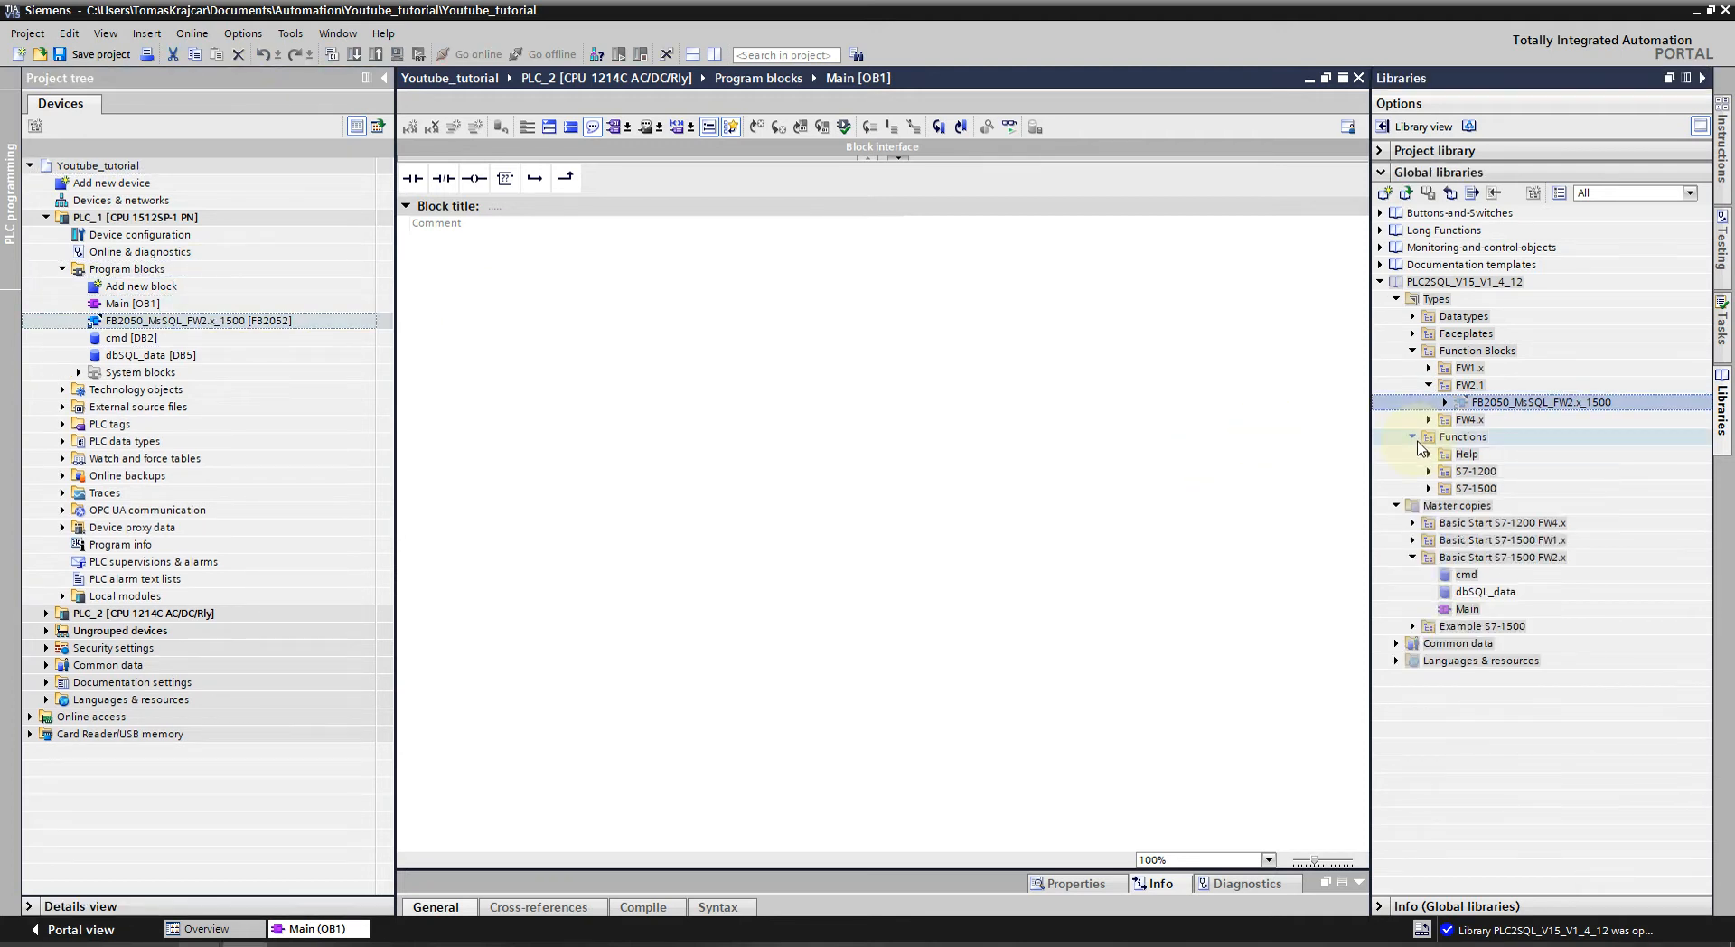
click(1476, 488)
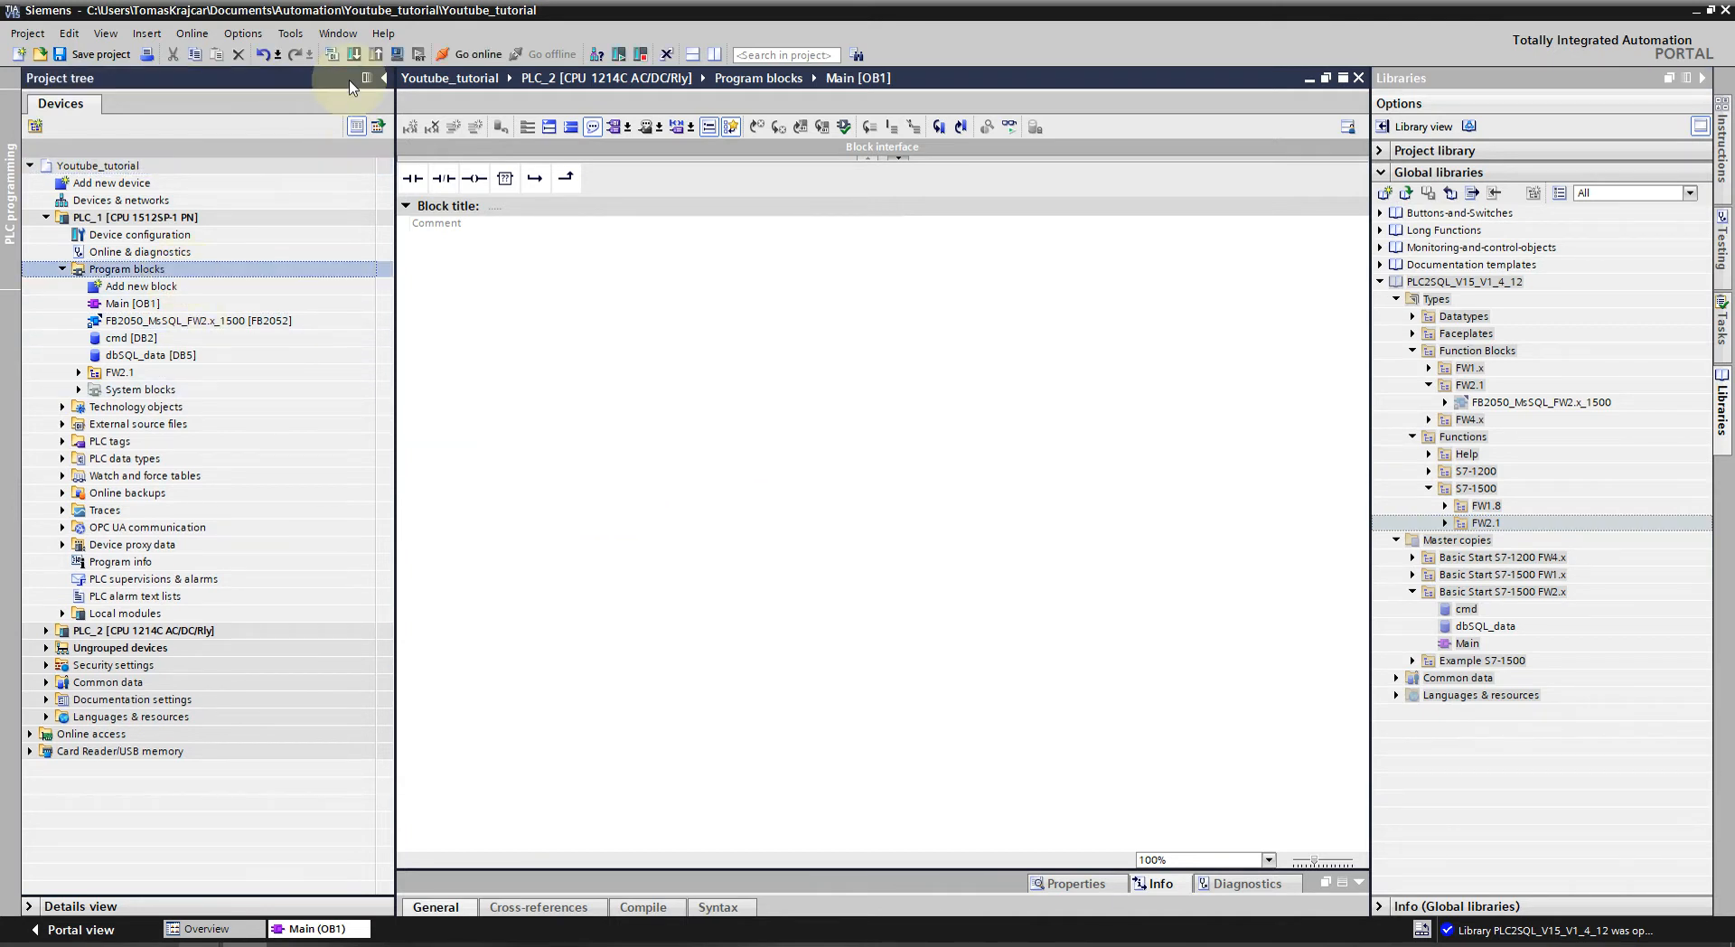
Compile PLC_1 with 0 errors, open Main [OB1] and load the software onto PLC_1.
click(327, 52)
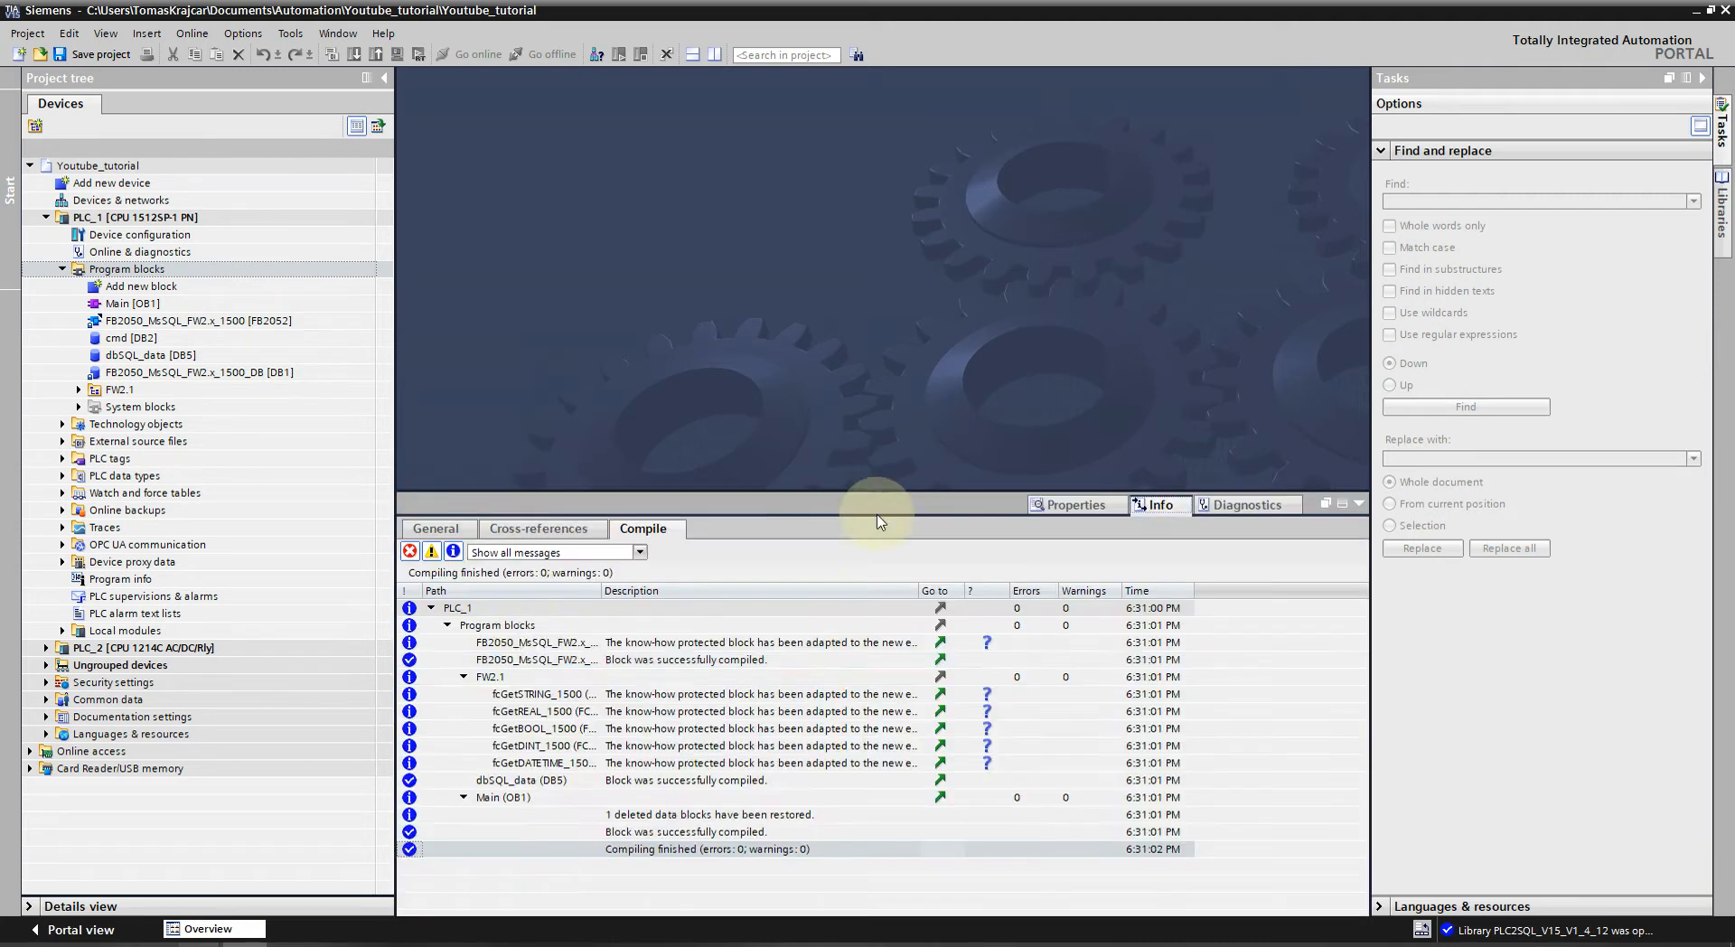
click(132, 304)
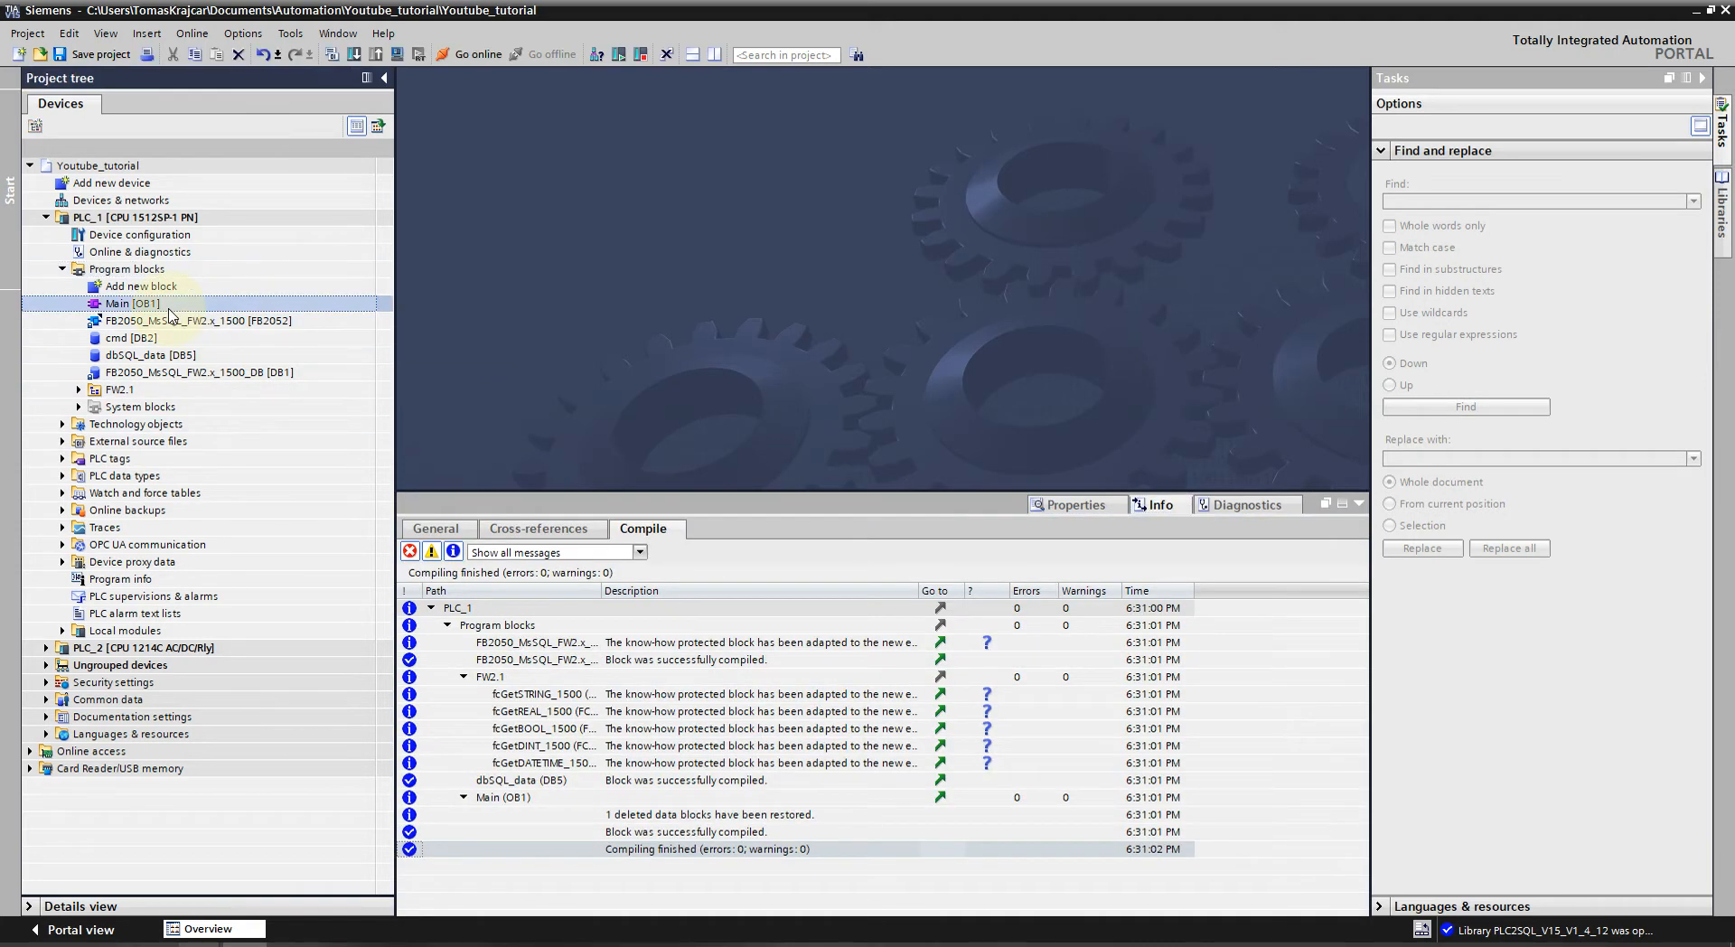
double_click(138, 304)
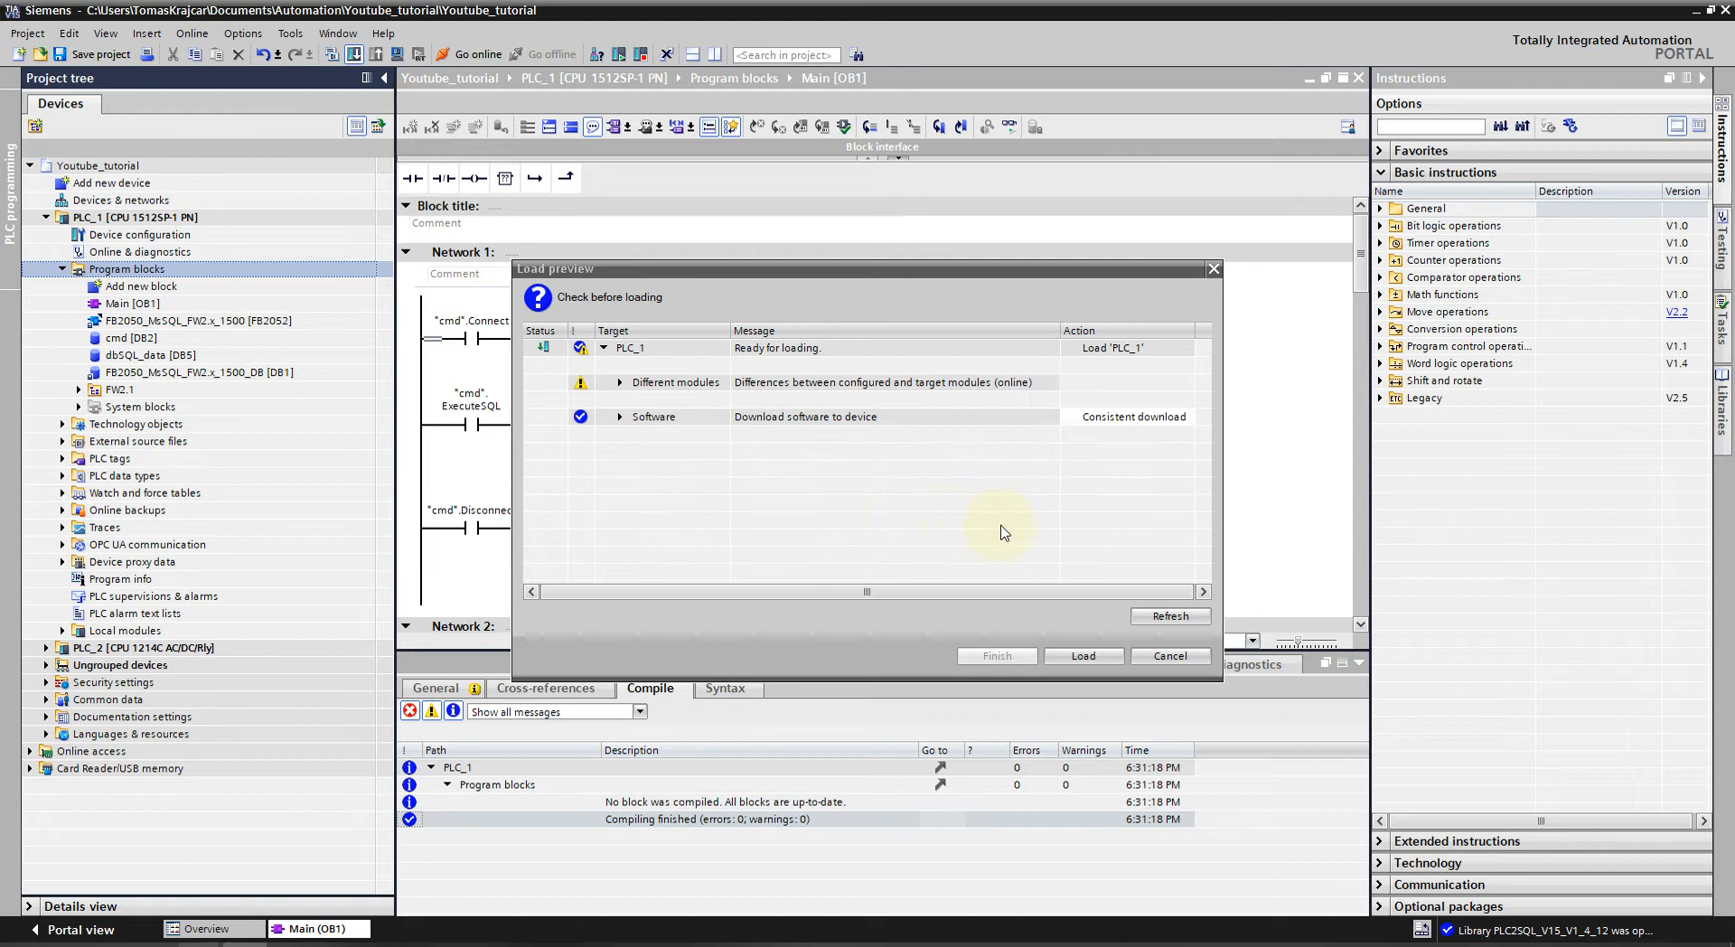
click(1082, 655)
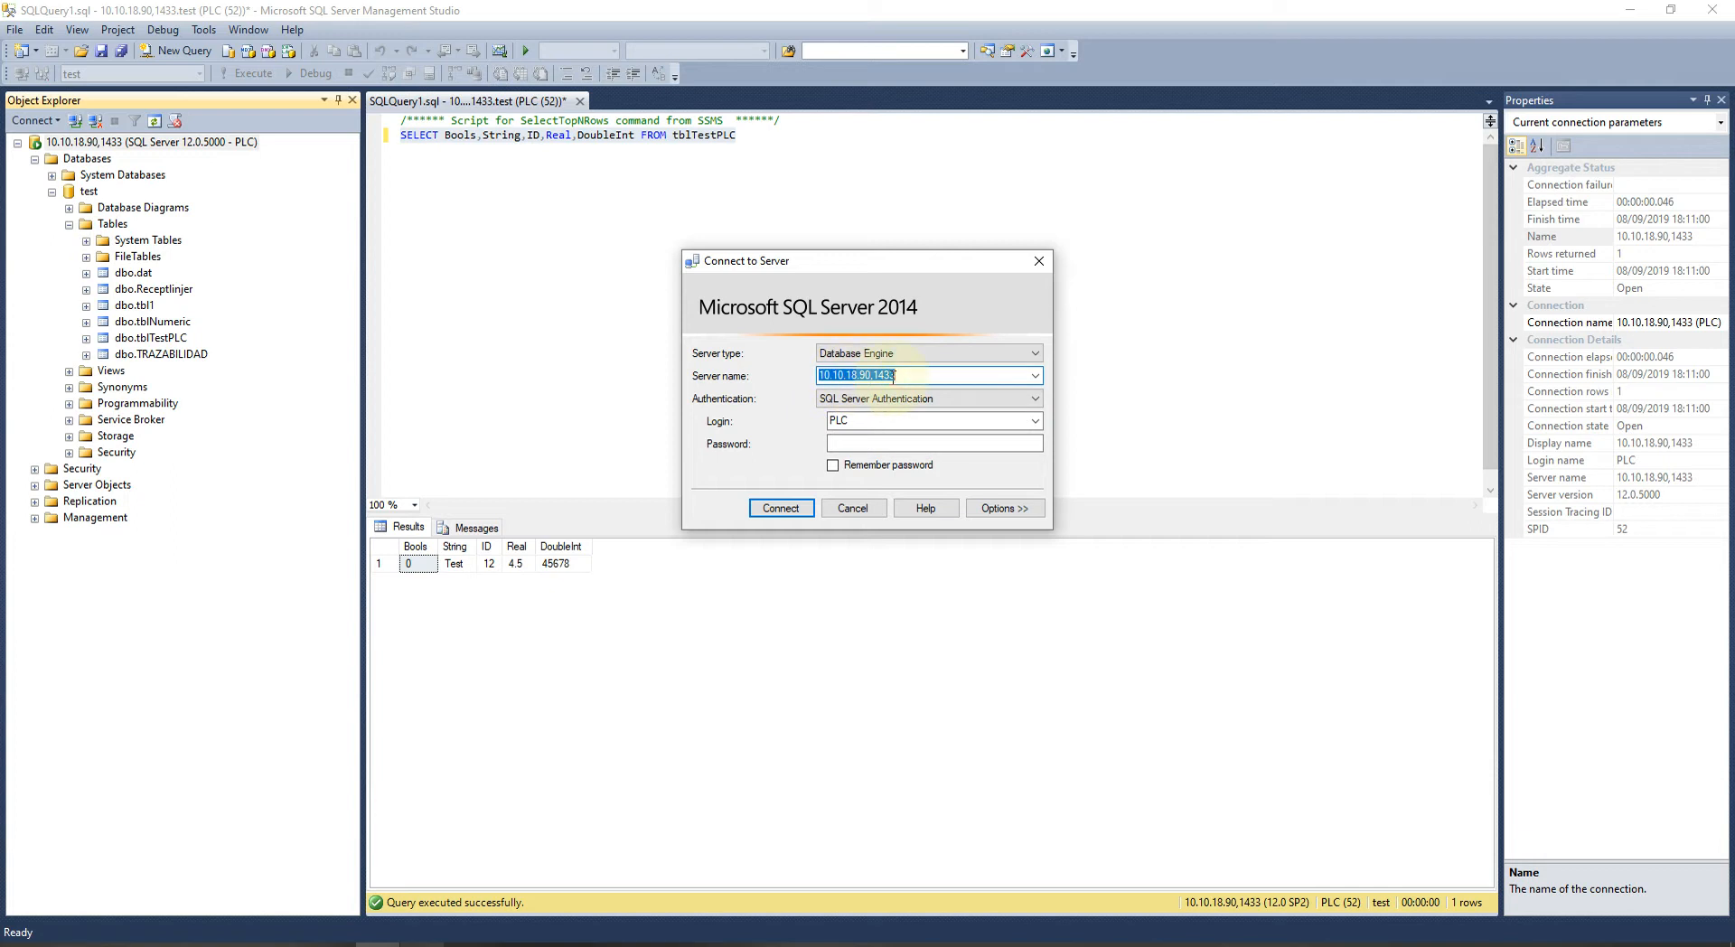
Reconnect Object Explorer to the SQL server using SQL Server Authentication credentials.
click(932, 421)
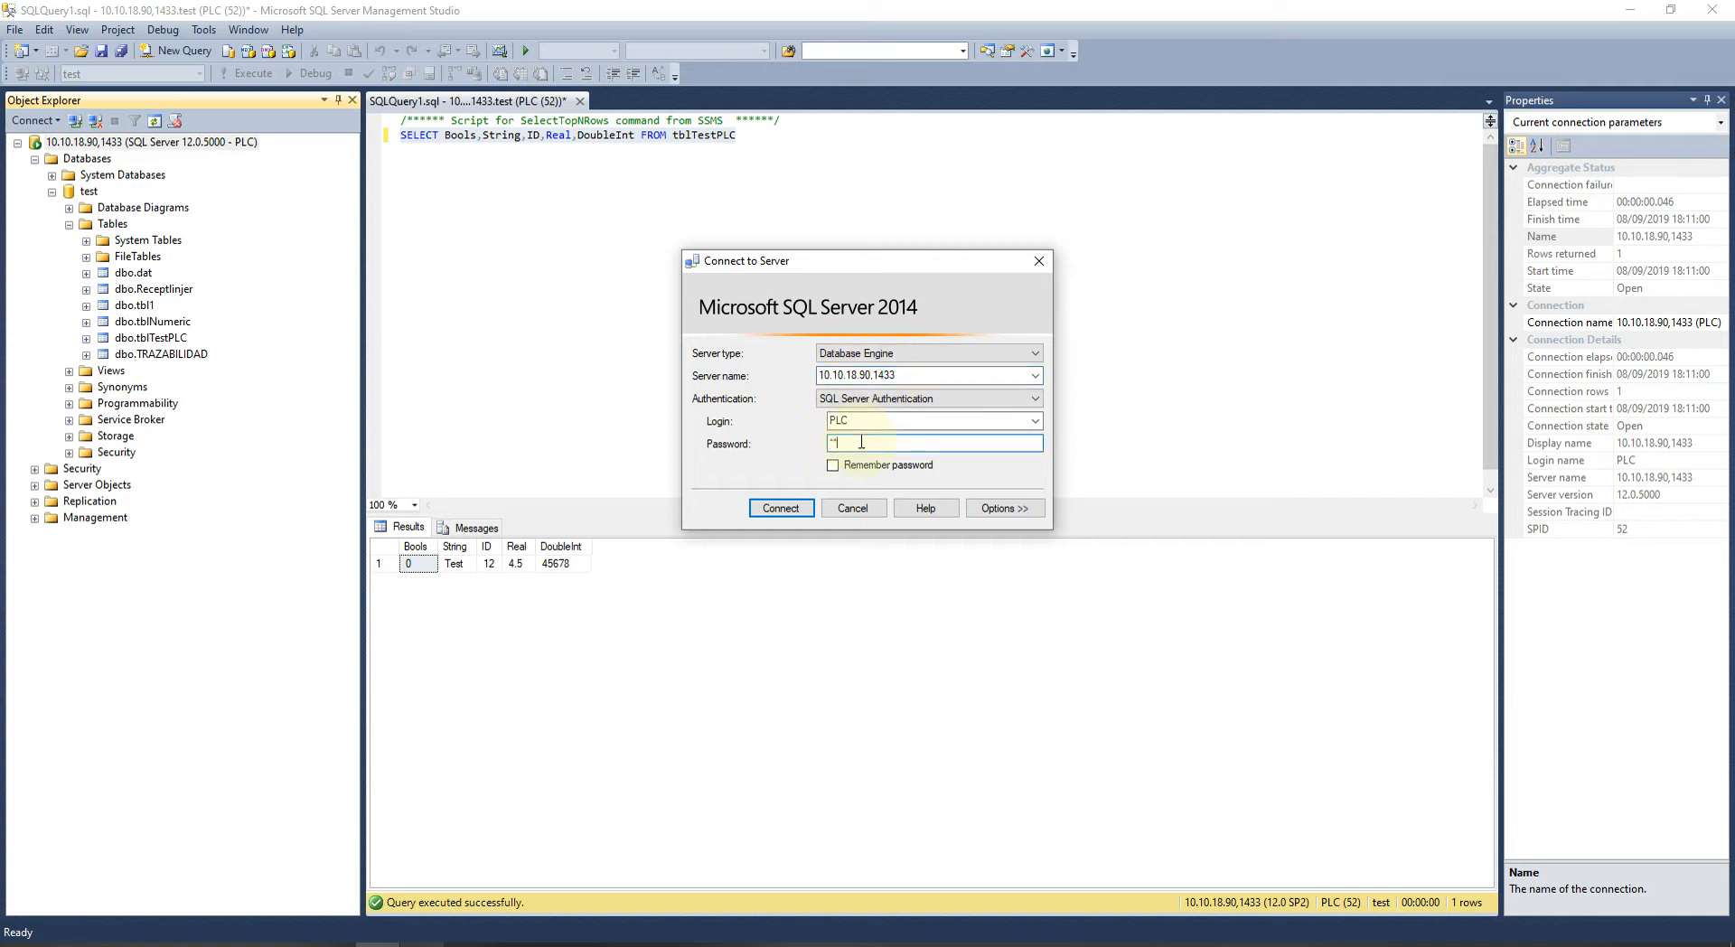
click(781, 508)
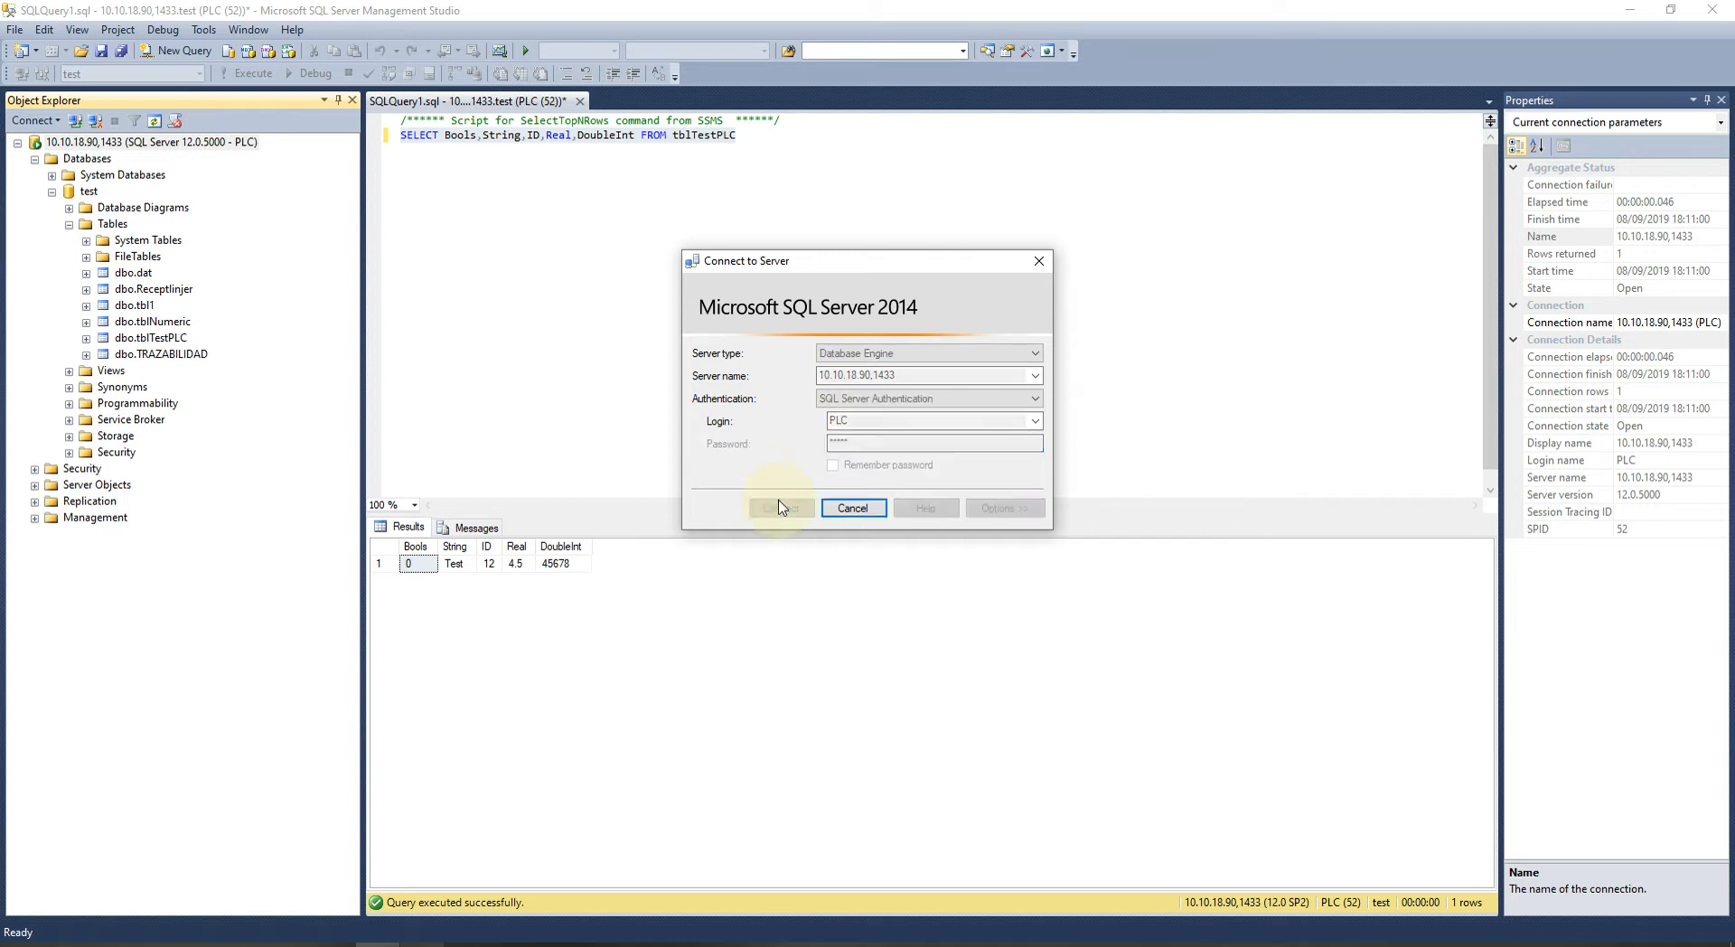
click(781, 508)
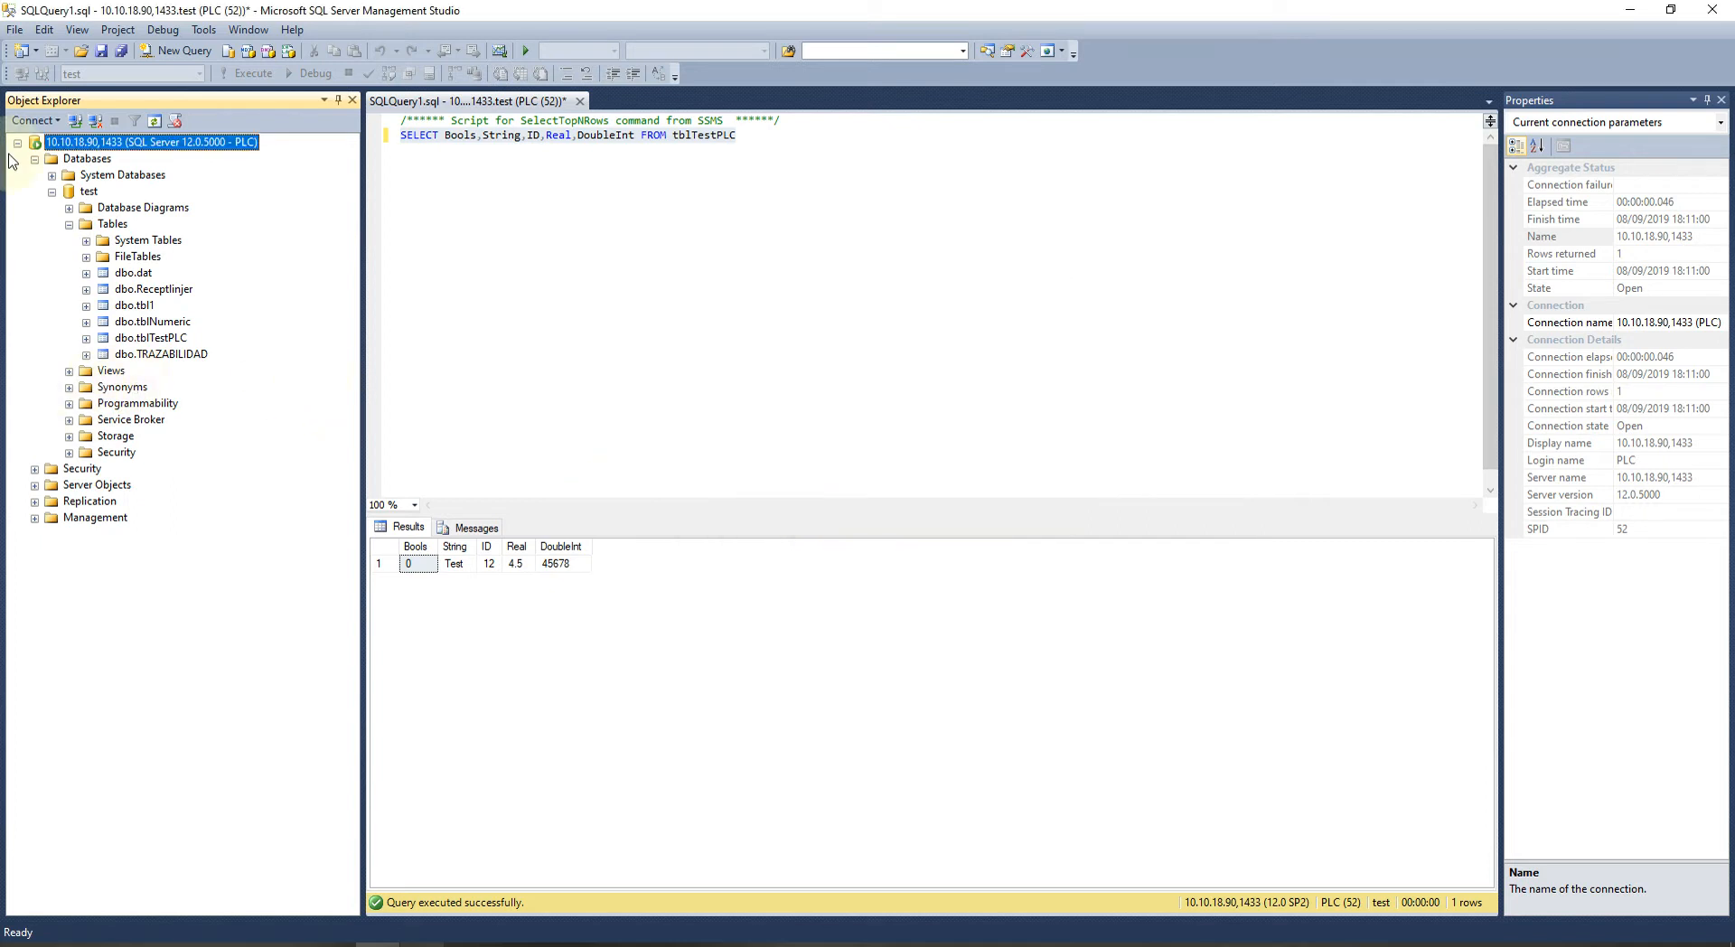
mouse_move(76, 121)
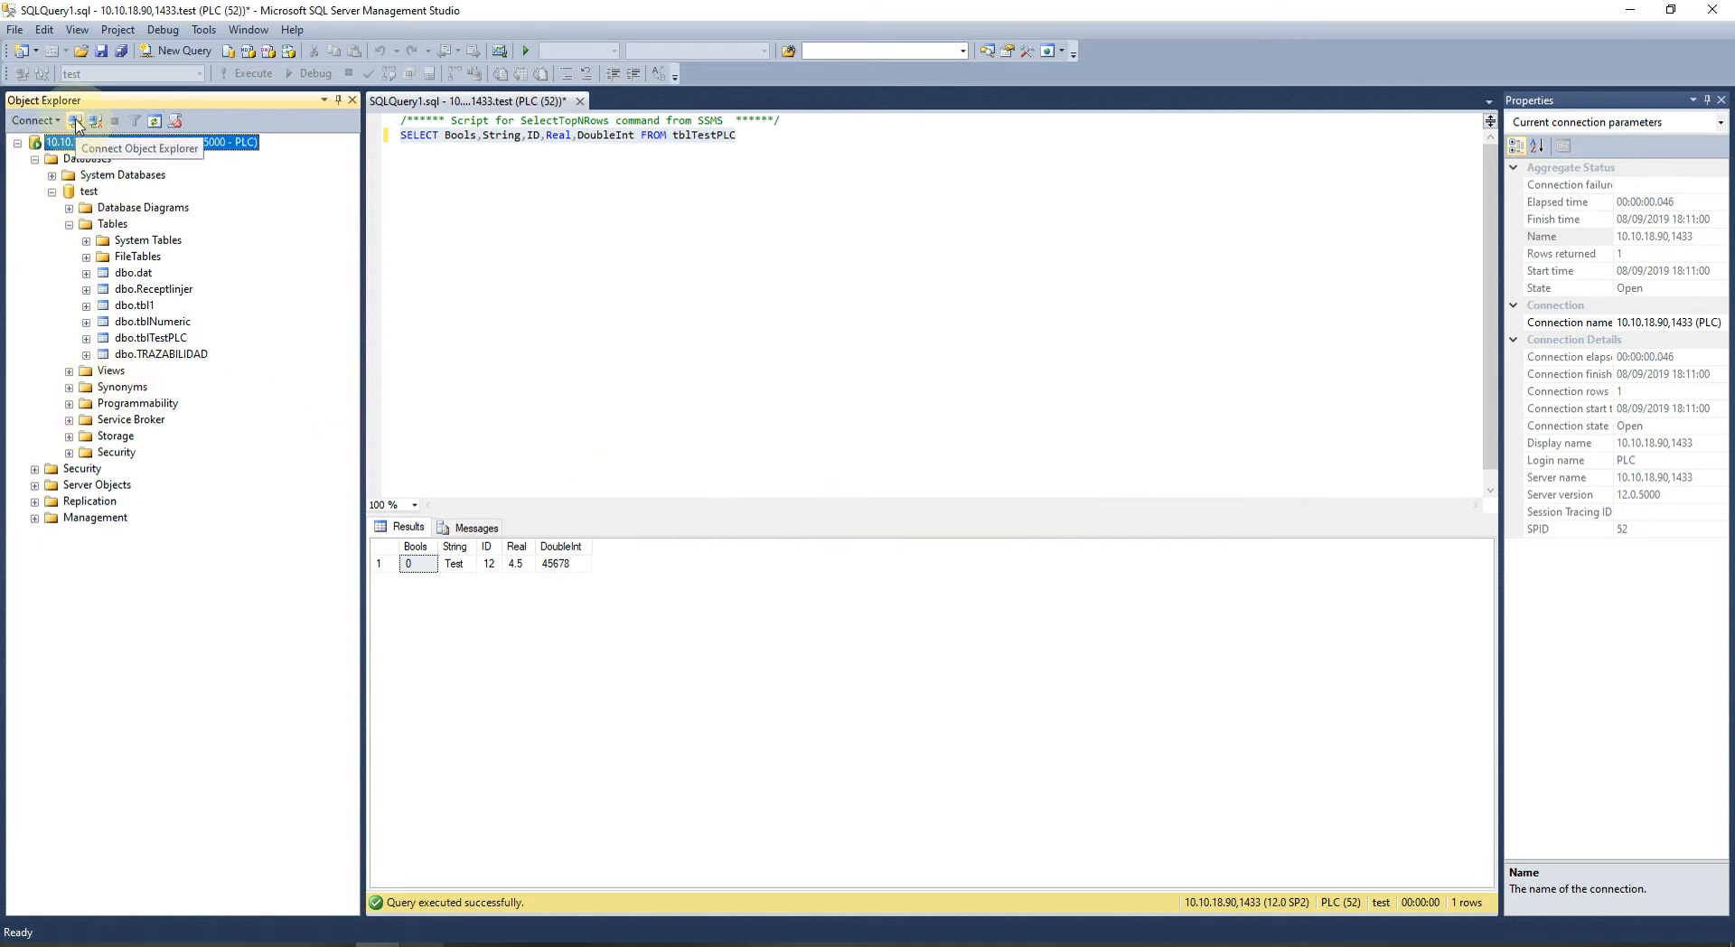
click(76, 121)
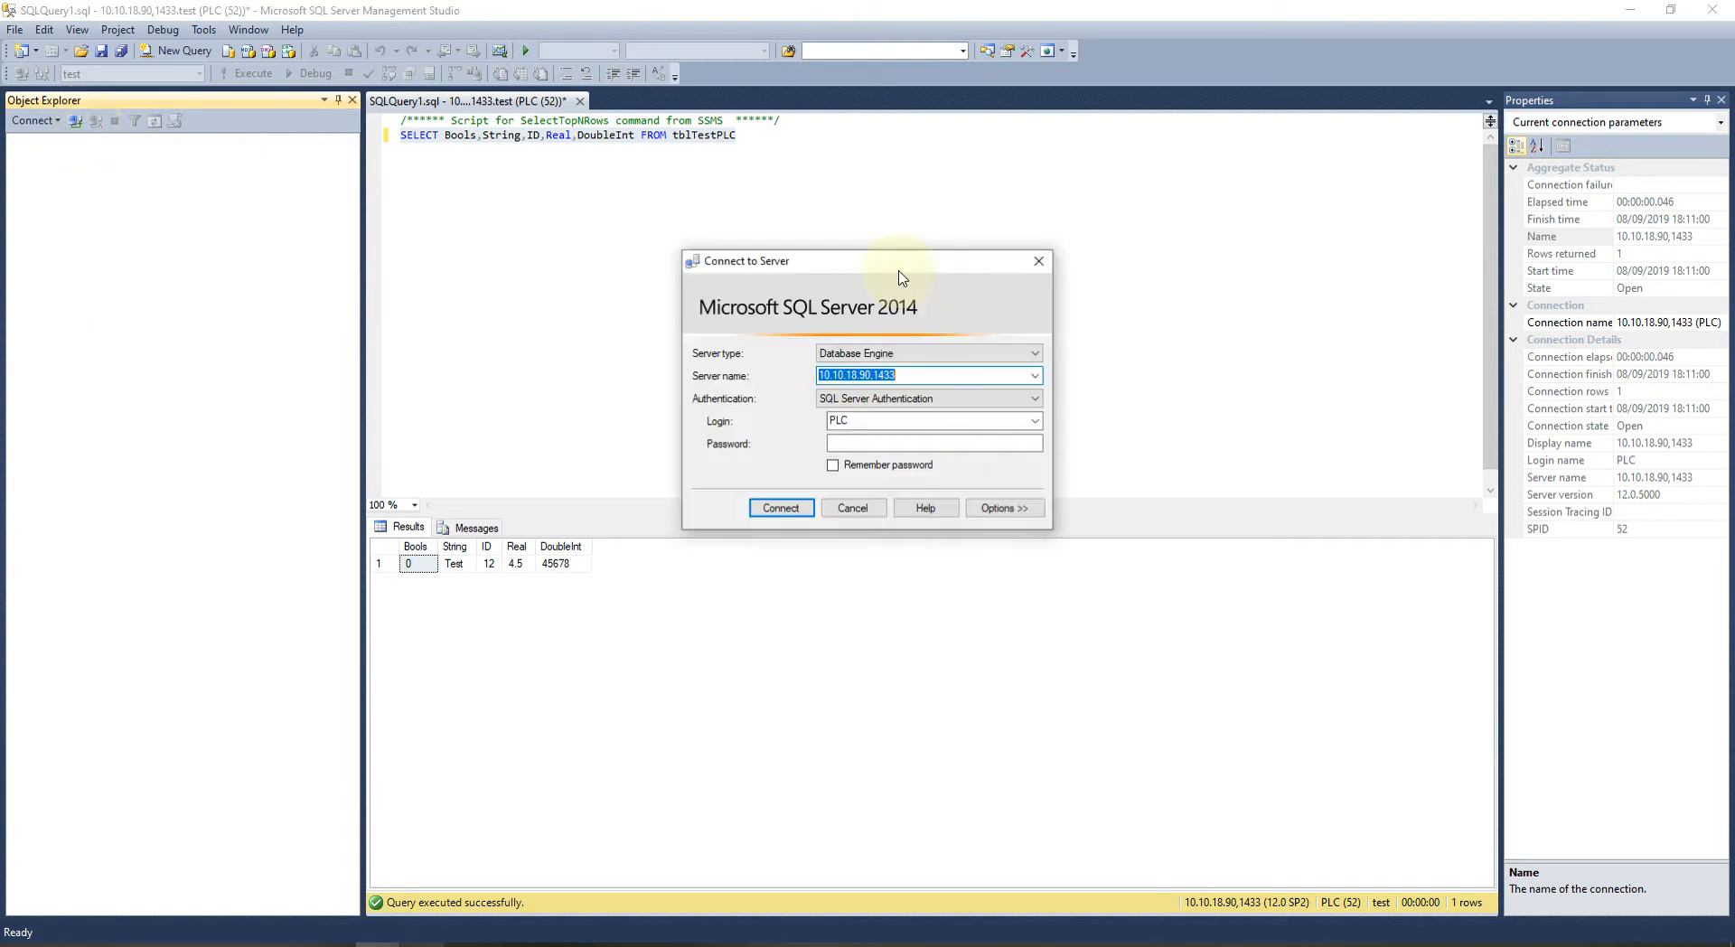
text(***)
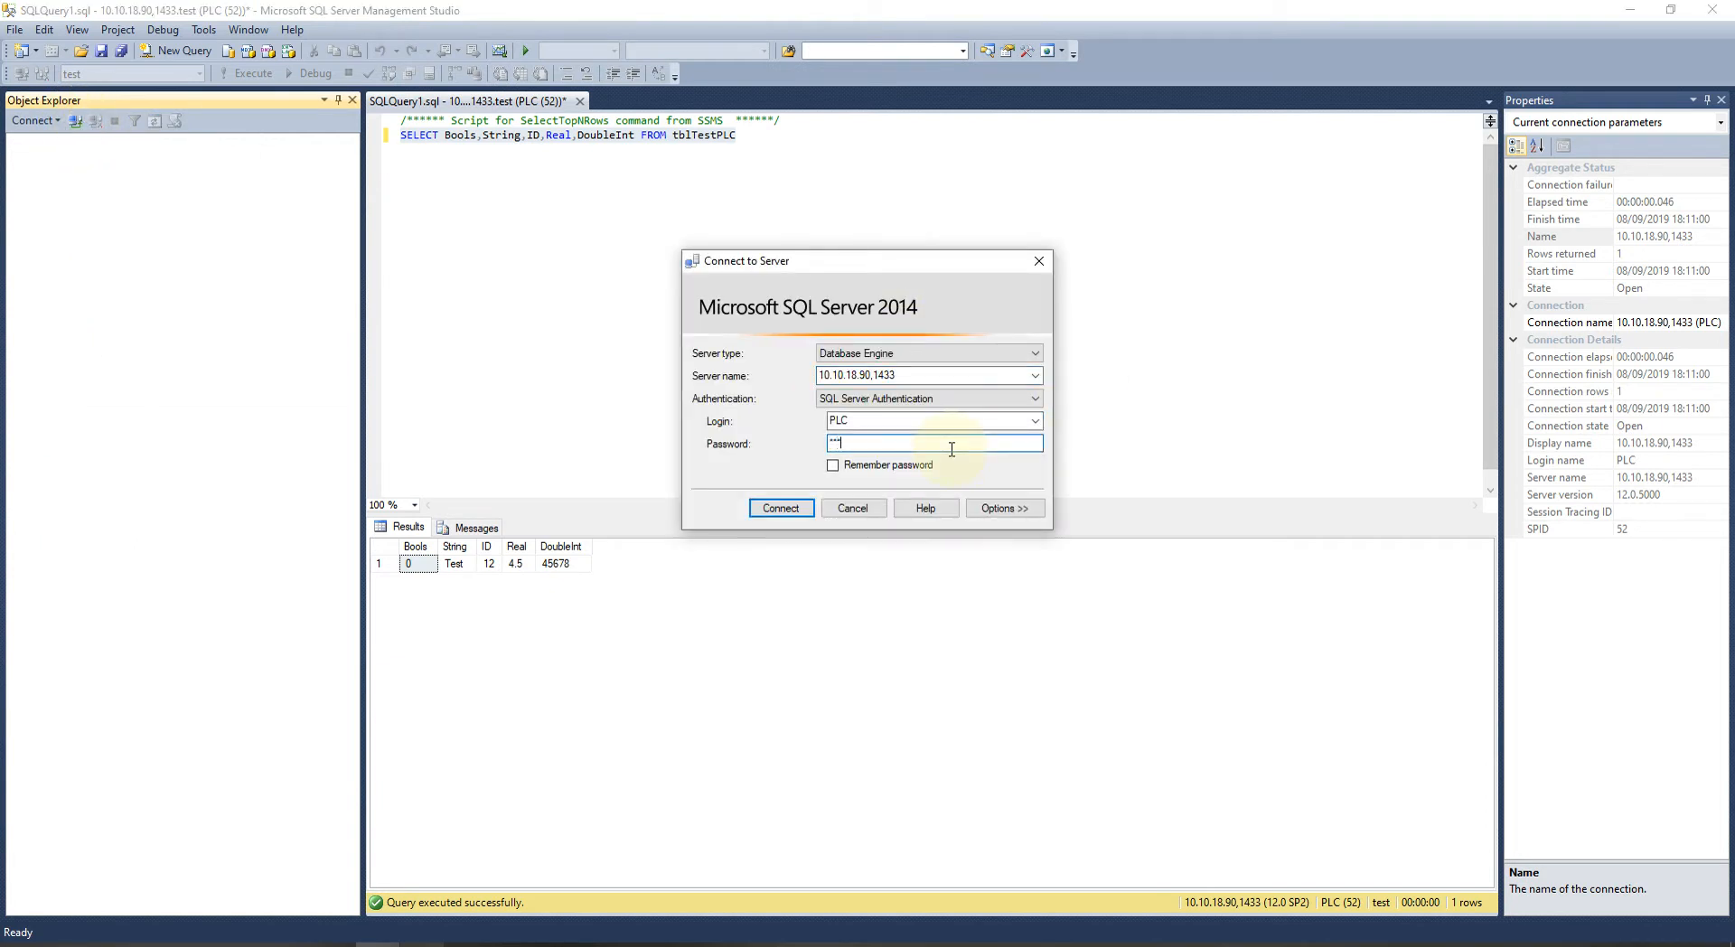
click(779, 508)
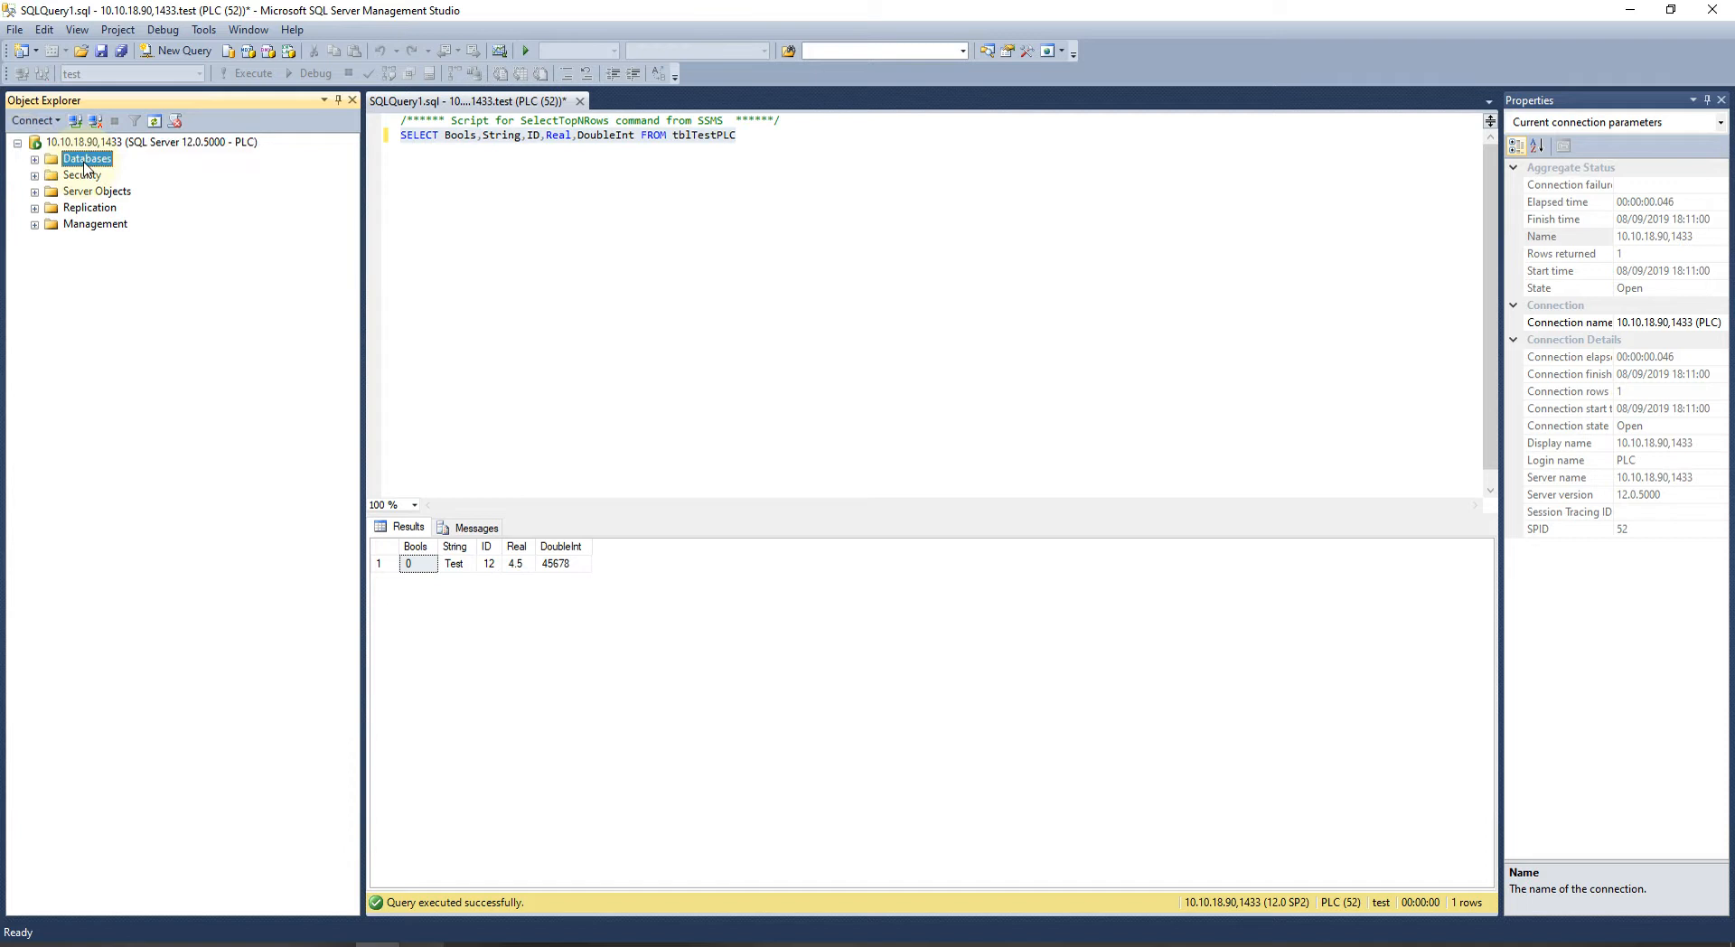
Expand Databases > test > Tables and re-run the tblTestPLC query, now showing Bools 1.
click(34, 159)
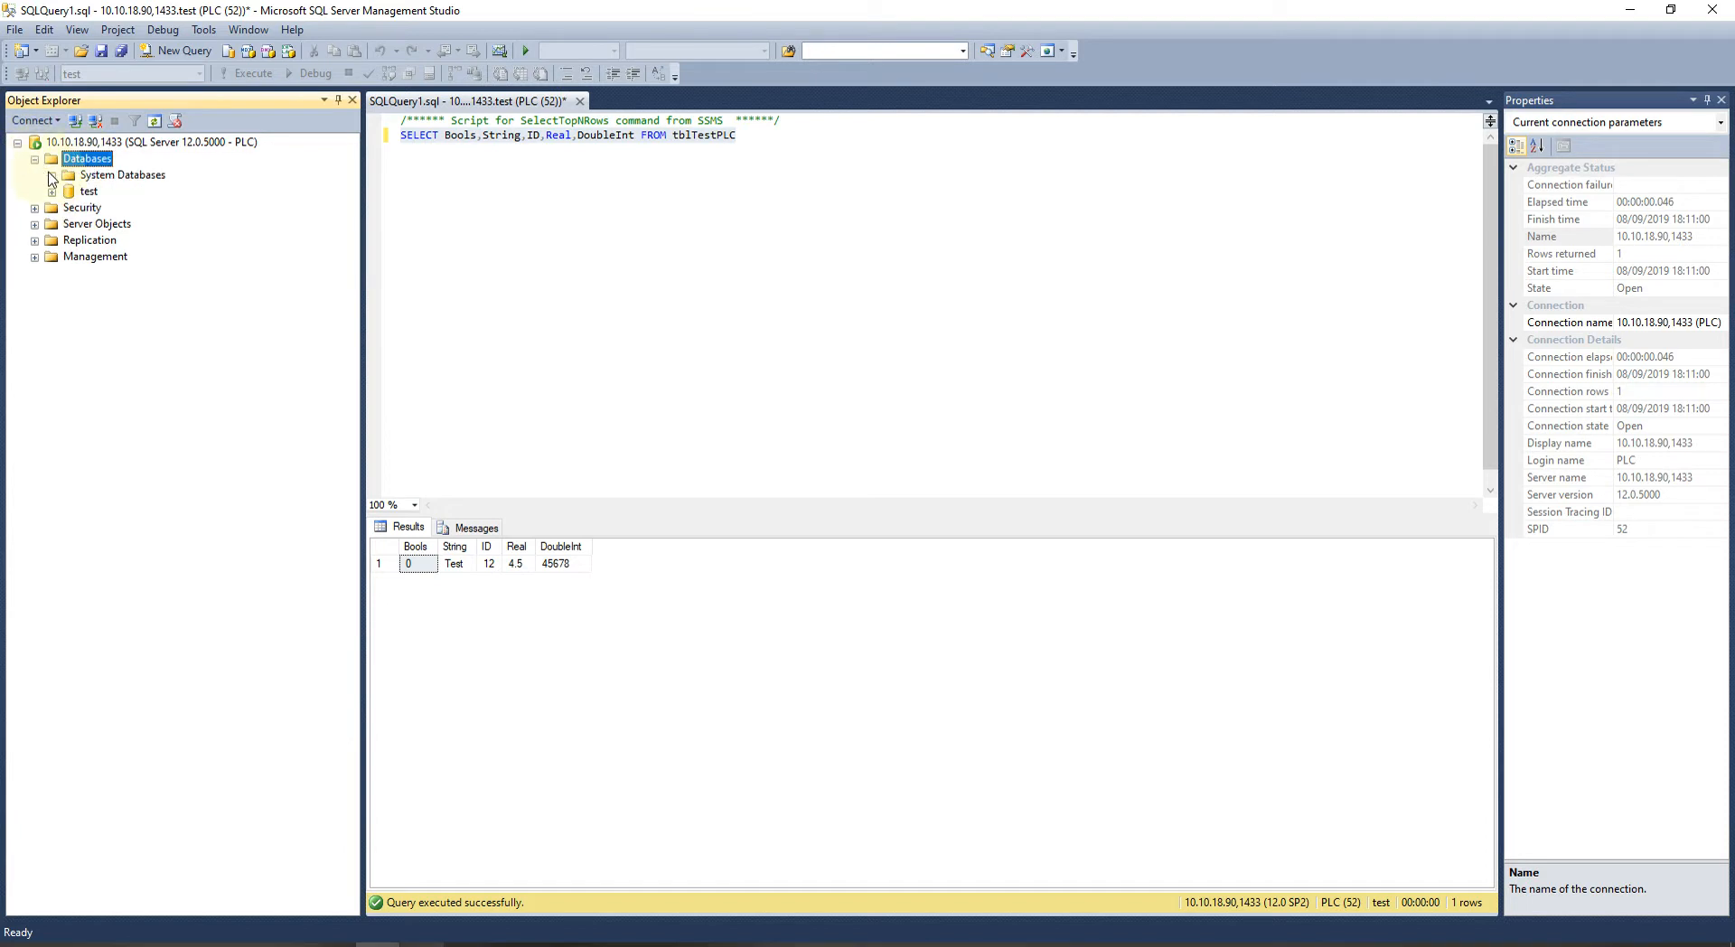
click(53, 190)
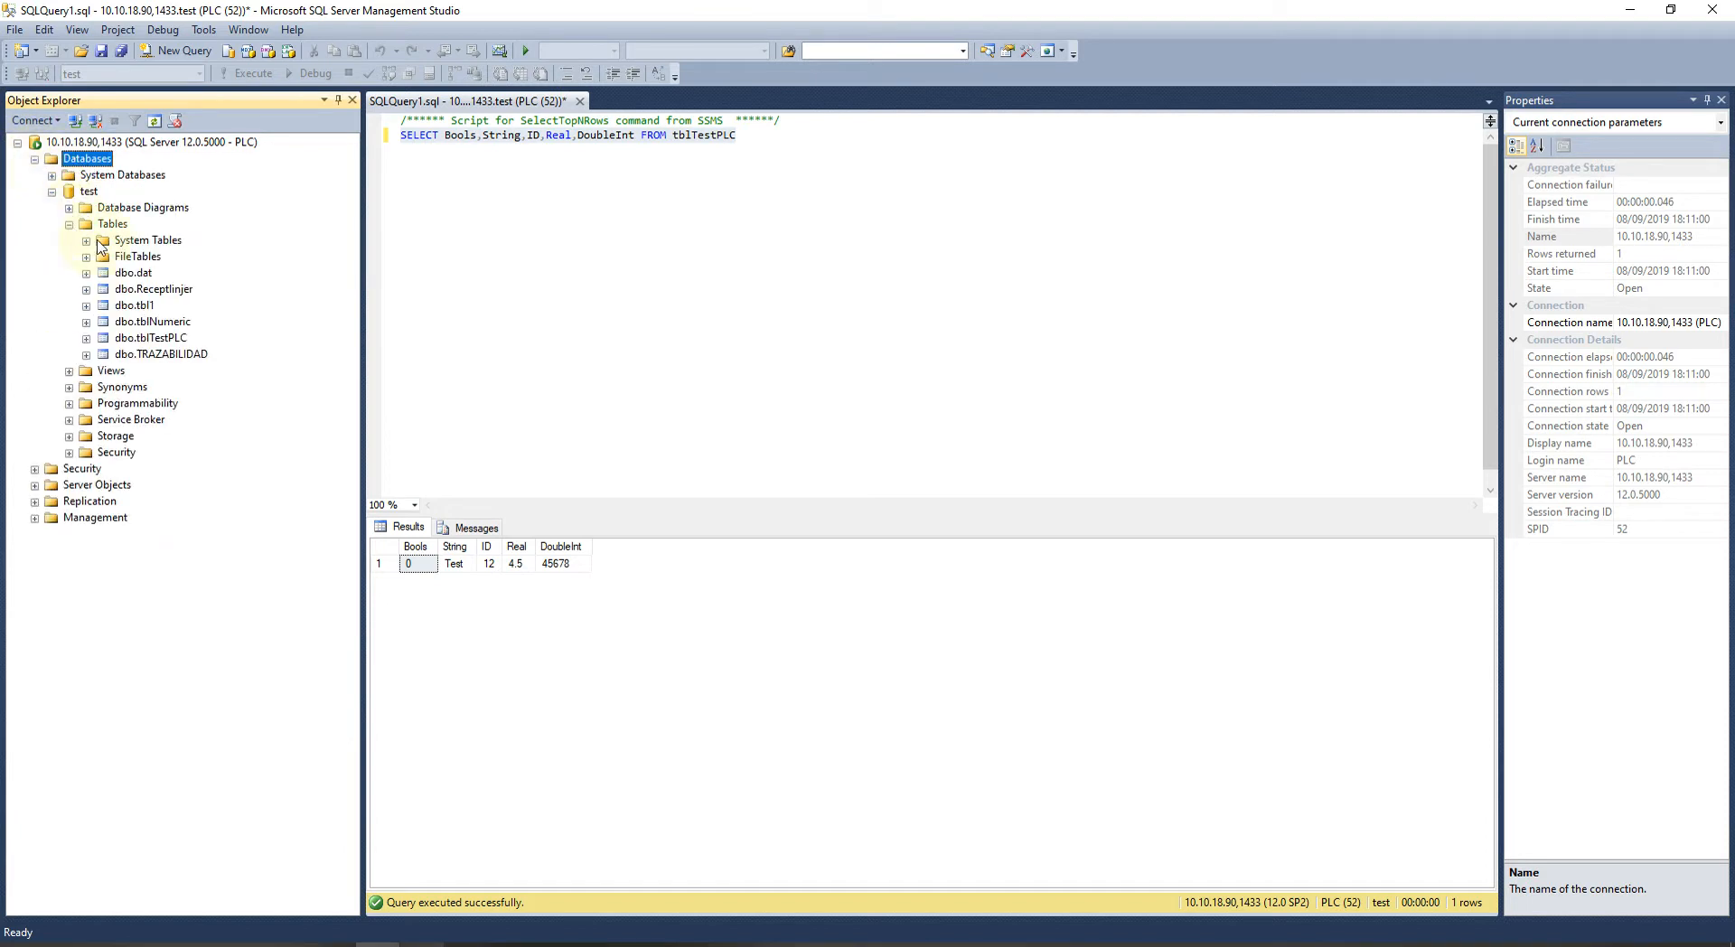
click(152, 338)
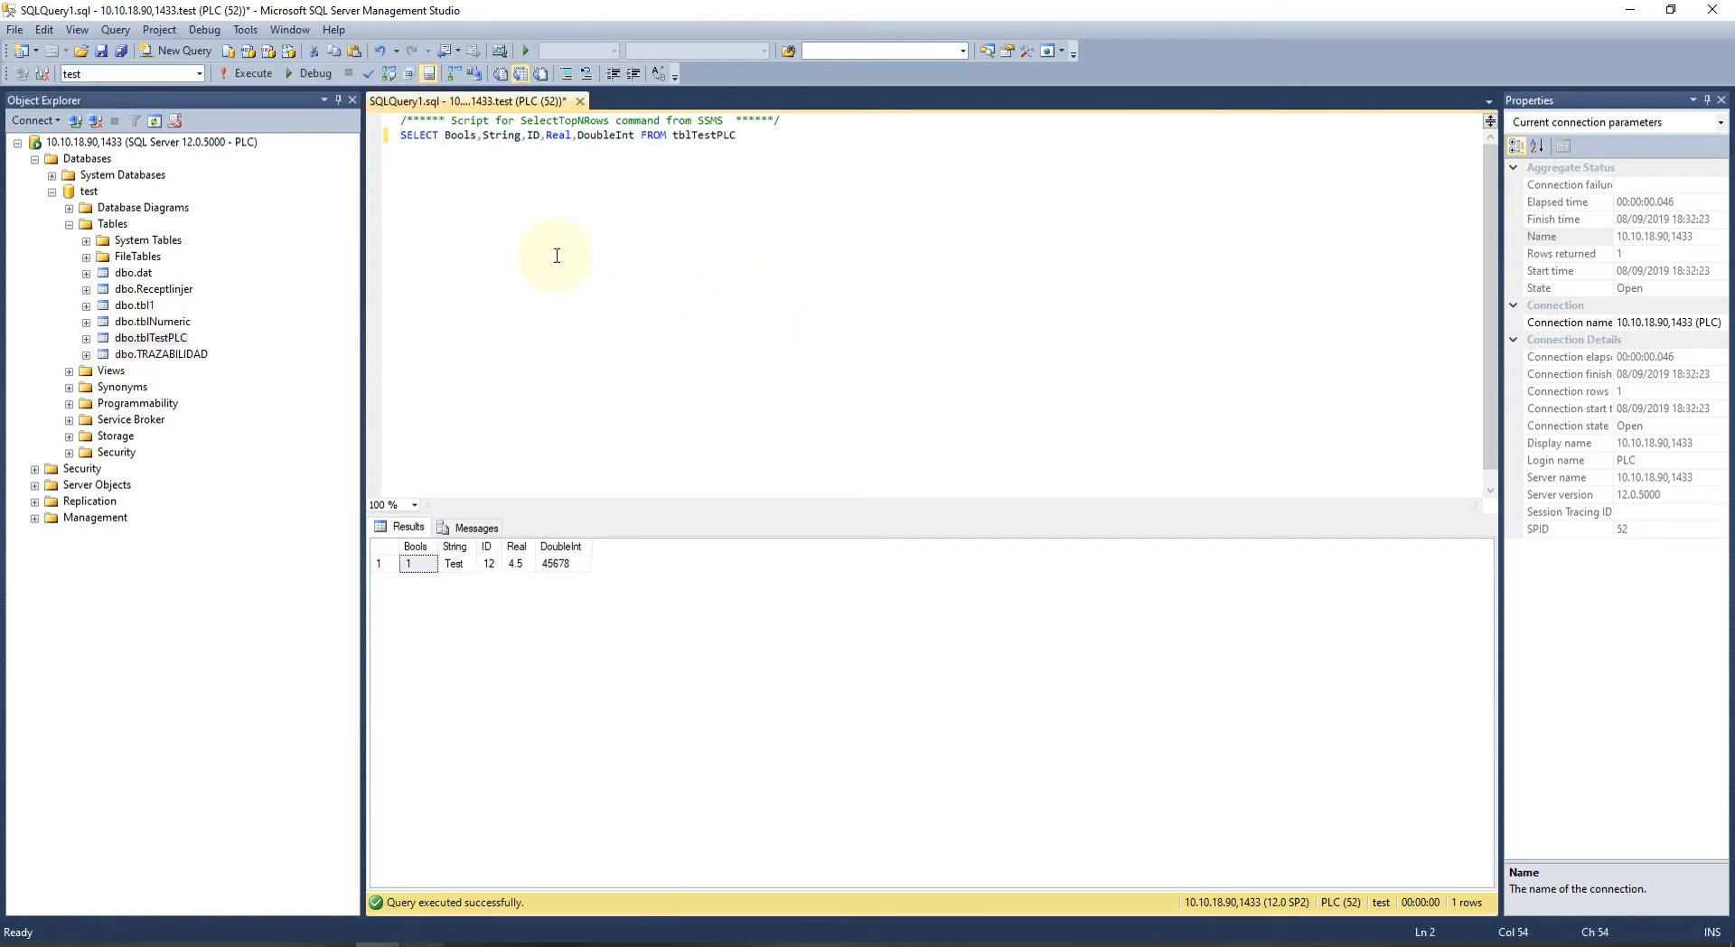
drag(482, 133, 738, 134)
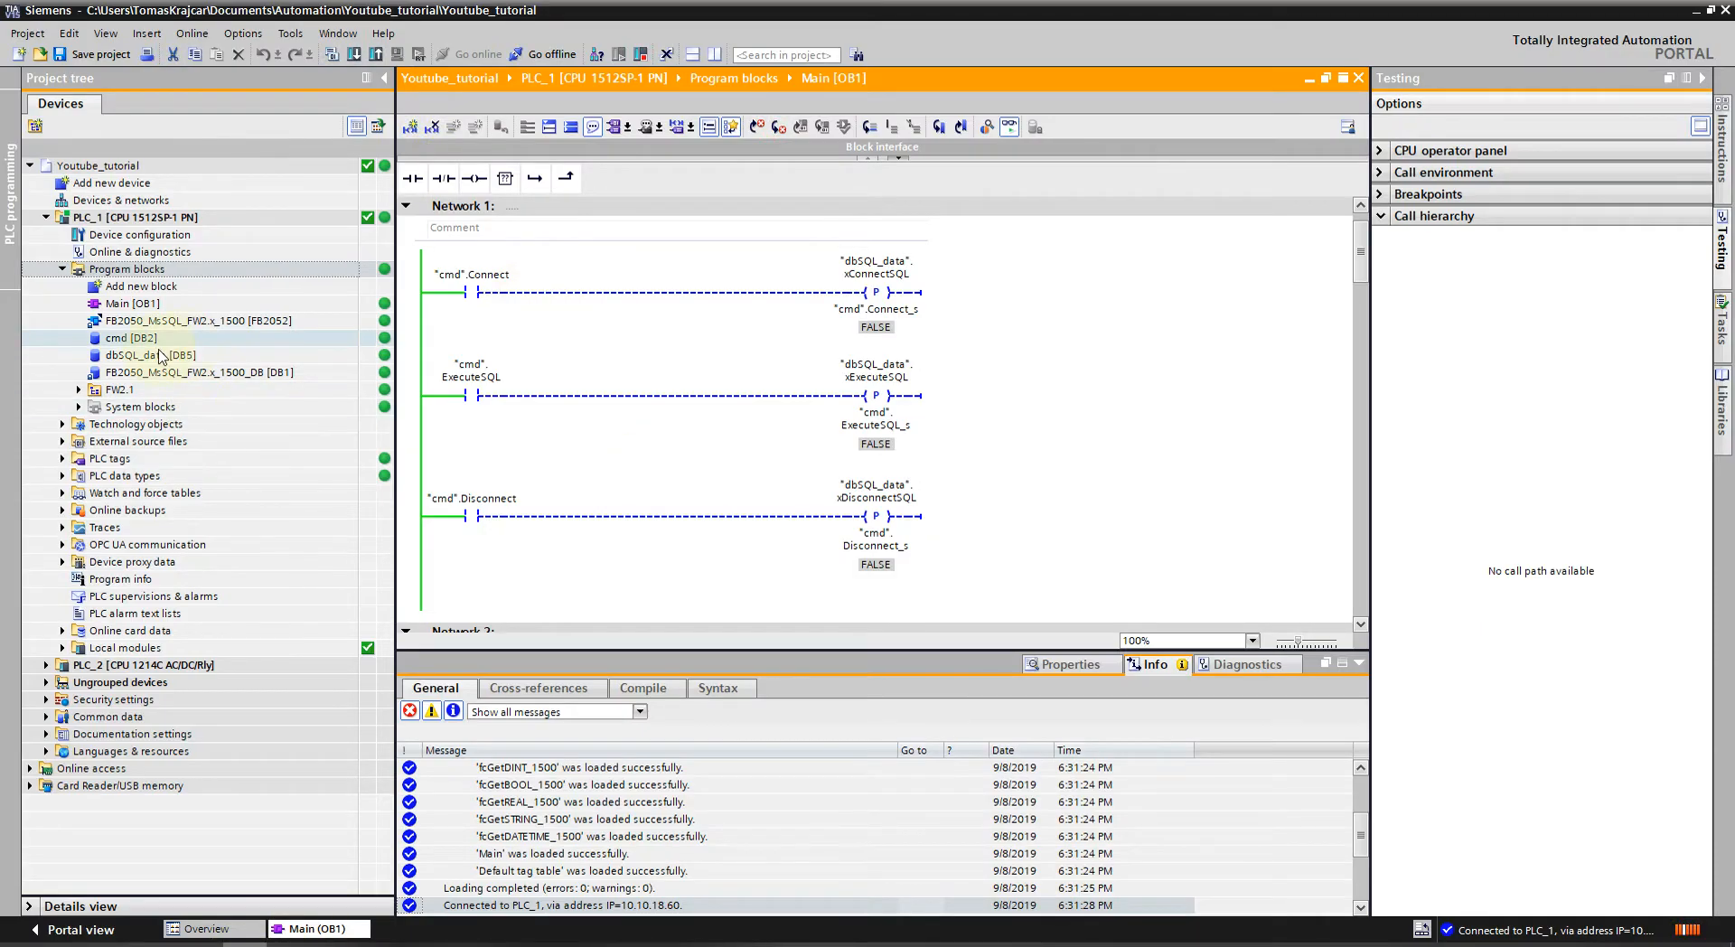
Monitor dbSQL_data [DB5] online, showing 'No error' and IP octets 10, 10, 18, 90.
click(150, 355)
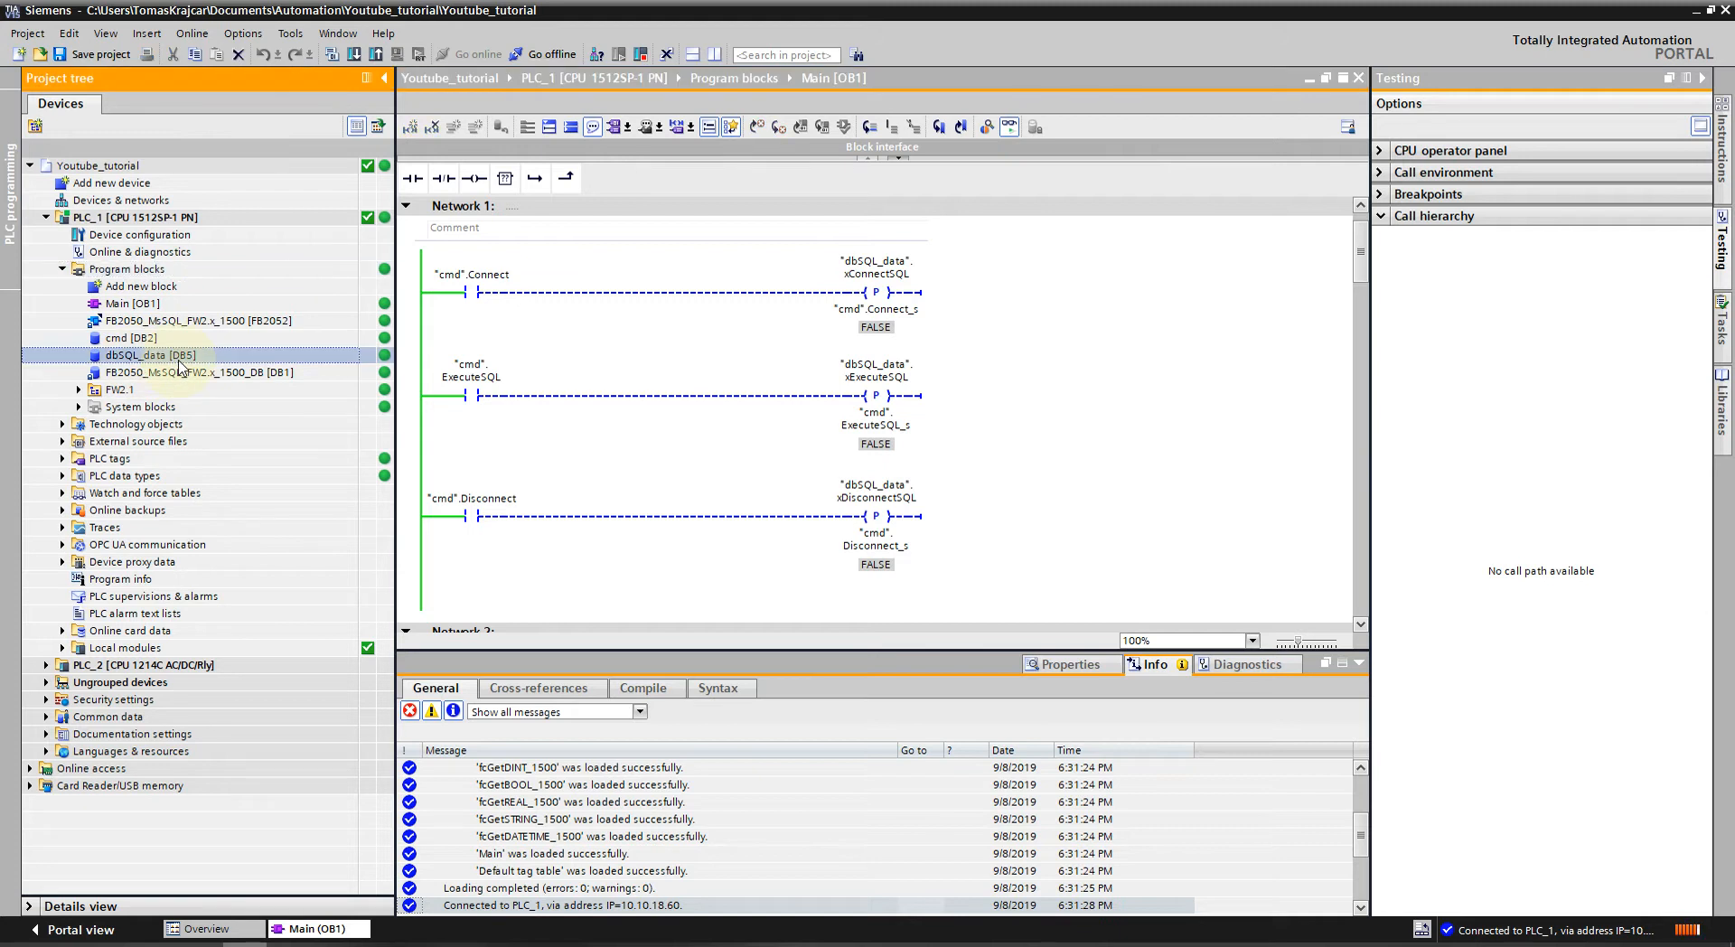
double_click(150, 354)
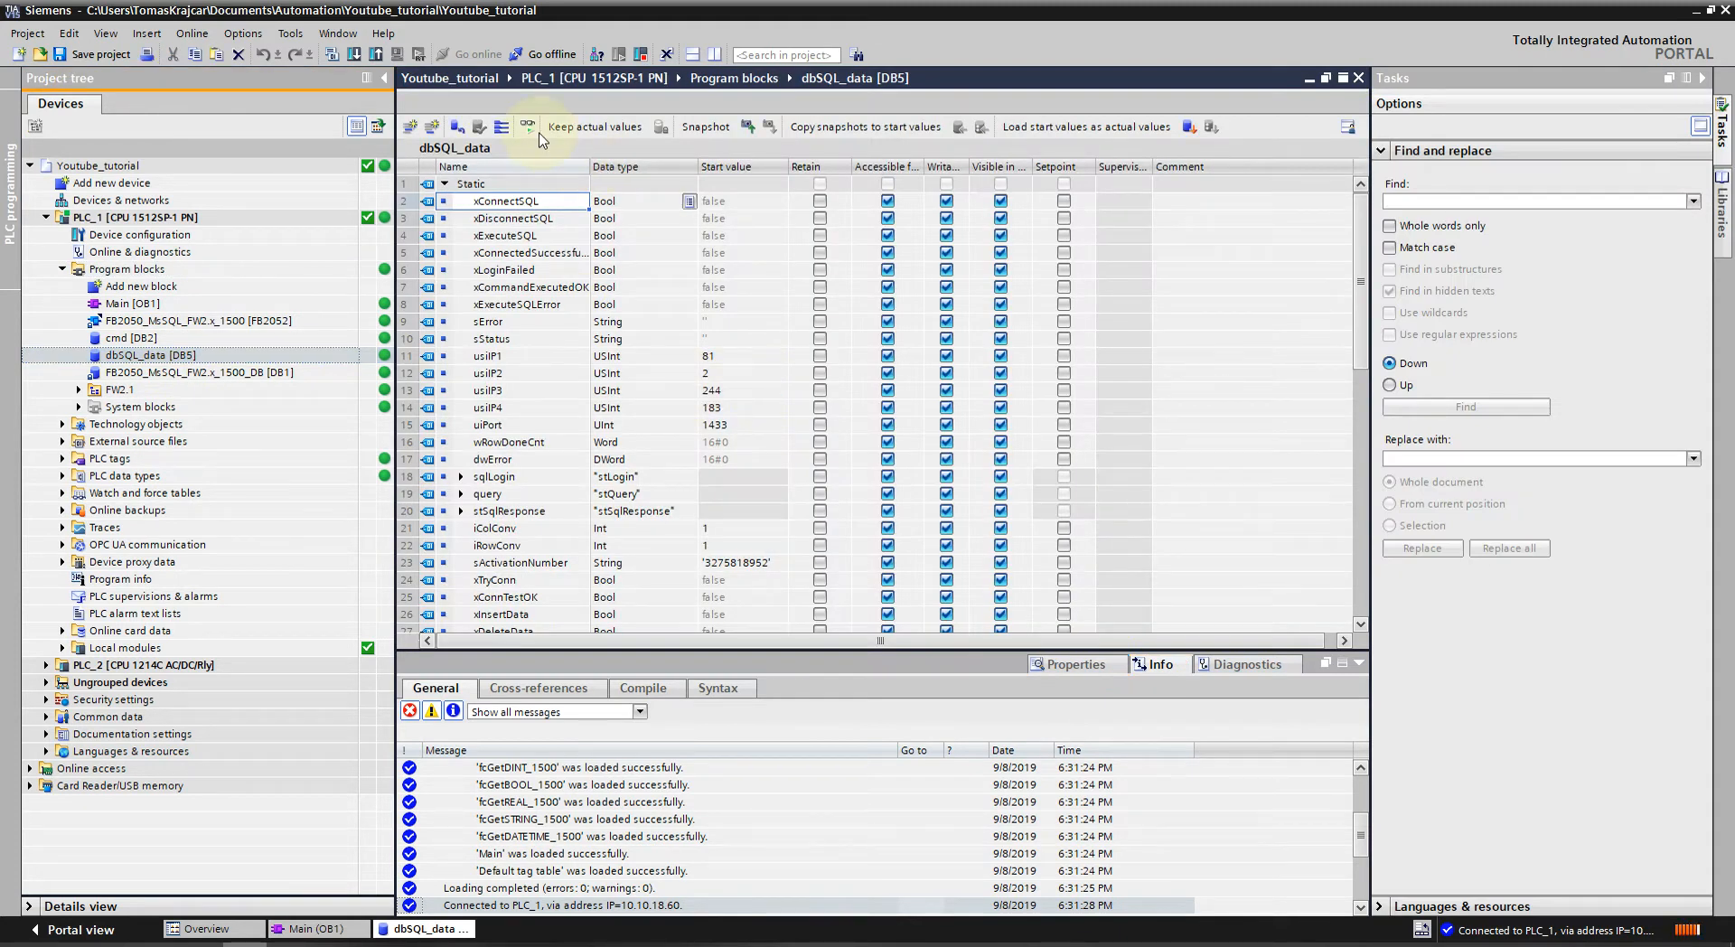
click(526, 127)
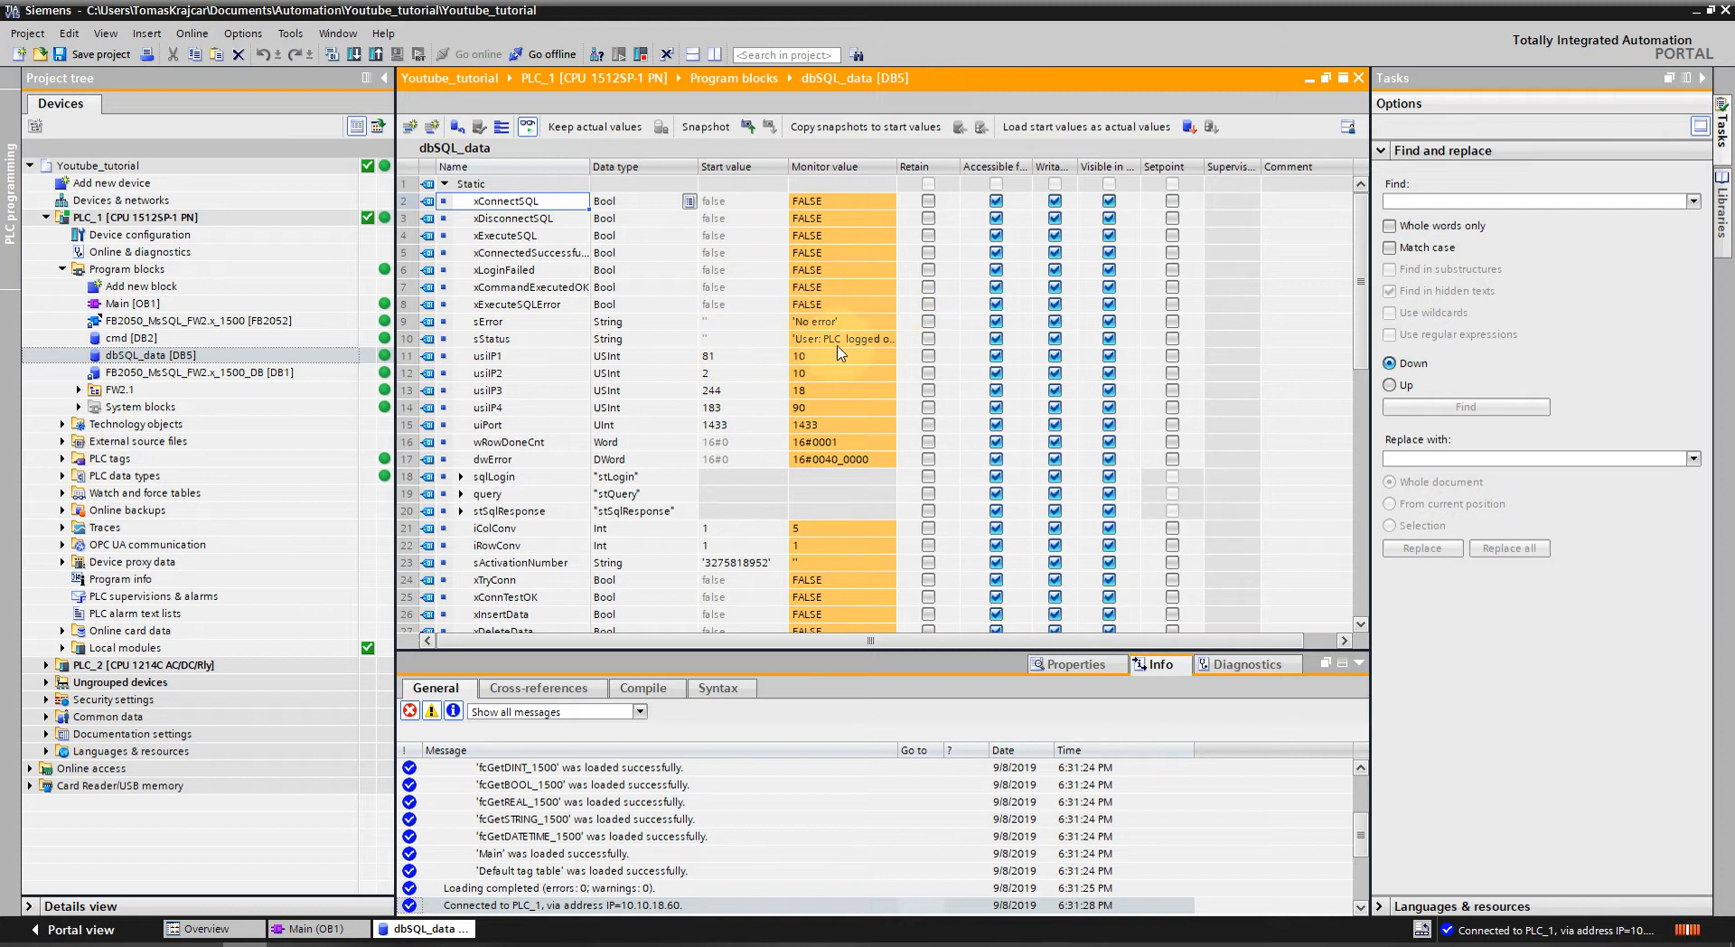
mouse_move(832, 365)
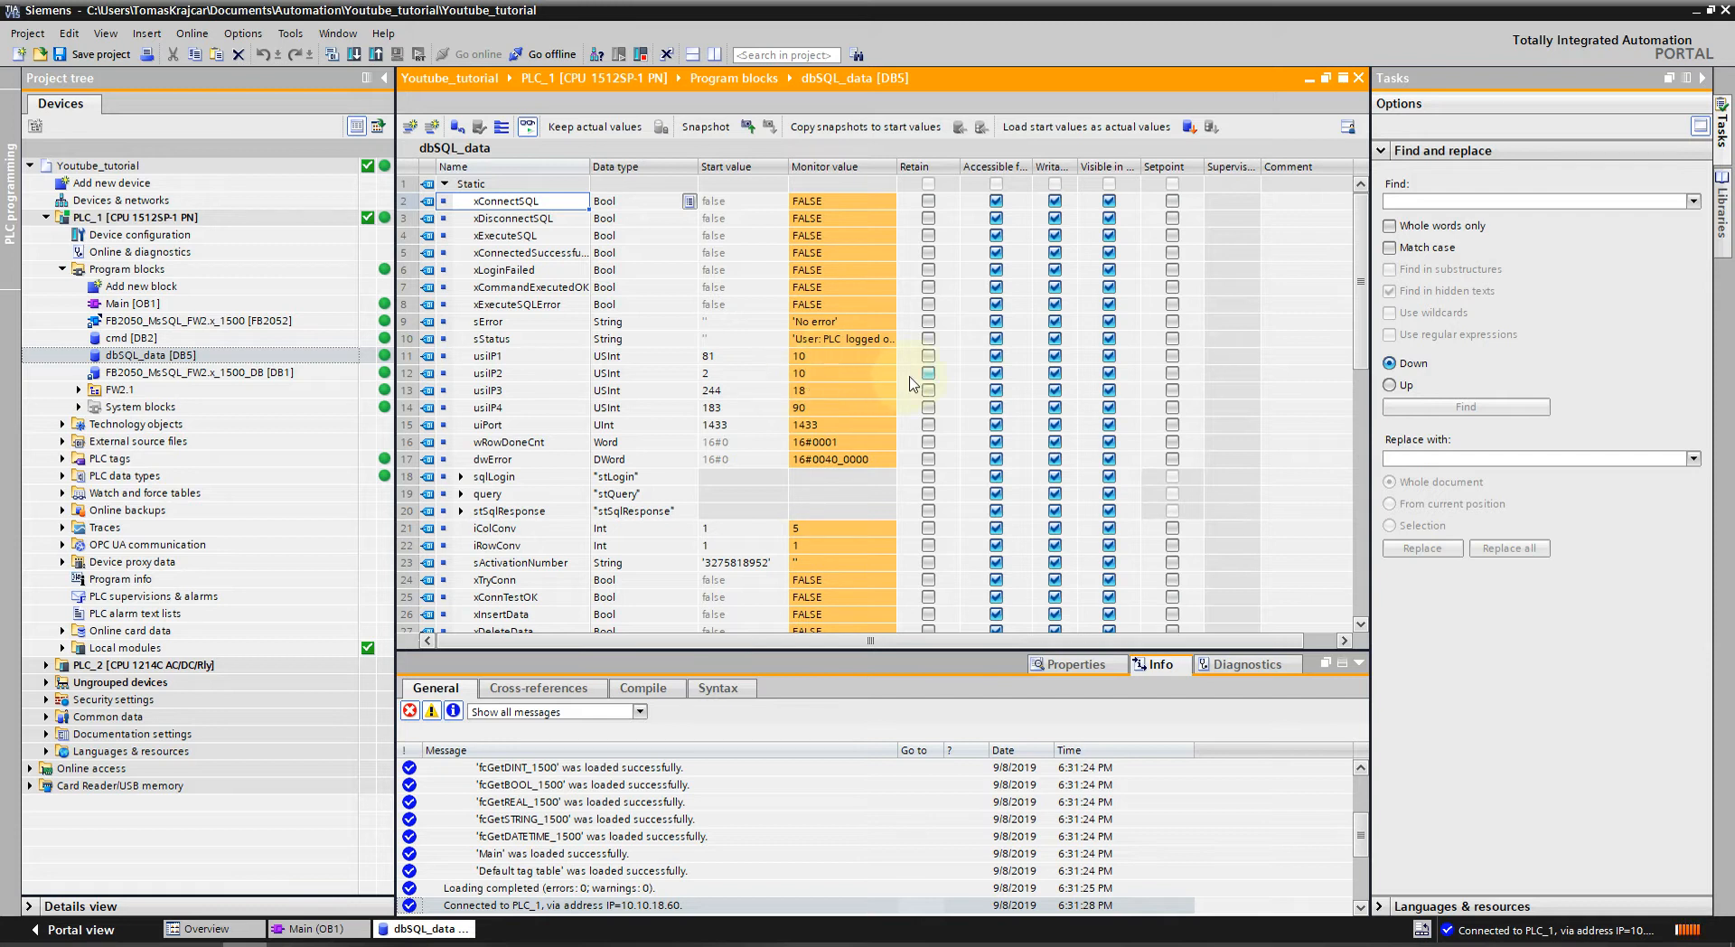
mouse_move(828, 430)
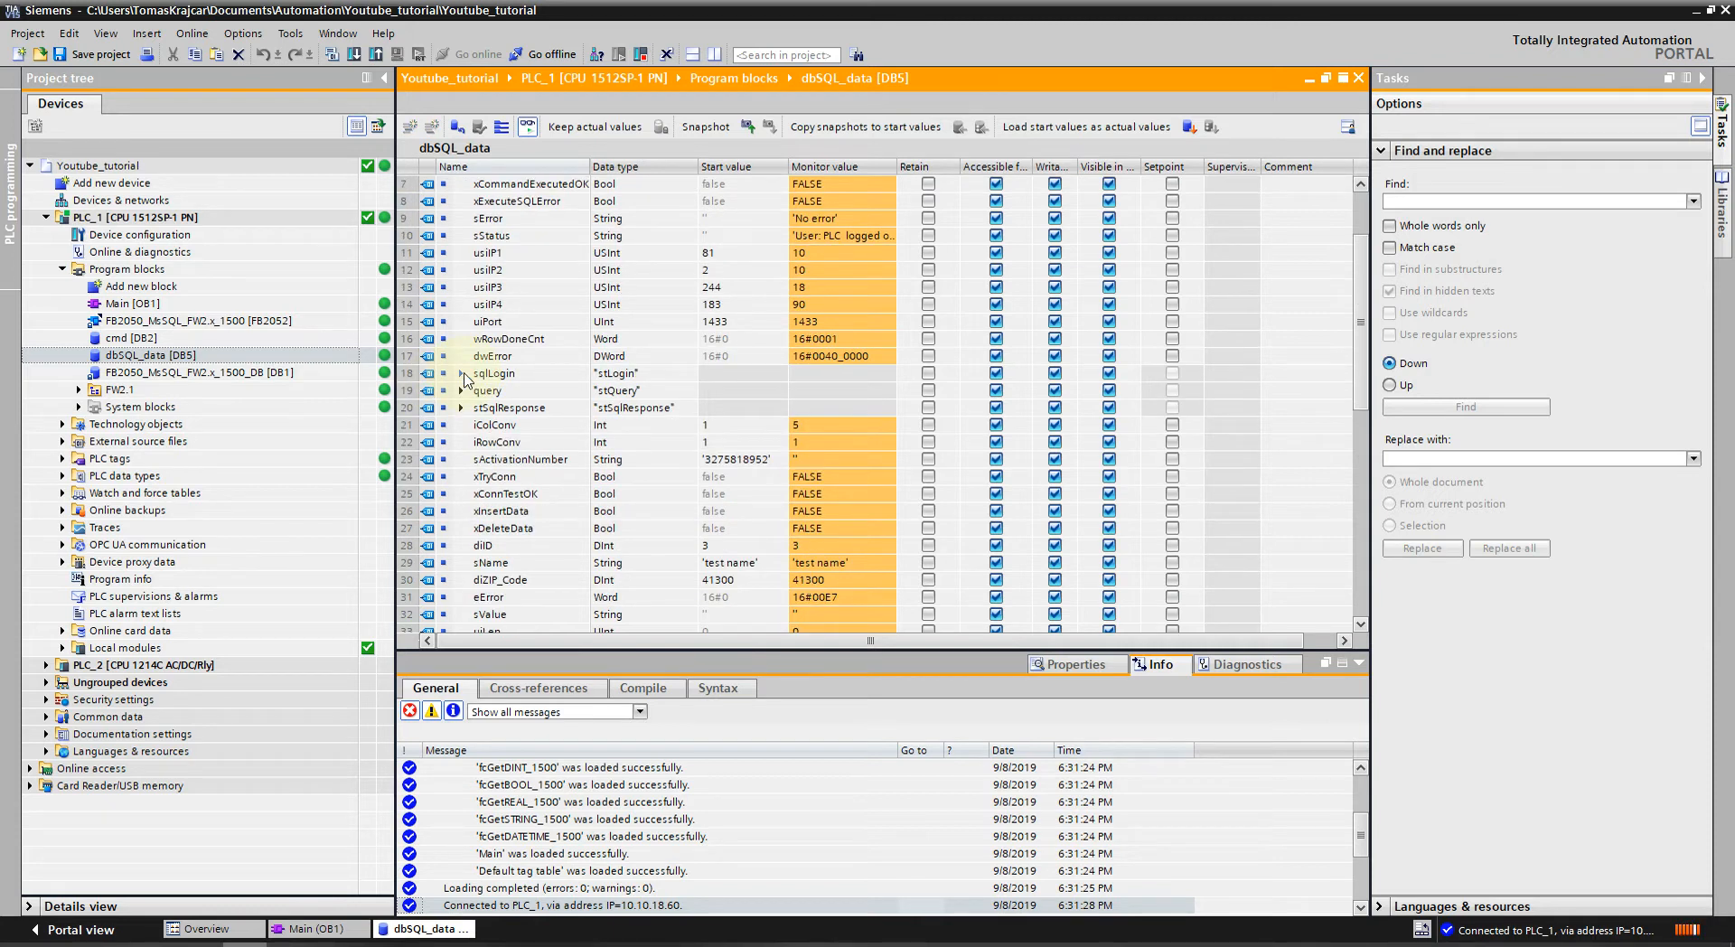
Expand the query and asQuery structures, cancel the Modify dialog and return to Main [OB1].
click(461, 372)
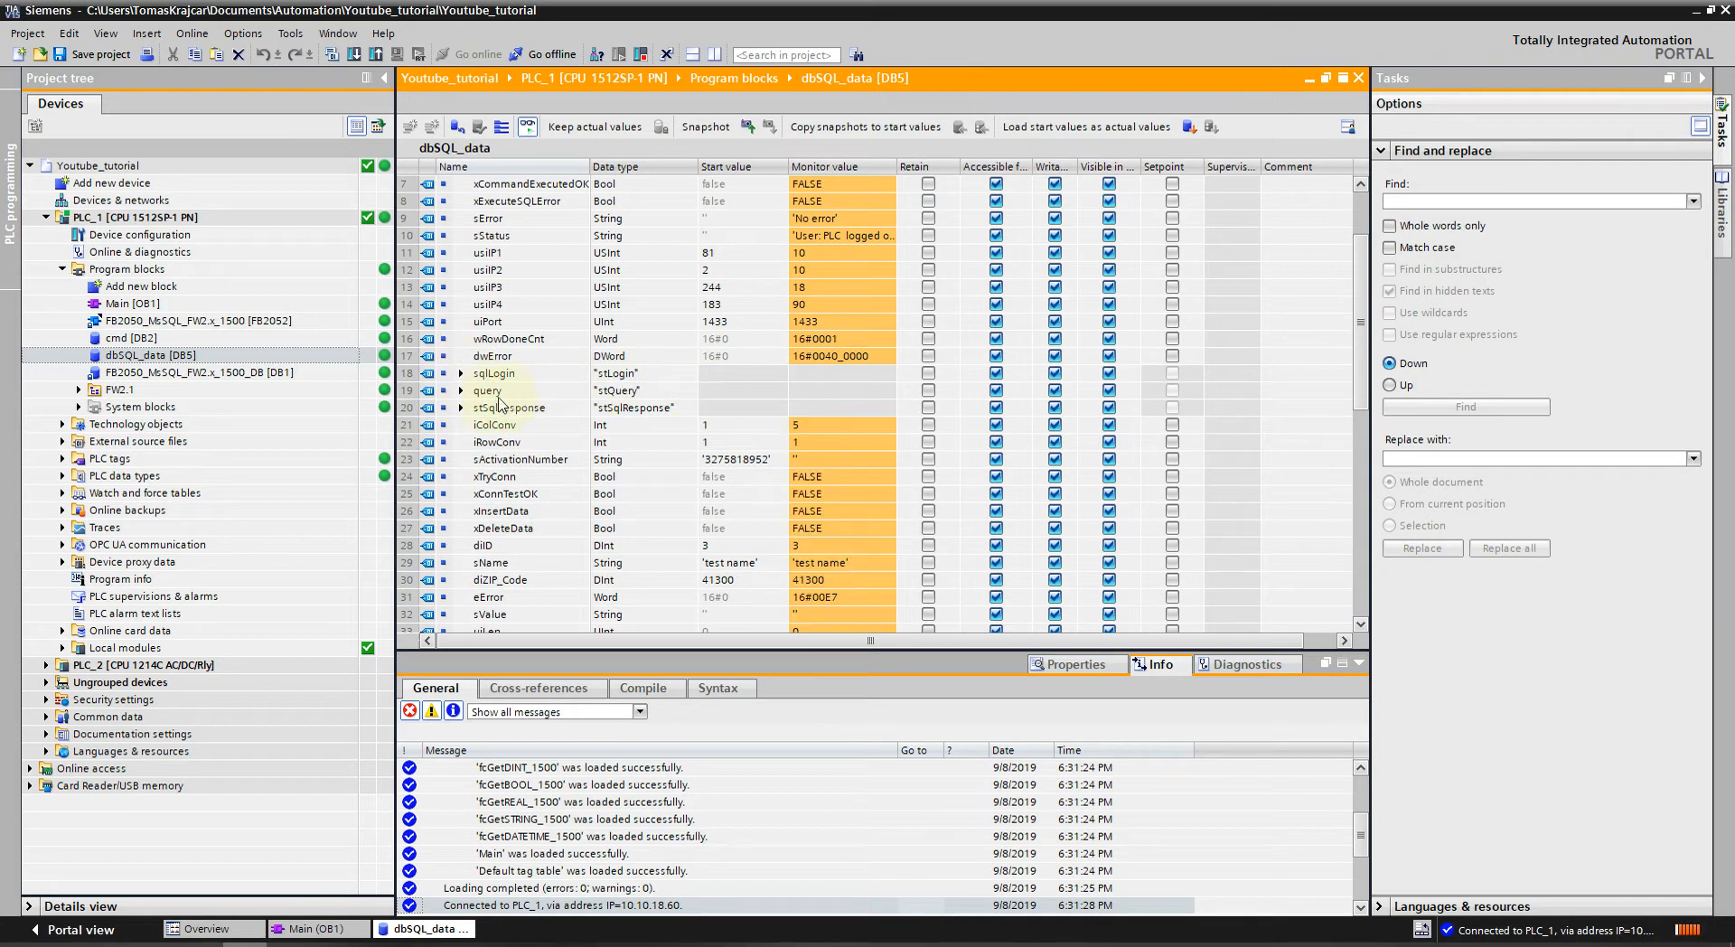
click(461, 391)
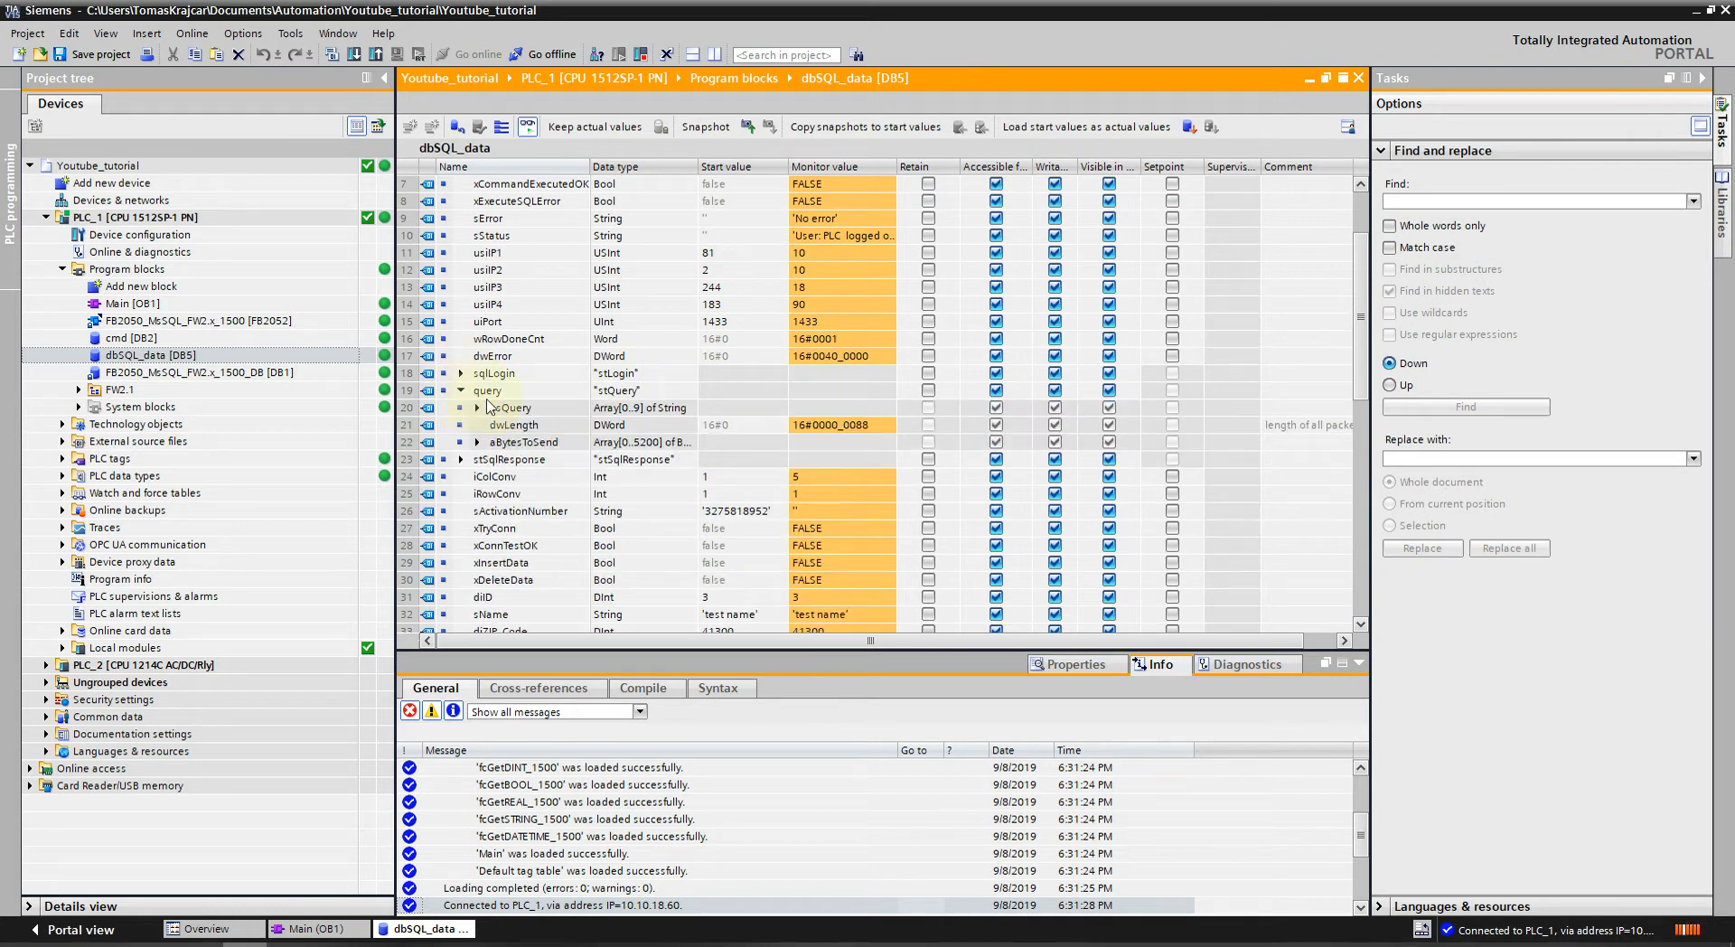
click(445, 406)
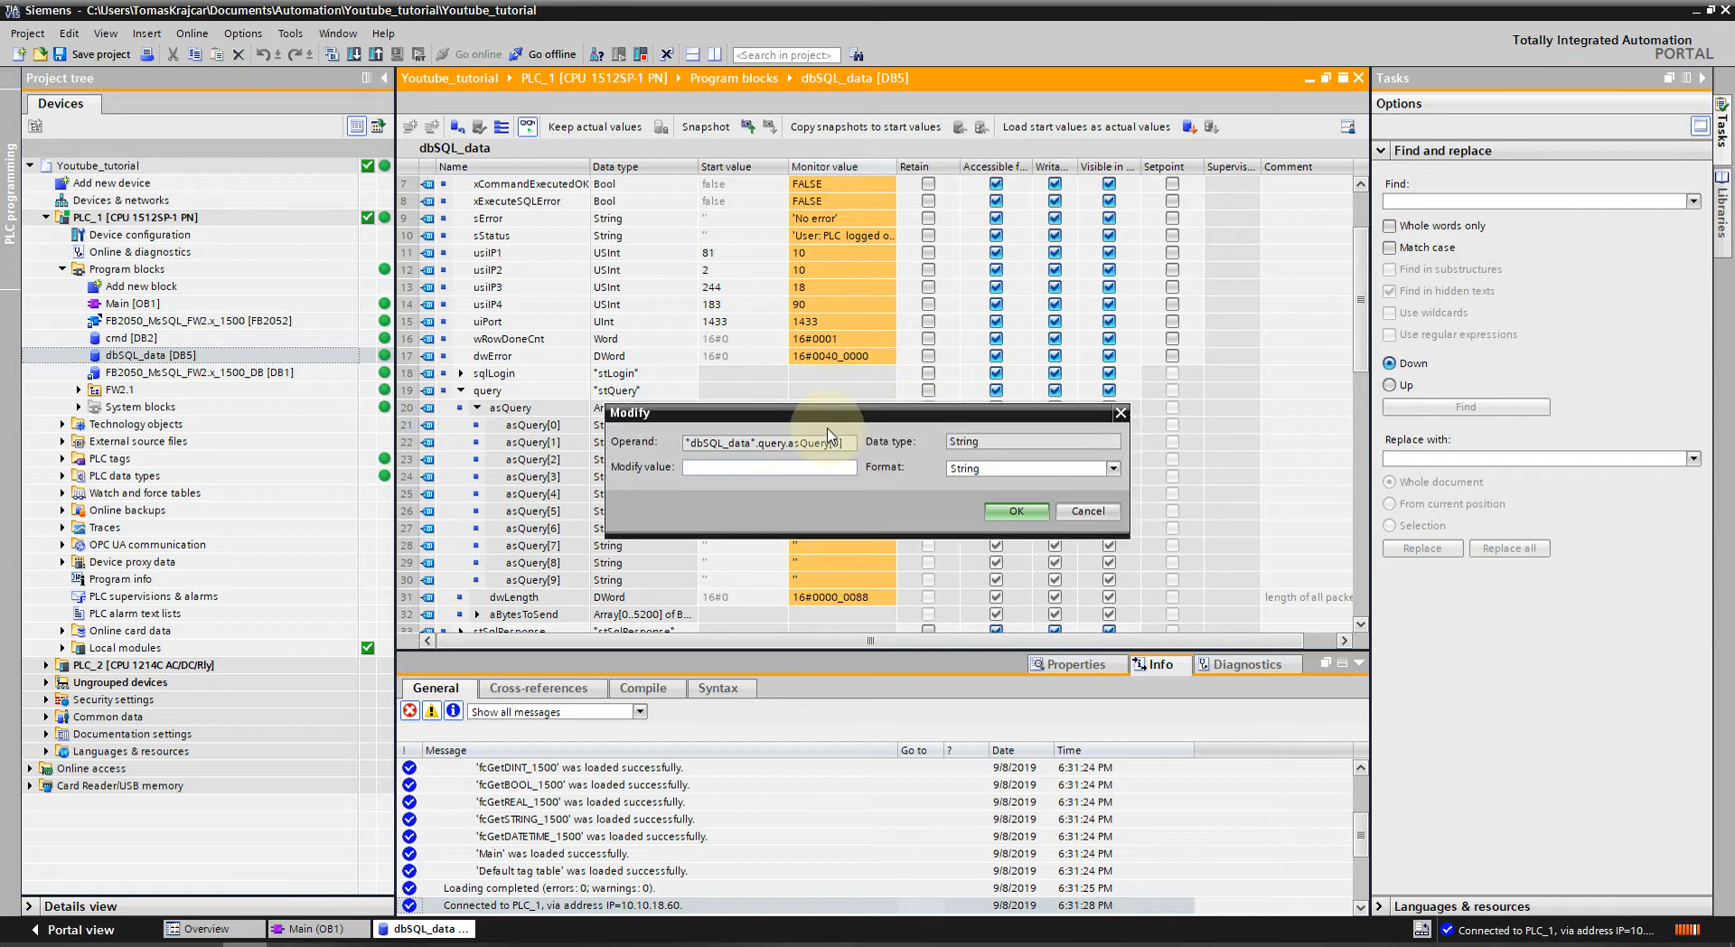
click(1015, 510)
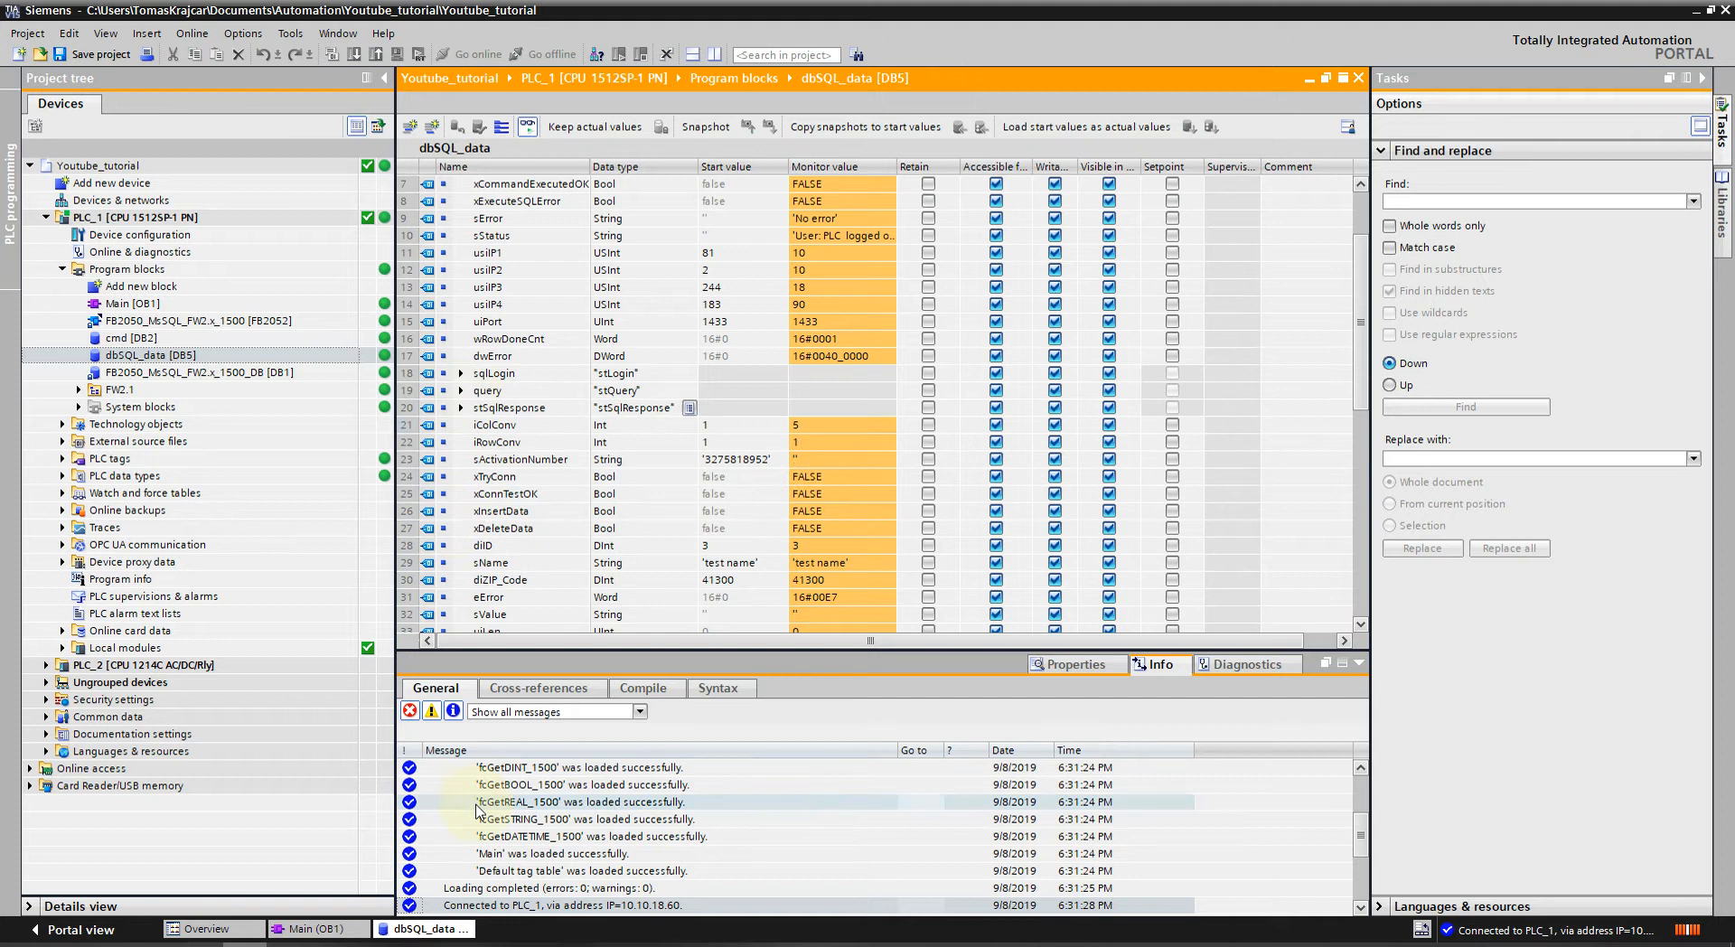
click(312, 929)
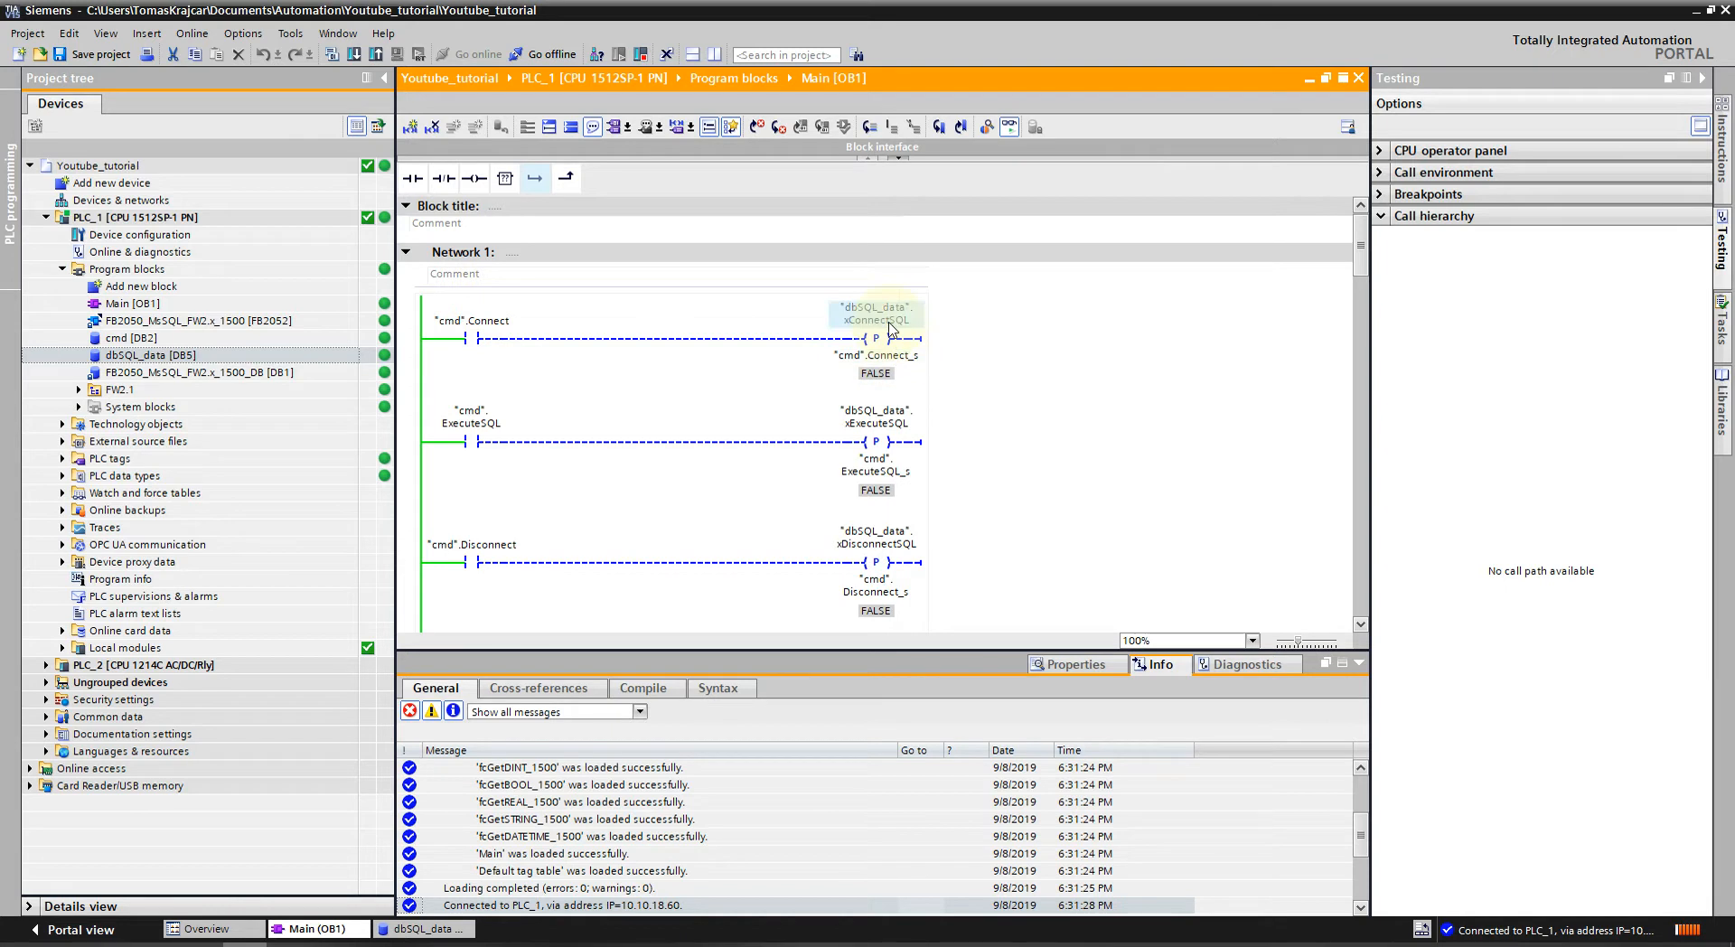
Force "cmd".Connect to 1 so FB2050 reports xConnectSuccessfully TRUE in Network 2.
scroll(down, 3)
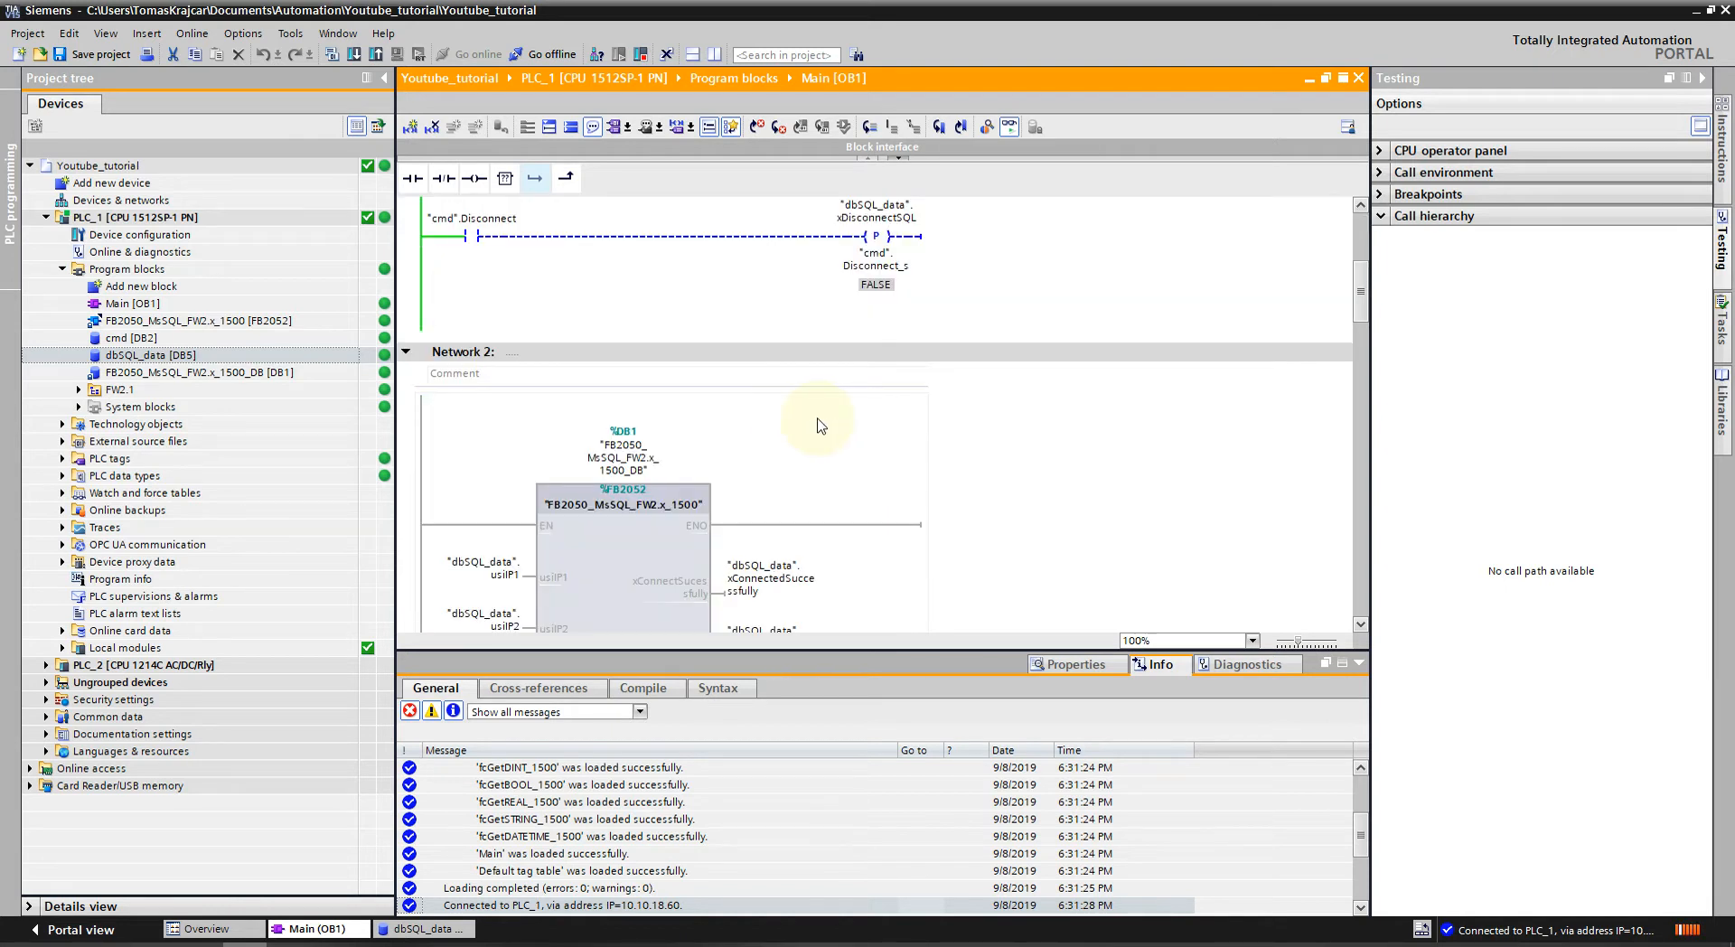
scroll(up, 3)
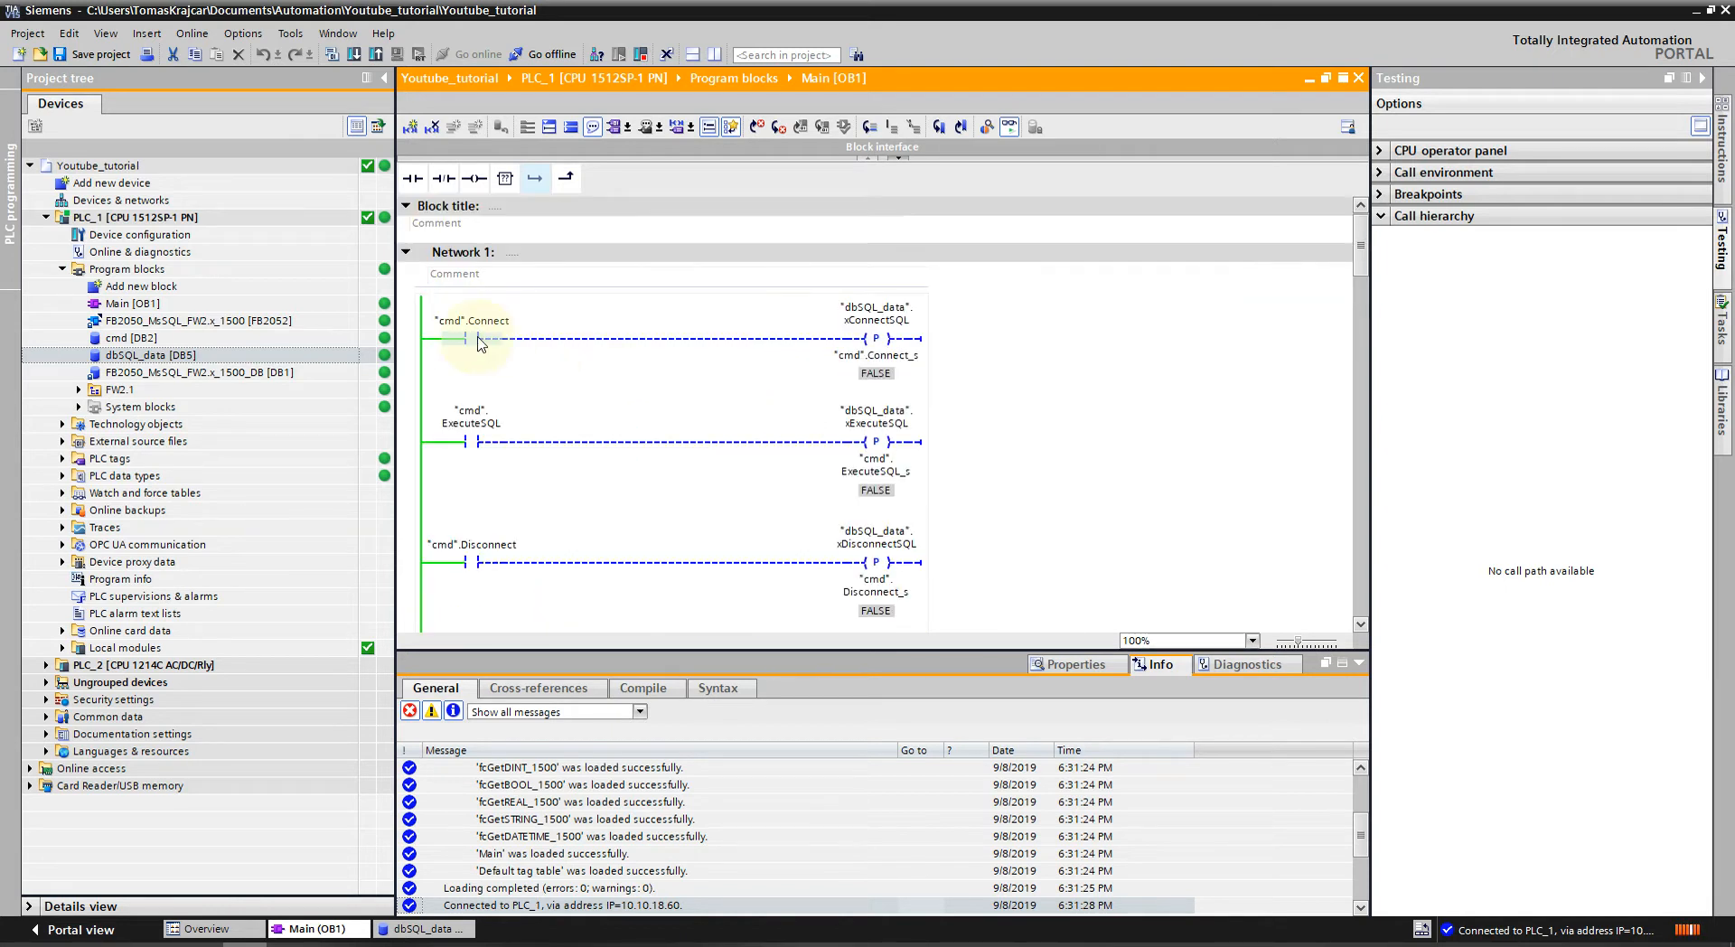
right_click(475, 339)
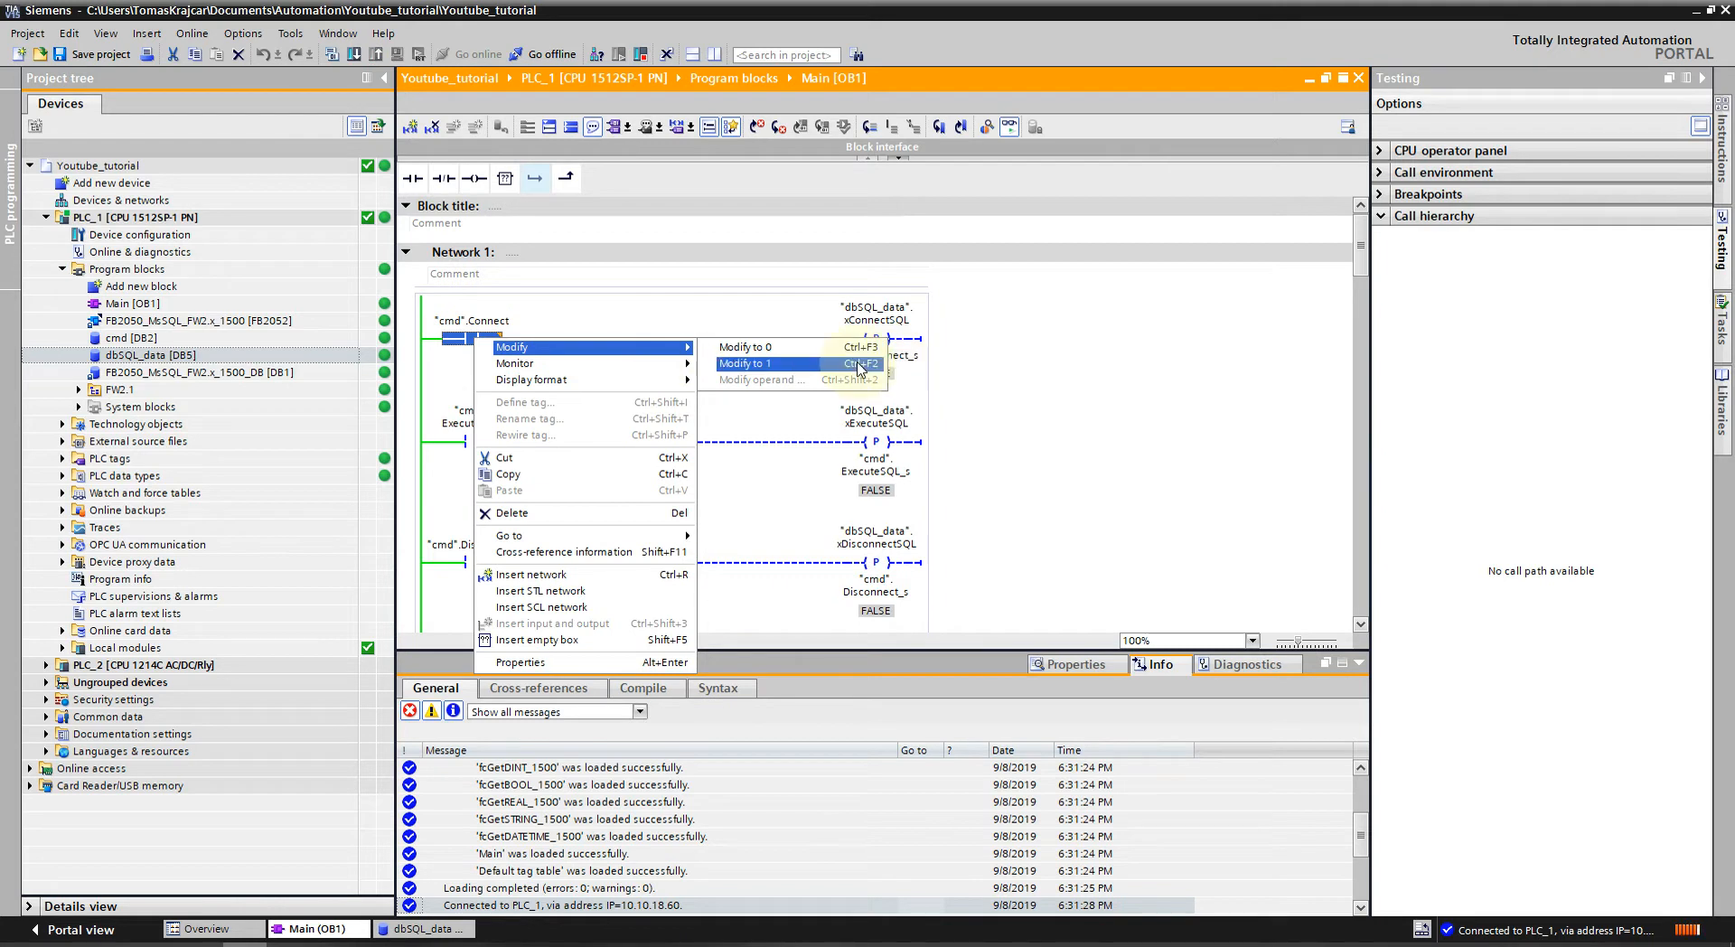
click(748, 363)
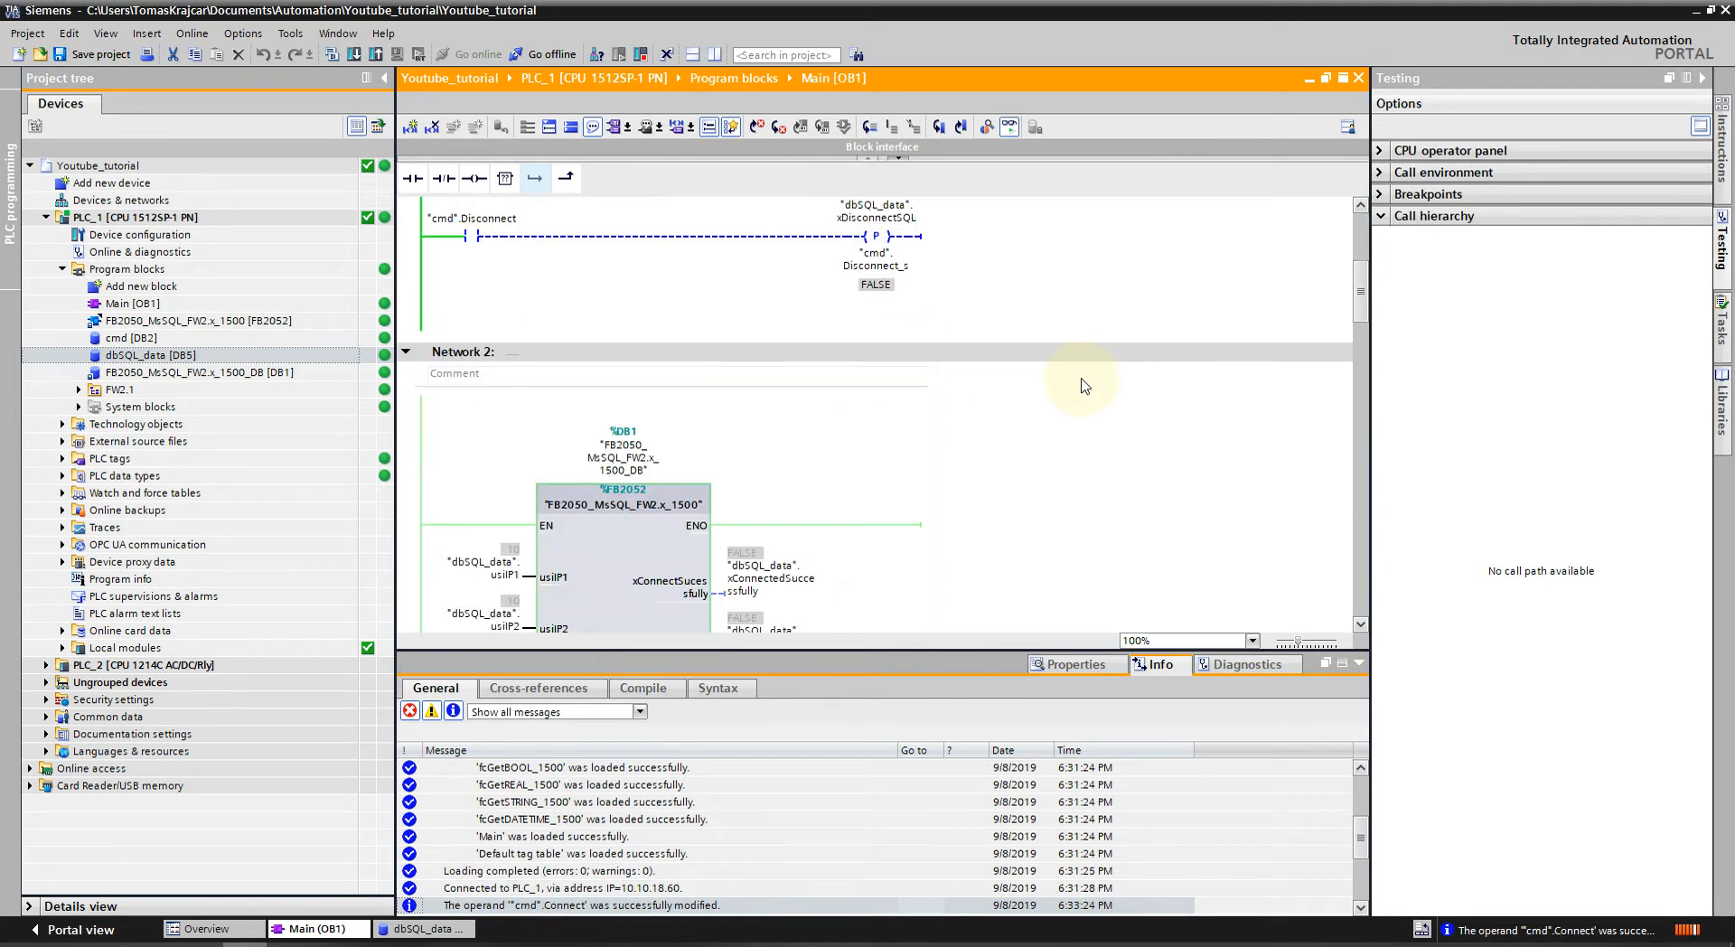
scroll(down, 3)
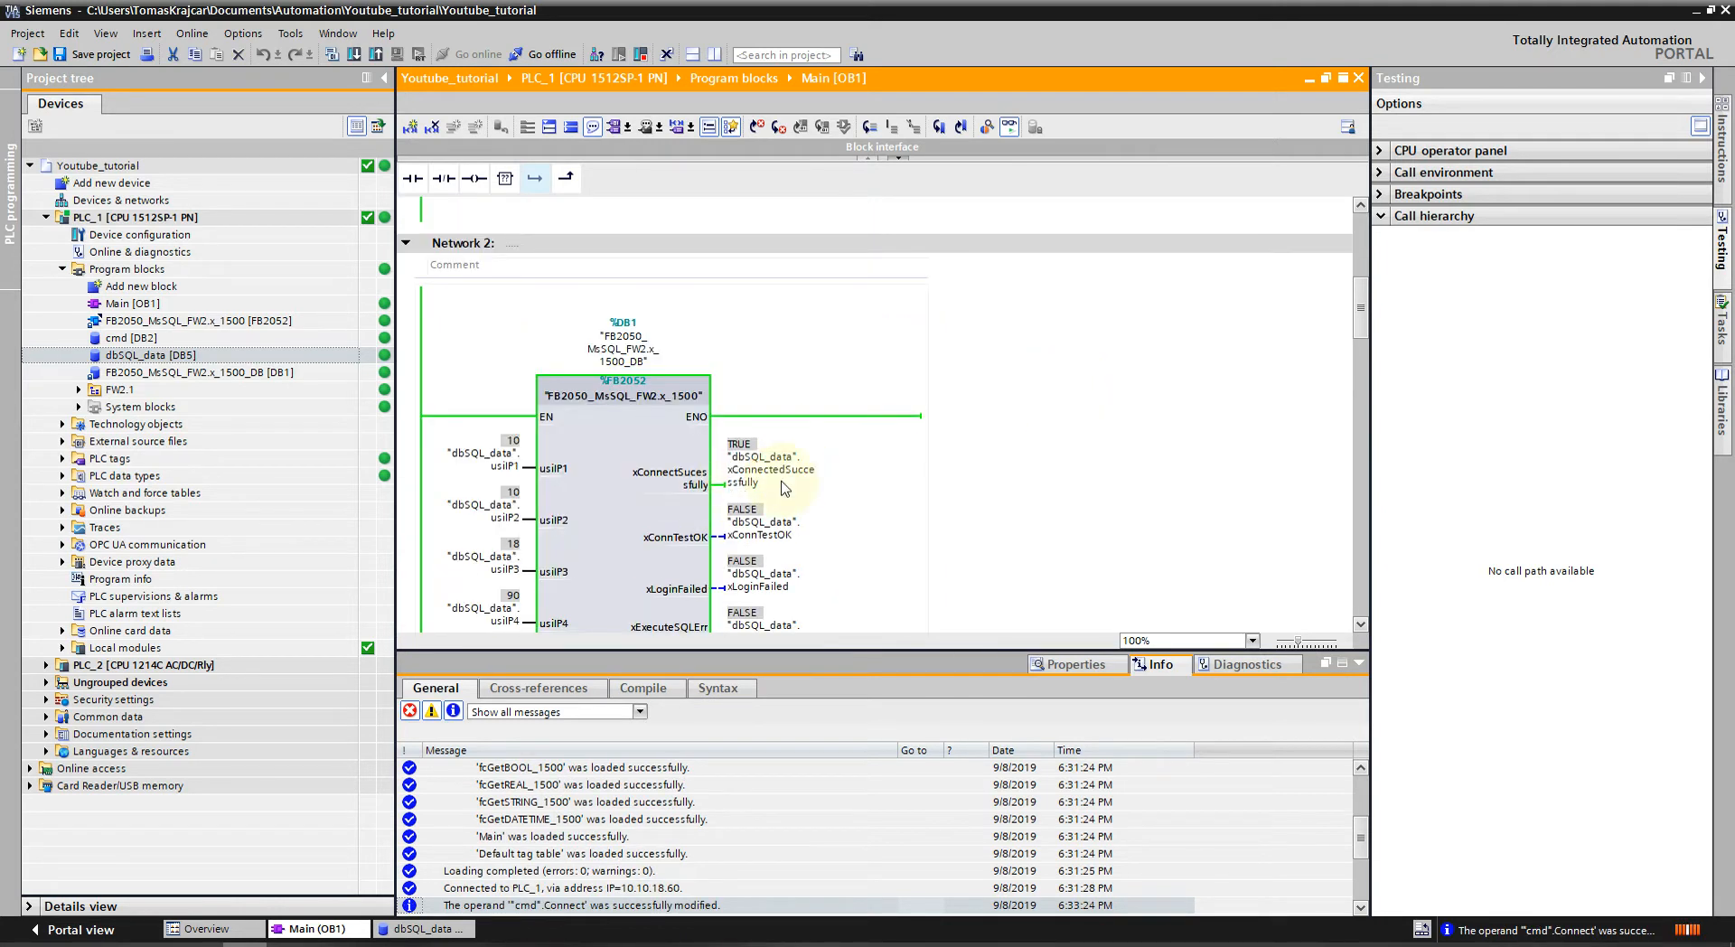
scroll(down, 3)
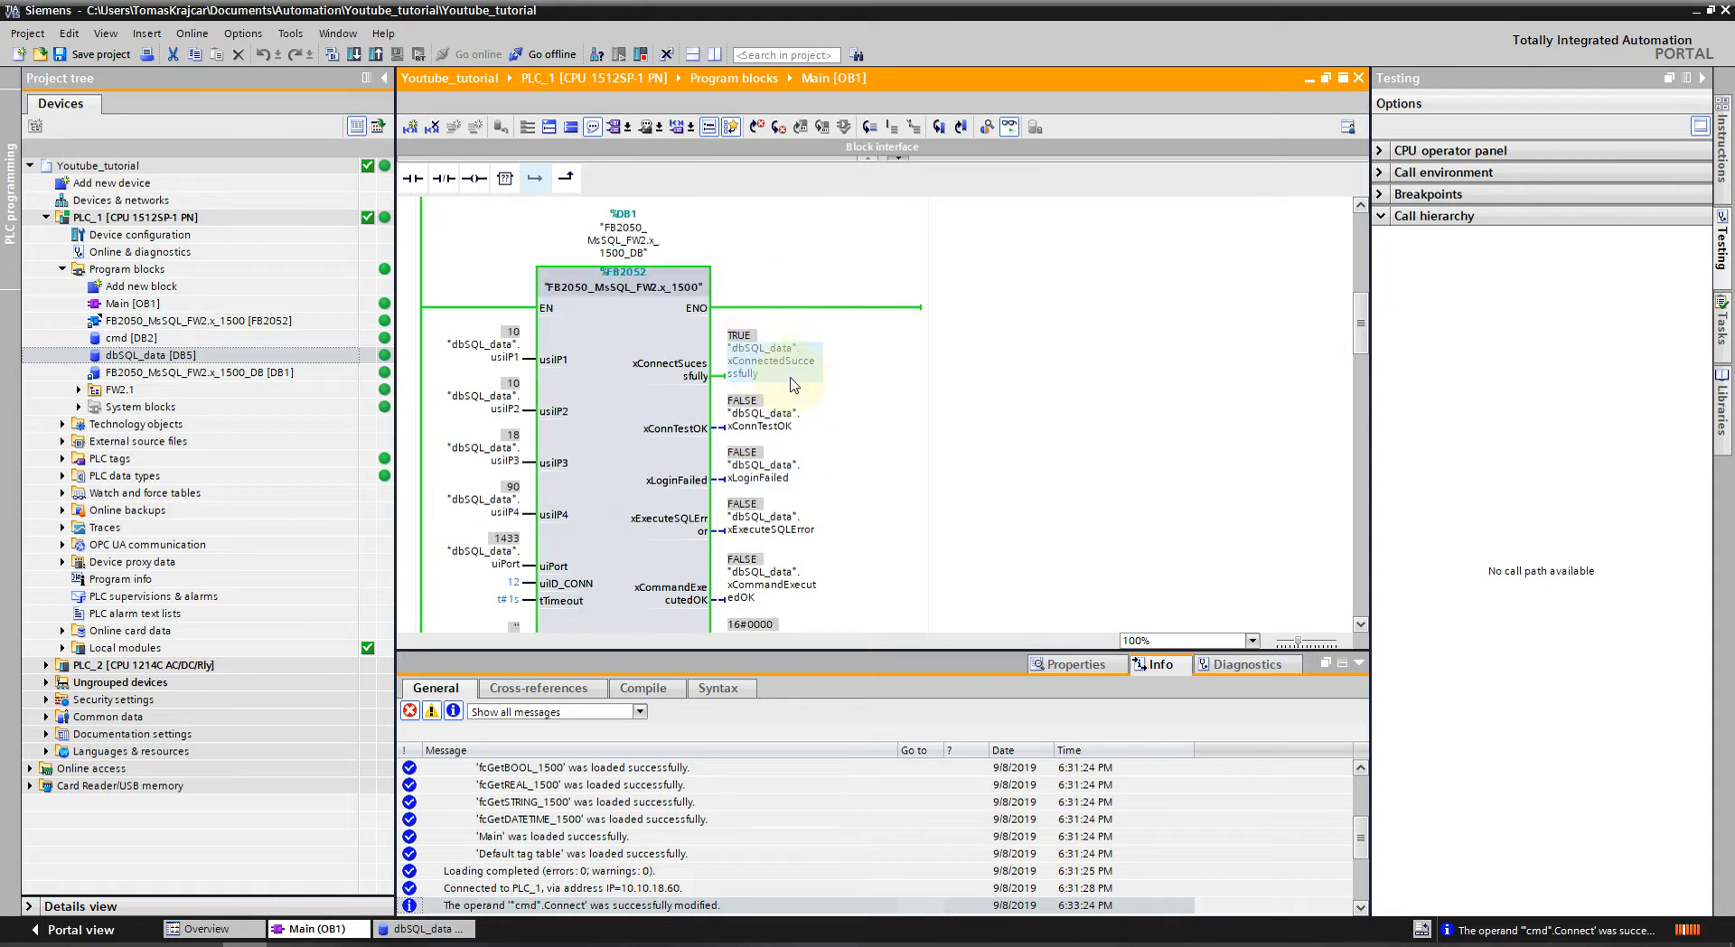
mouse_move(708, 656)
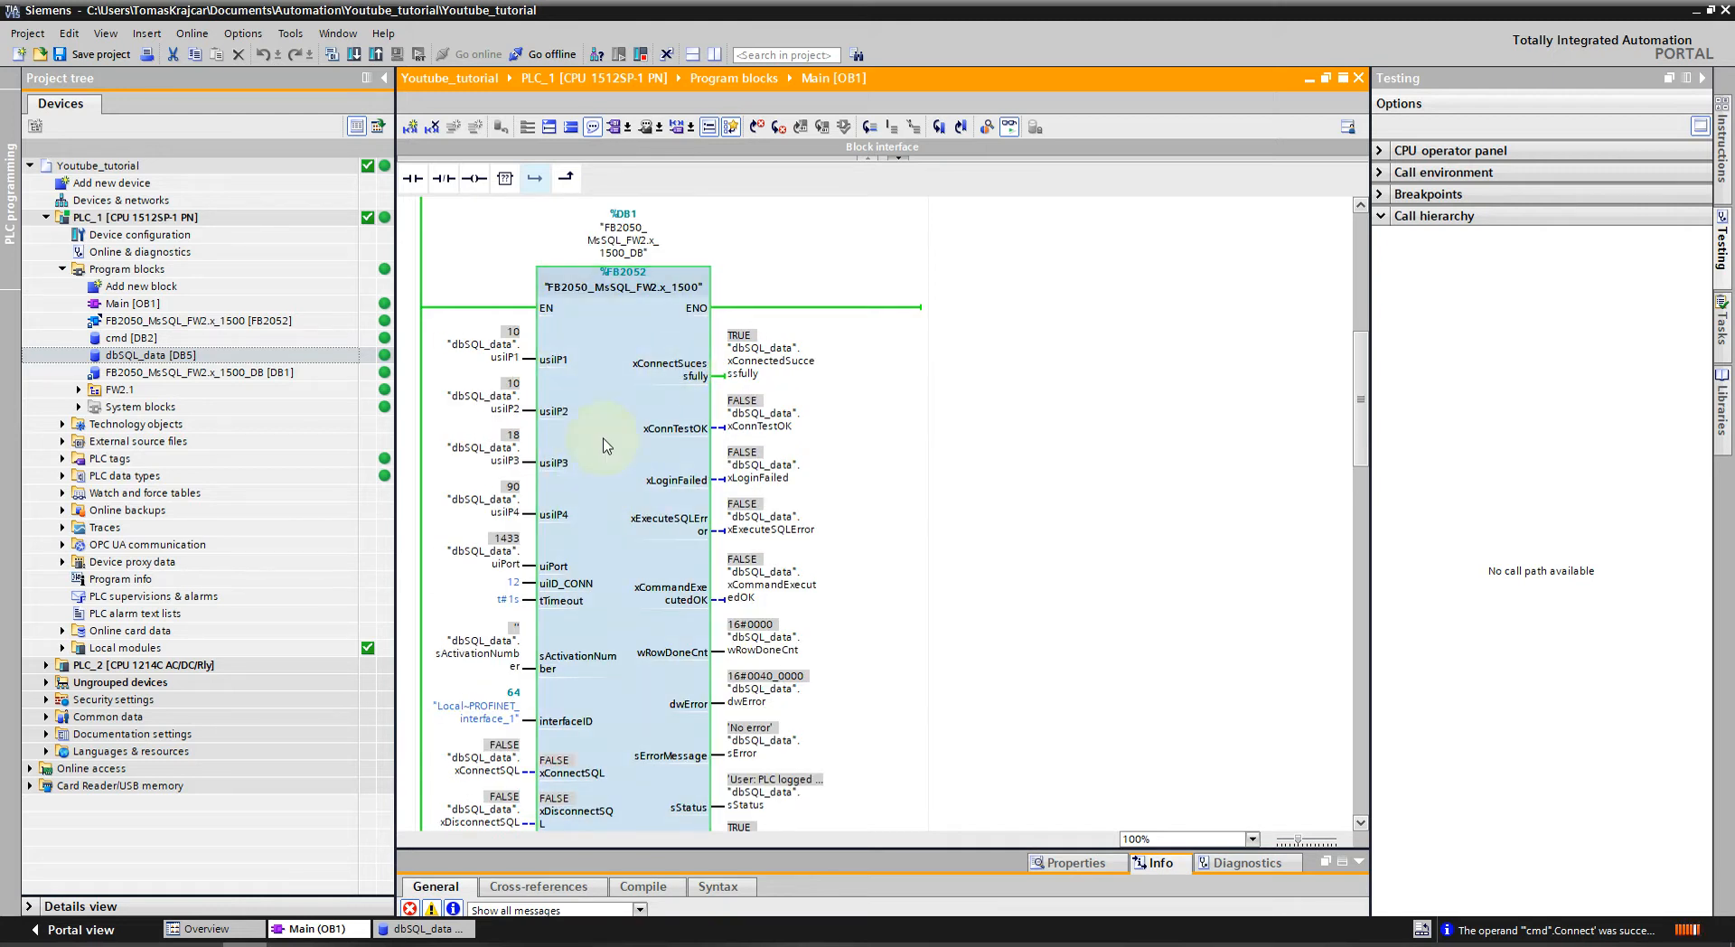
mouse_move(633, 428)
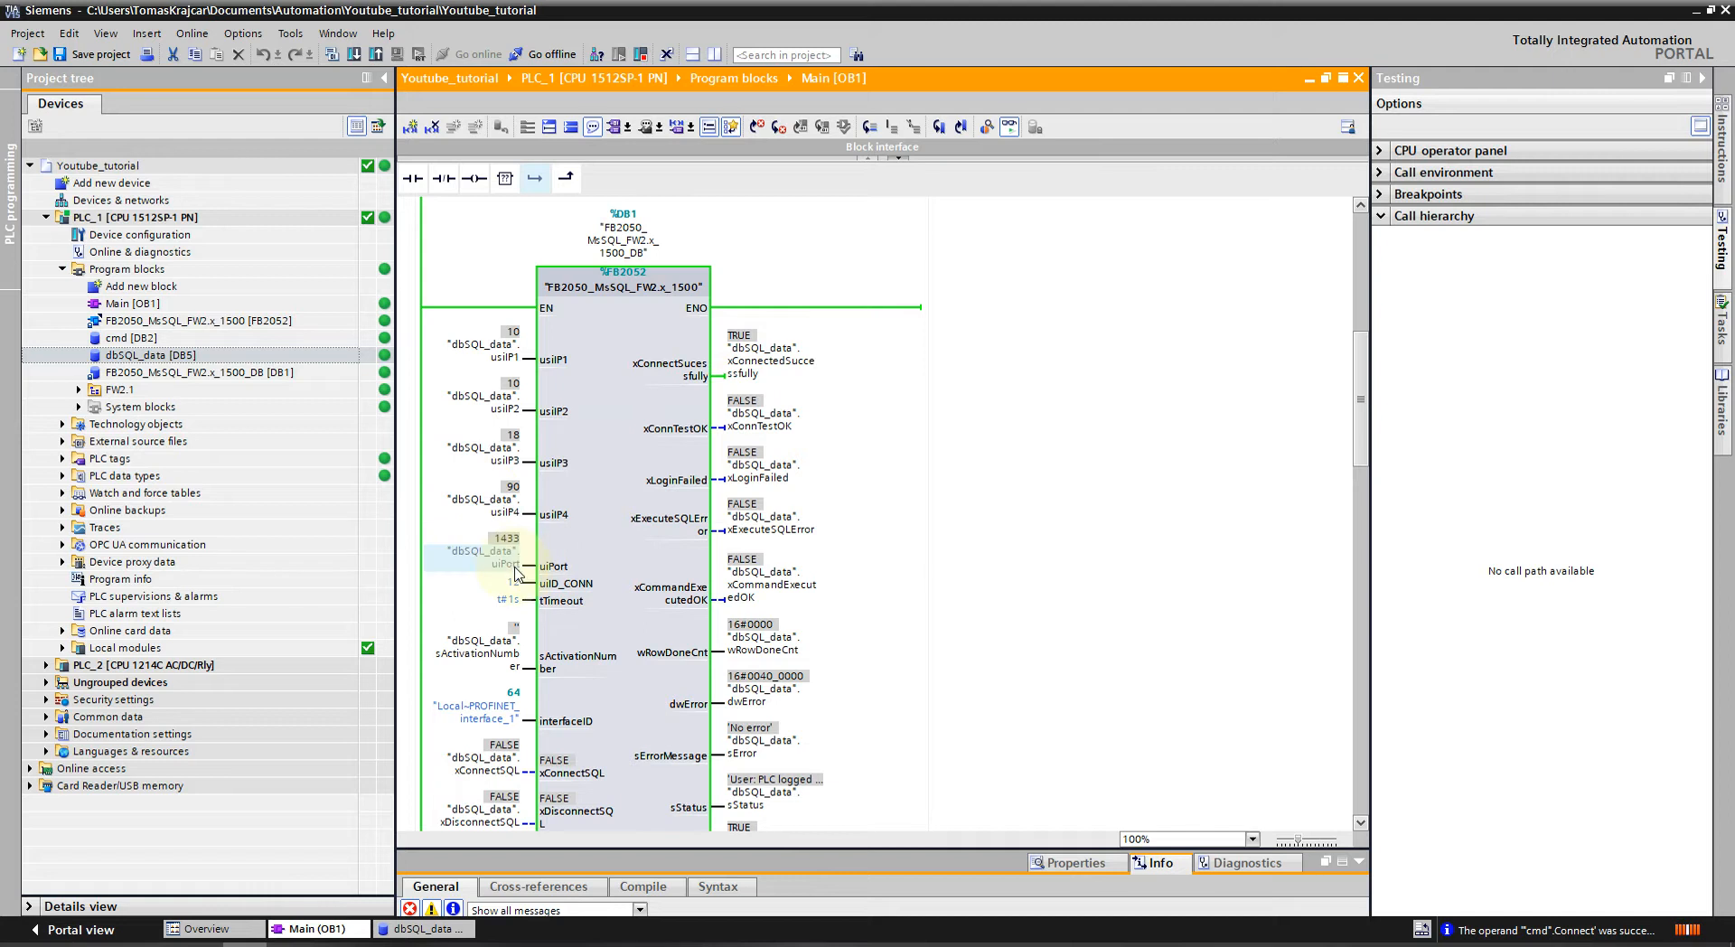
mouse_move(515, 563)
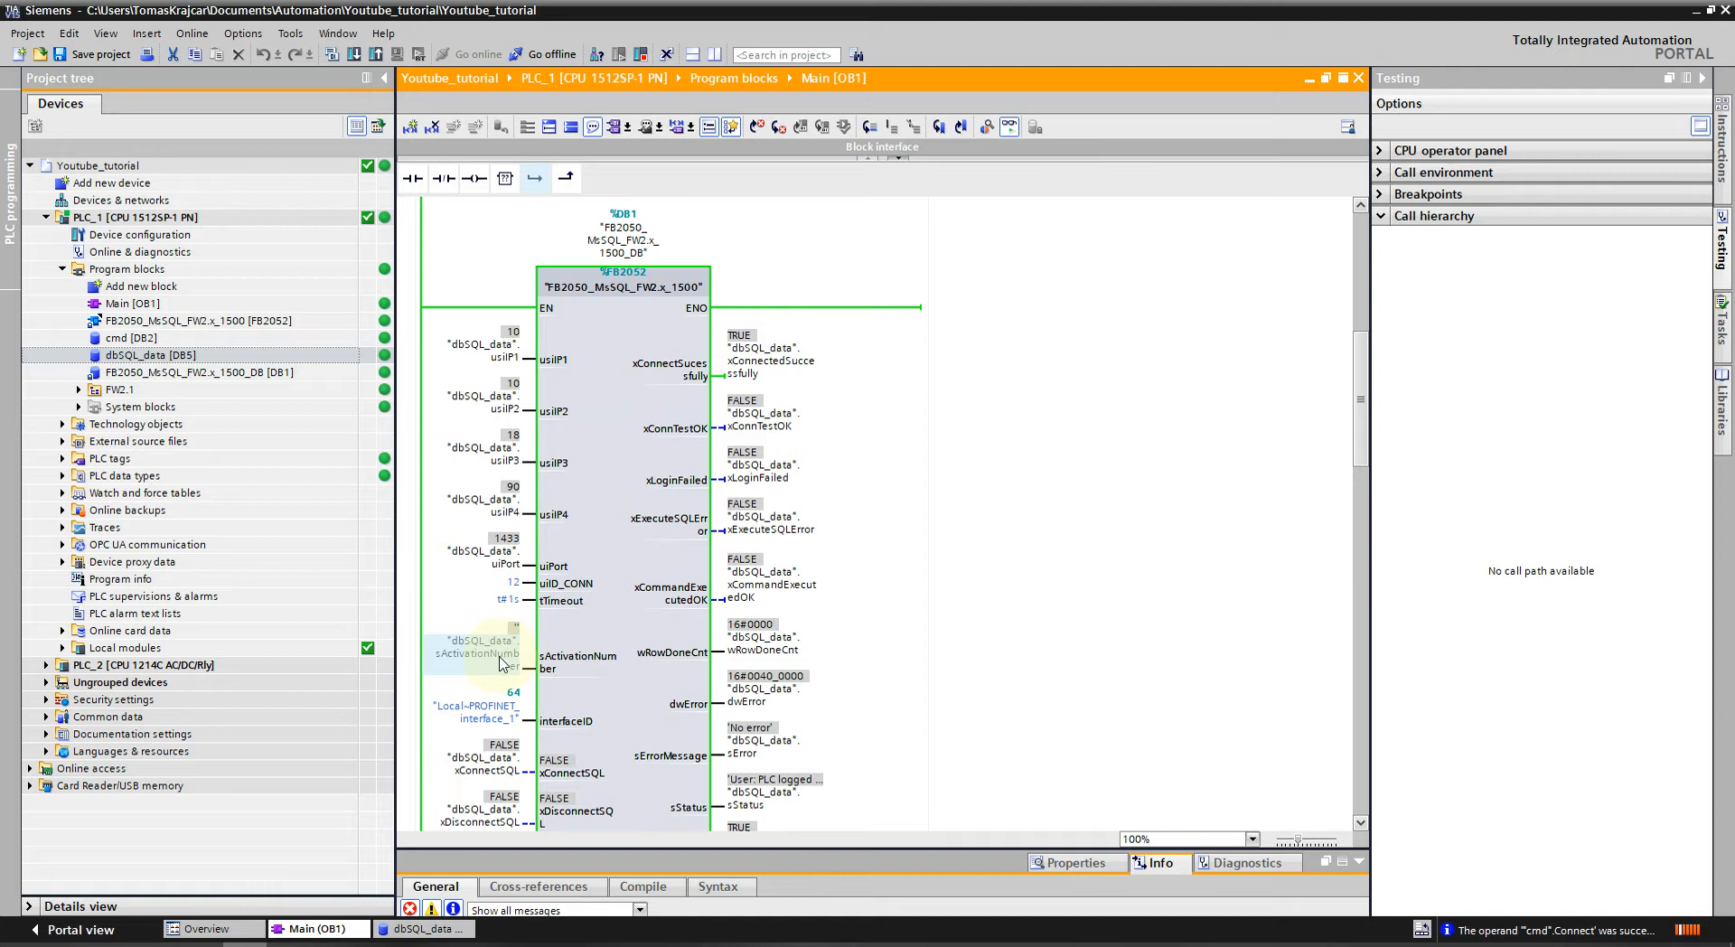
scroll(down, 3)
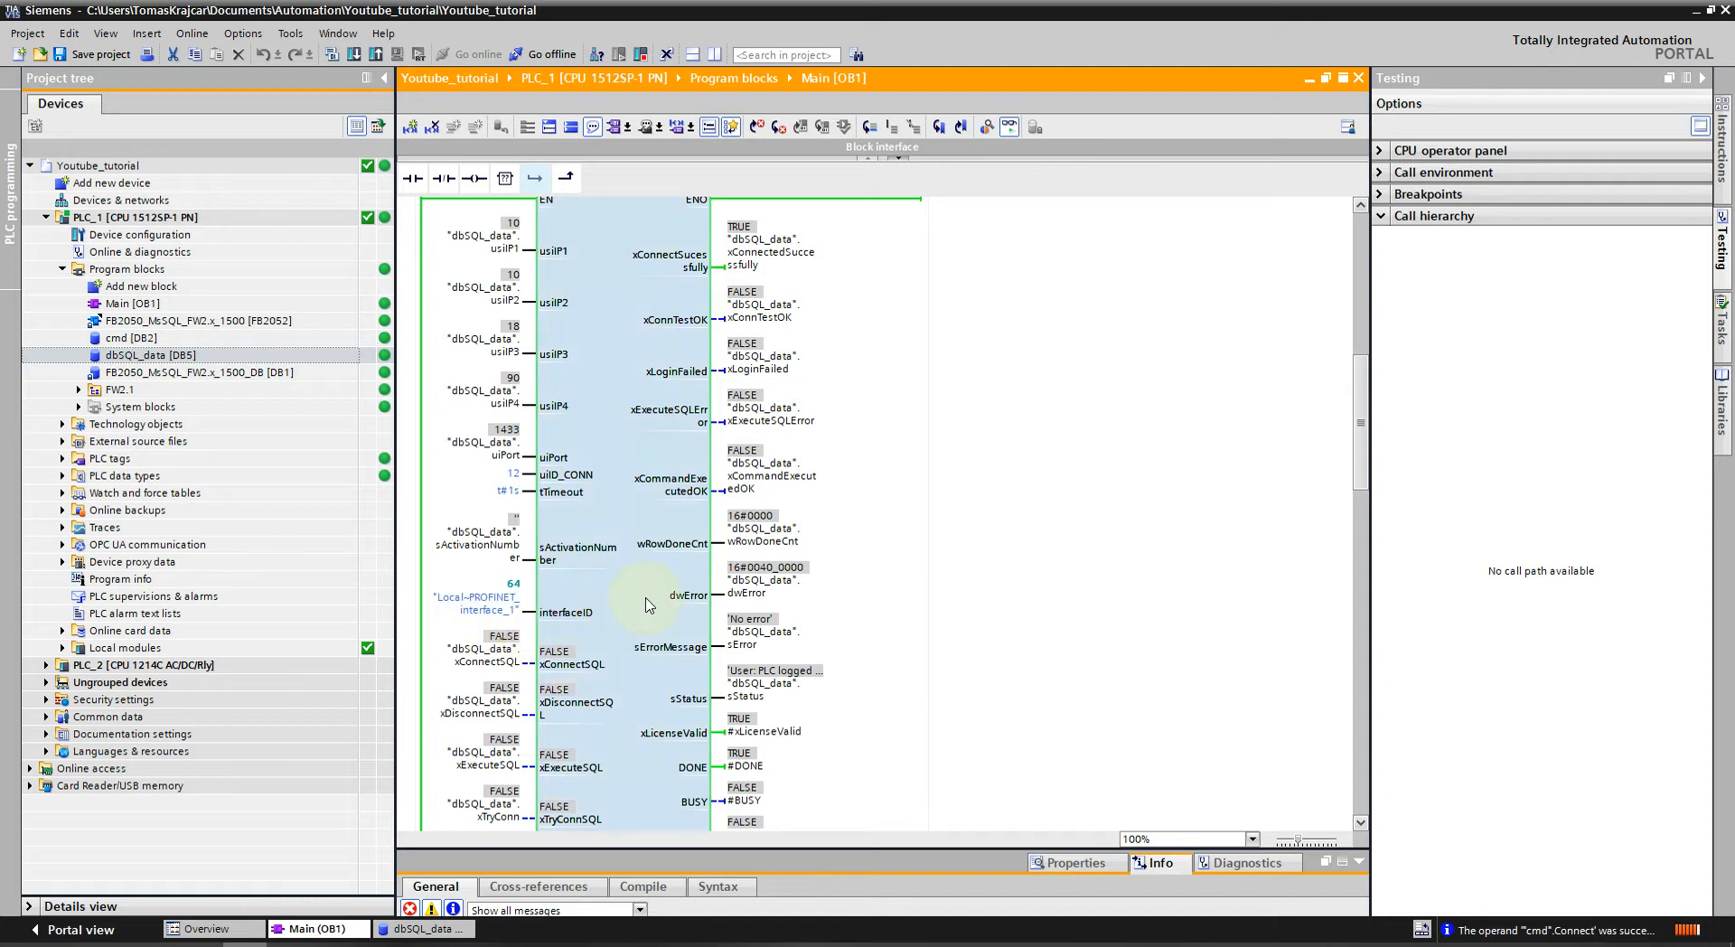
mouse_move(575, 616)
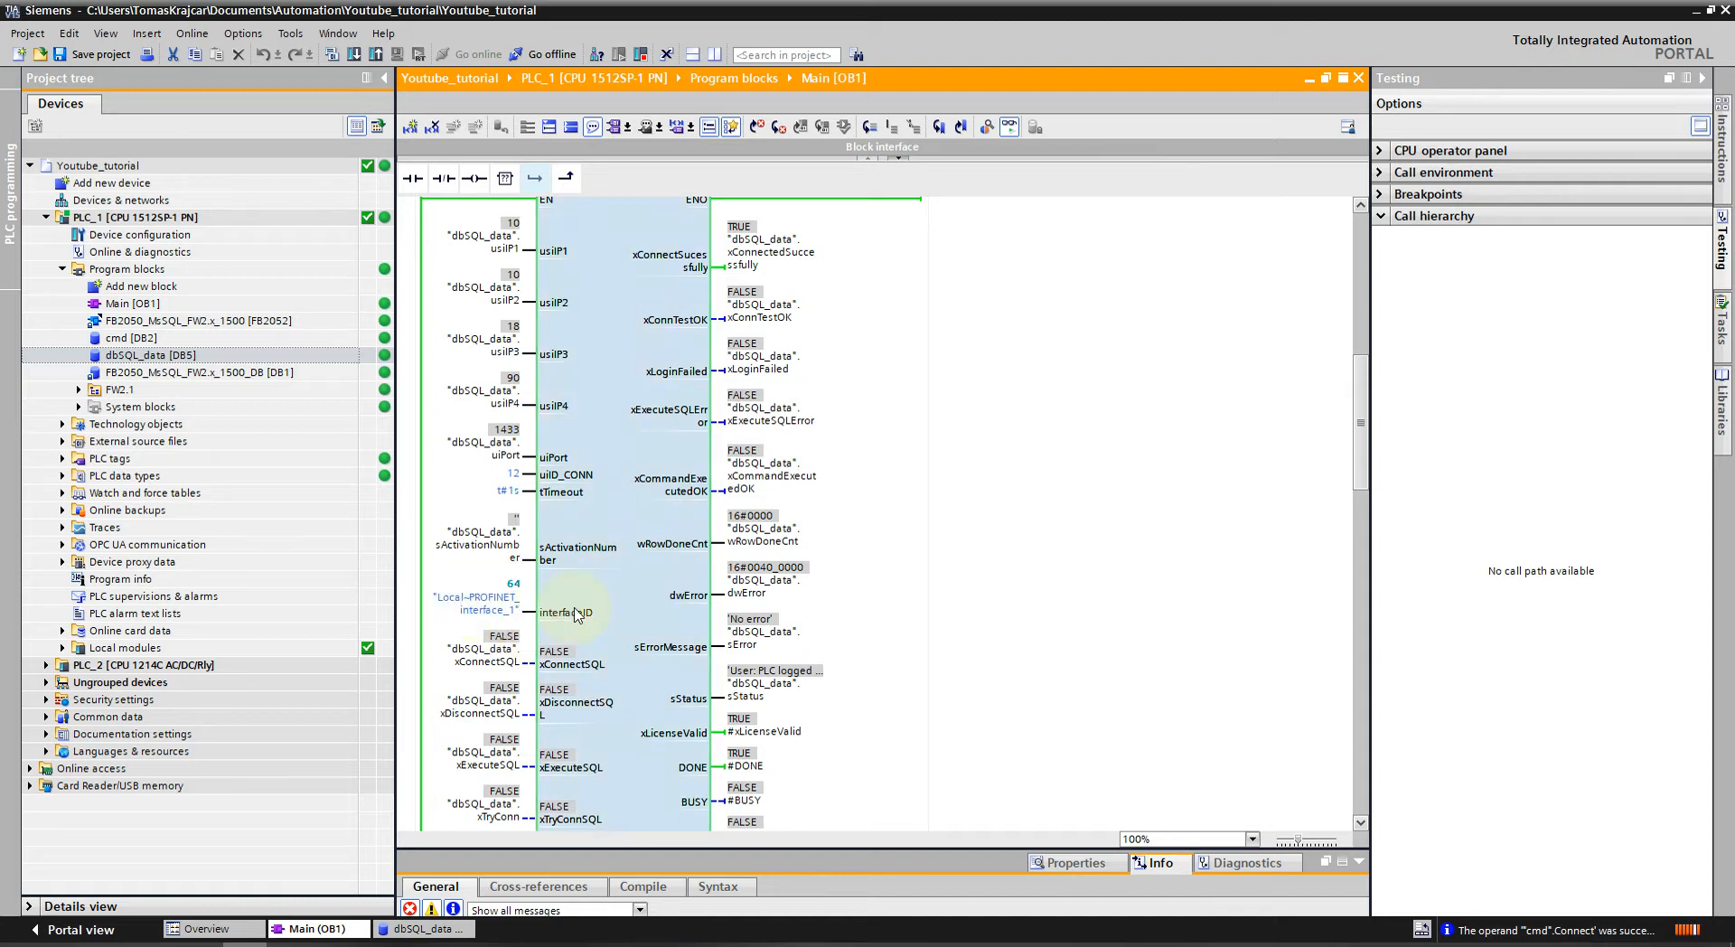
mouse_move(595, 609)
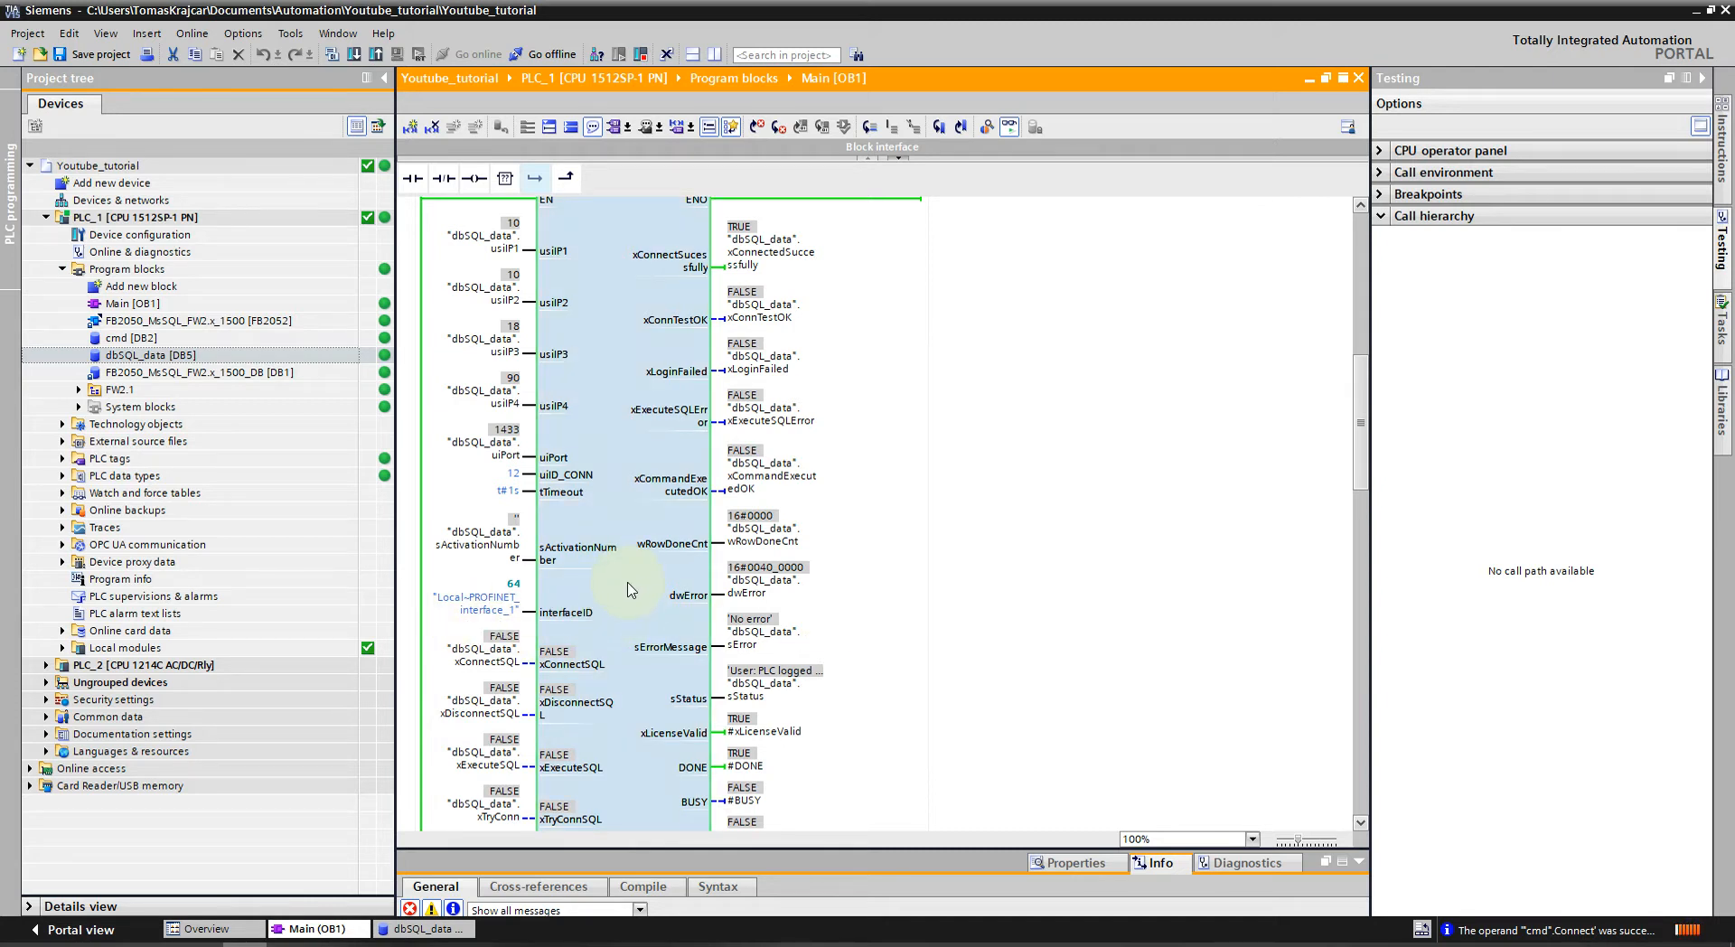
scroll(down, 3)
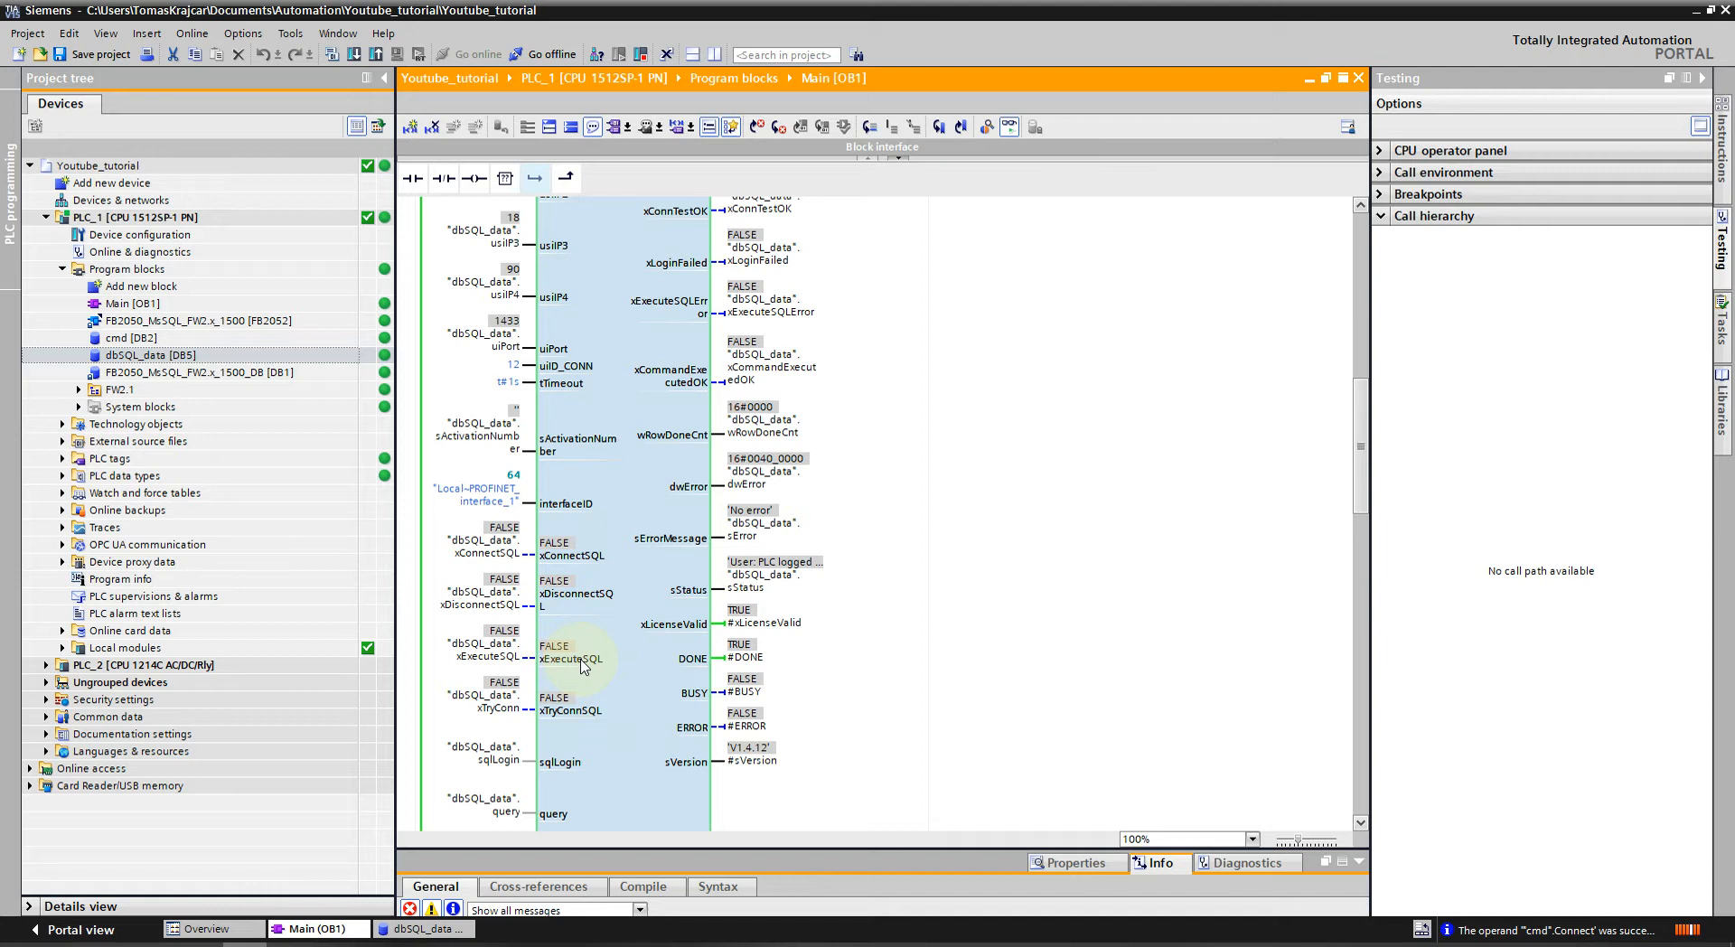
scroll(down, 3)
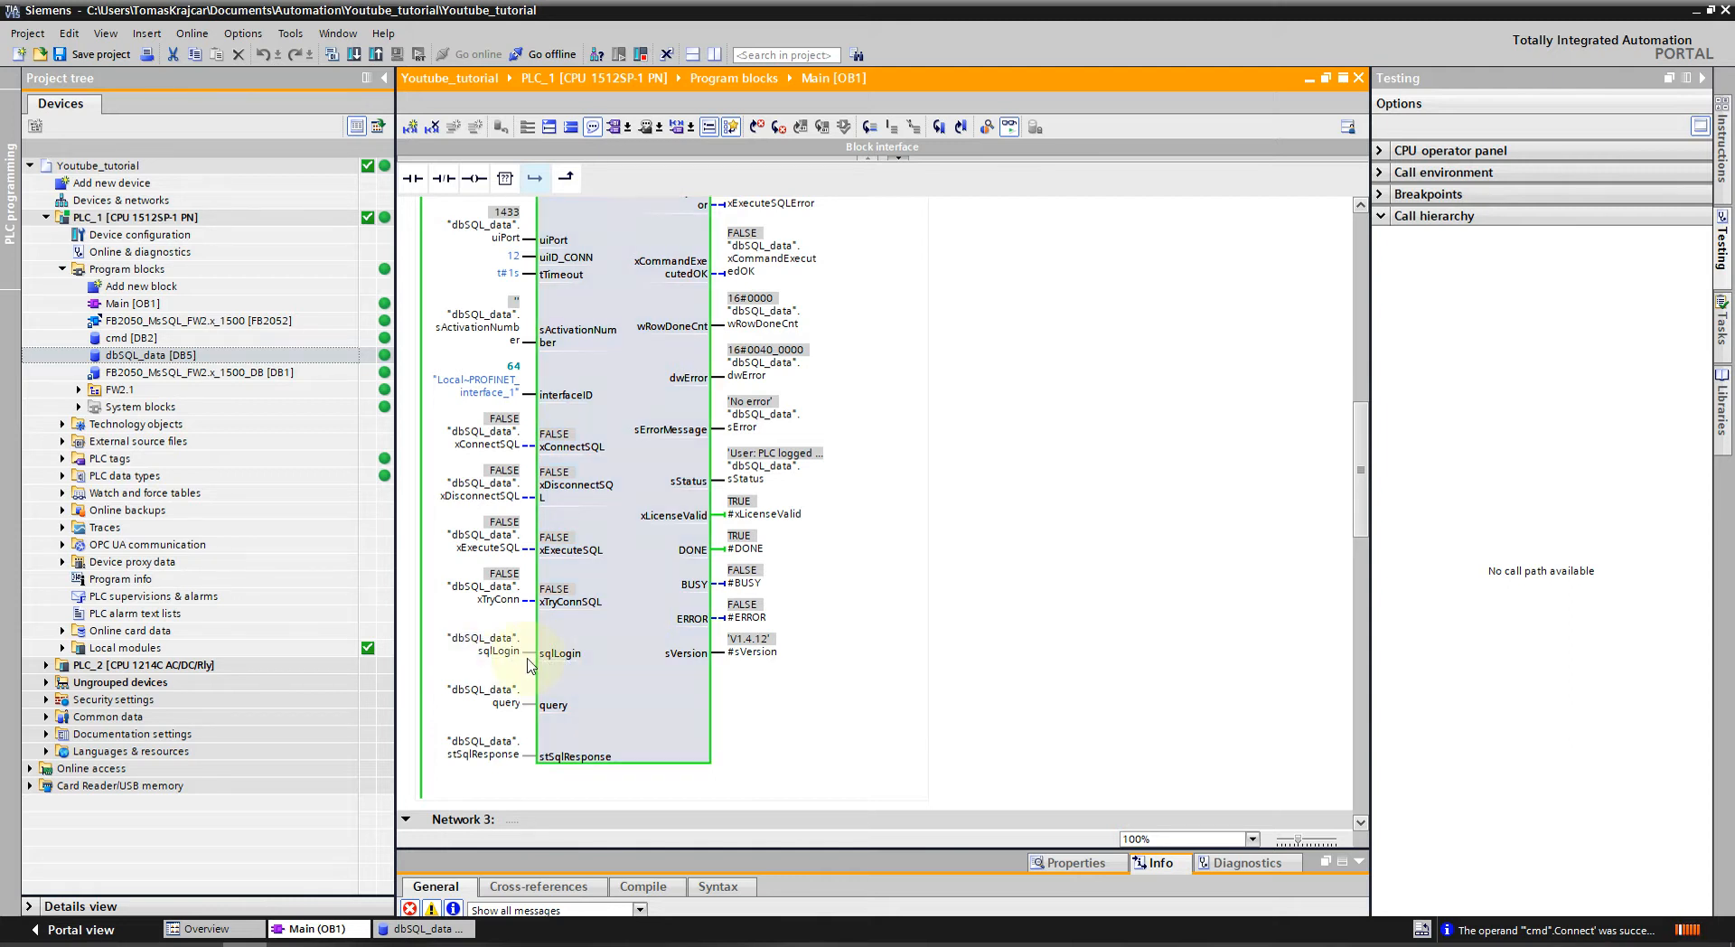
mouse_move(505, 717)
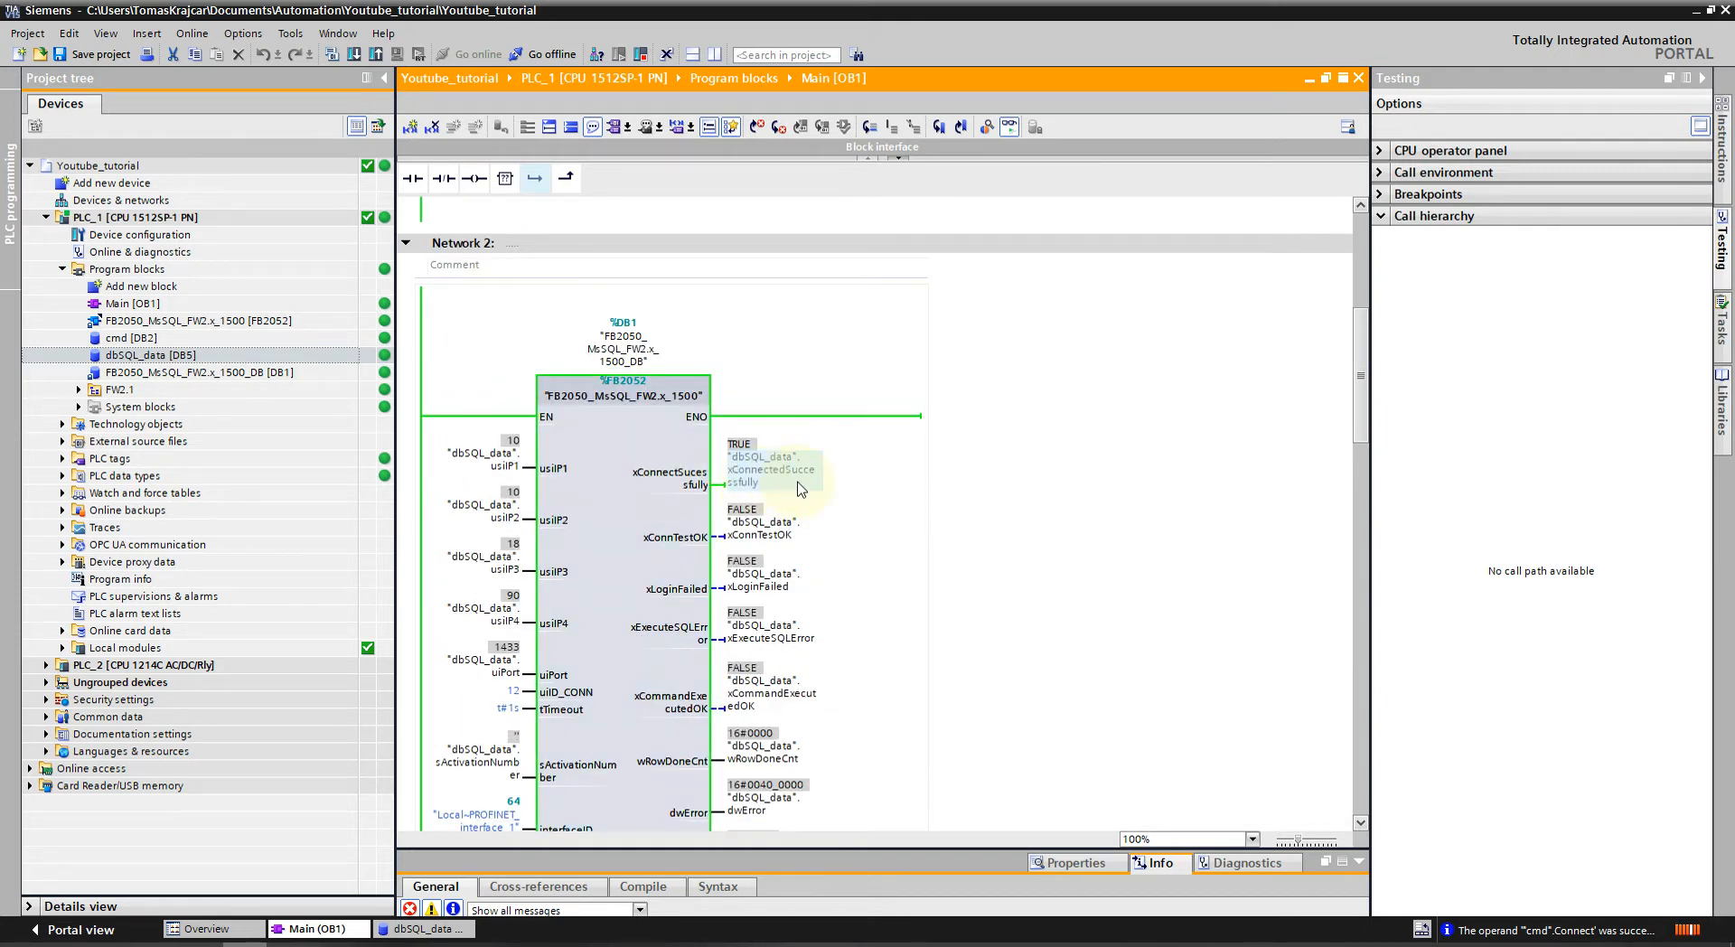
mouse_move(687, 550)
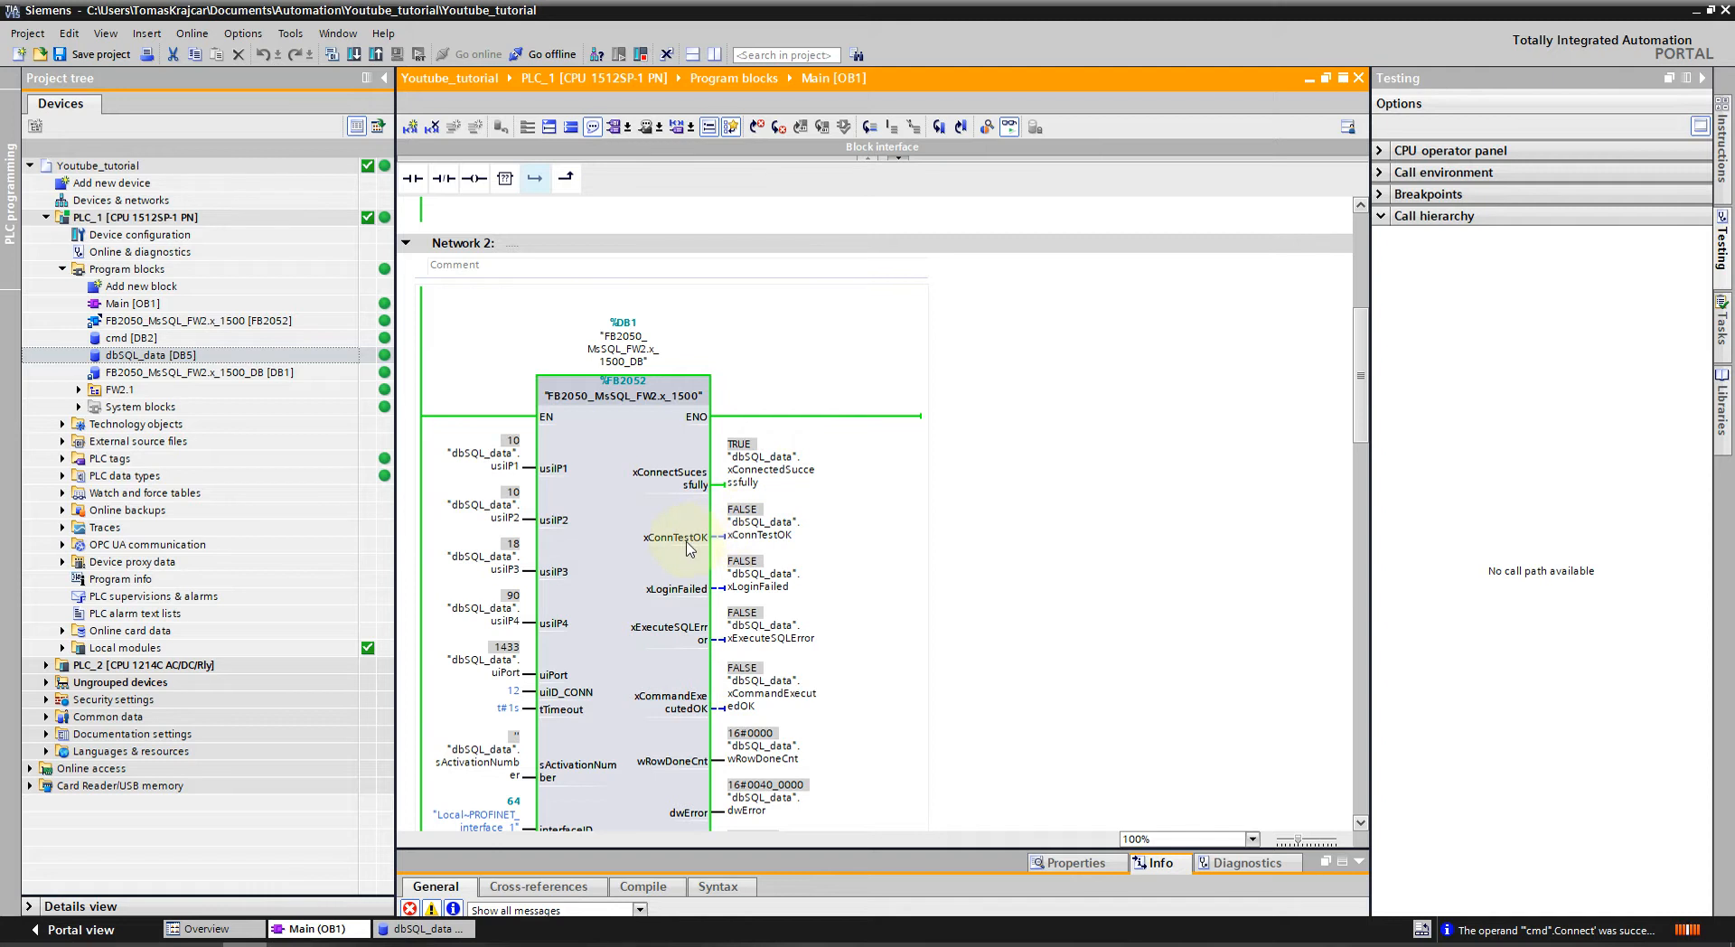
mouse_move(689, 547)
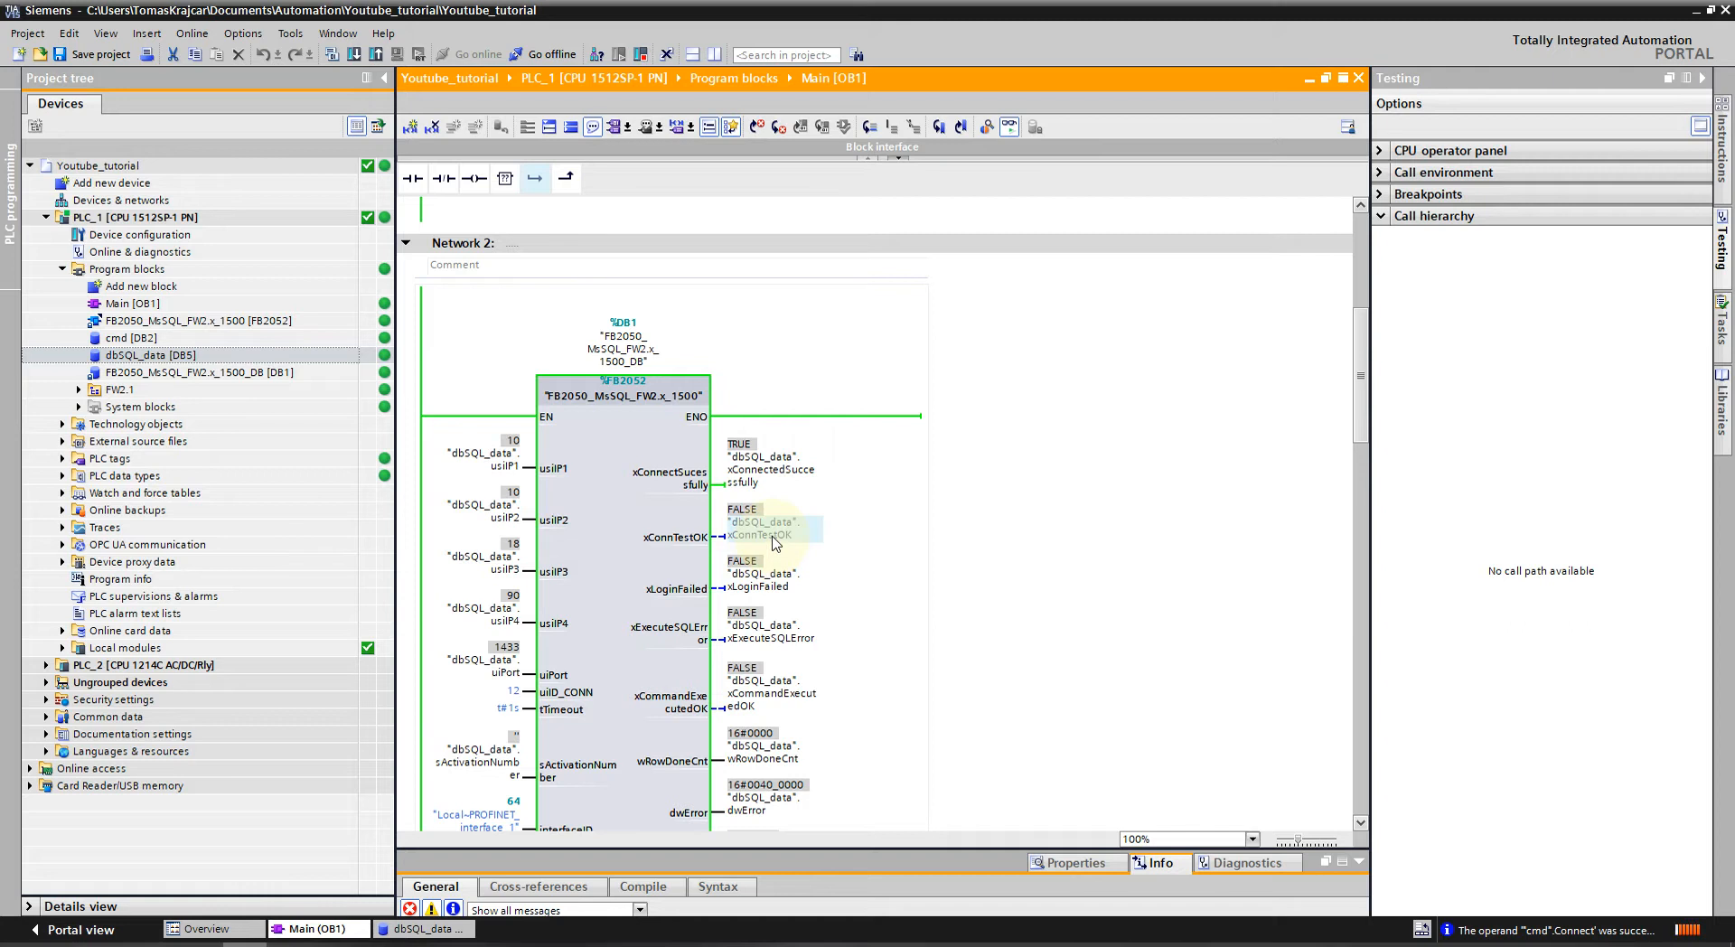
mouse_move(774, 598)
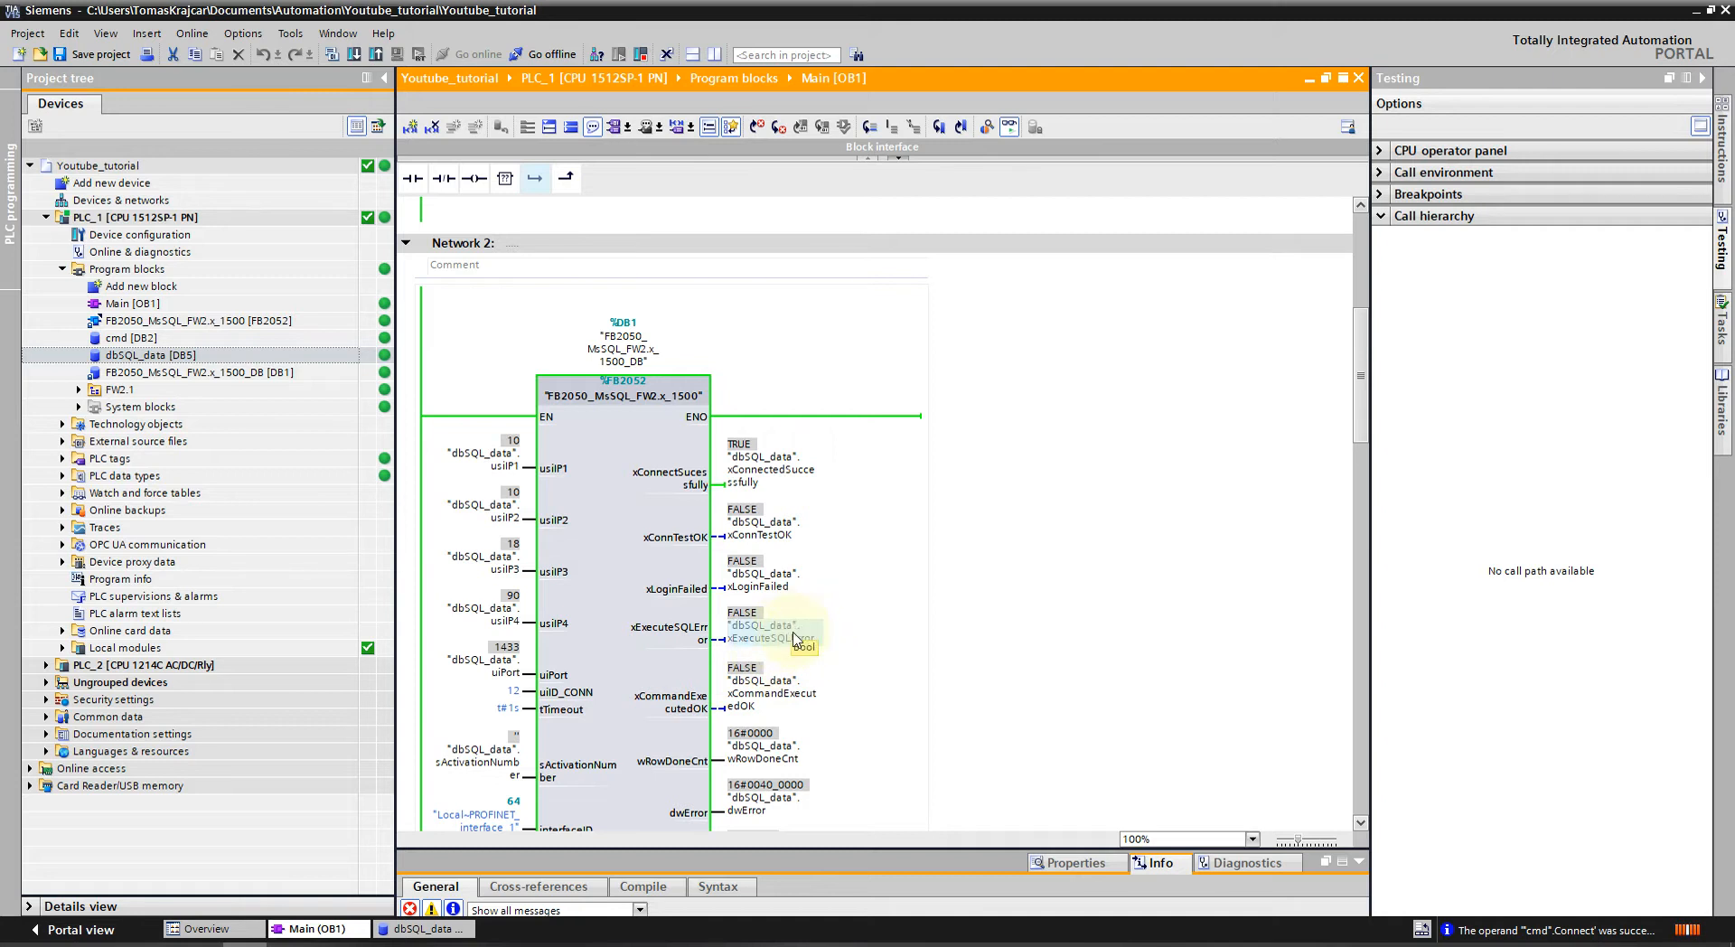
scroll(down, 3)
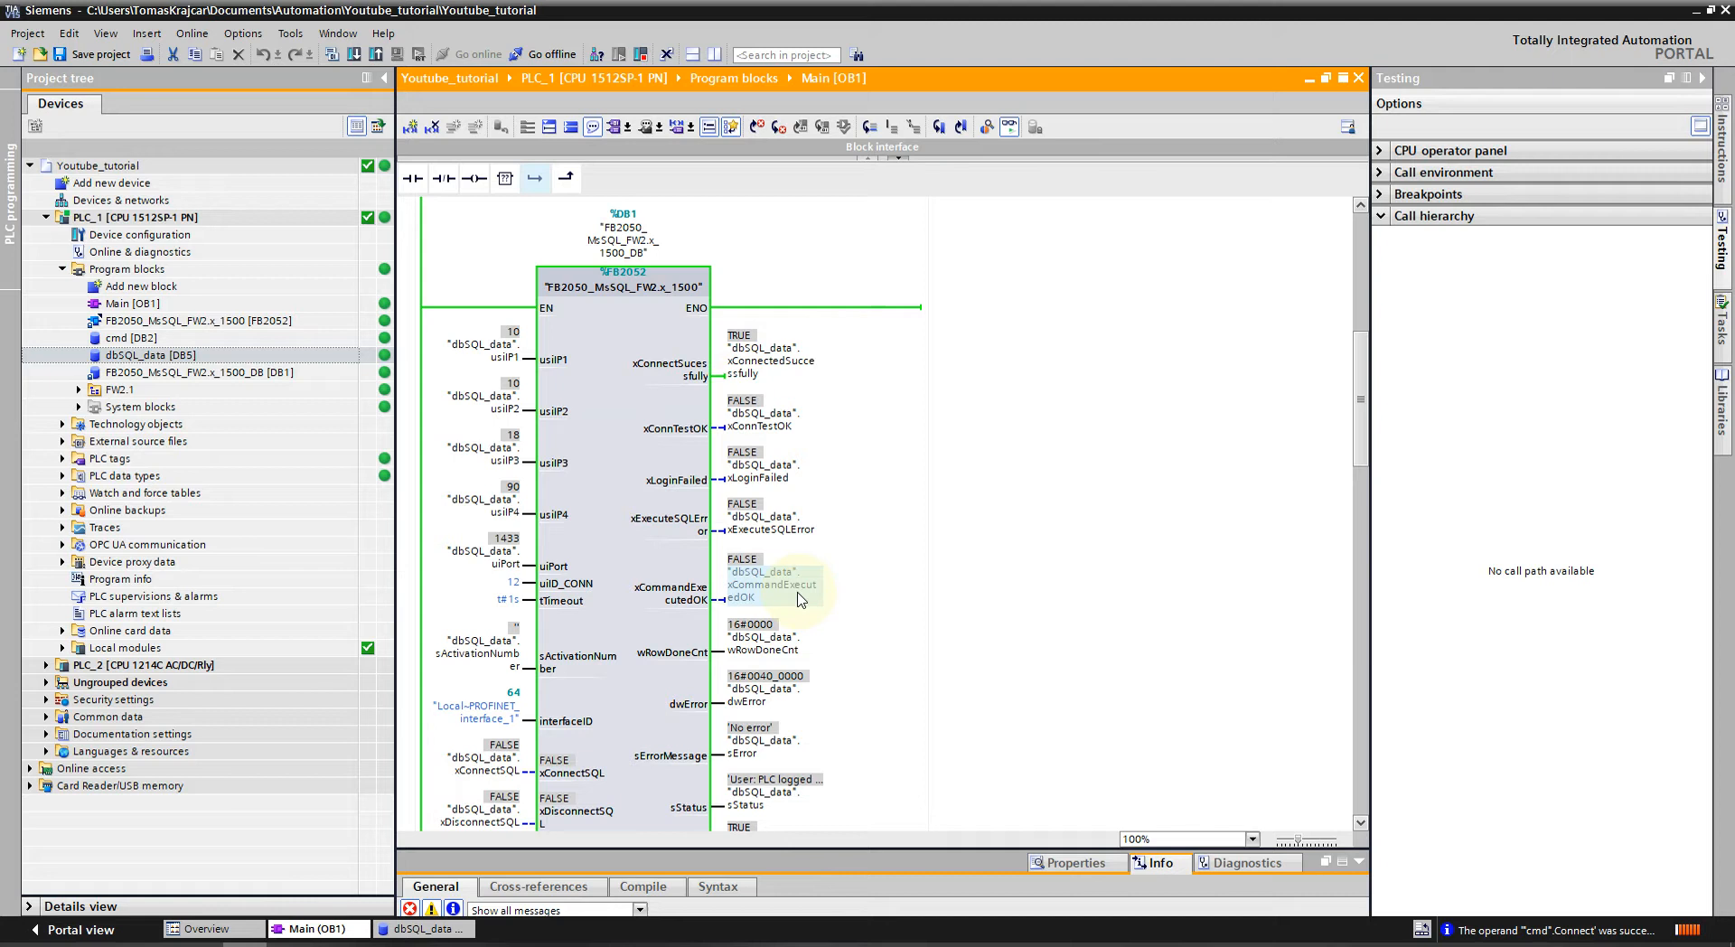
mouse_move(802, 649)
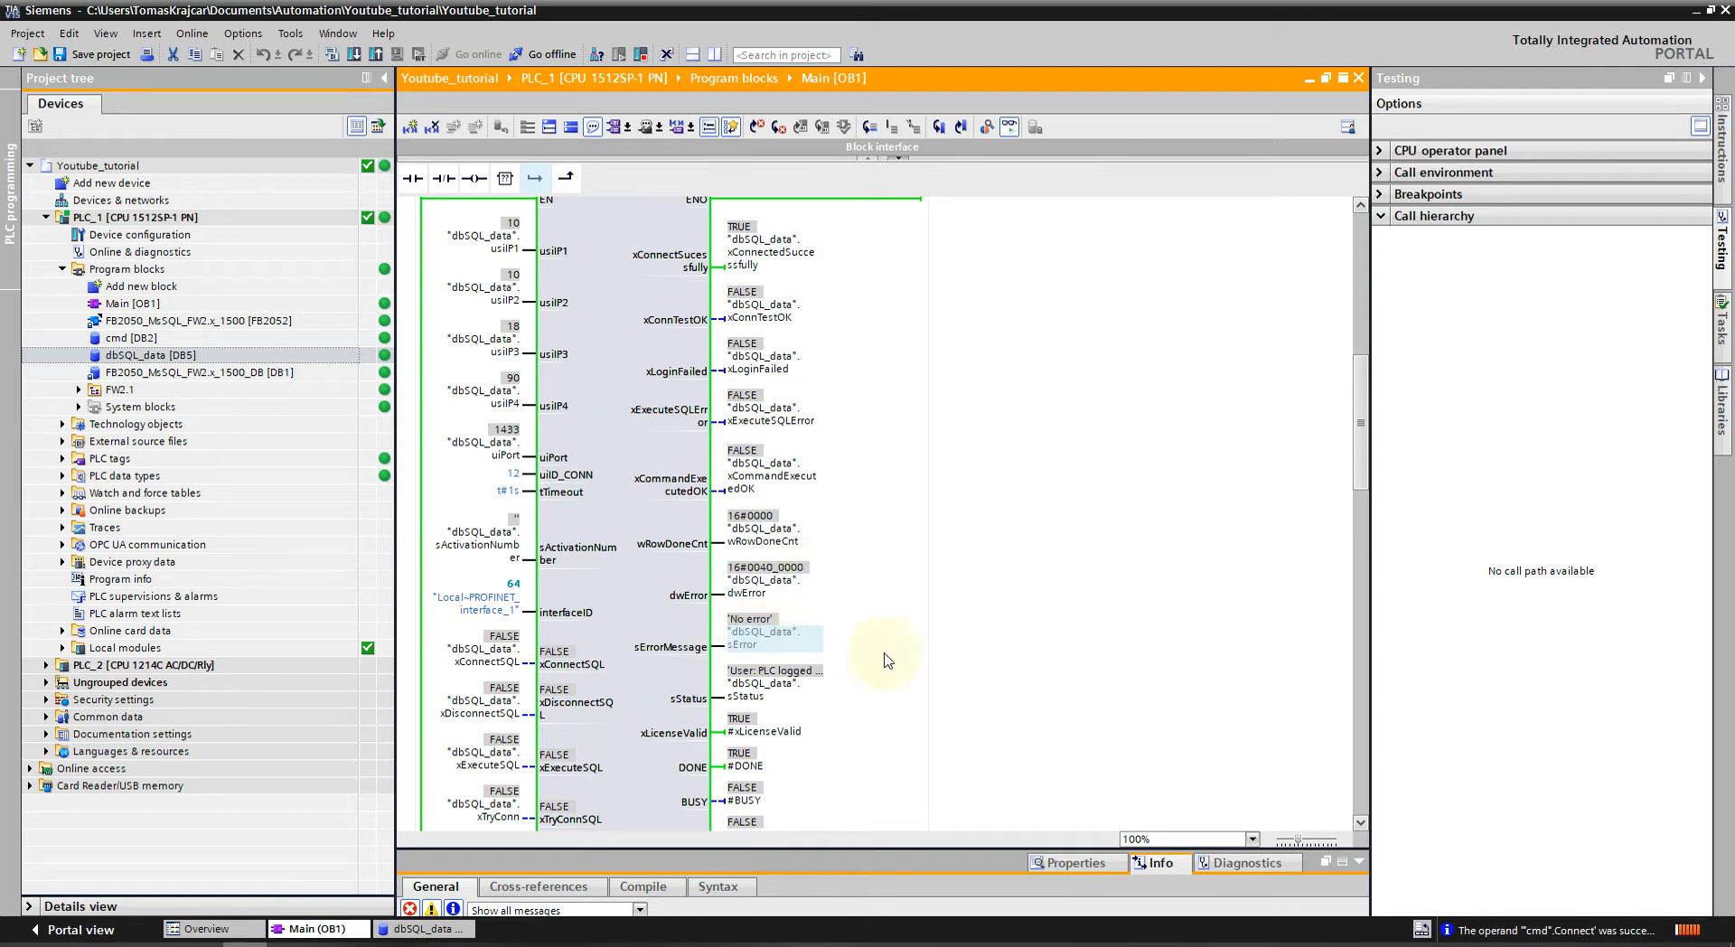
mouse_move(806, 651)
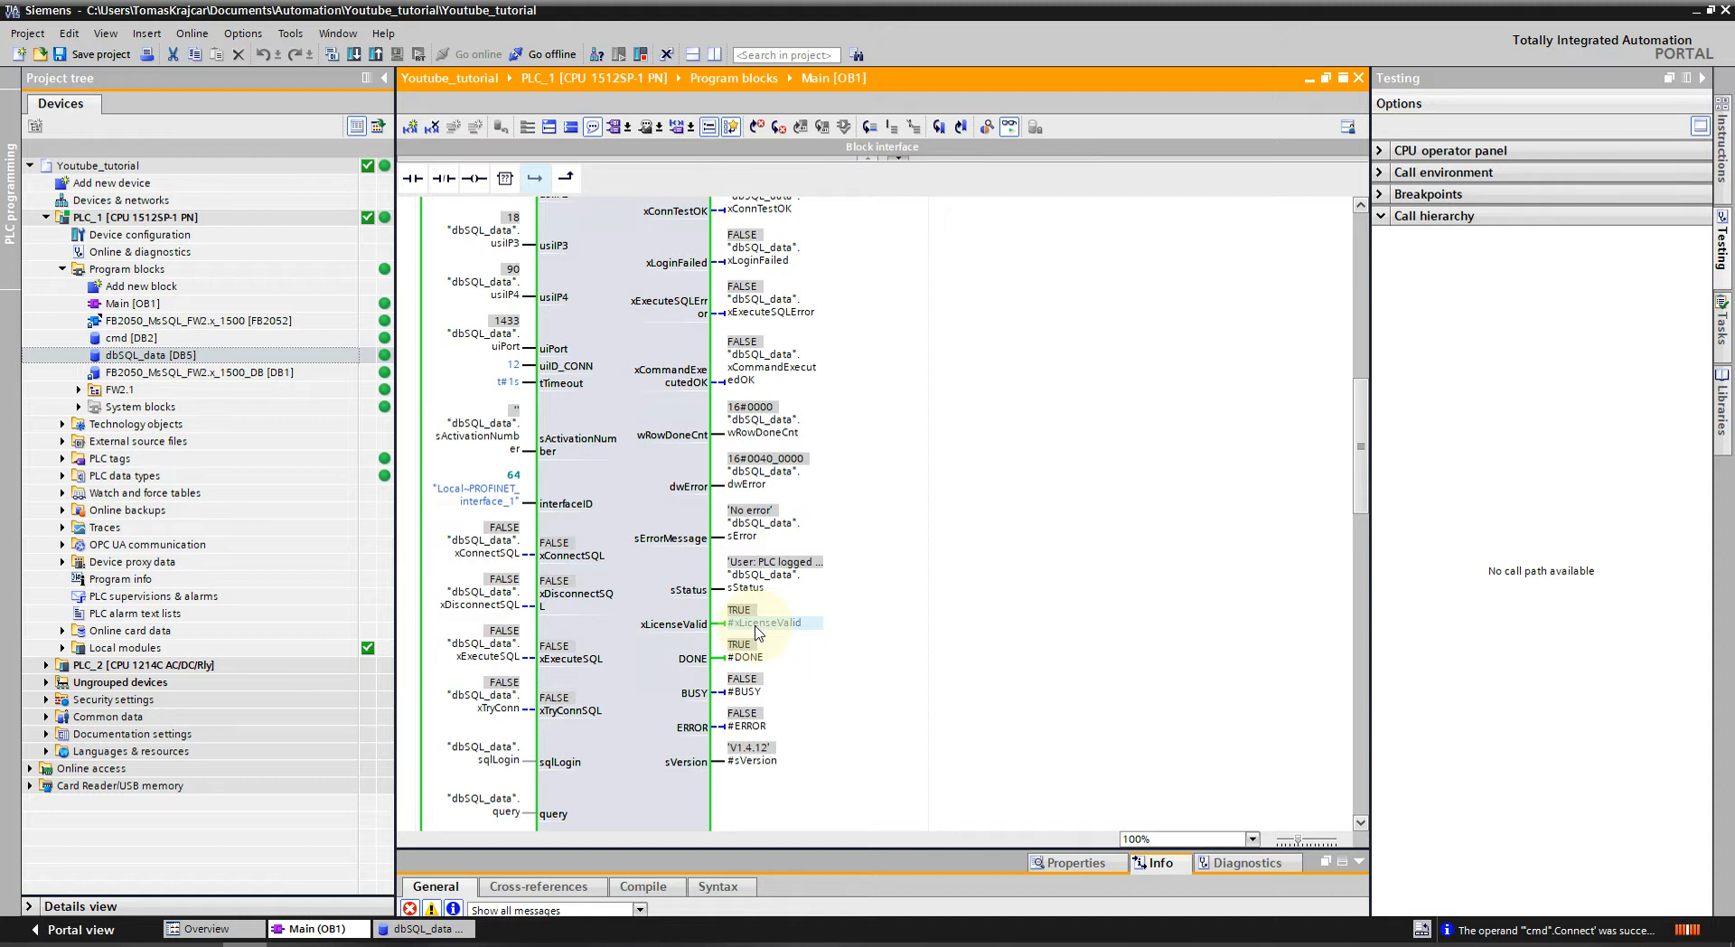
mouse_move(821, 698)
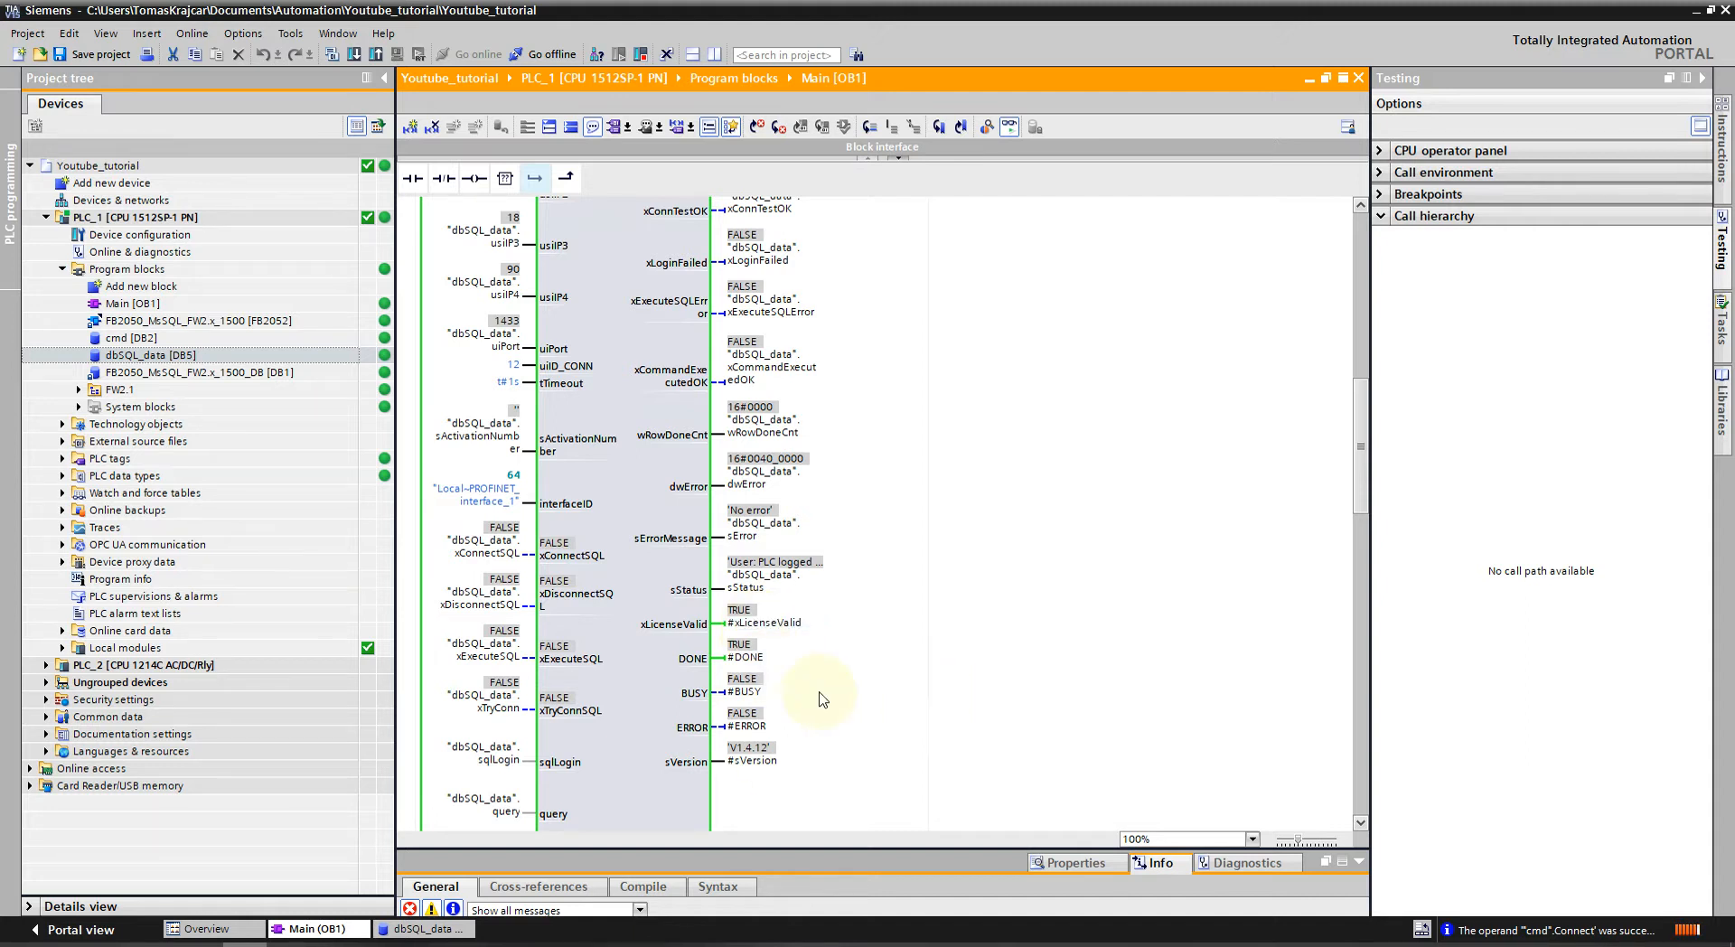
mouse_move(731, 687)
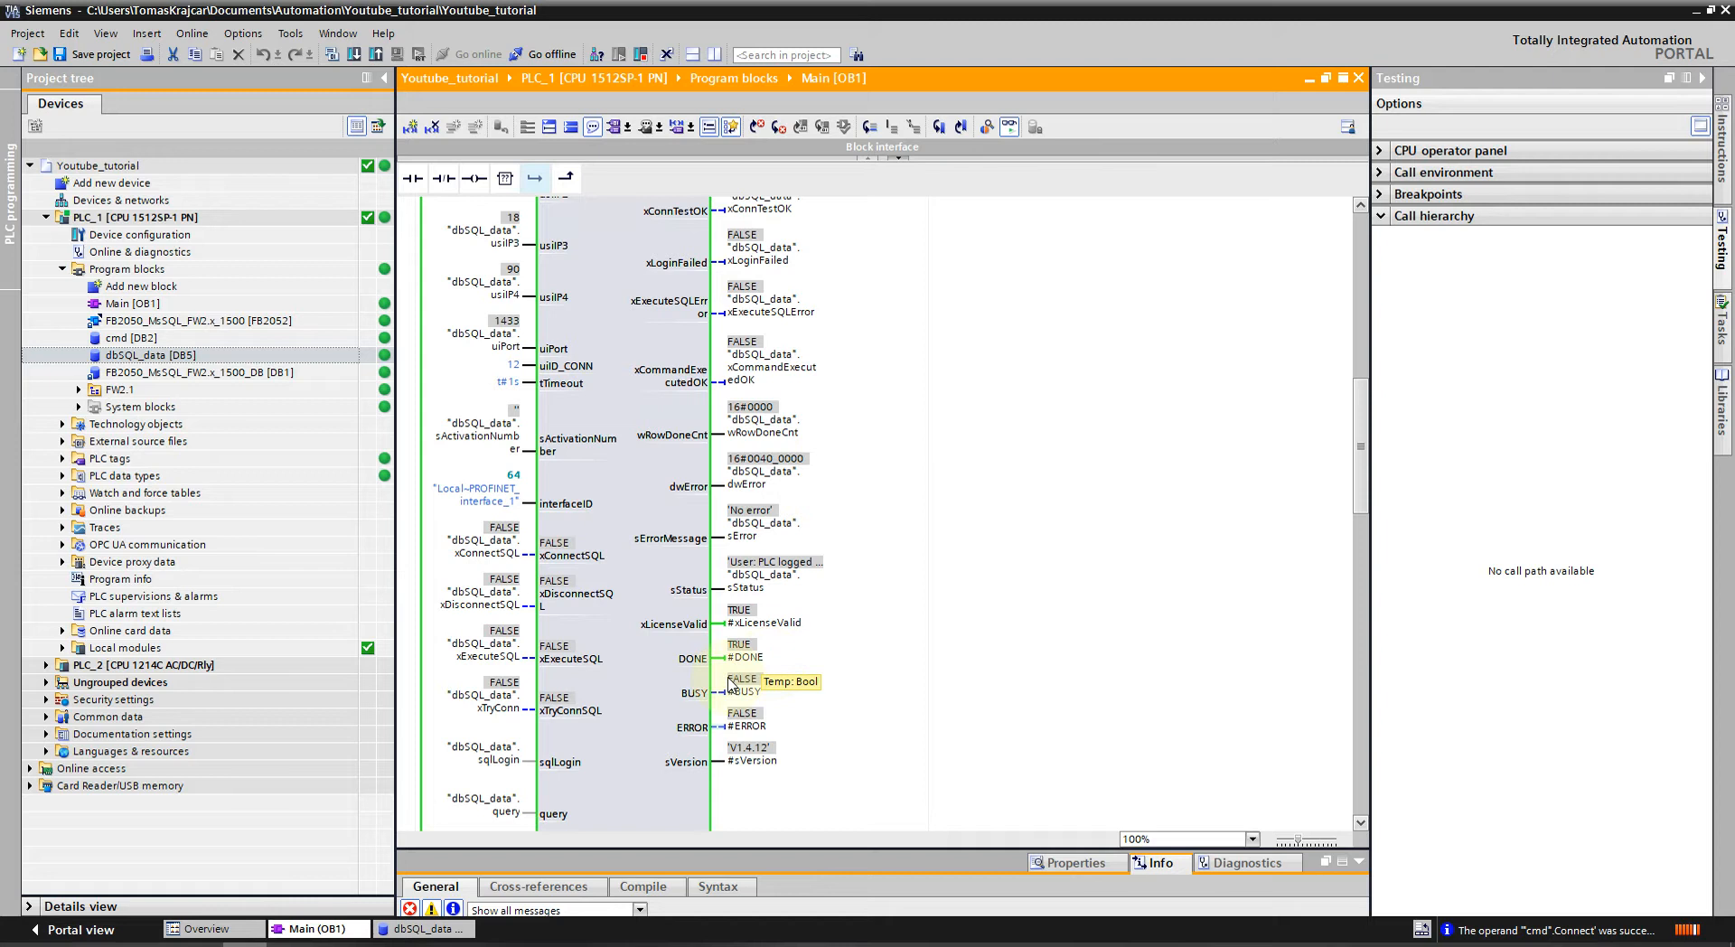
mouse_move(807, 664)
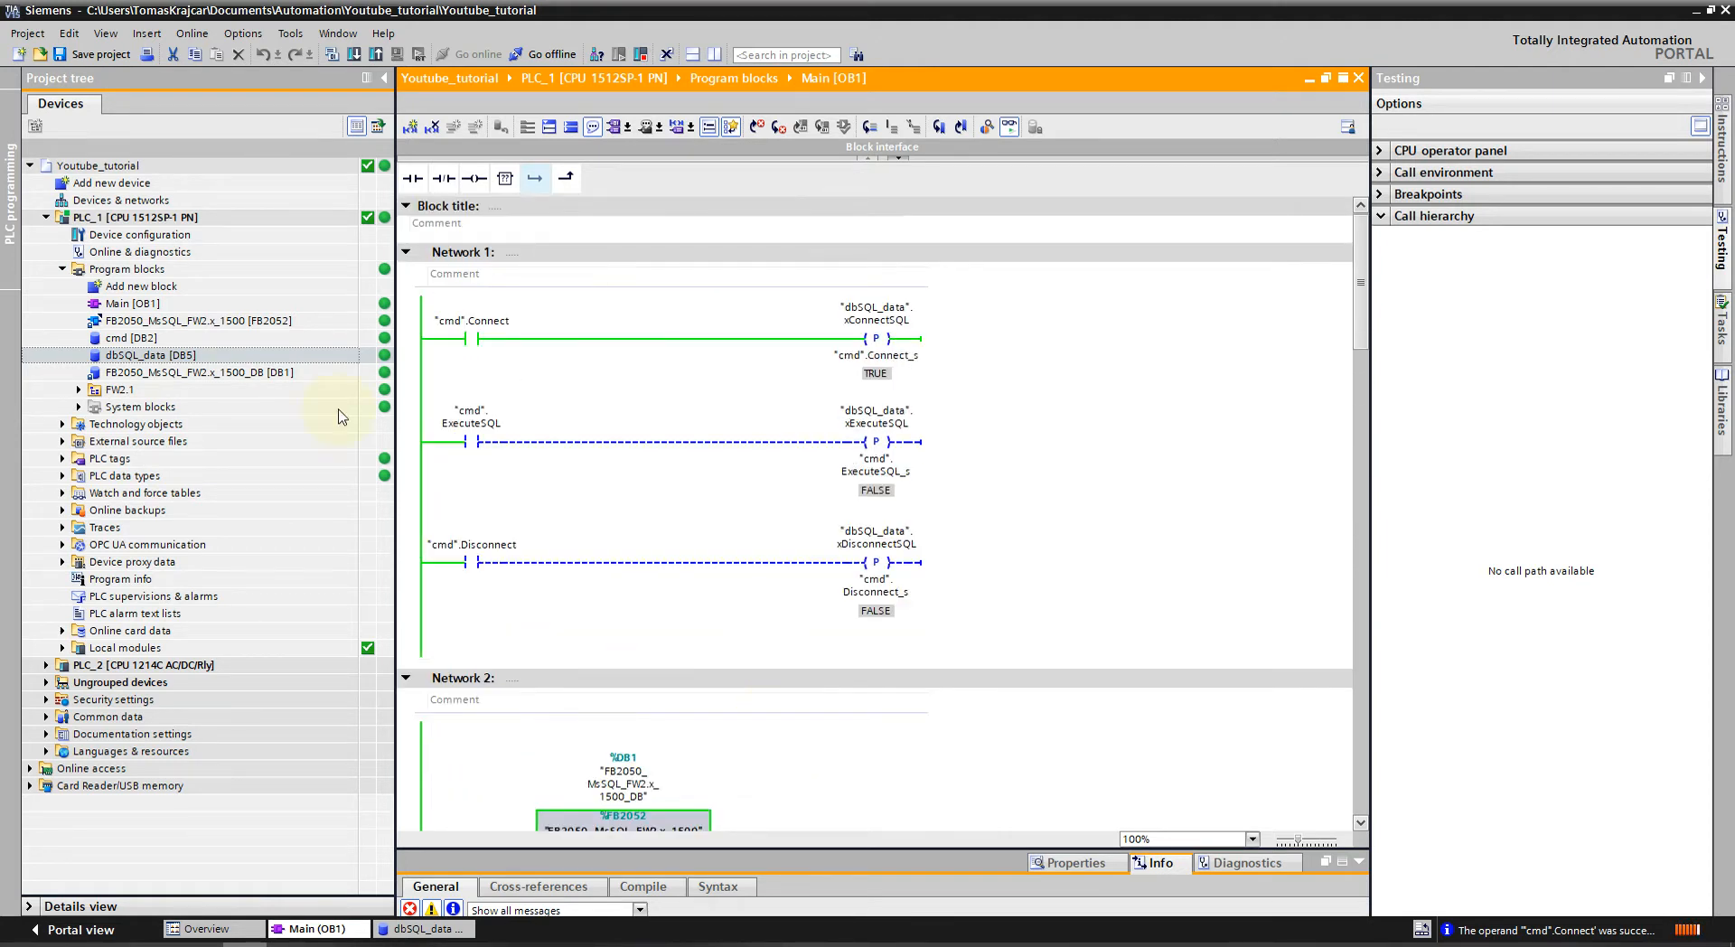
right_click(464, 321)
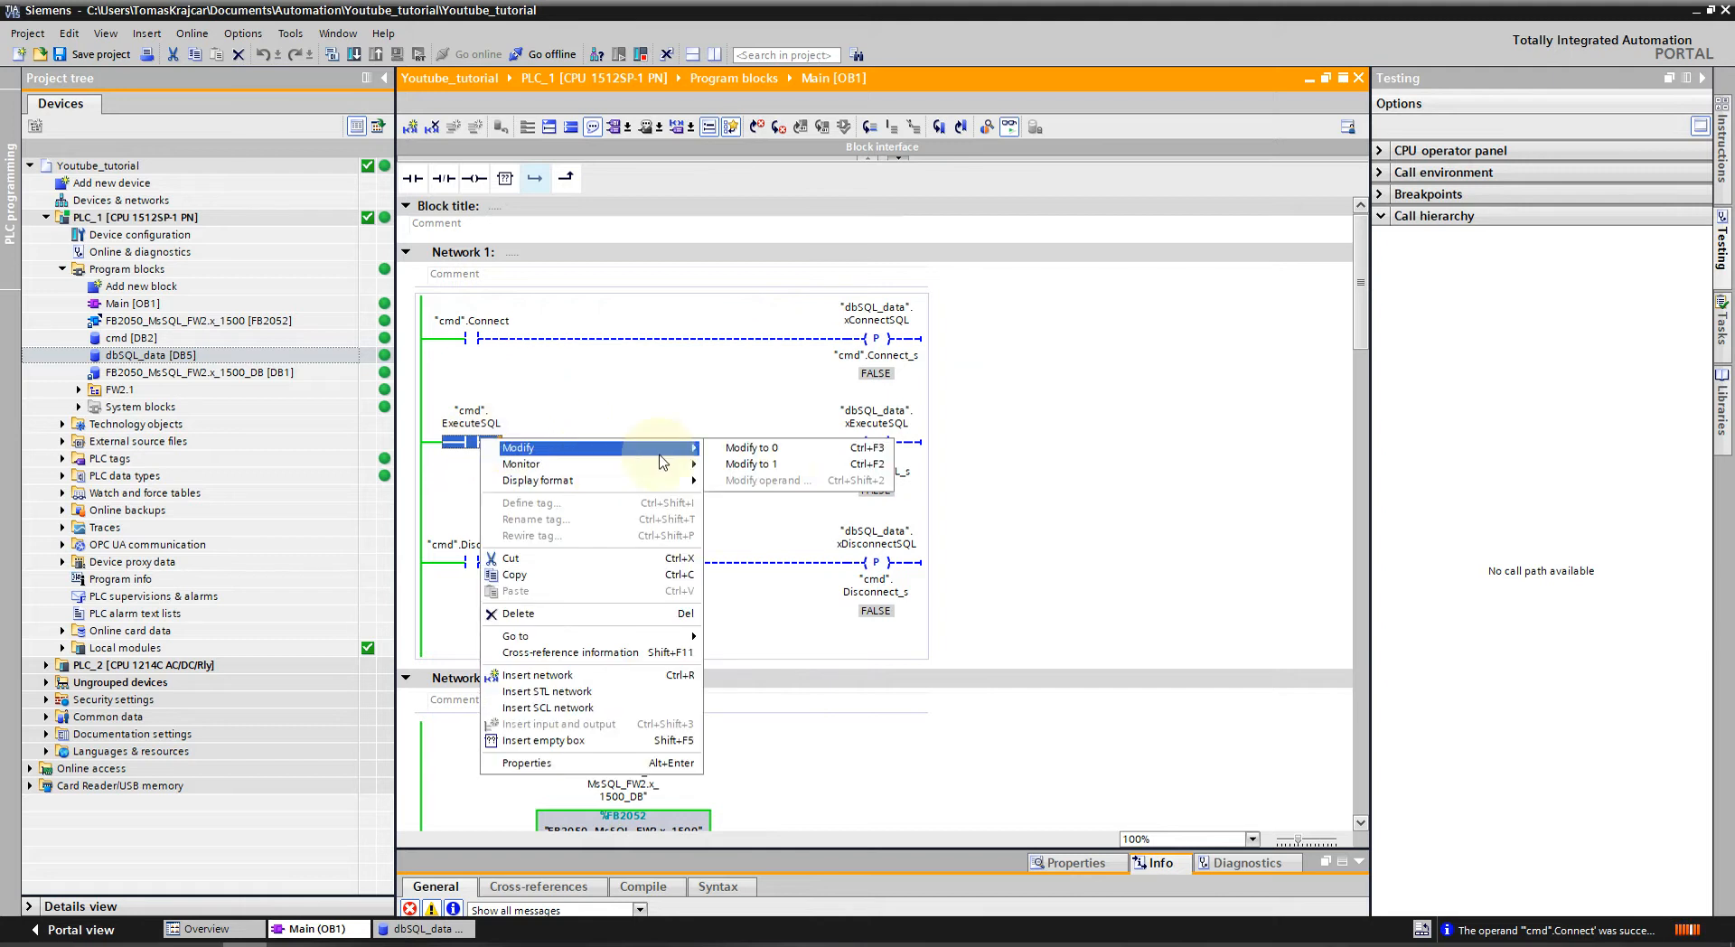
Force "cmd".ExecuteSQL to 1, giving CommandExecutedOK TRUE with '1 rows affected'.
click(752, 462)
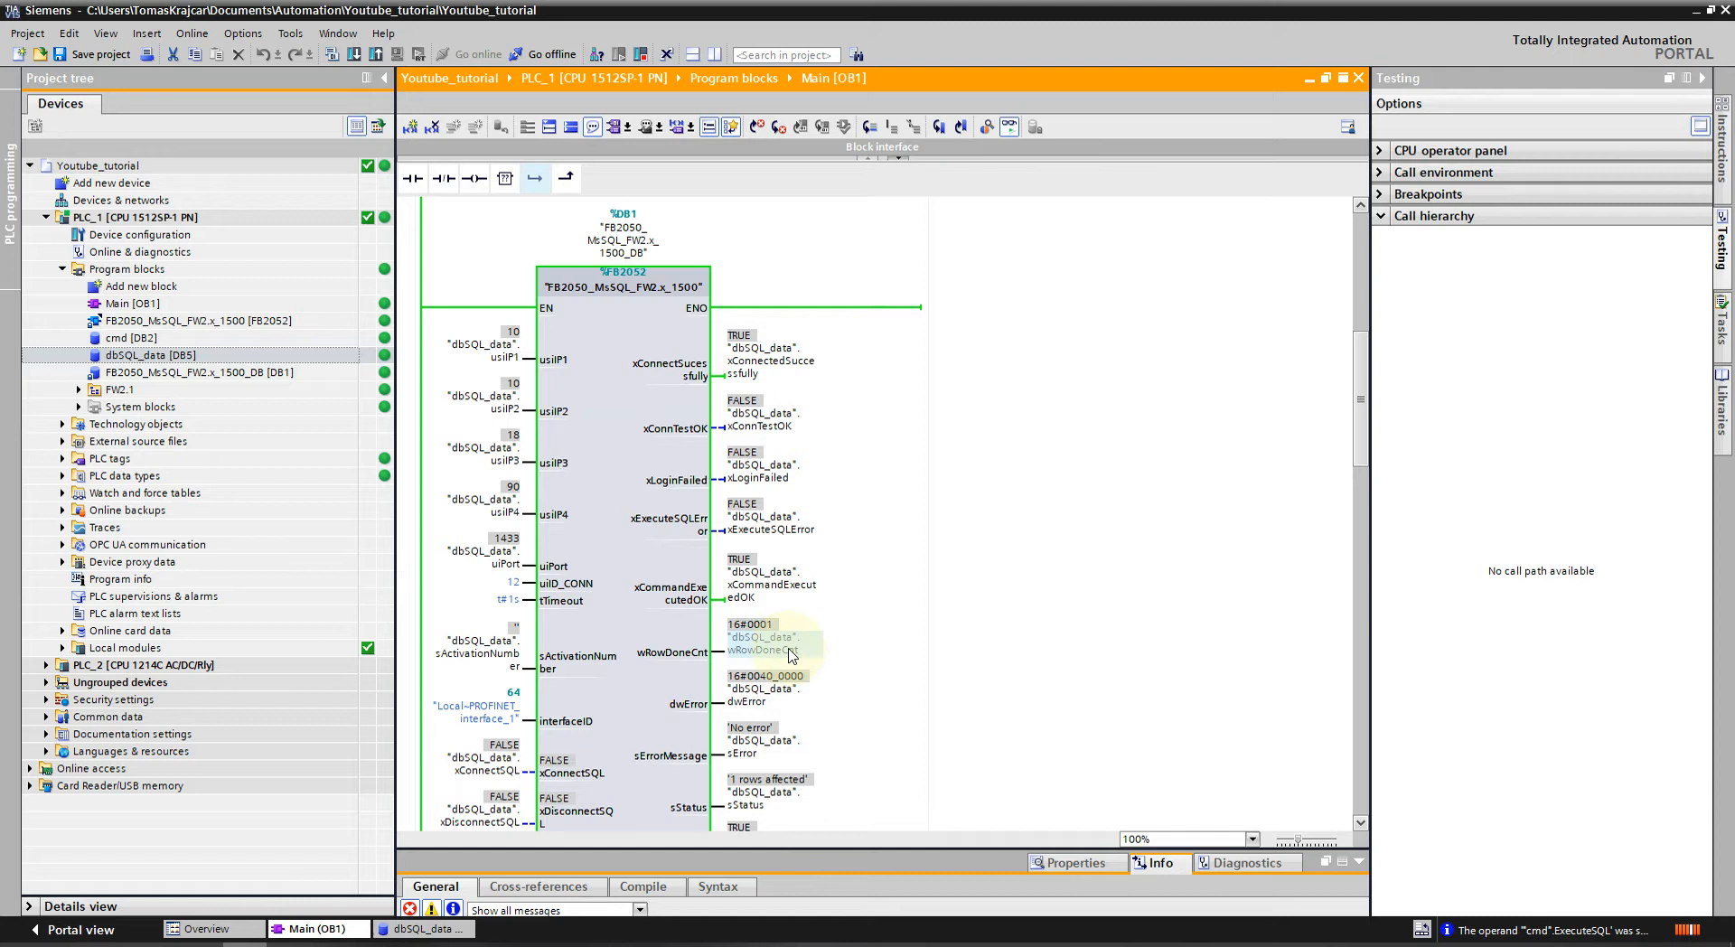
scroll(down, 3)
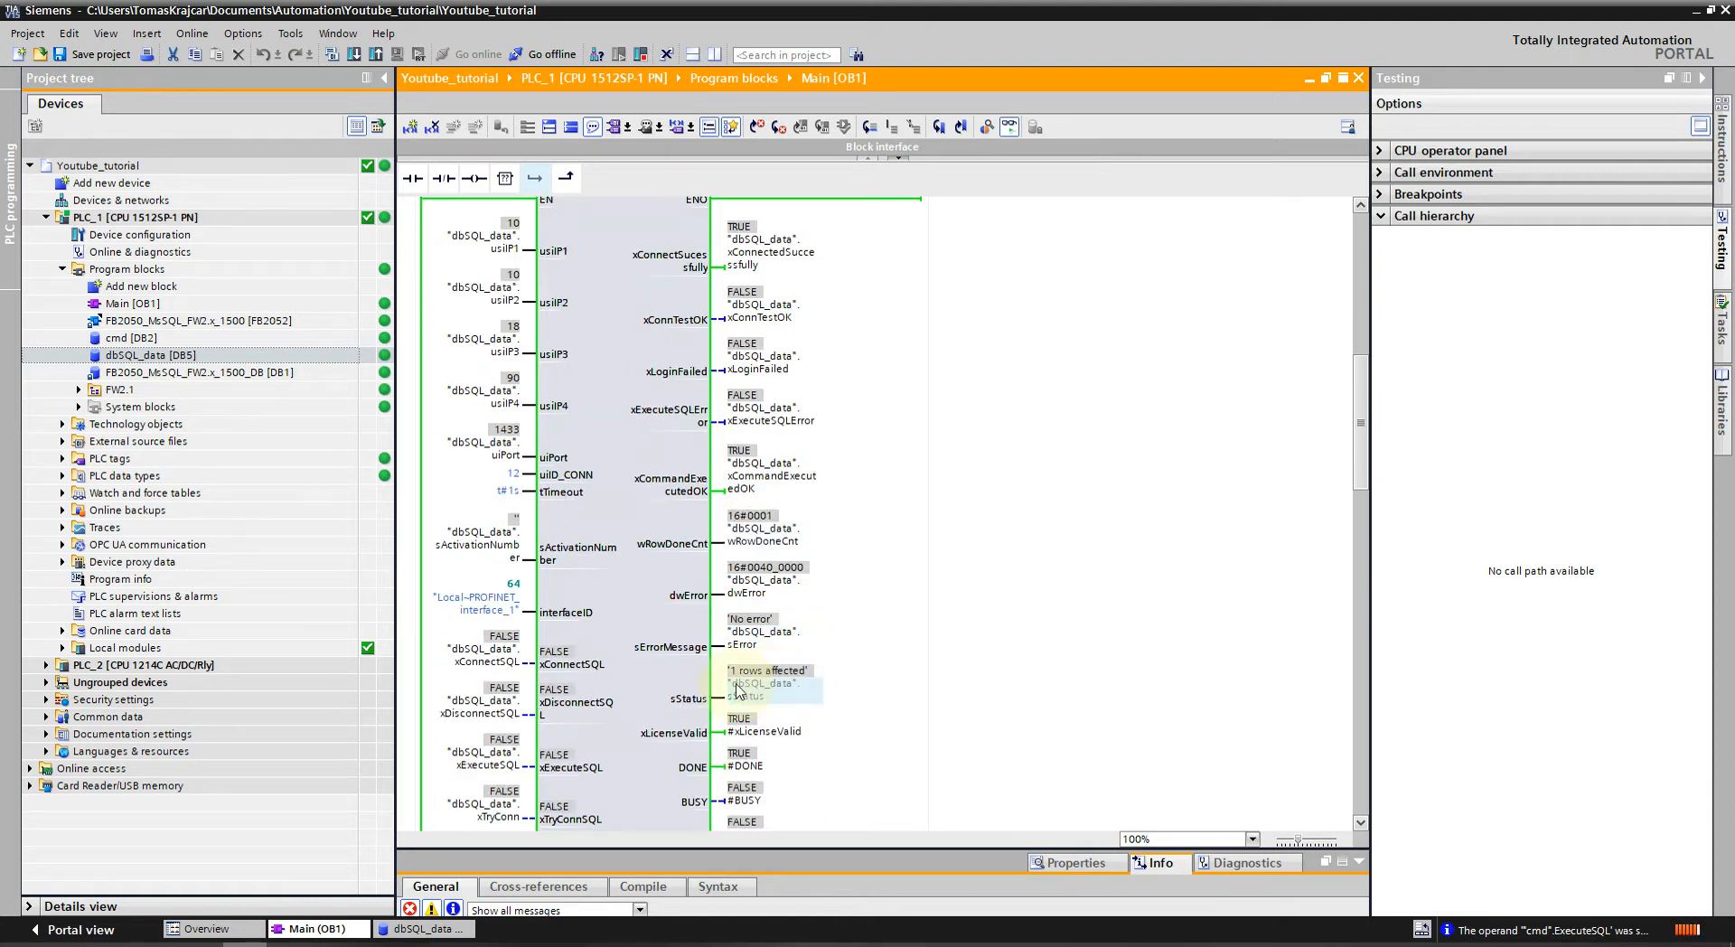
scroll(down, 3)
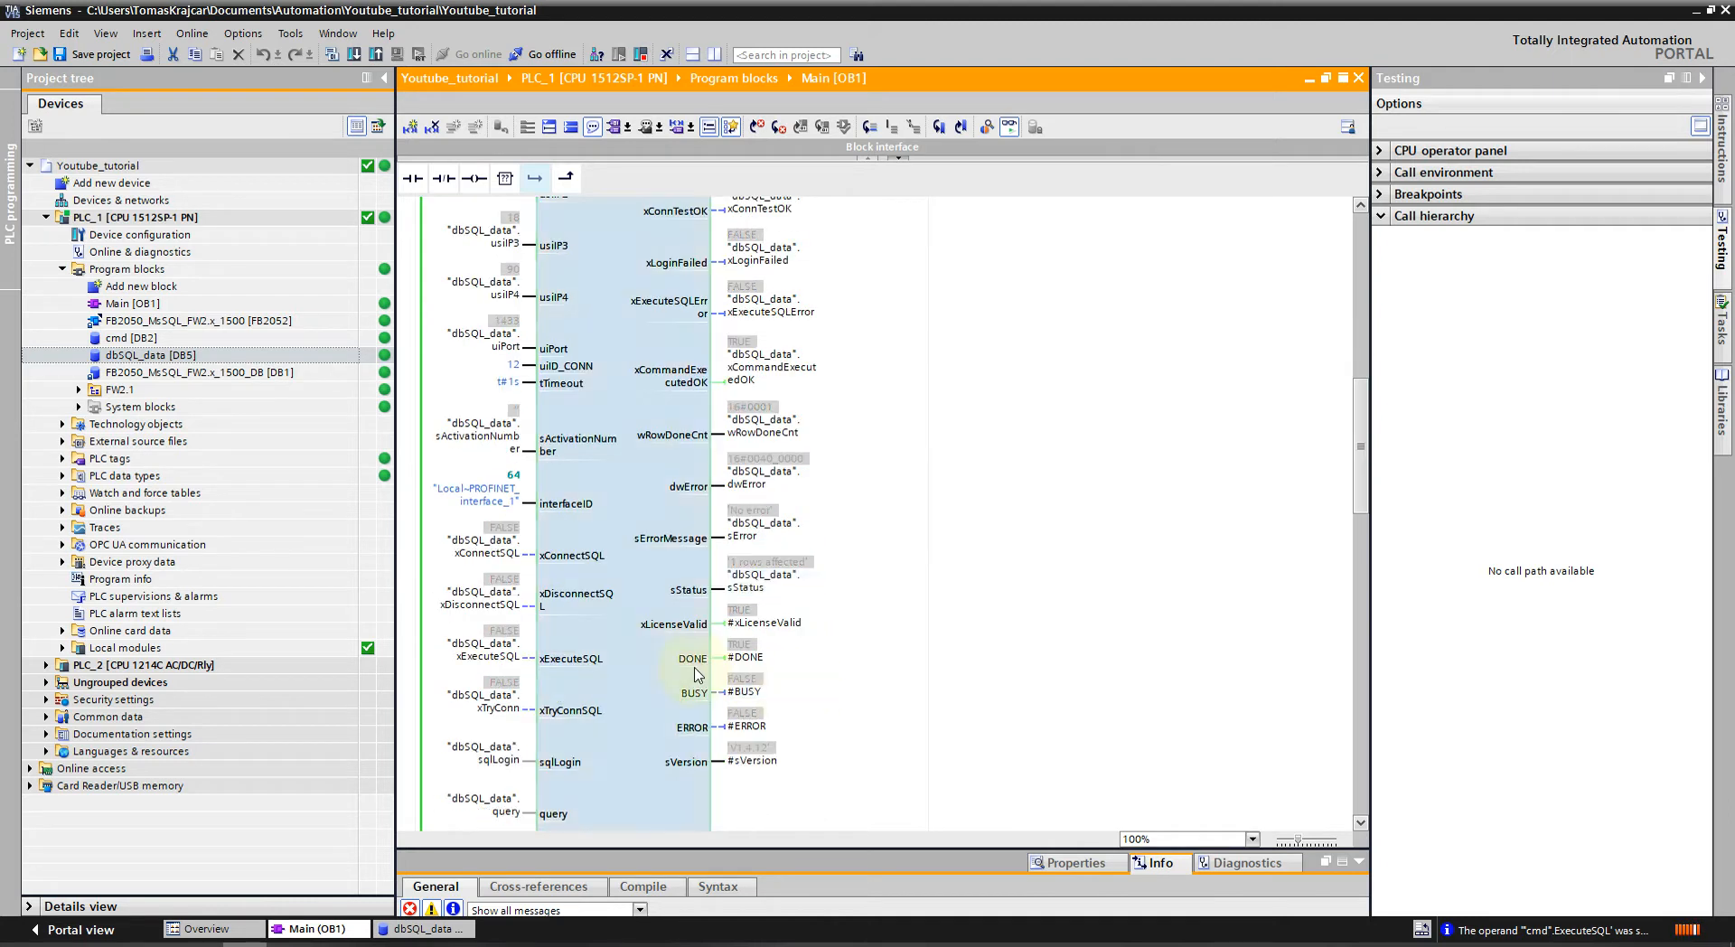
scroll(down, 3)
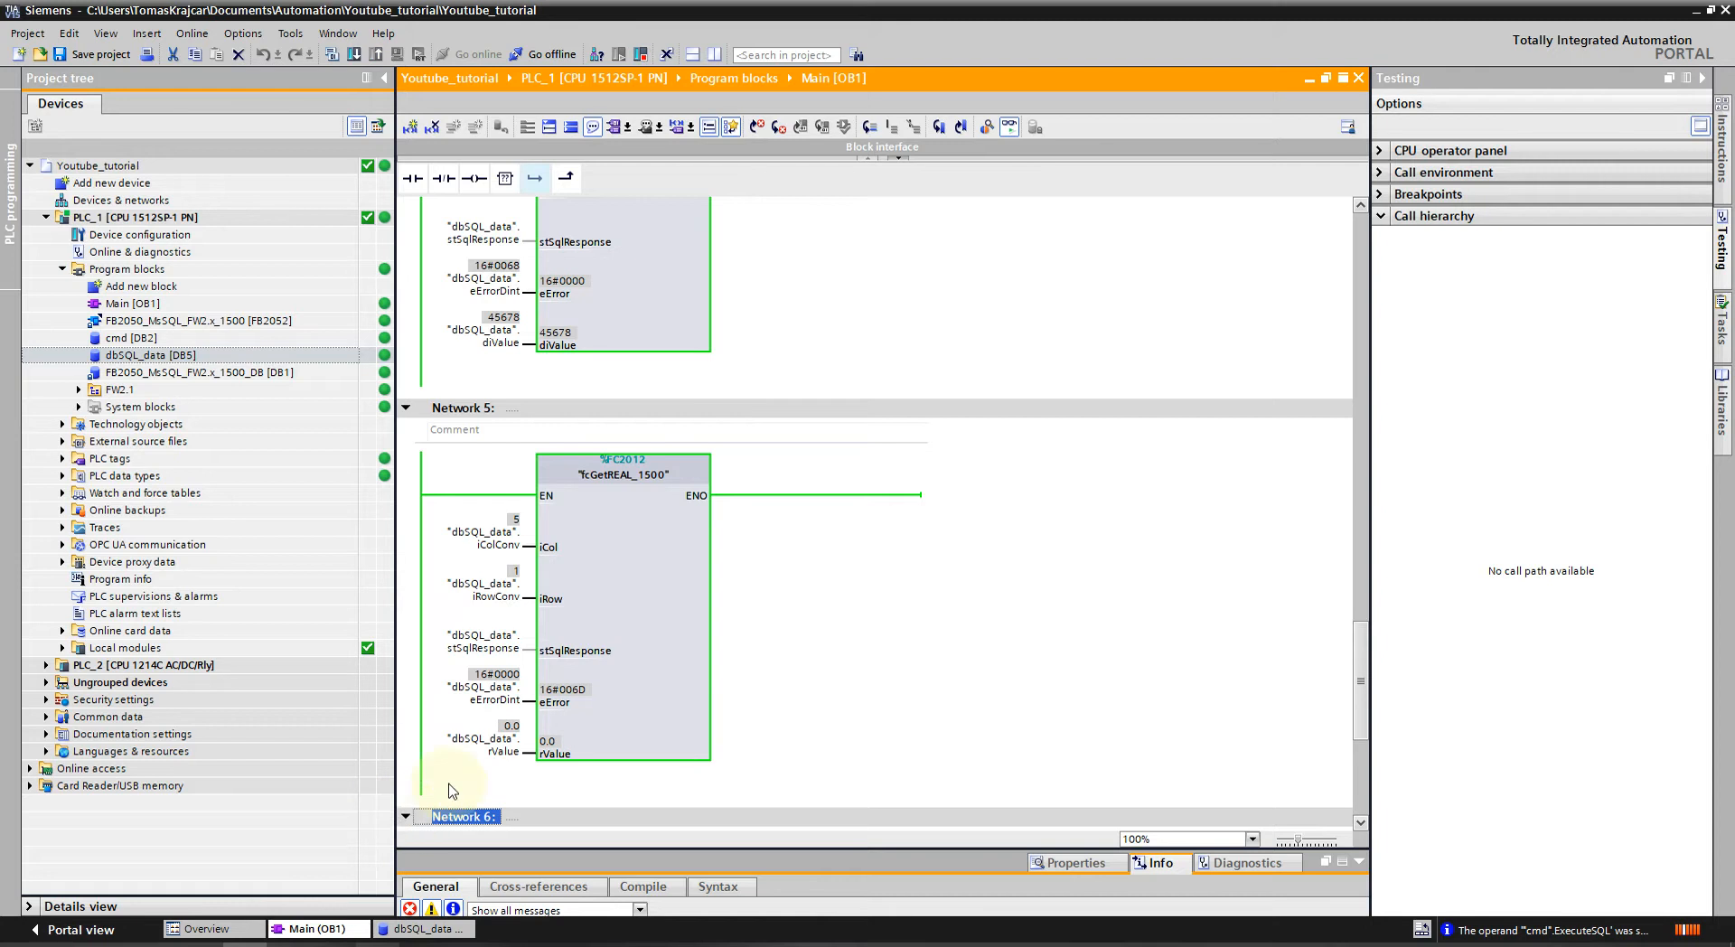
Modify dbSQL_data.iColConv online to 2 in Network 3 and to 1 in Network 4.
scroll(down, 3)
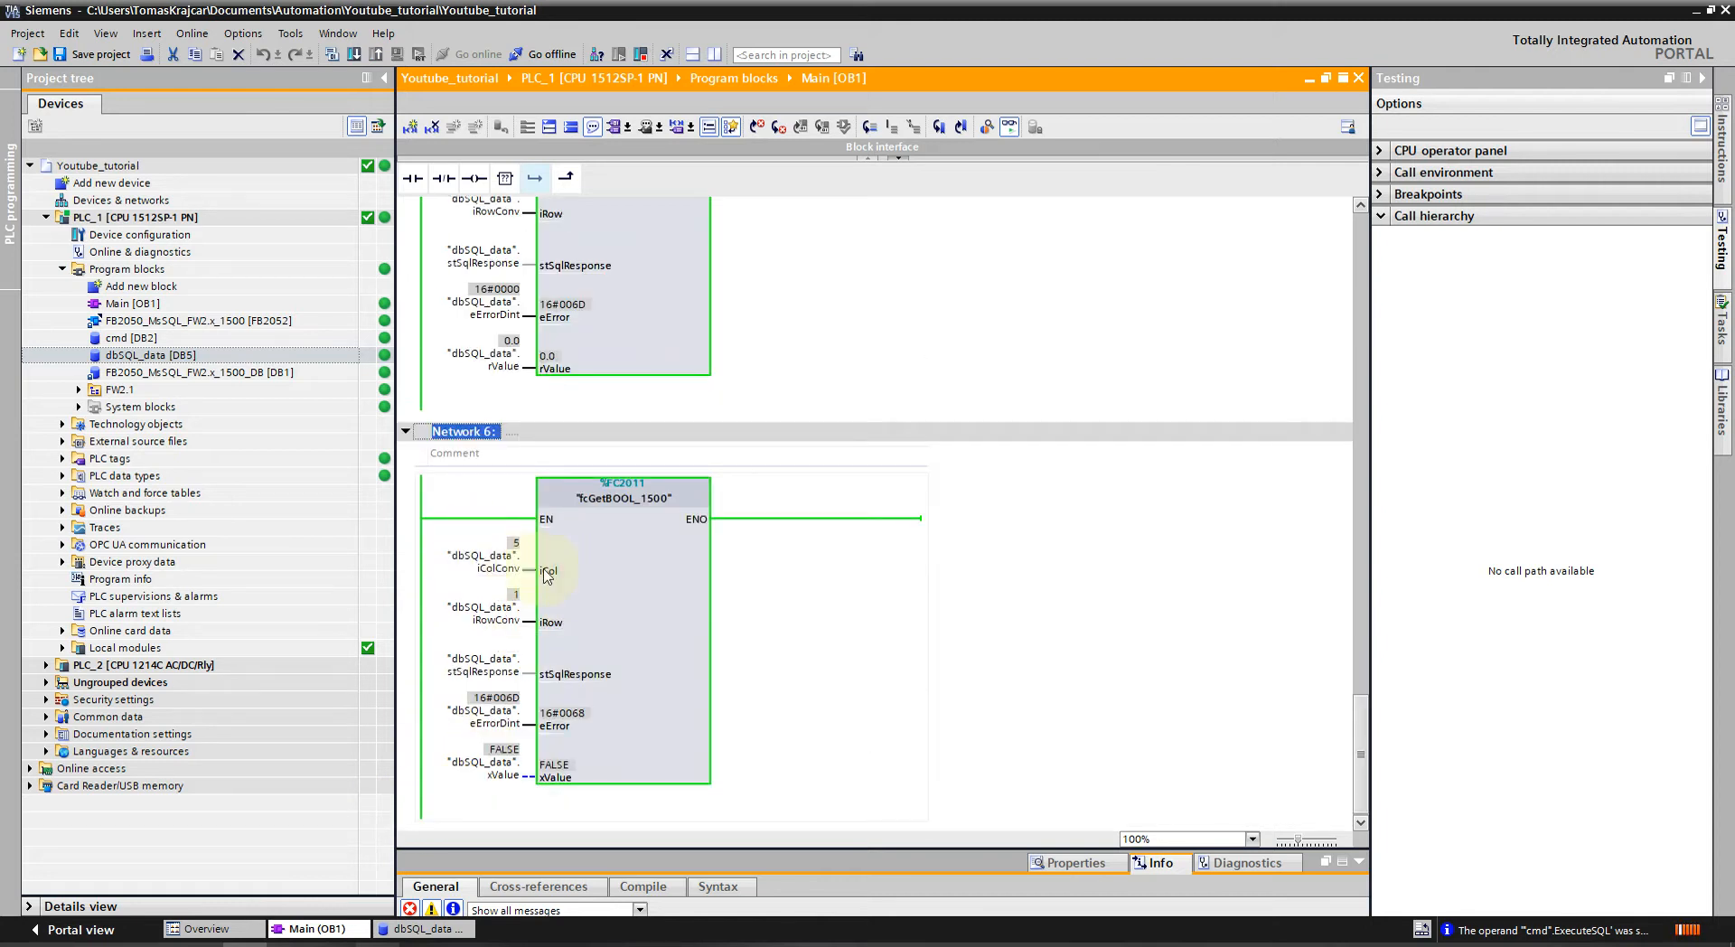
right_click(475, 559)
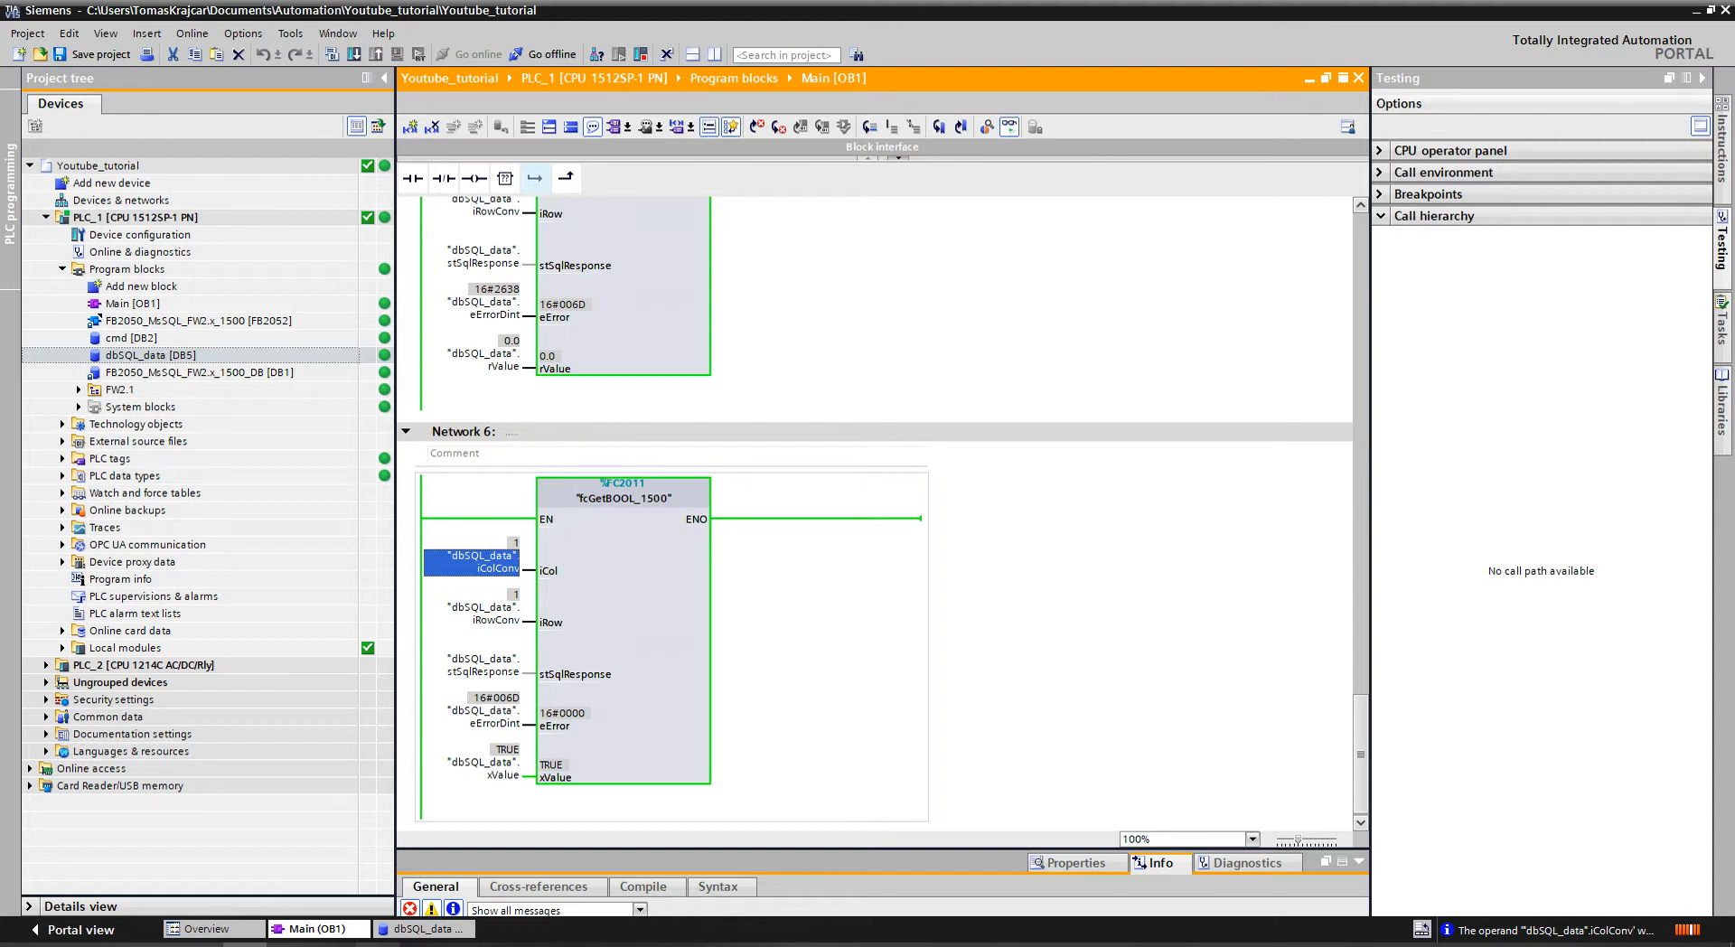
scroll(down, 3)
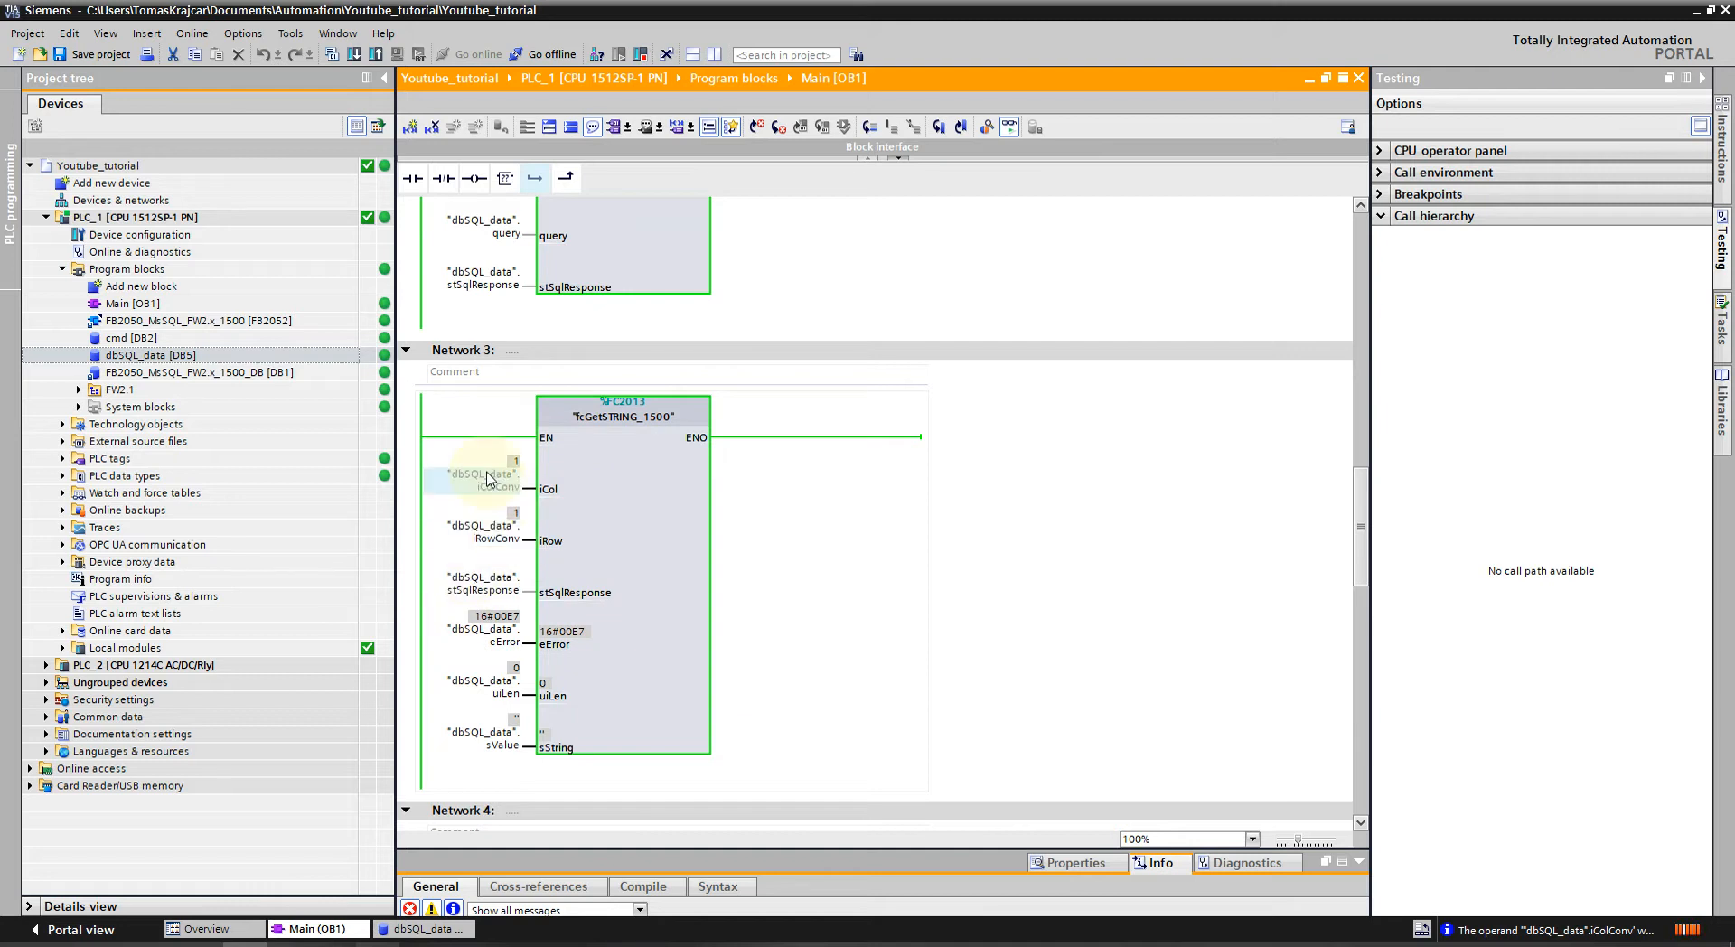
right_click(481, 473)
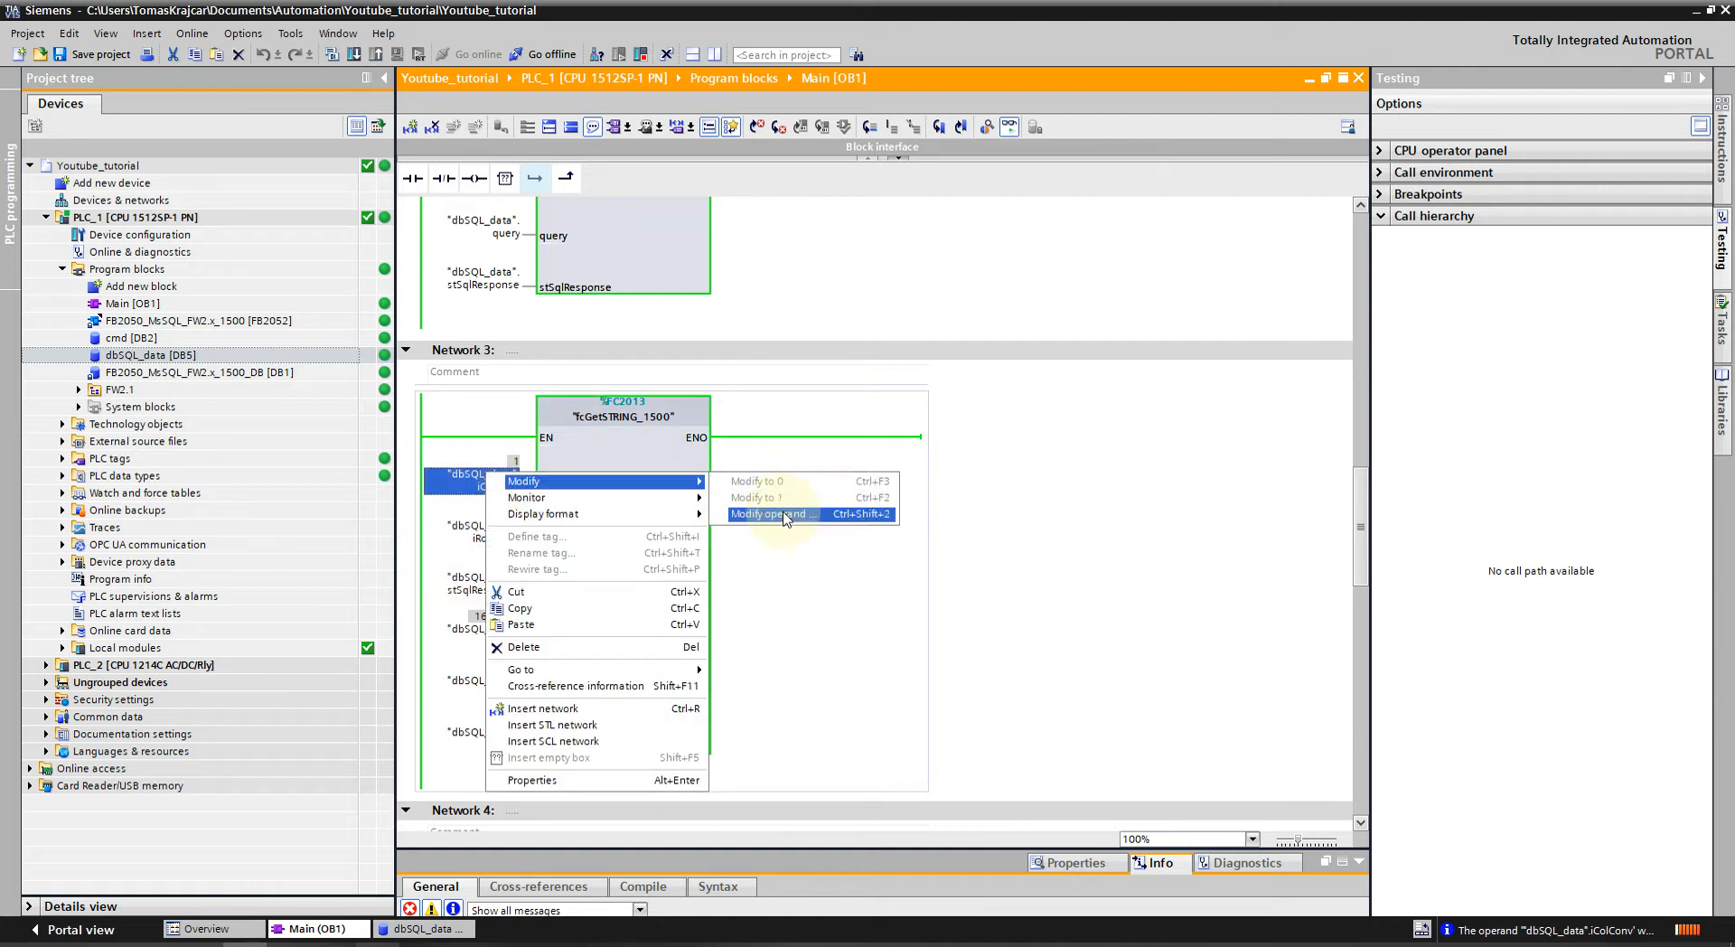
click(775, 513)
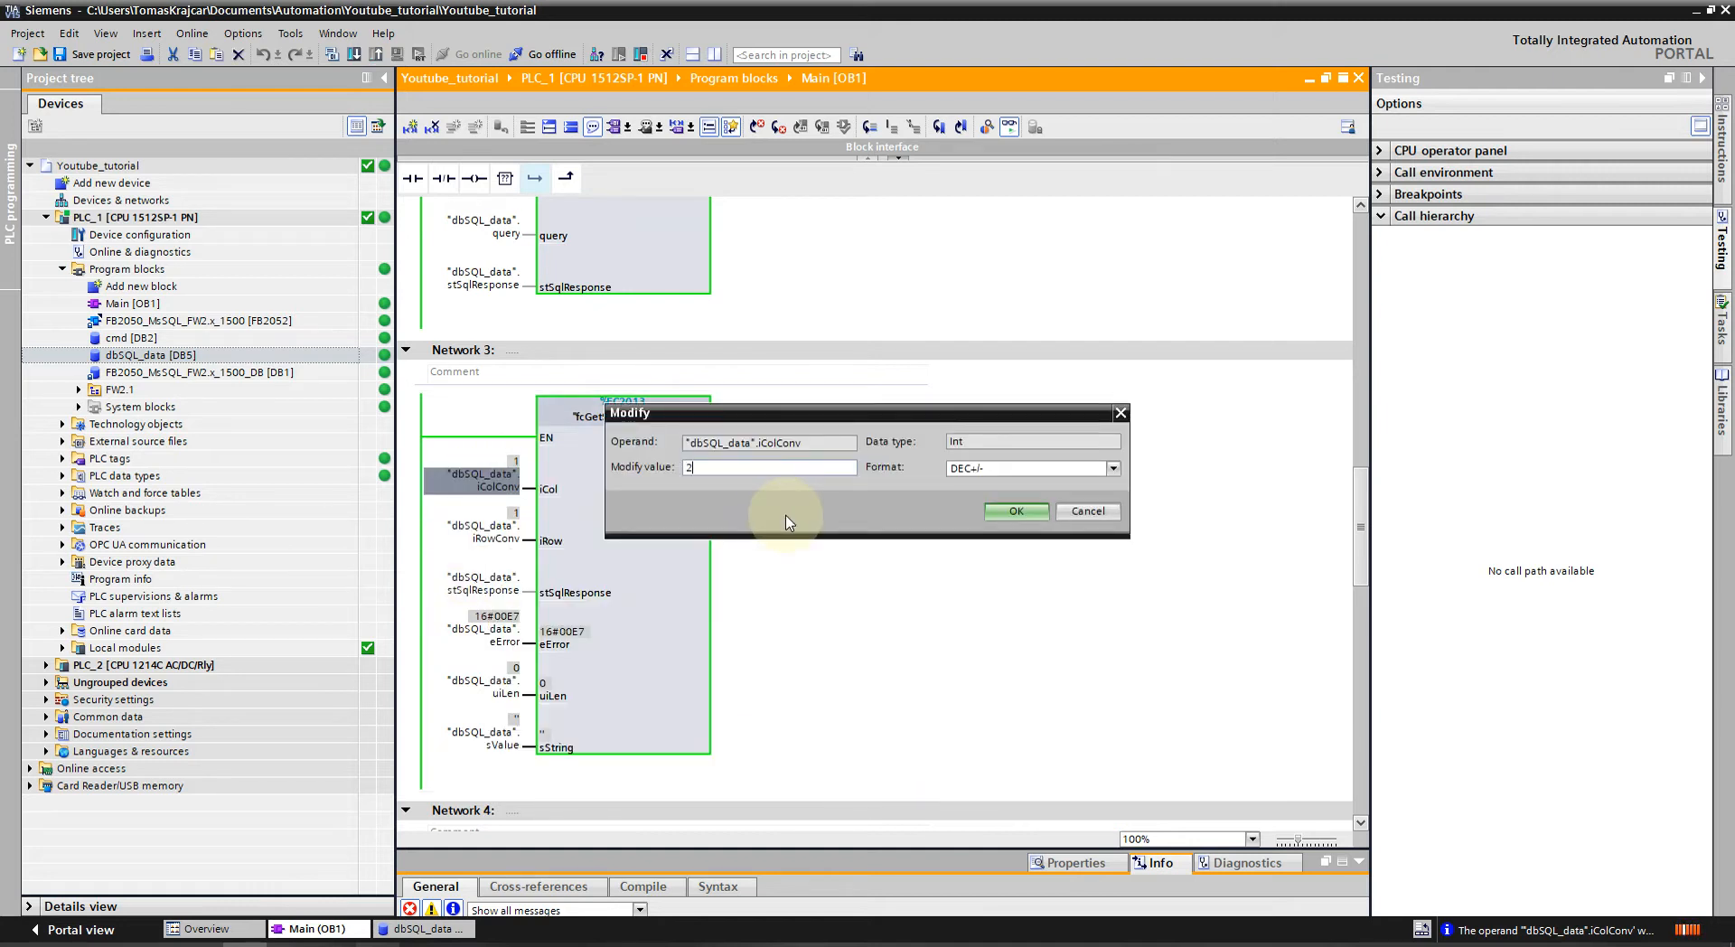
click(1015, 510)
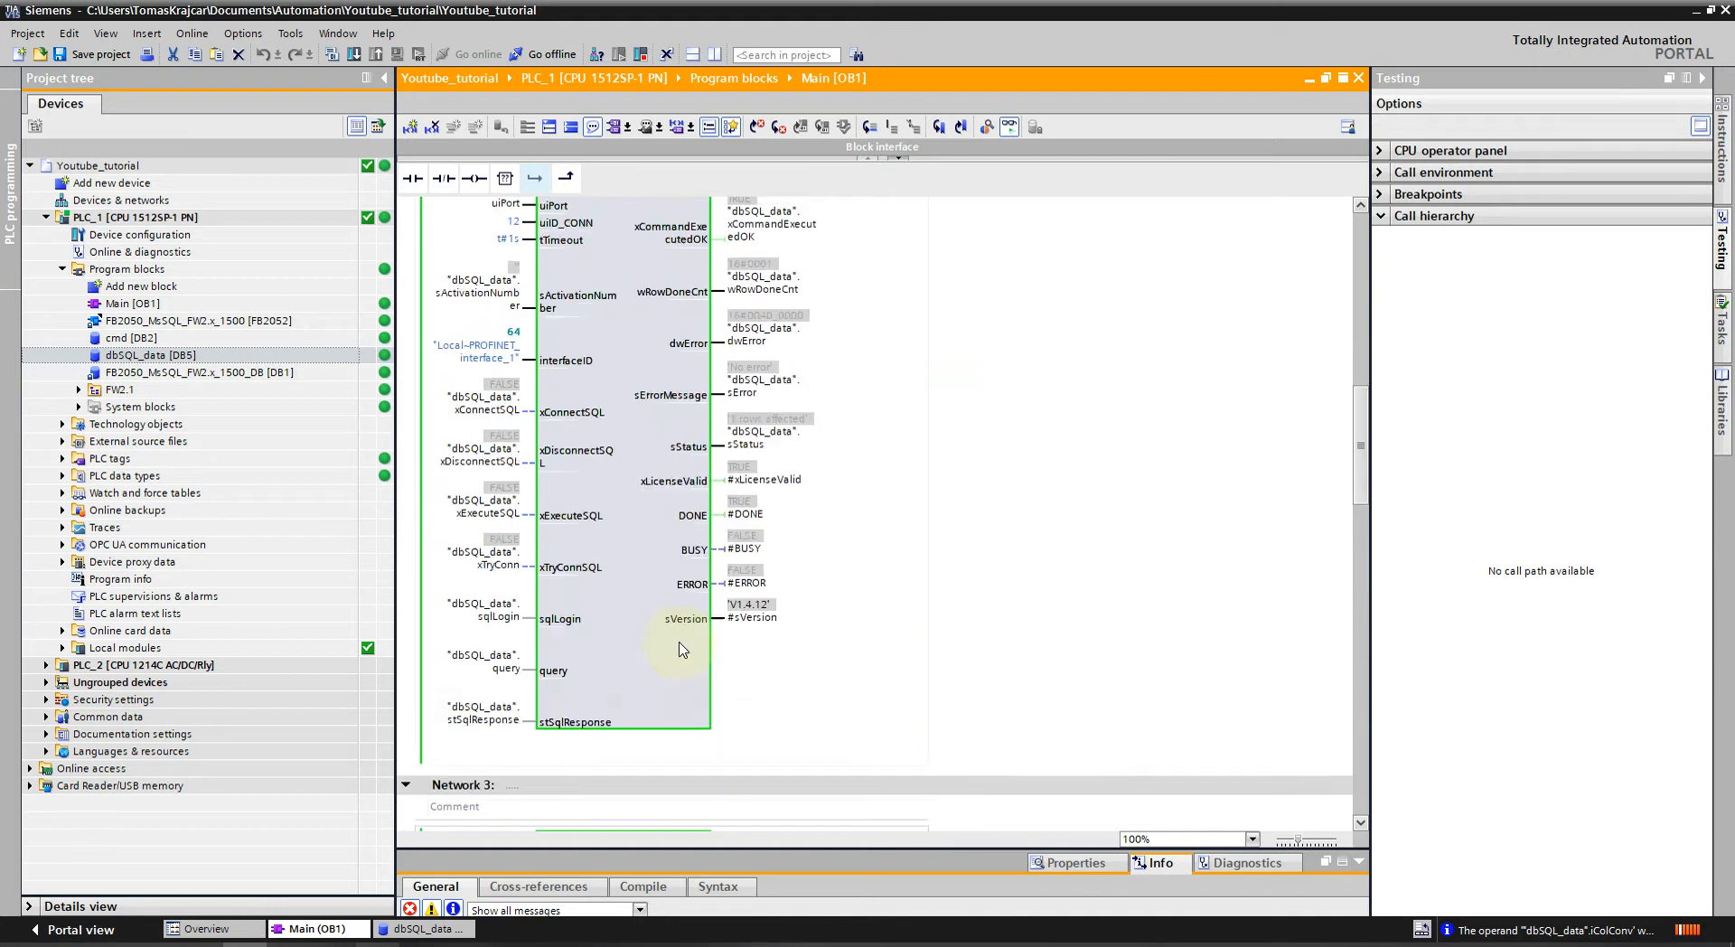
scroll(down, 3)
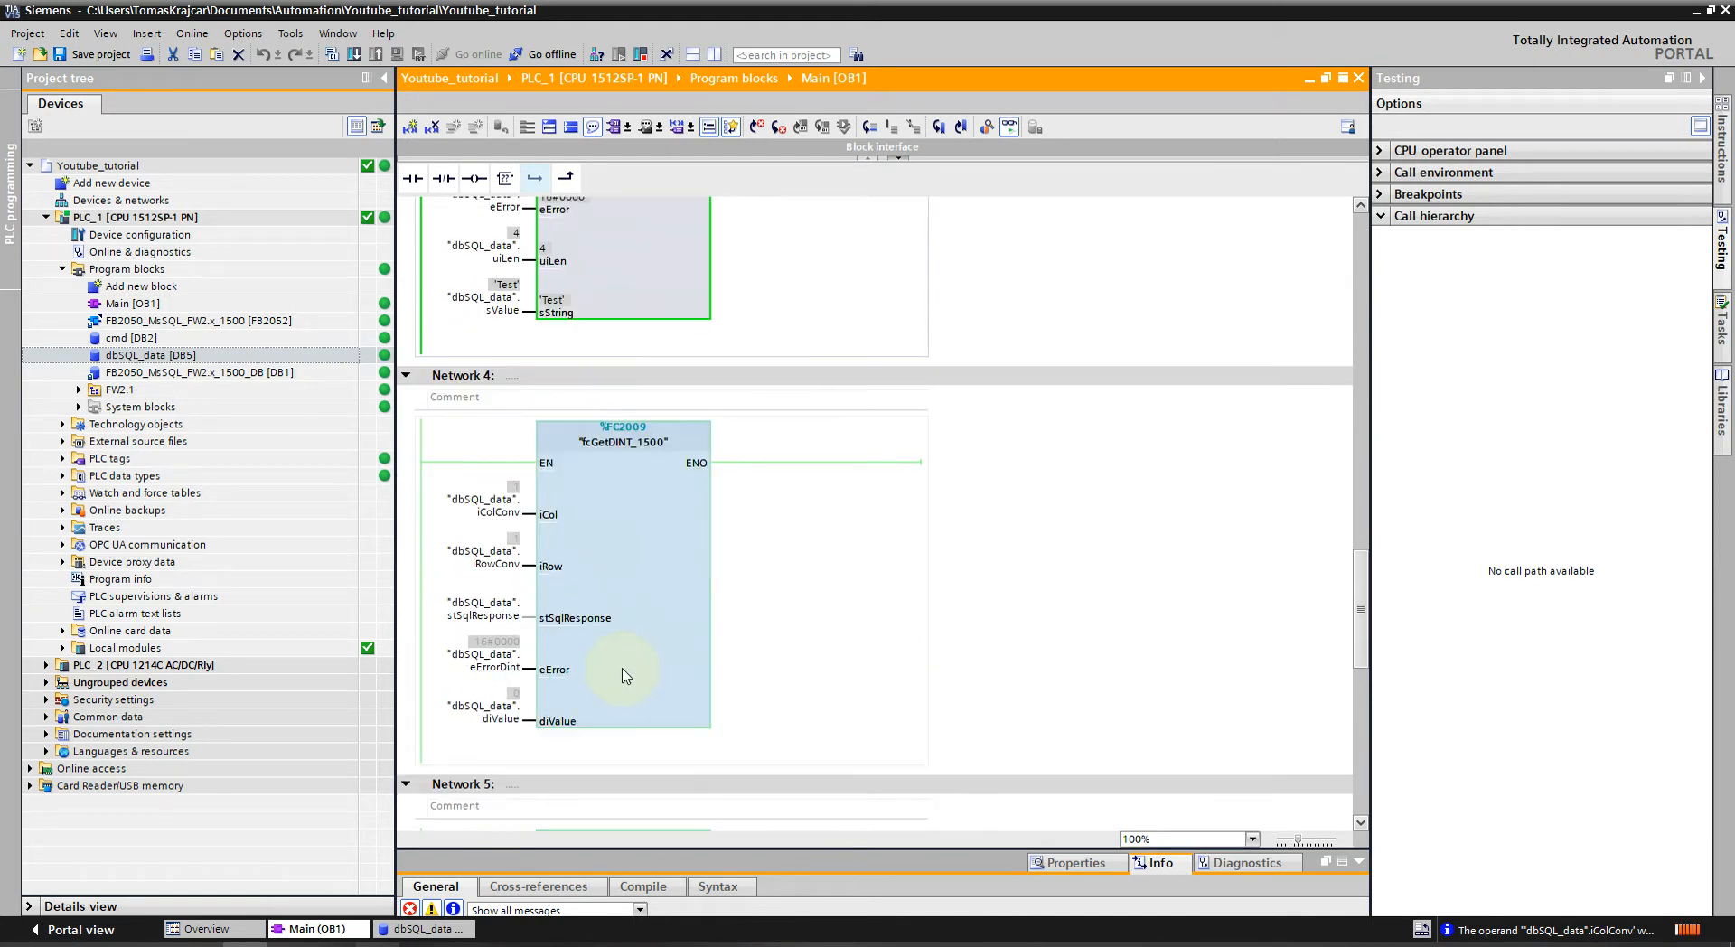
right_click(476, 511)
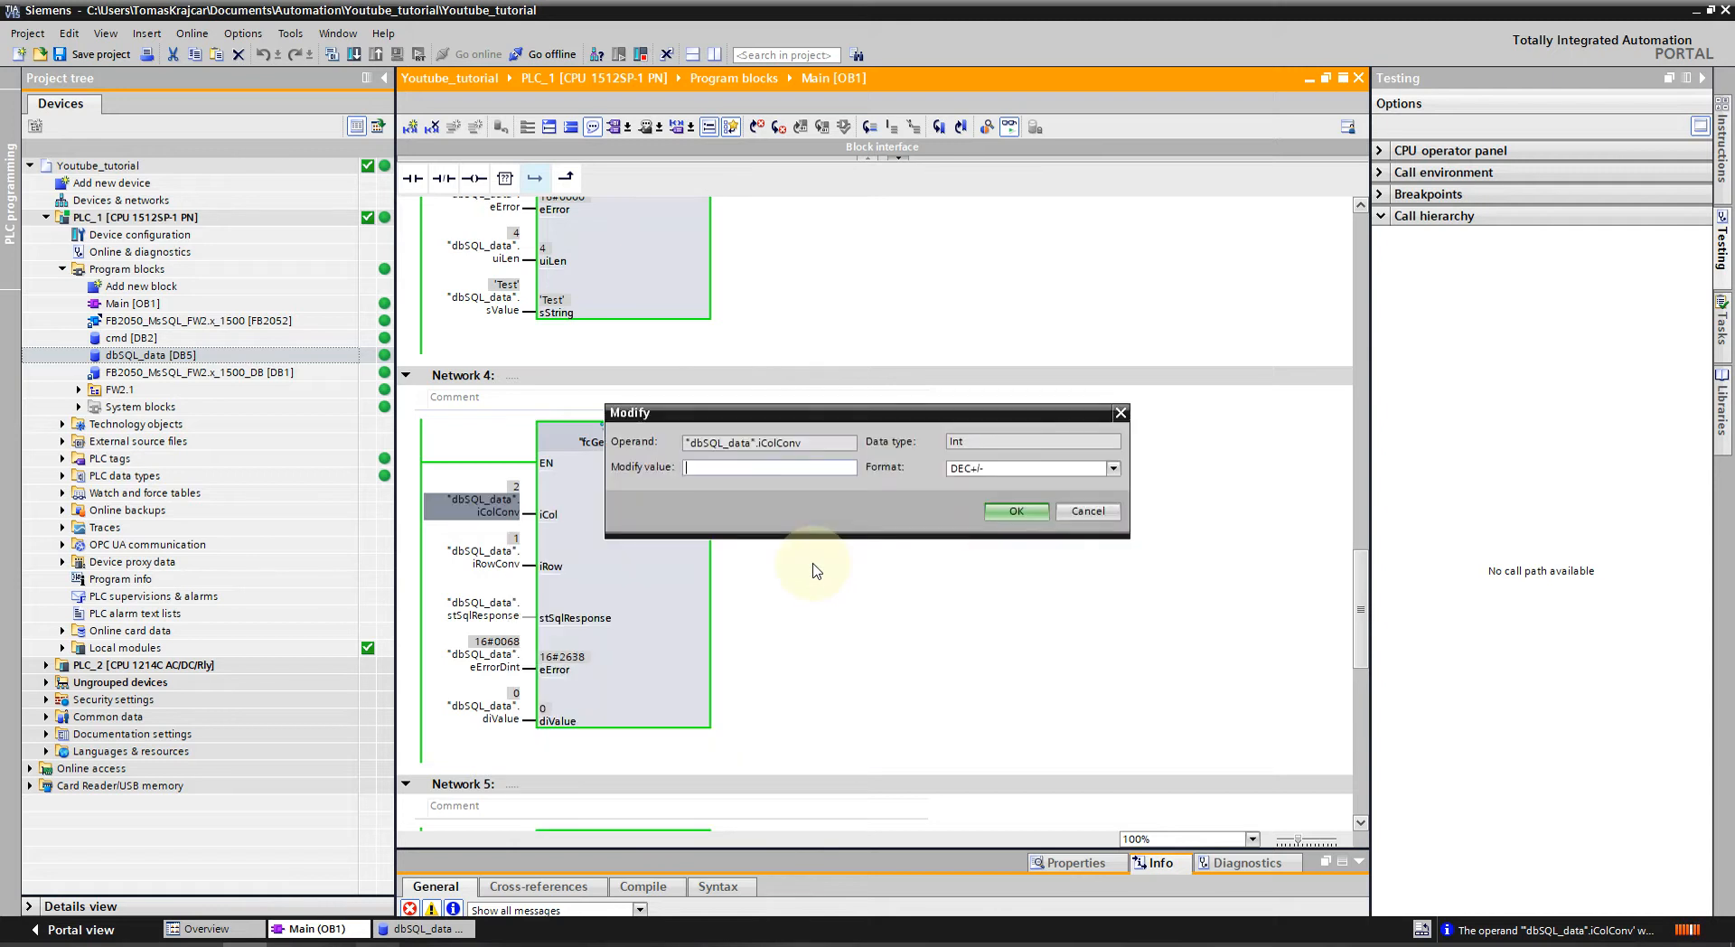
click(1014, 510)
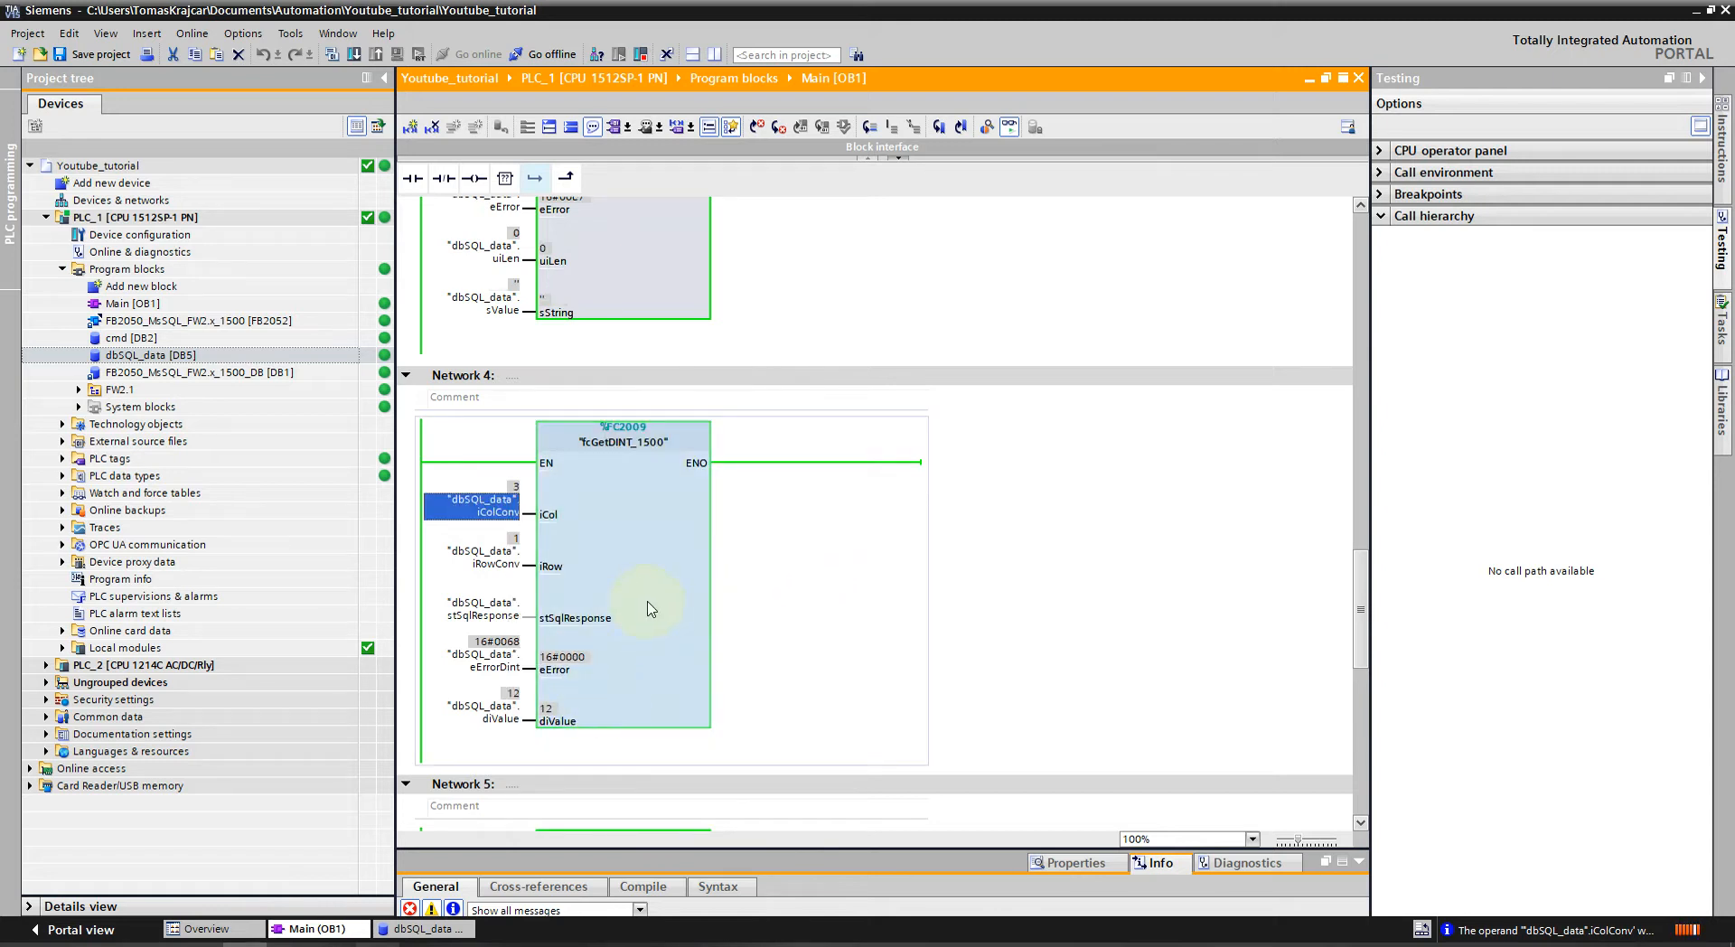
Set the column index to 4 so fcGetREAL_1500 reads 4.5, then change it to 5.
scroll(down, 3)
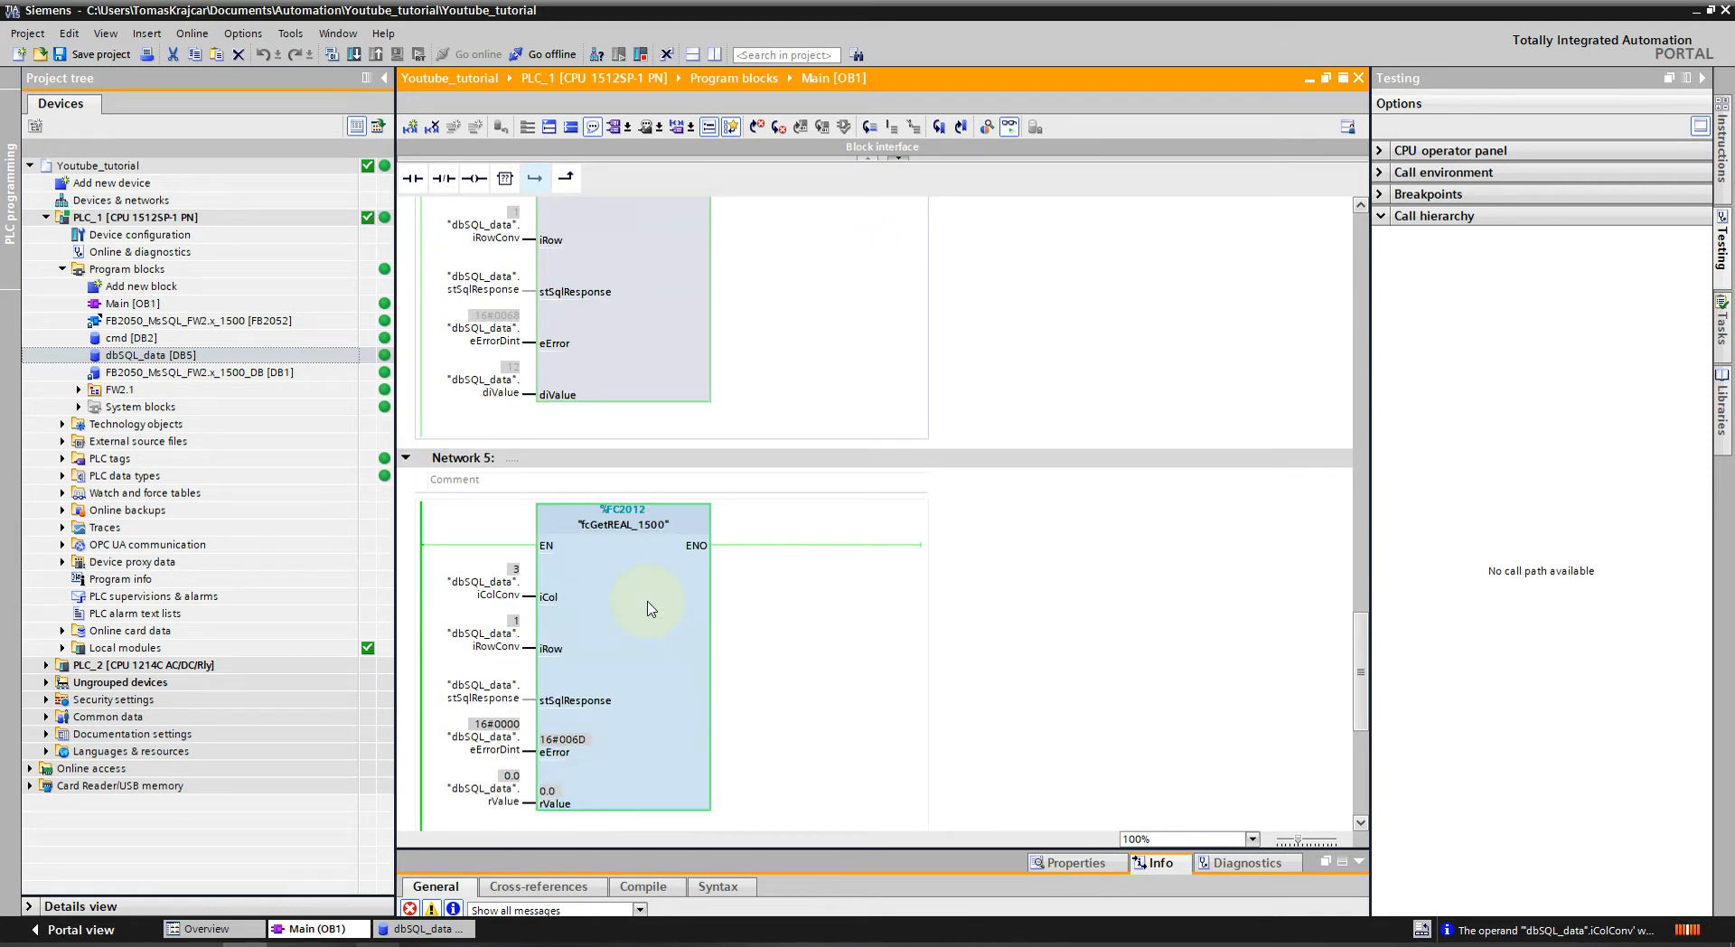
right_click(478, 485)
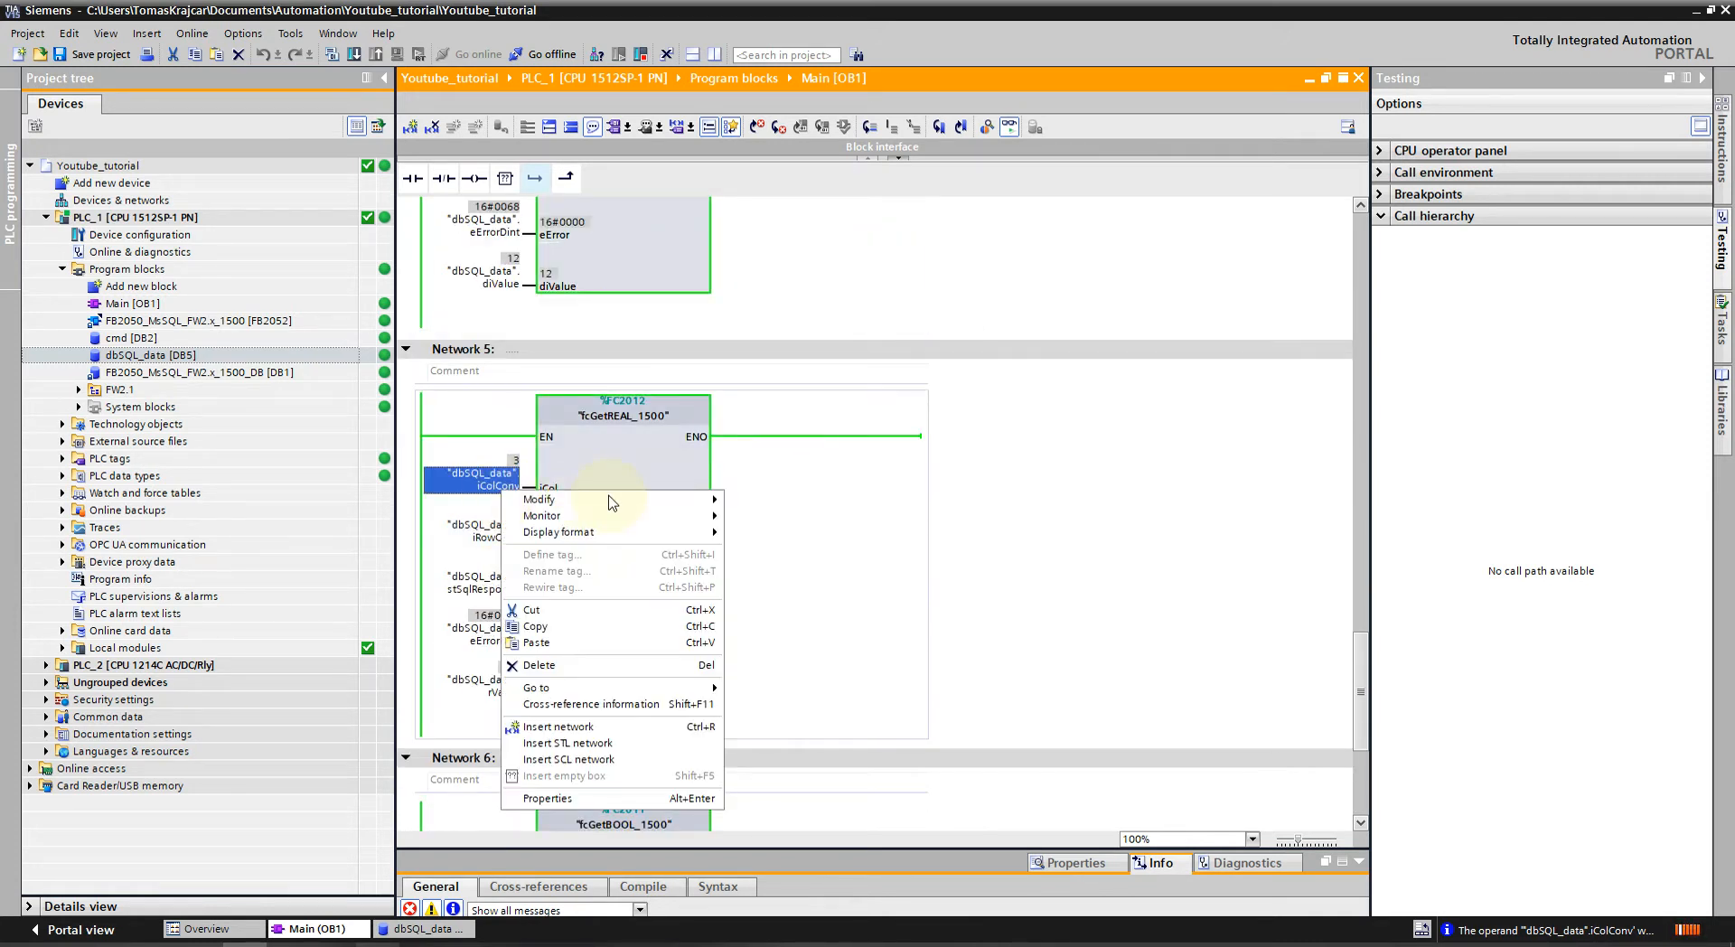
click(538, 499)
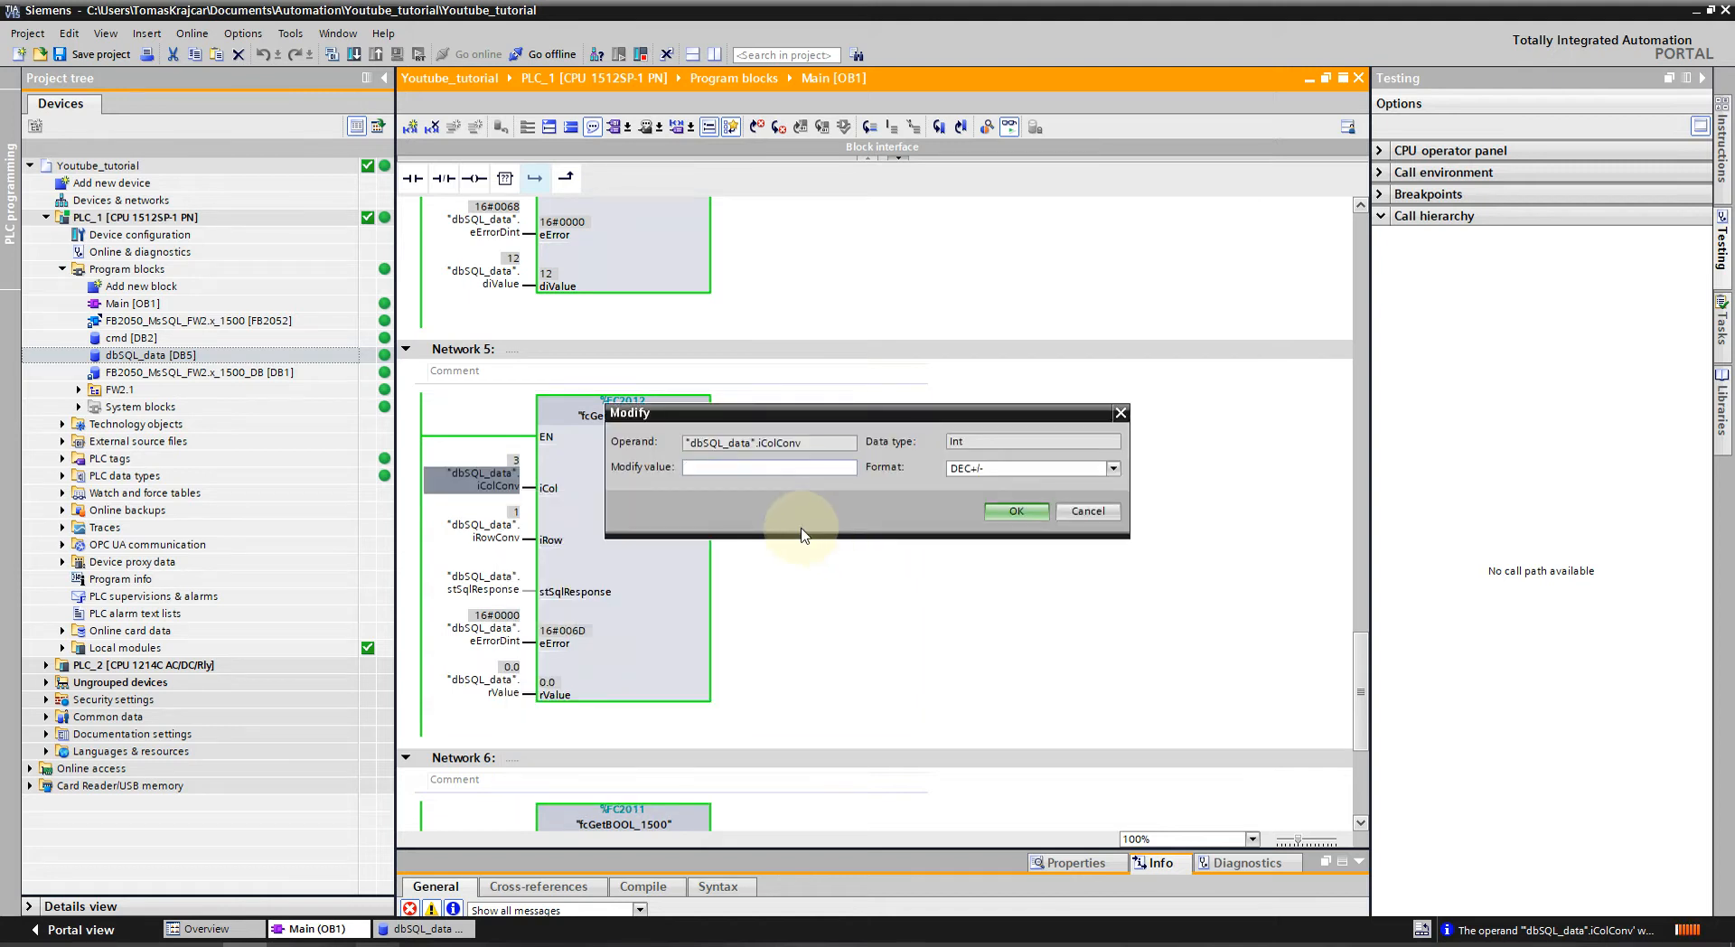
text(4.5)
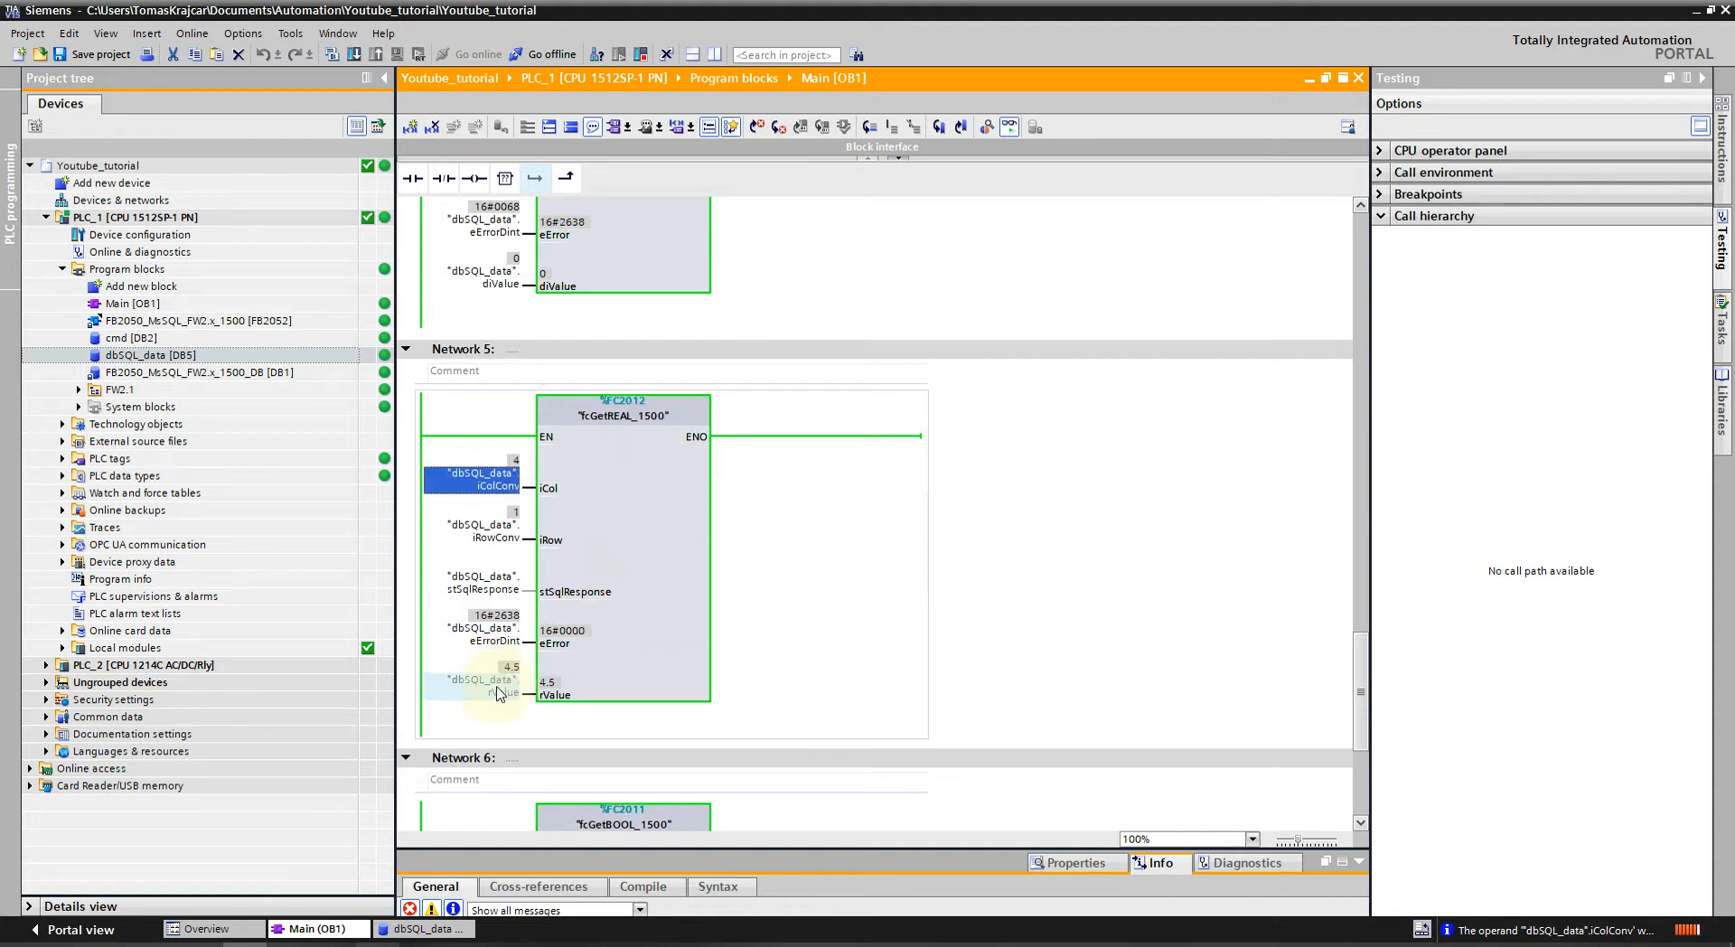
scroll(down, 3)
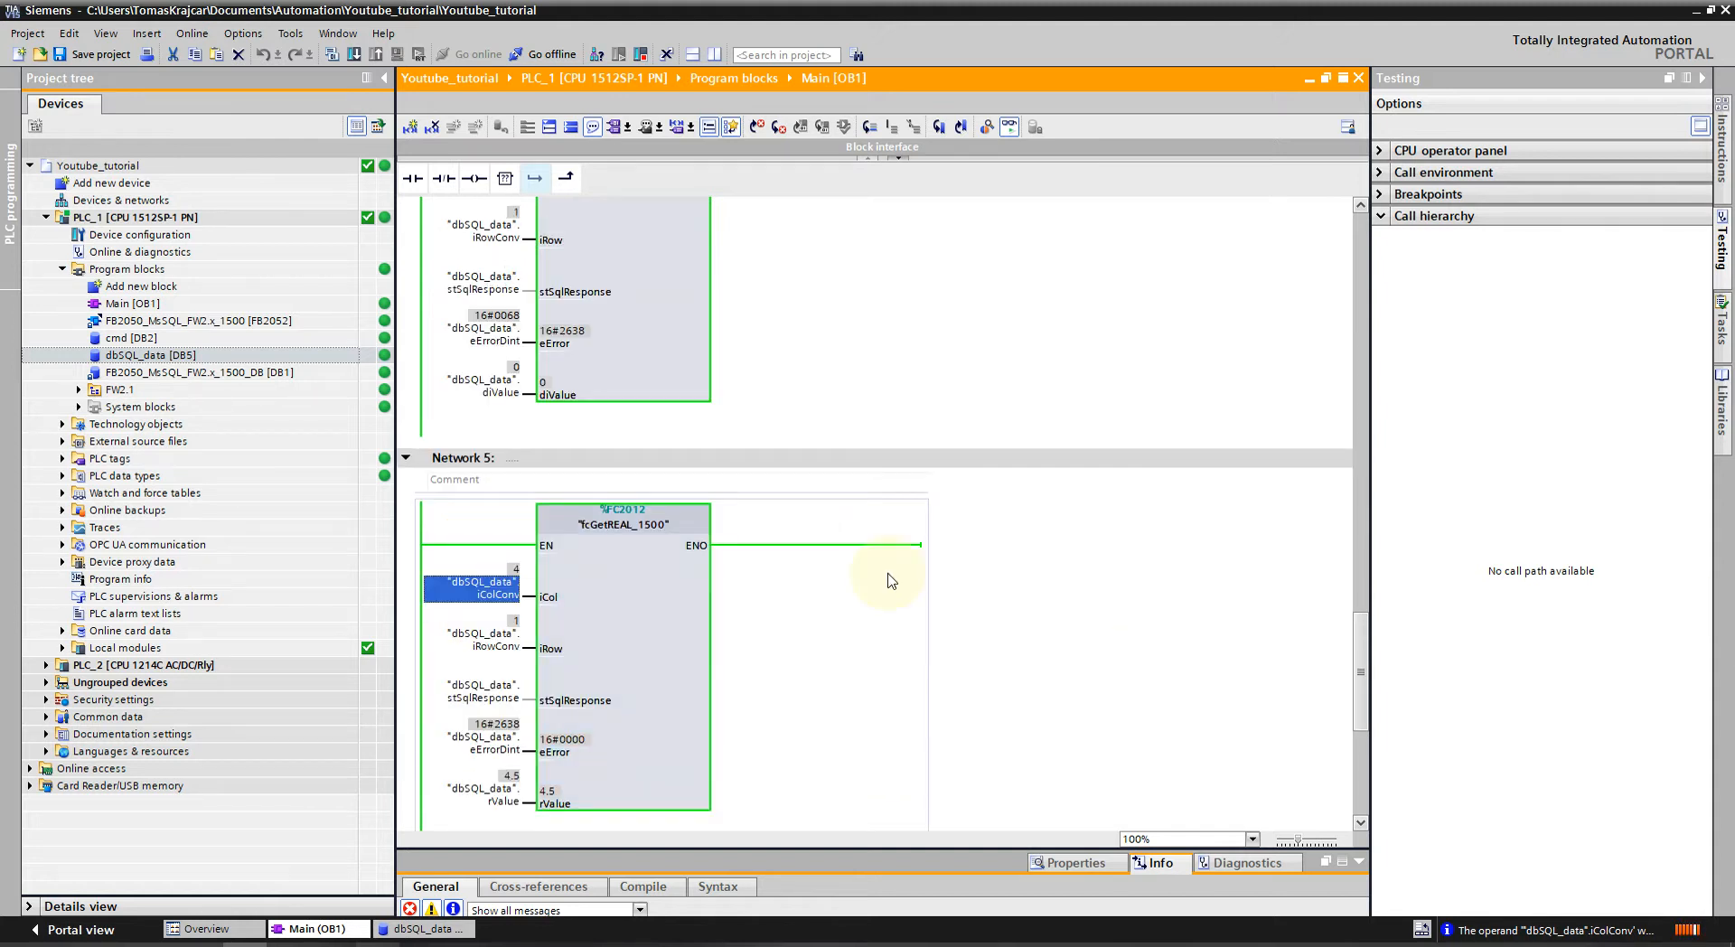
scroll(down, 3)
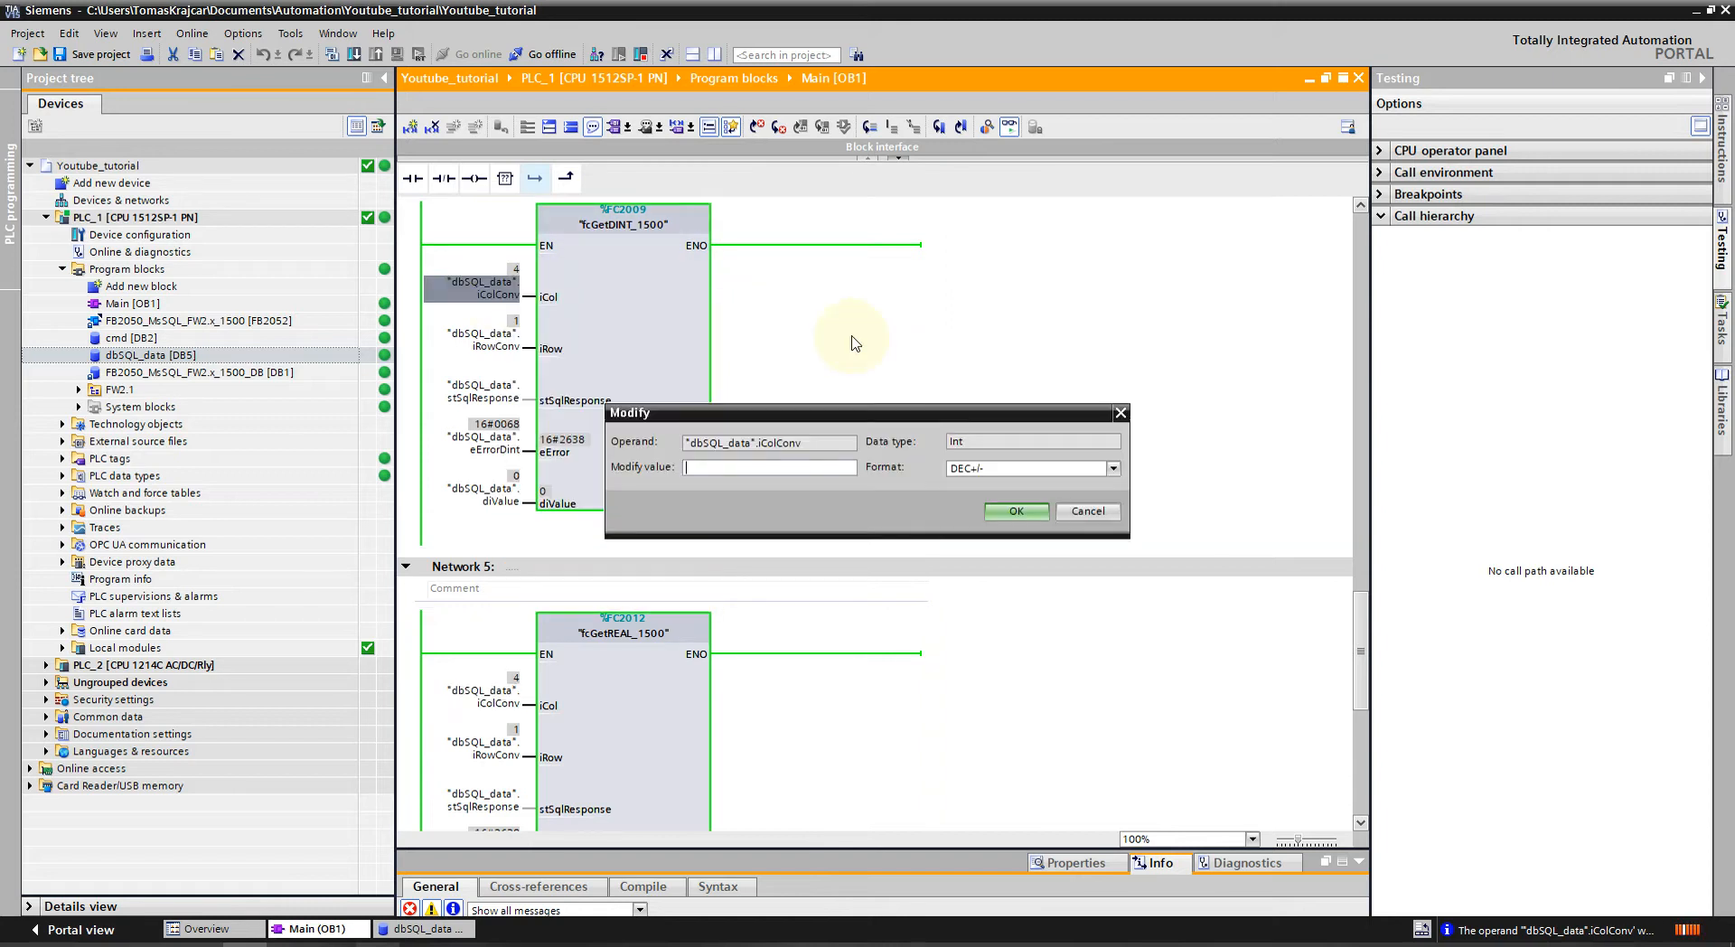
text(5)
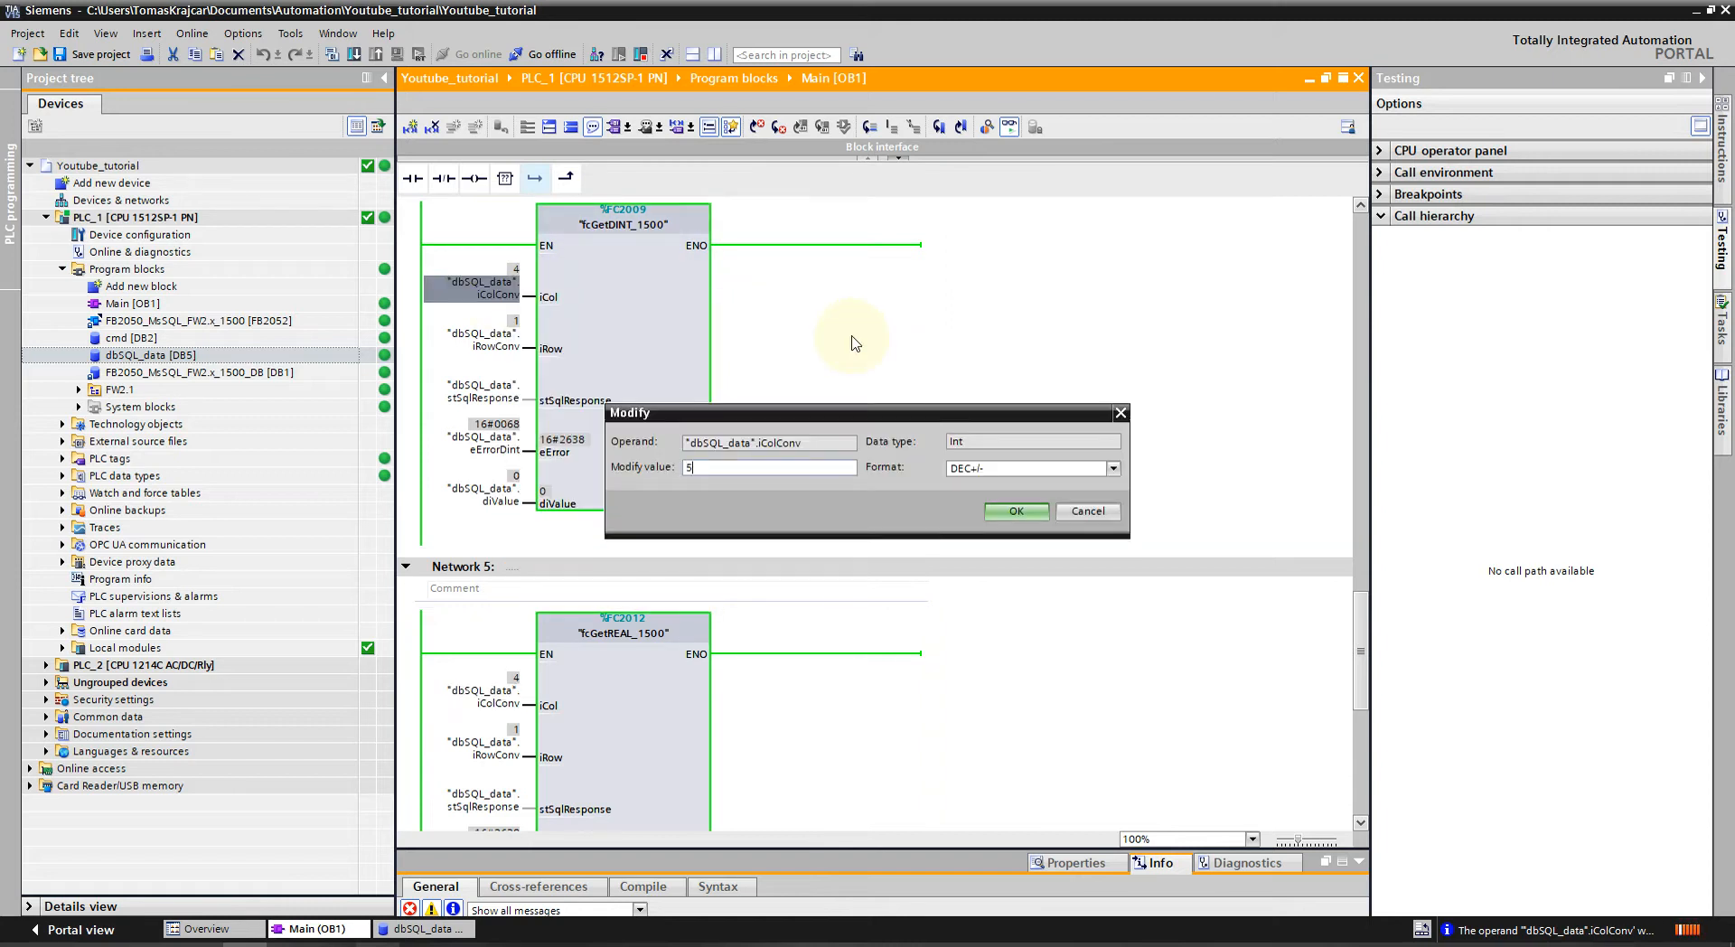
click(1014, 511)
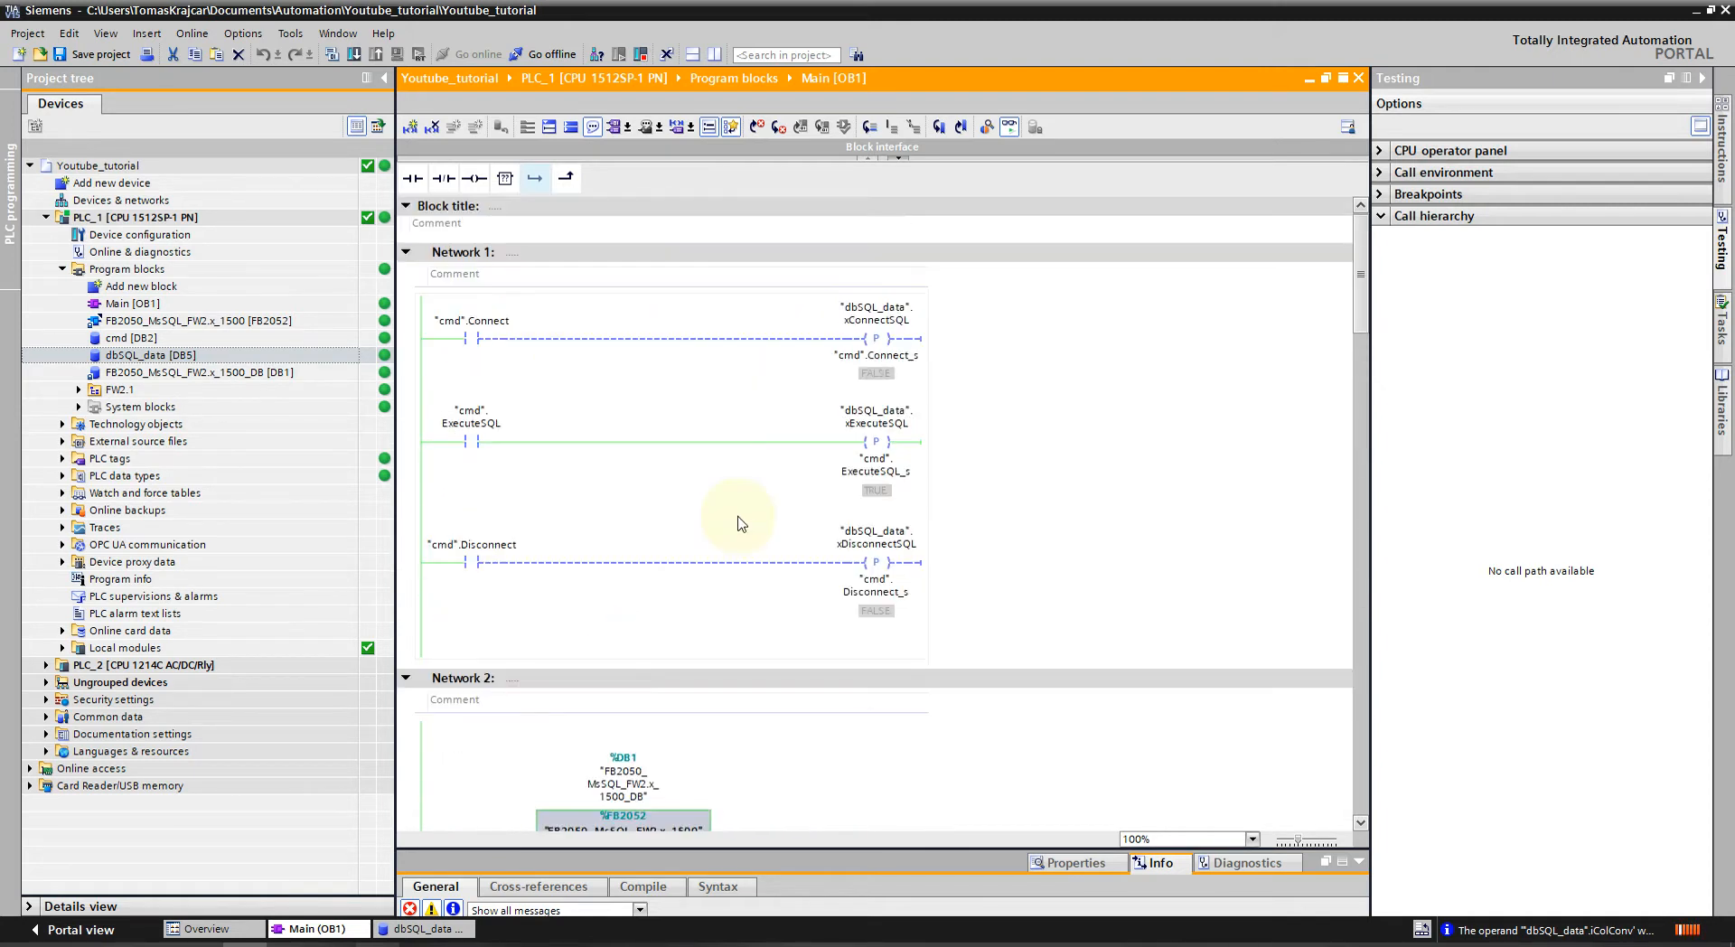
Reset ExecuteSQL to 0, then pulse cmd.Disconnect to 1 and back to 0 via Modify.
right_click(475, 438)
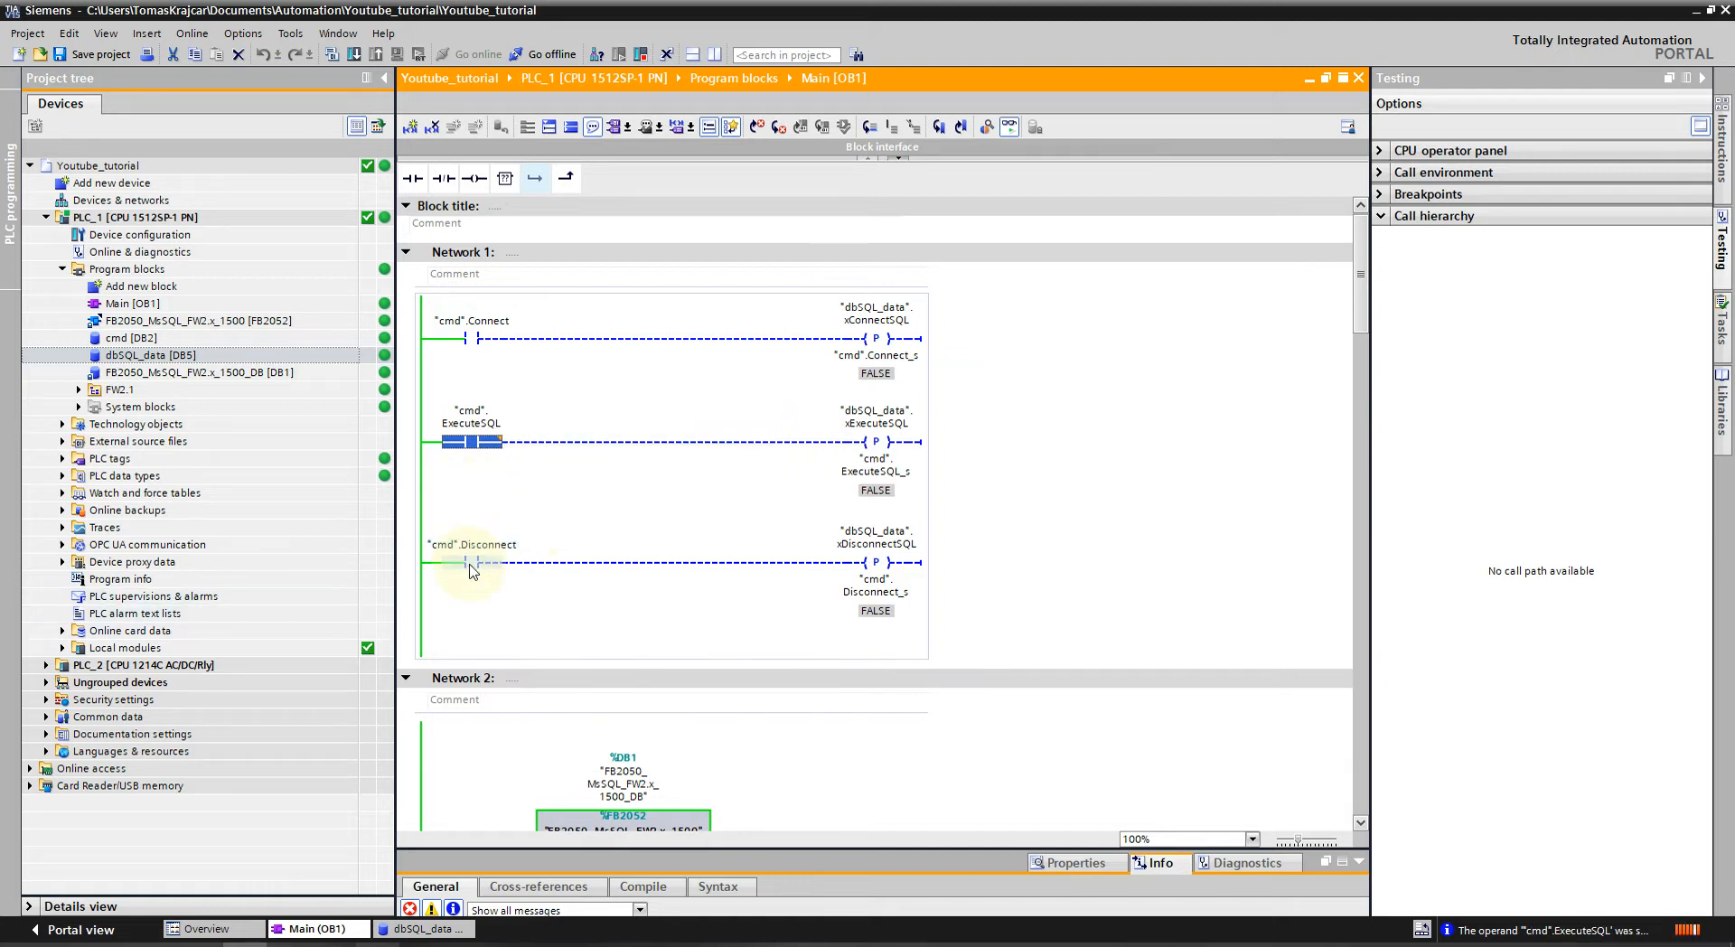
right_click(470, 562)
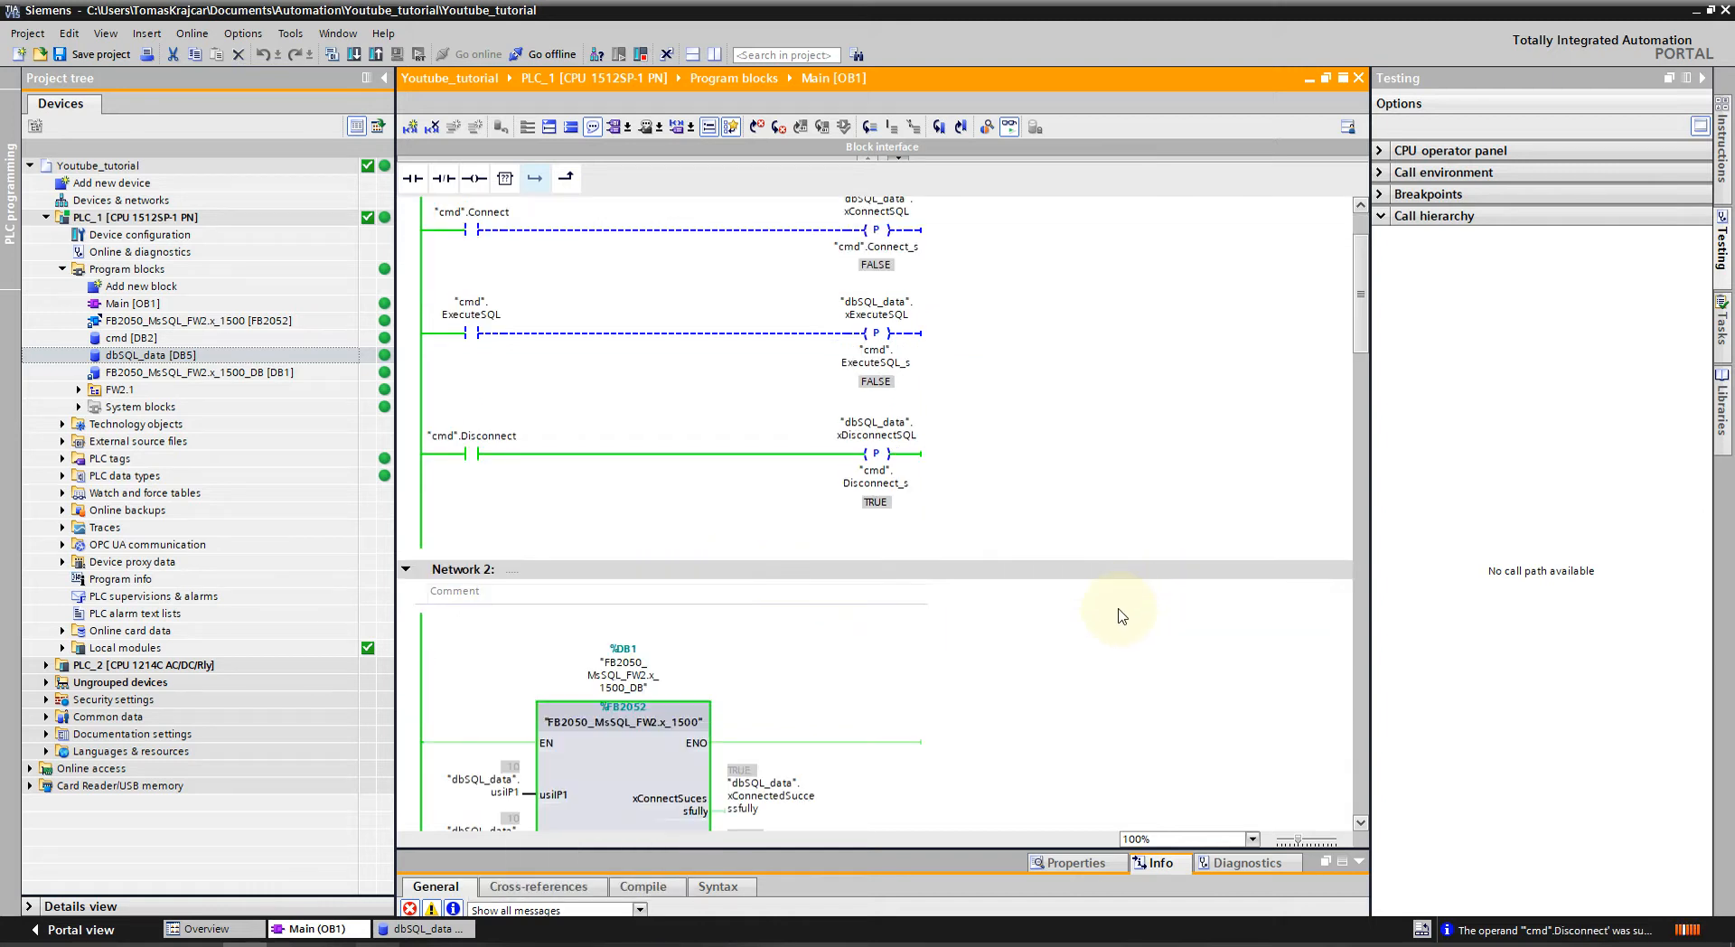
scroll(down, 3)
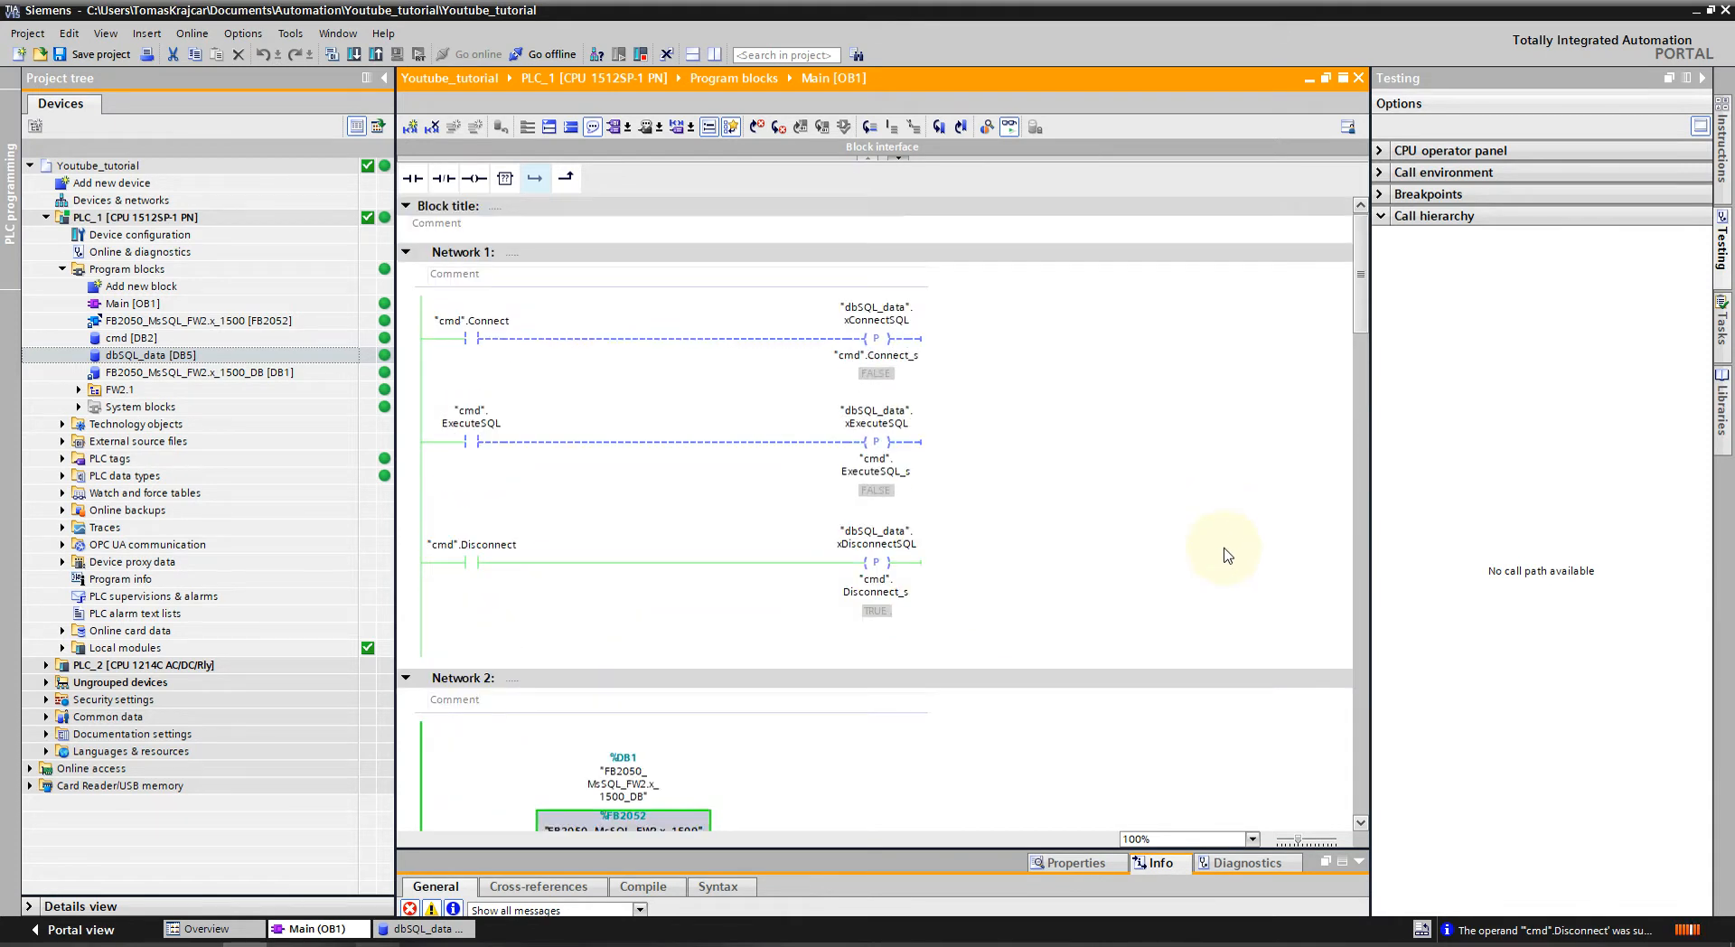
right_click(475, 562)
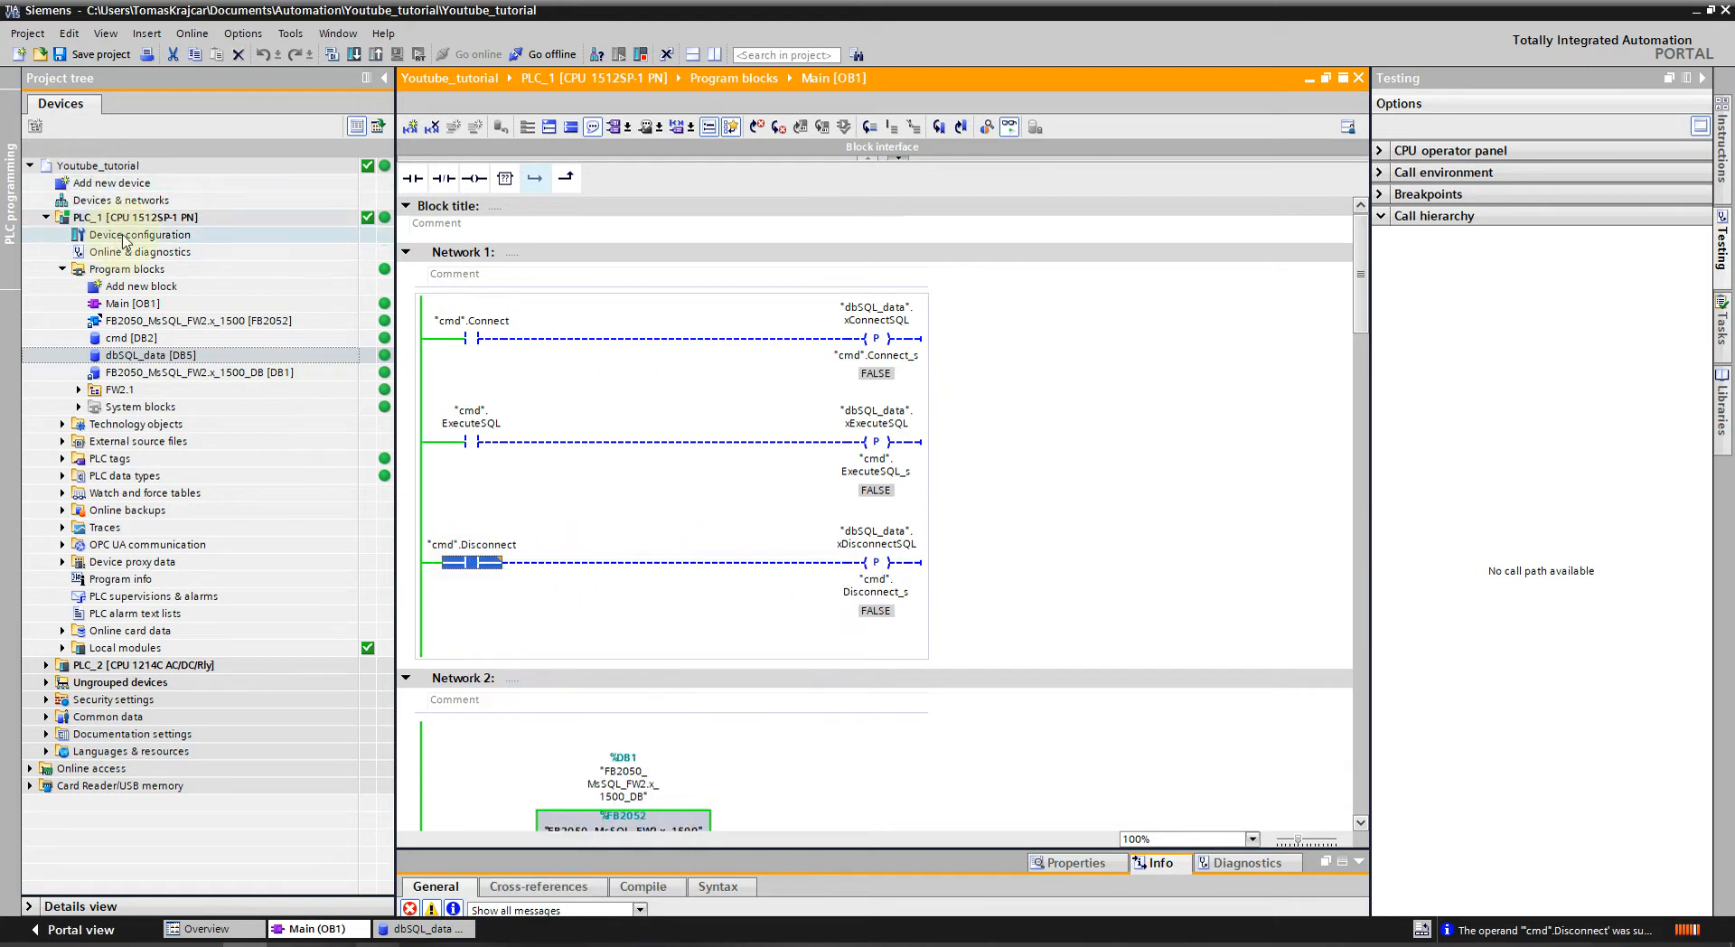
Go offline from PLC_1 and switch the project tree to the PLC_2 device.
click(544, 54)
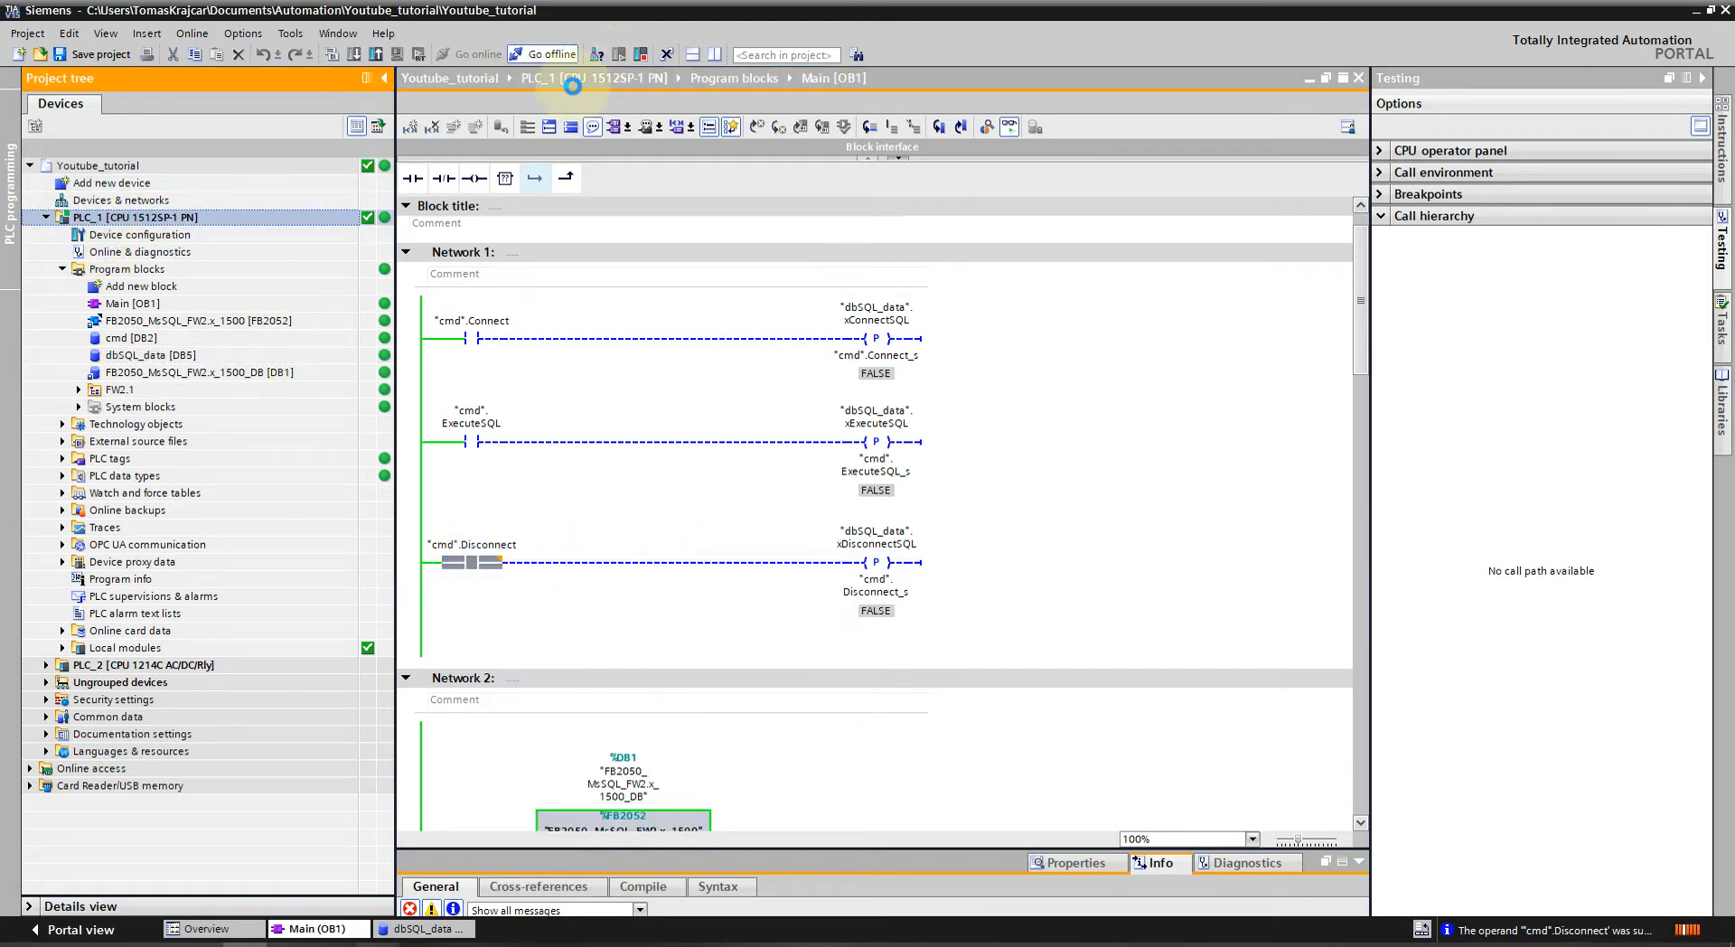
click(543, 54)
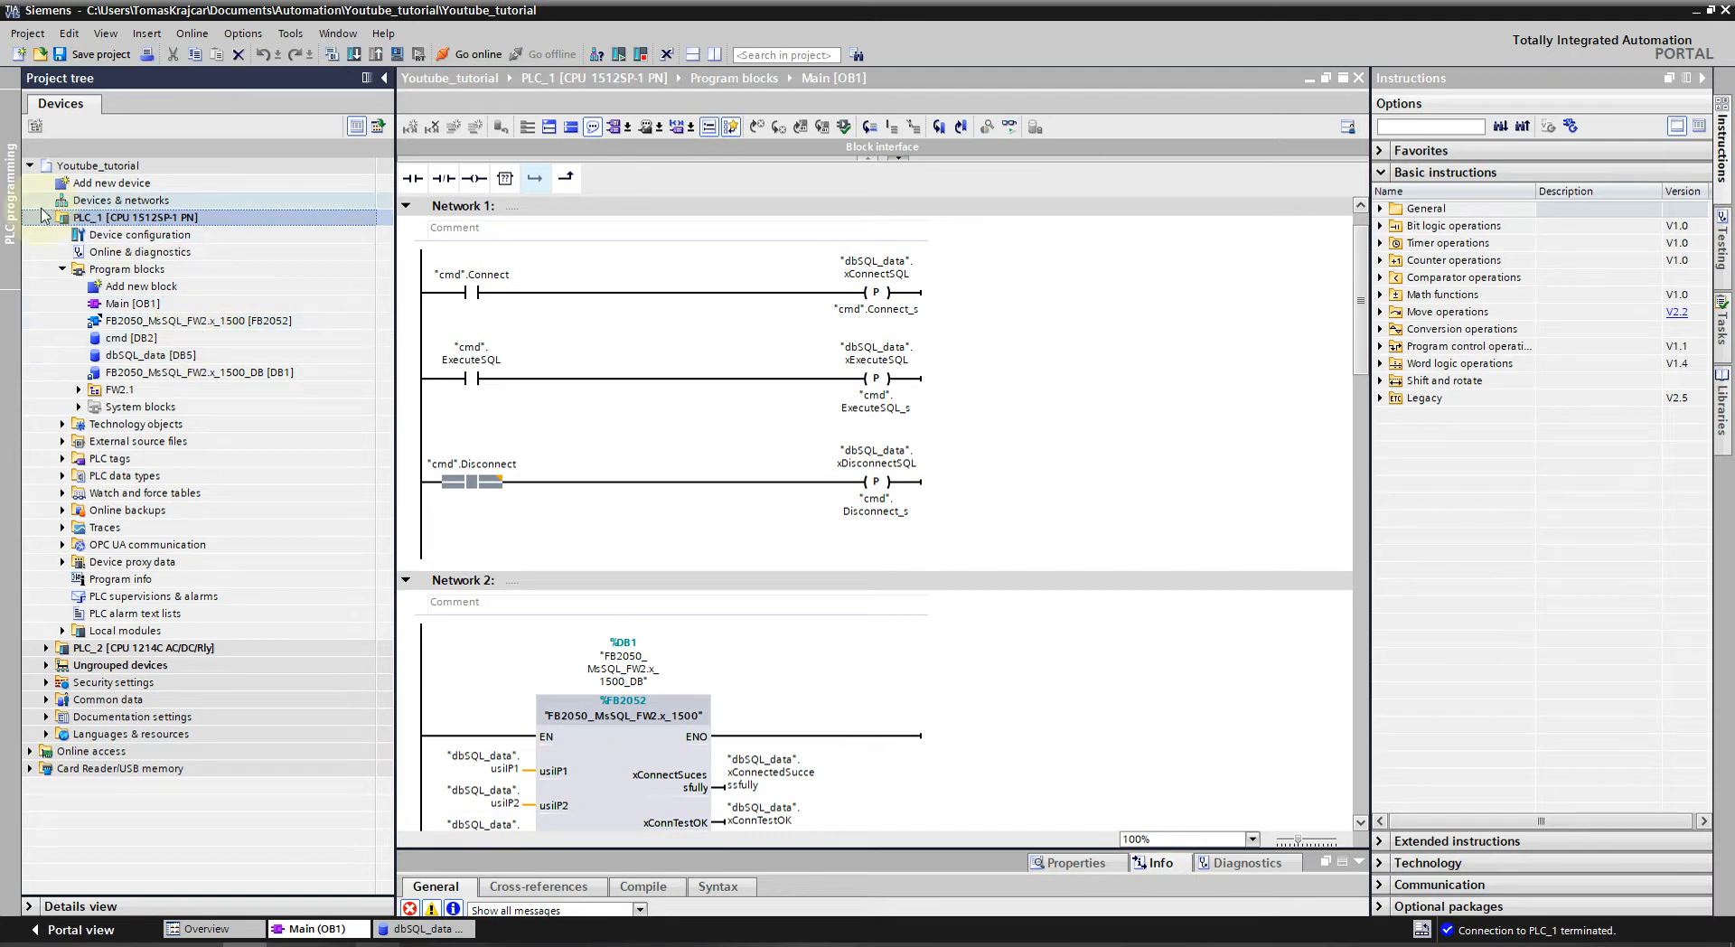
click(44, 217)
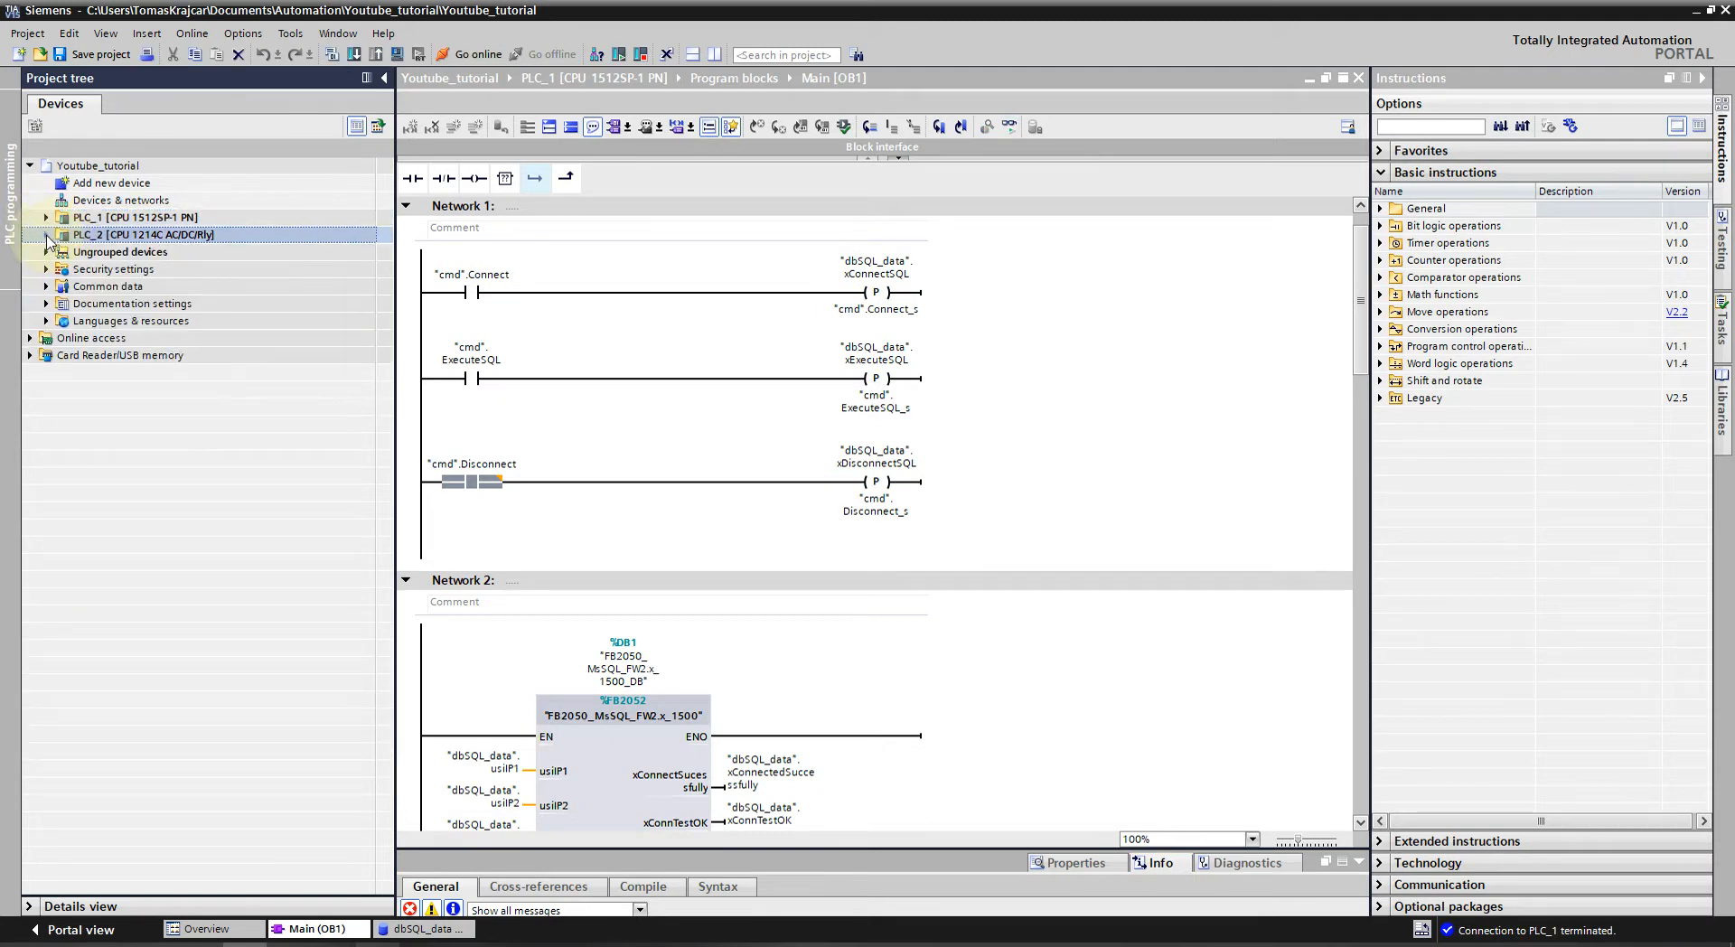
click(47, 235)
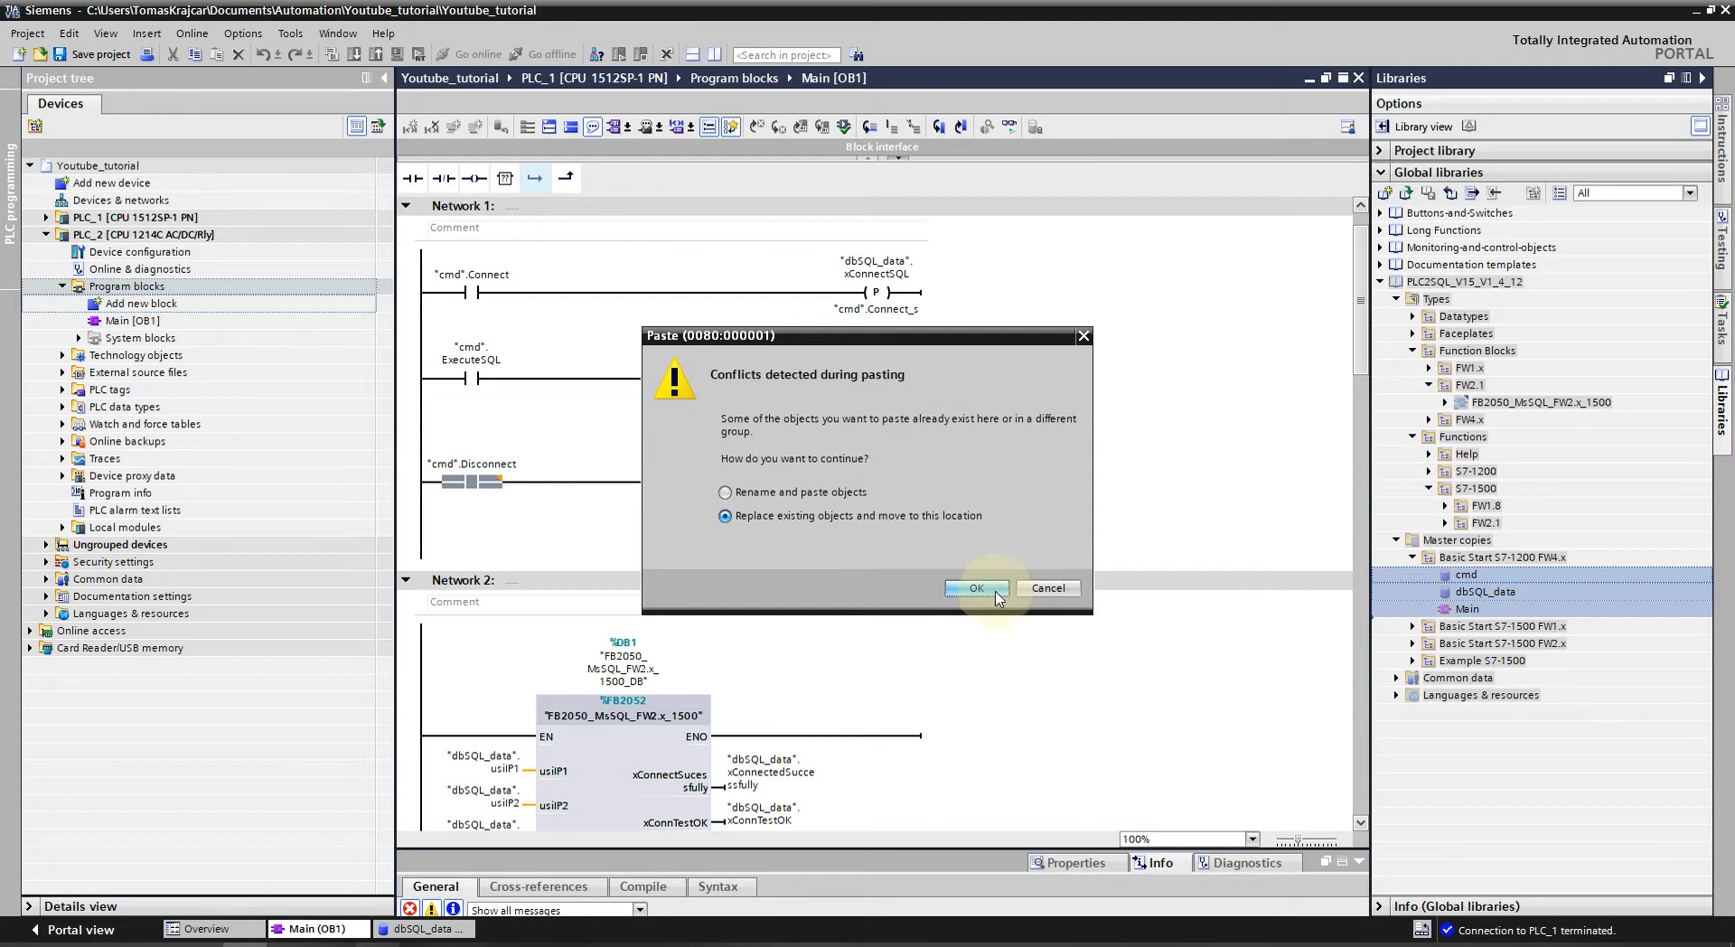
Paste the S7-1200 FW4.x master copies into PLC_2 with Replace and add FB2050_MsSQL_FW4.x_1200.
click(974, 588)
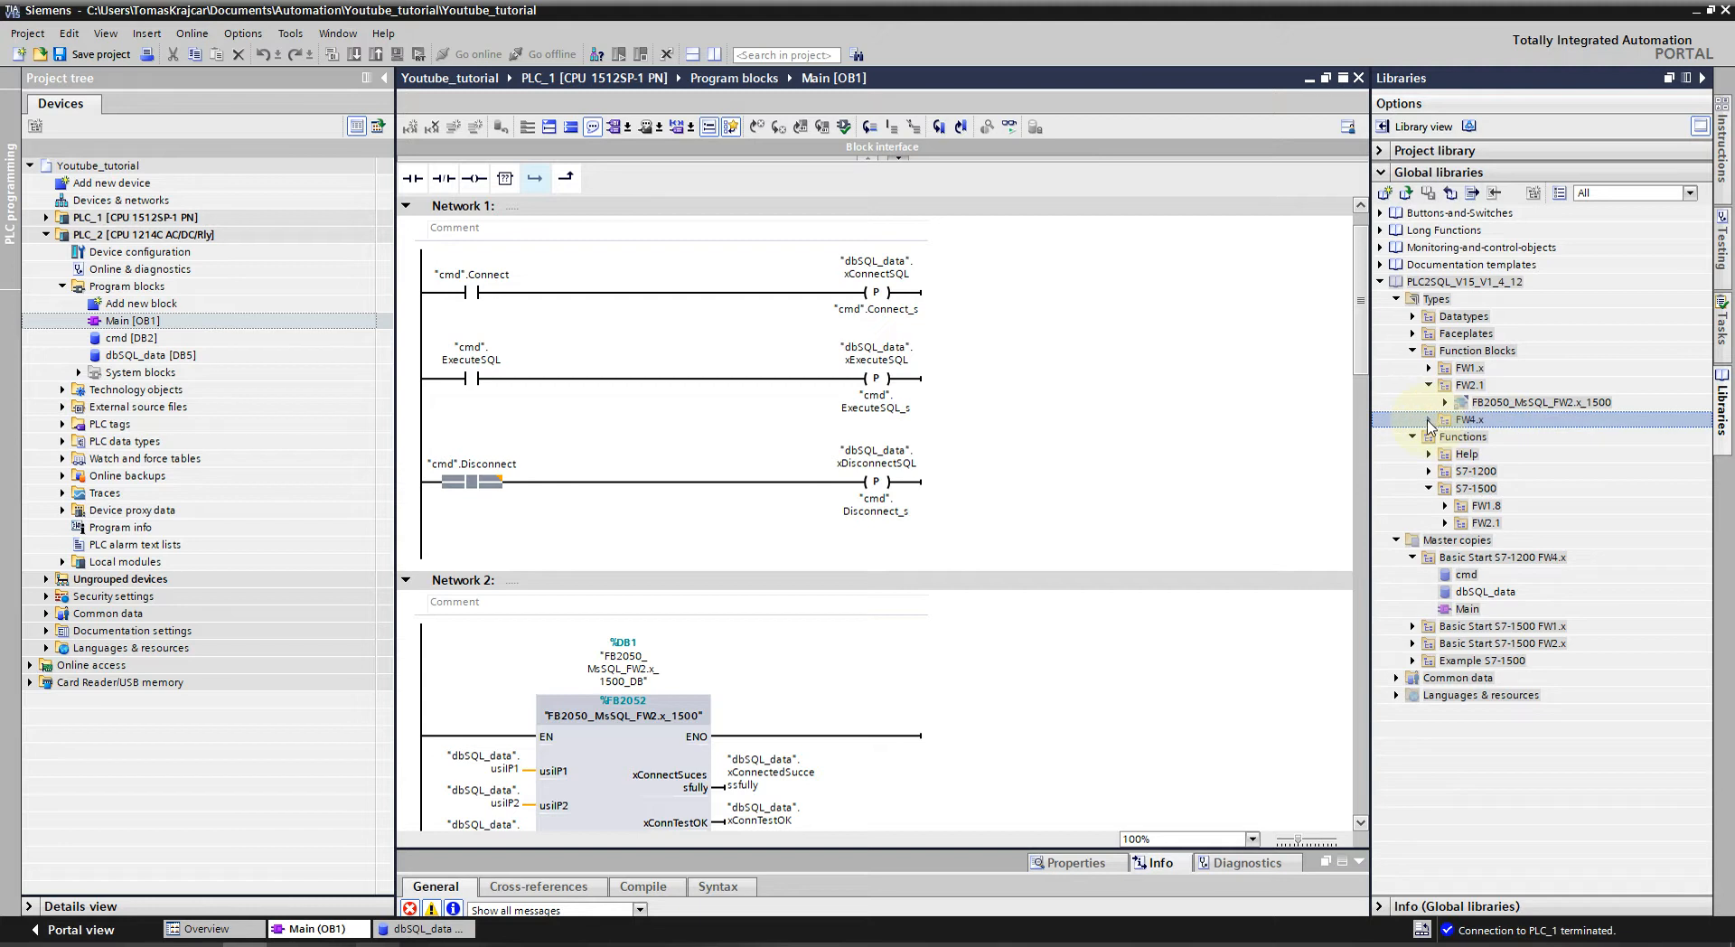
click(1446, 420)
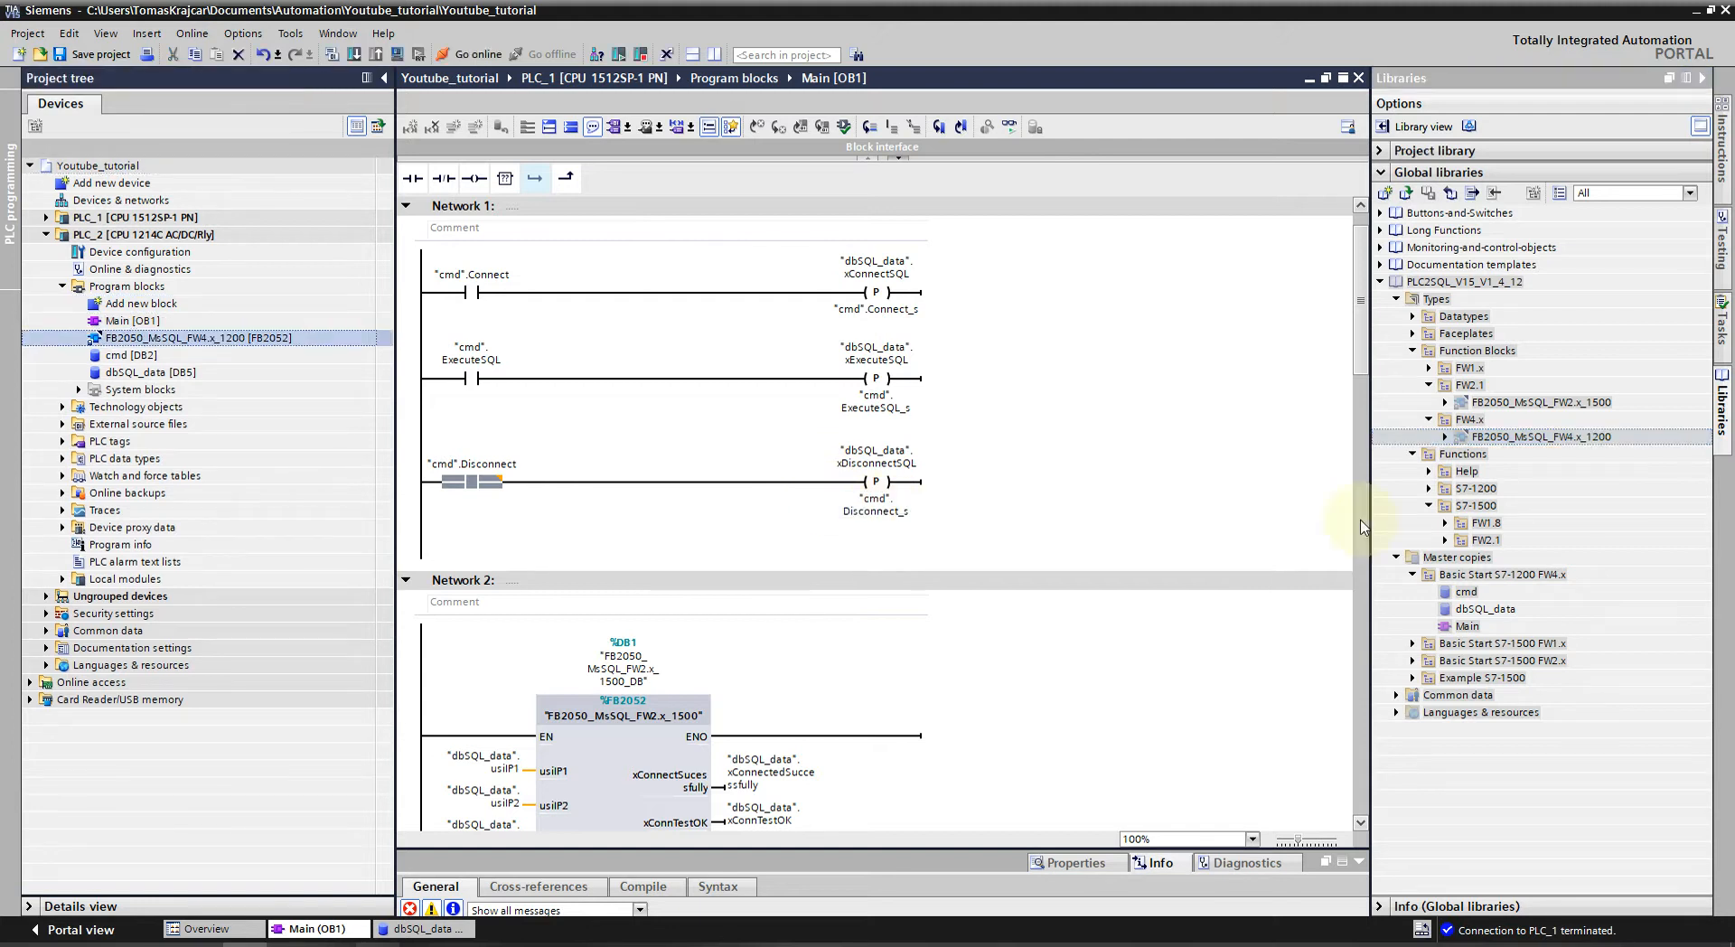
click(1477, 506)
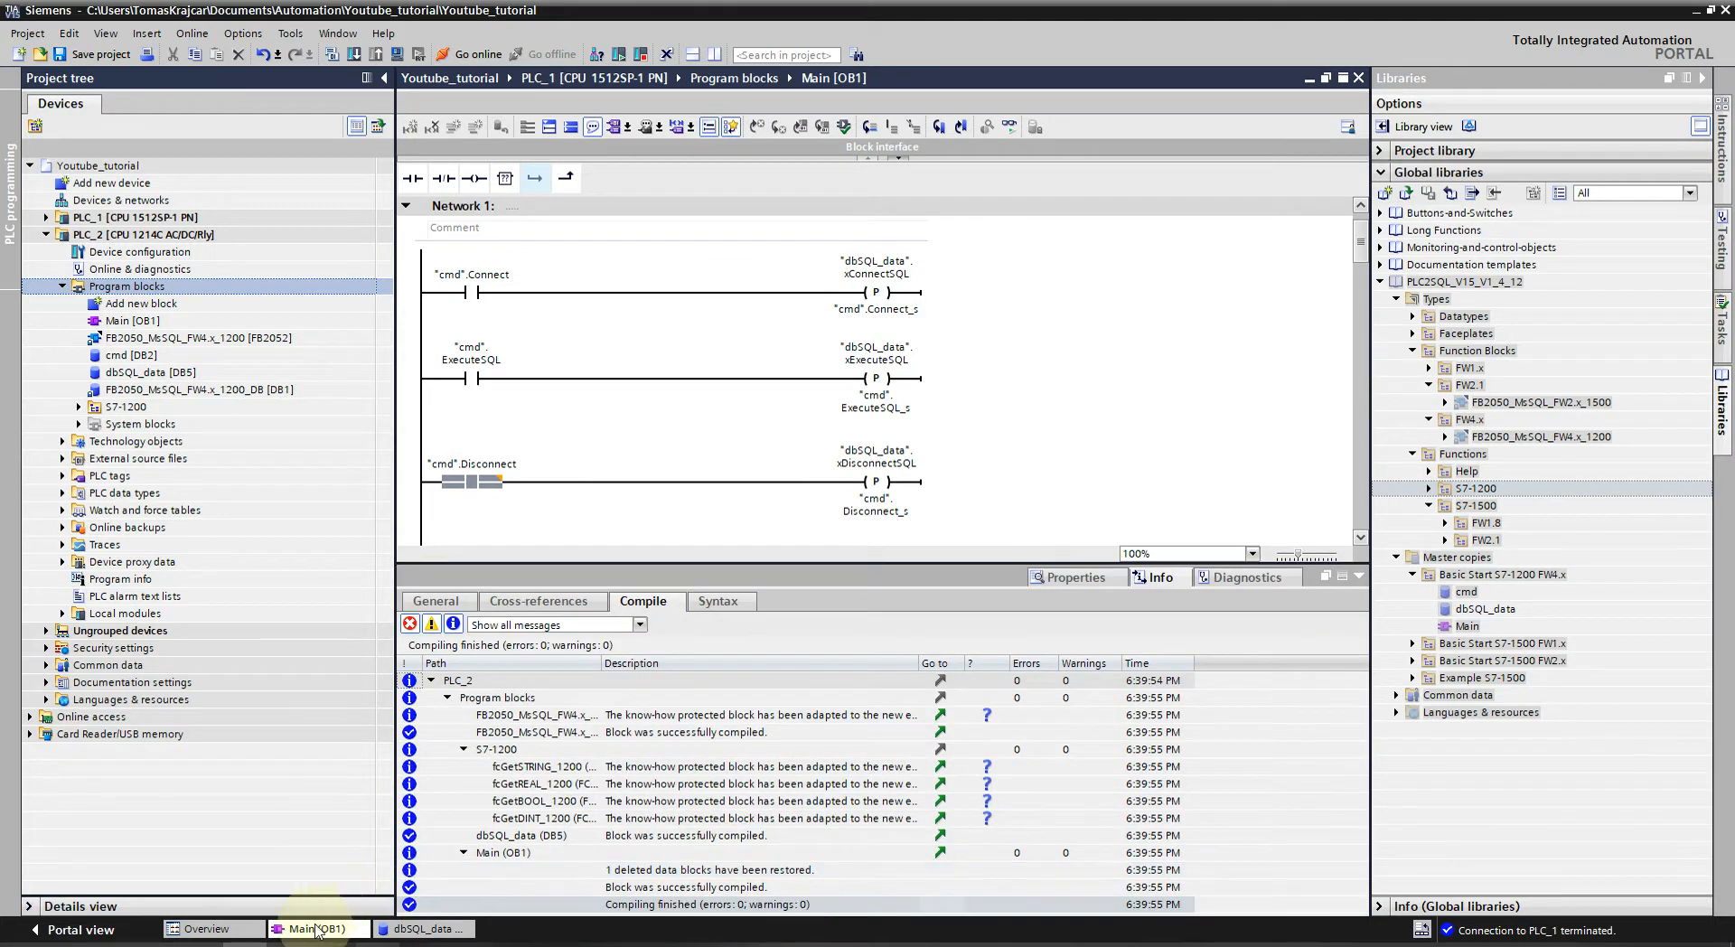
Close the Main editor, download the compiled program to PLC_2 with Load and Finish.
right_click(318, 929)
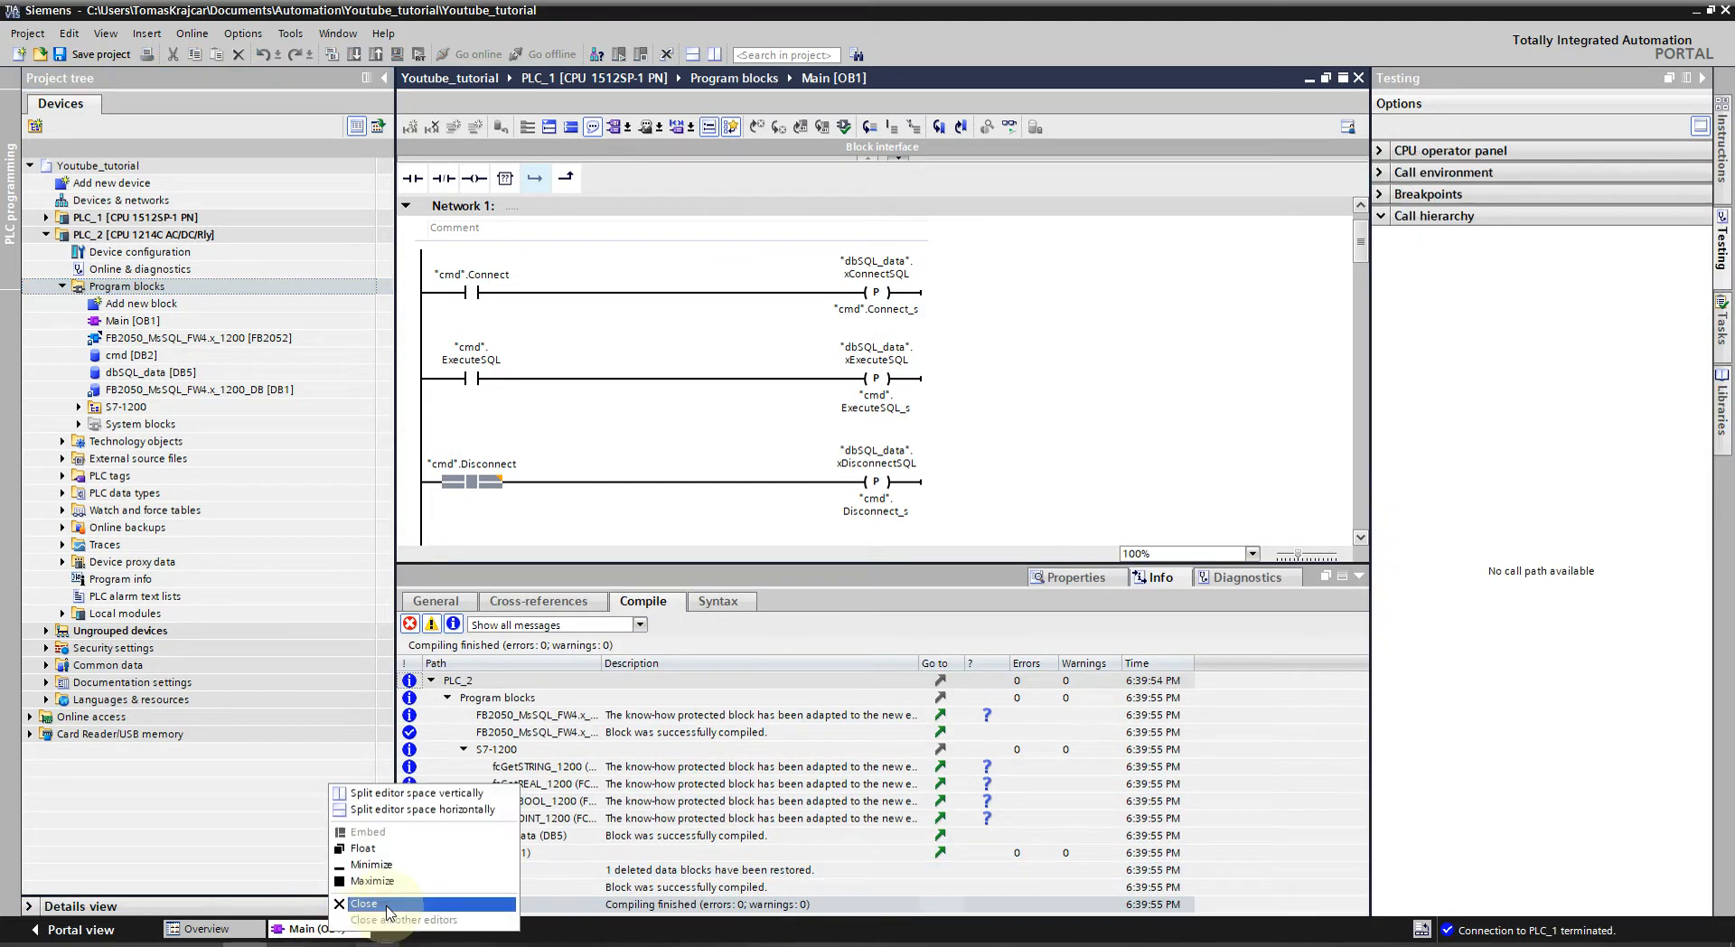
click(364, 904)
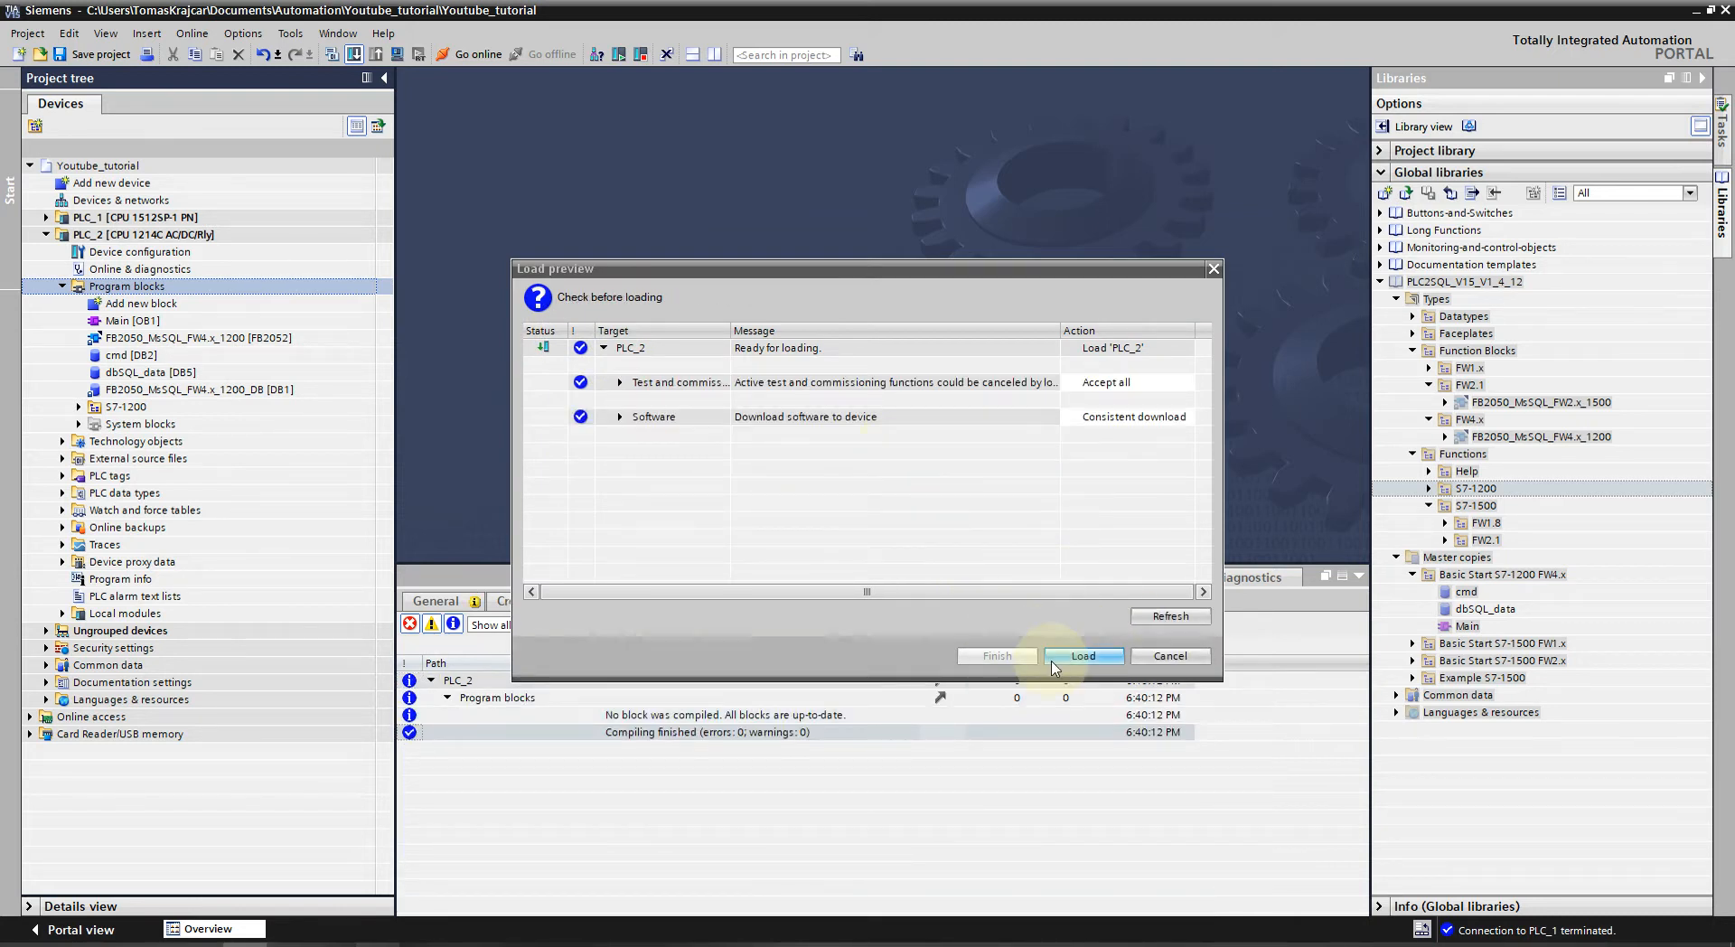
click(1083, 655)
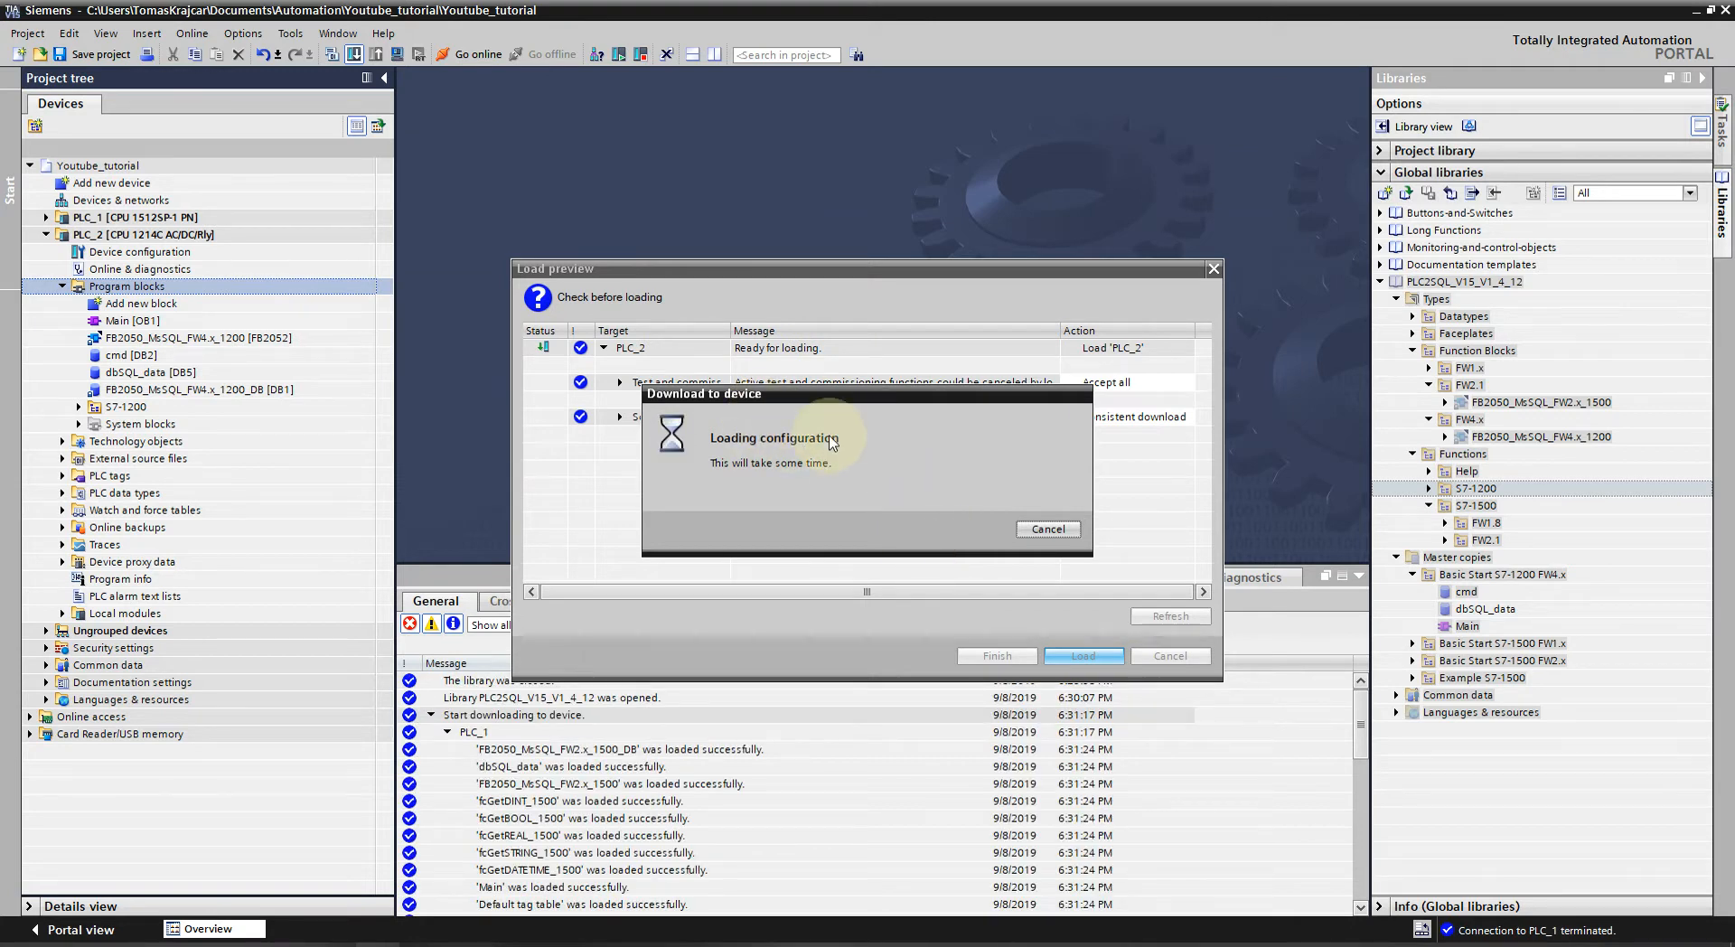
mouse_move(770, 427)
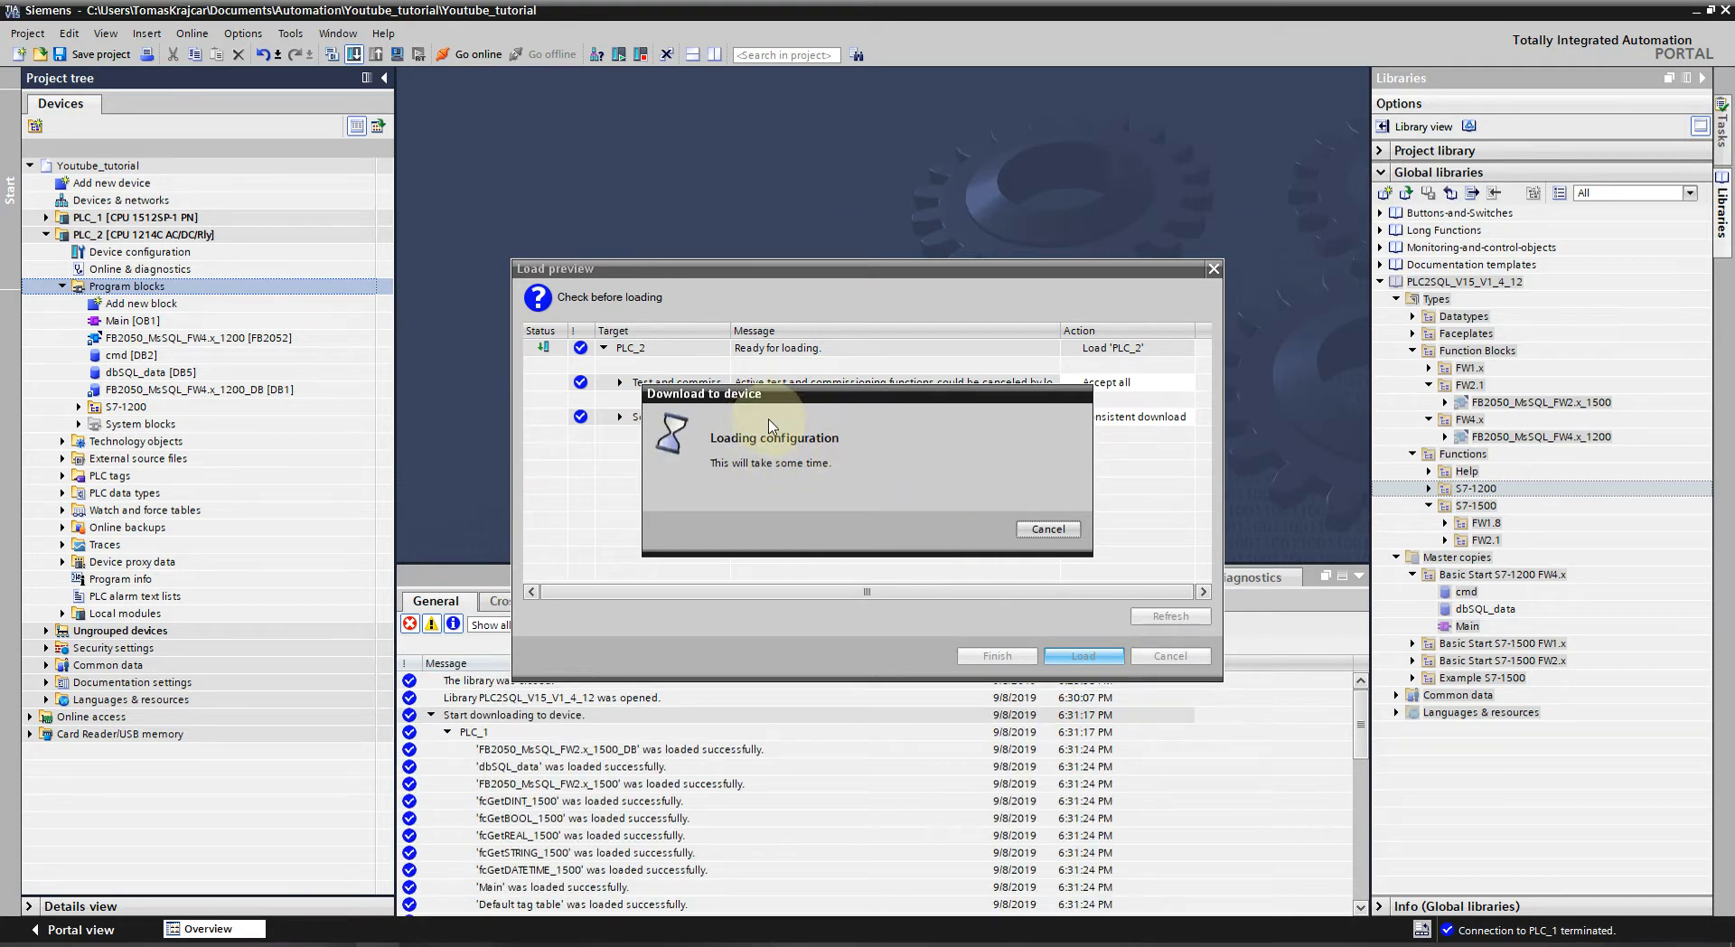
mouse_move(714, 432)
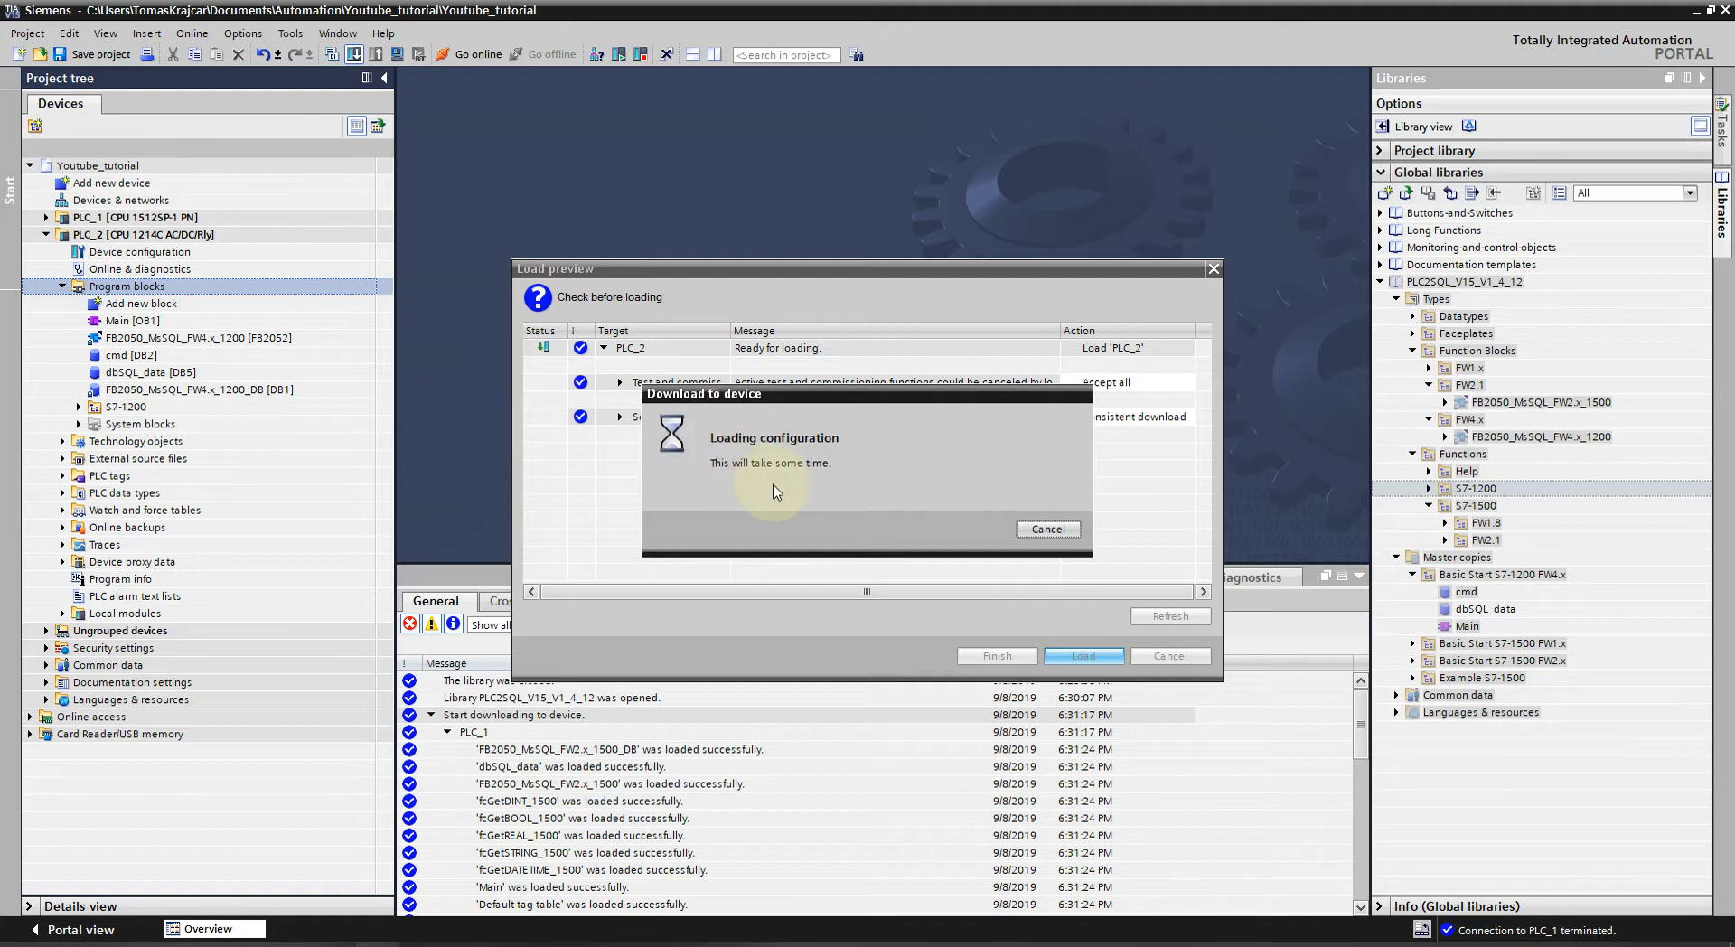
mouse_move(744, 535)
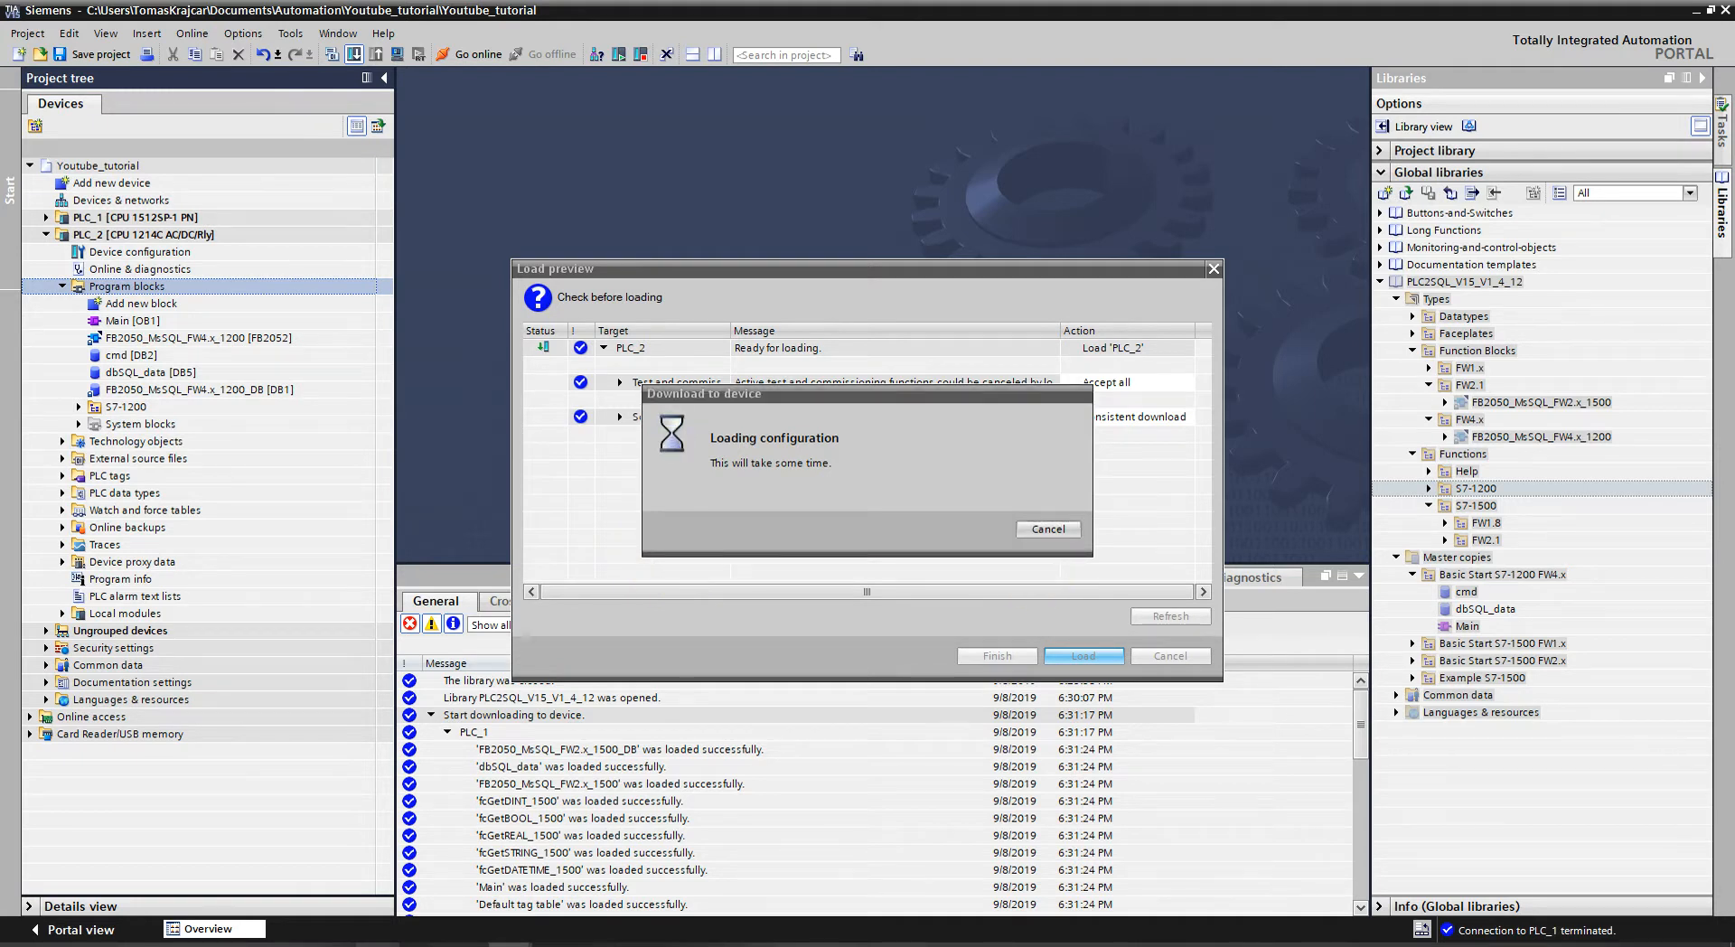
click(1082, 654)
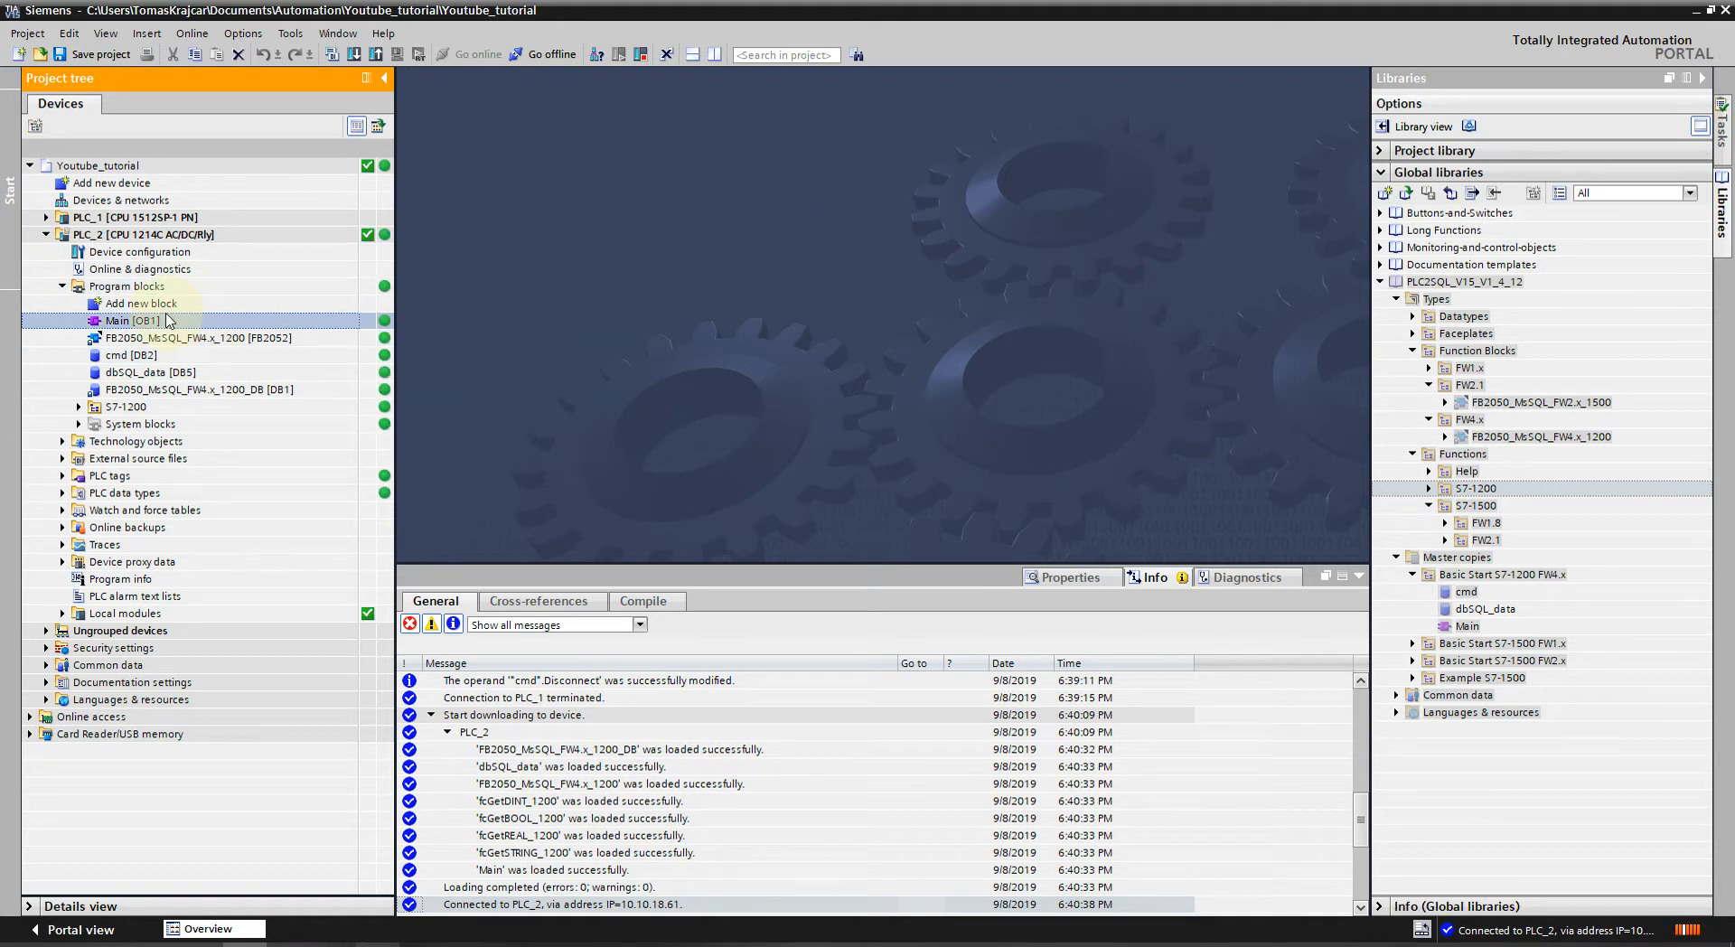
Bring up PLC_2's Main [OB1] in online monitoring and scroll to the SQL block.
double_click(130, 322)
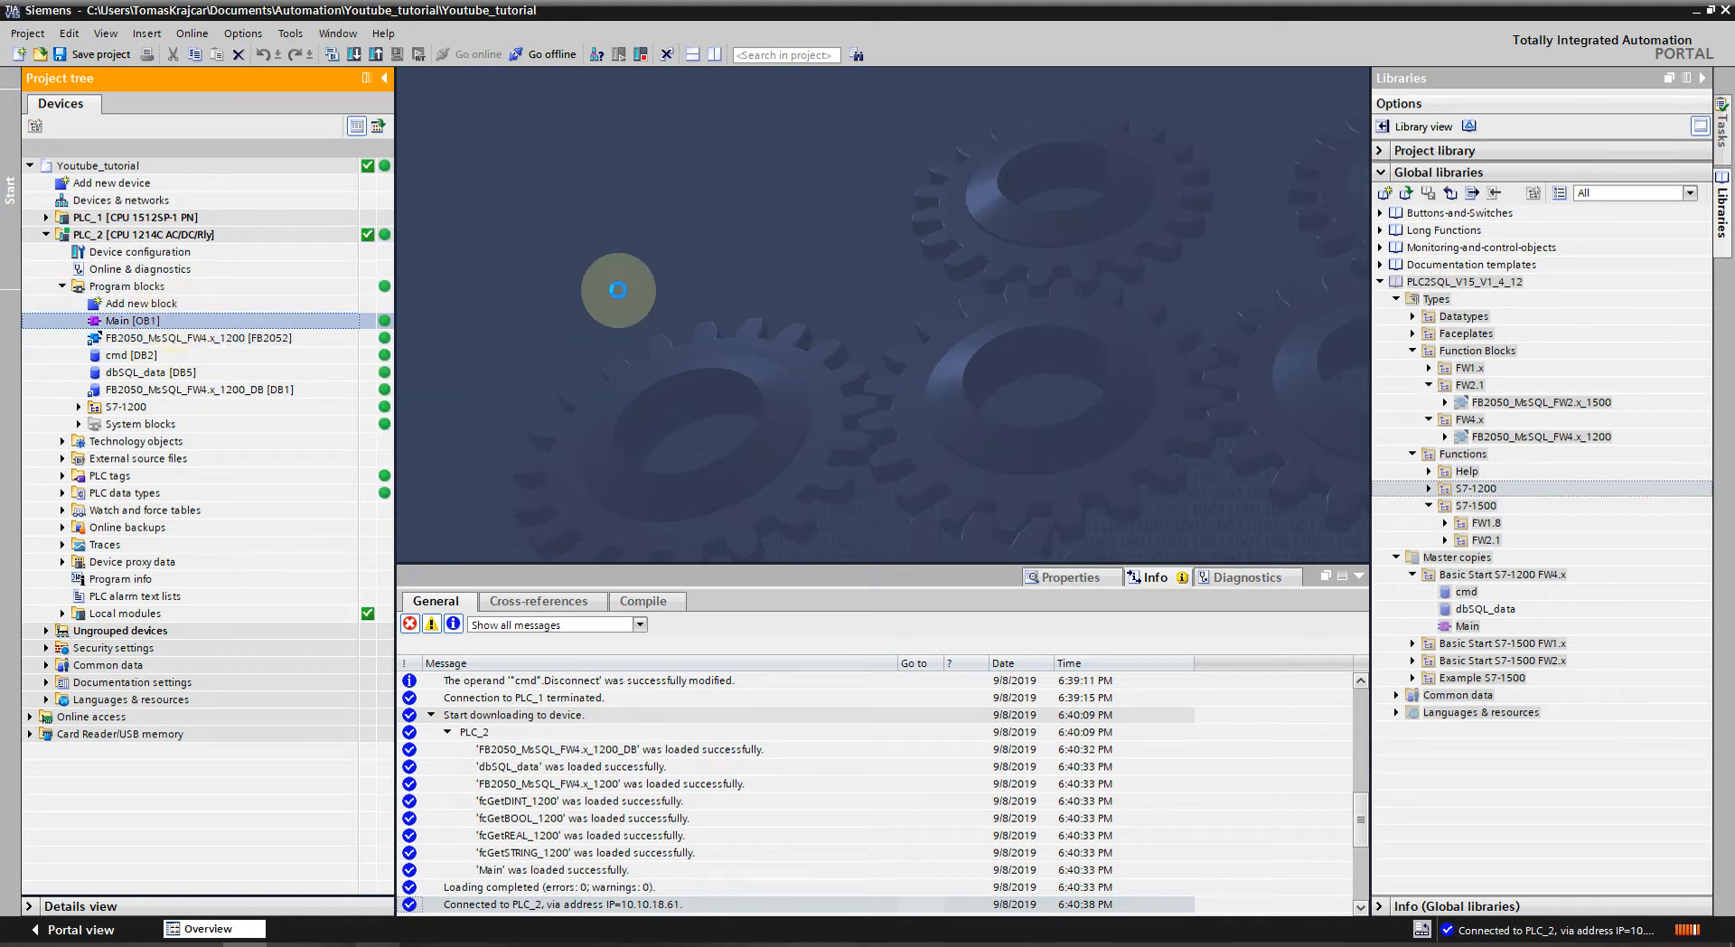
double_click(132, 322)
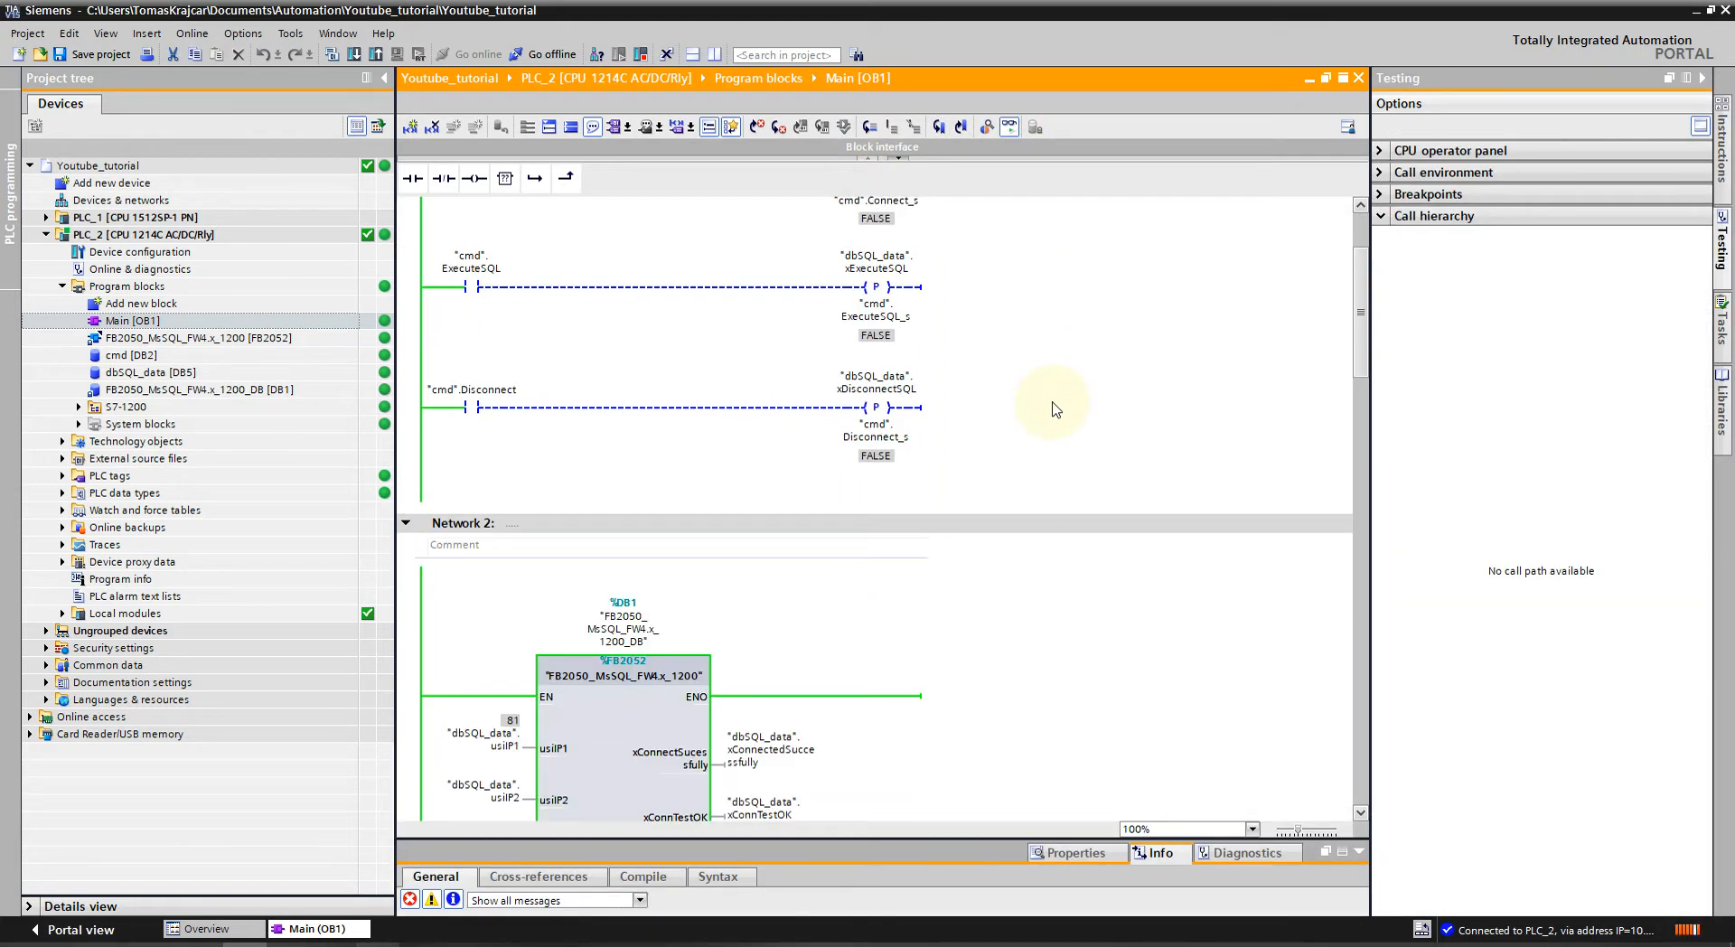
scroll(down, 3)
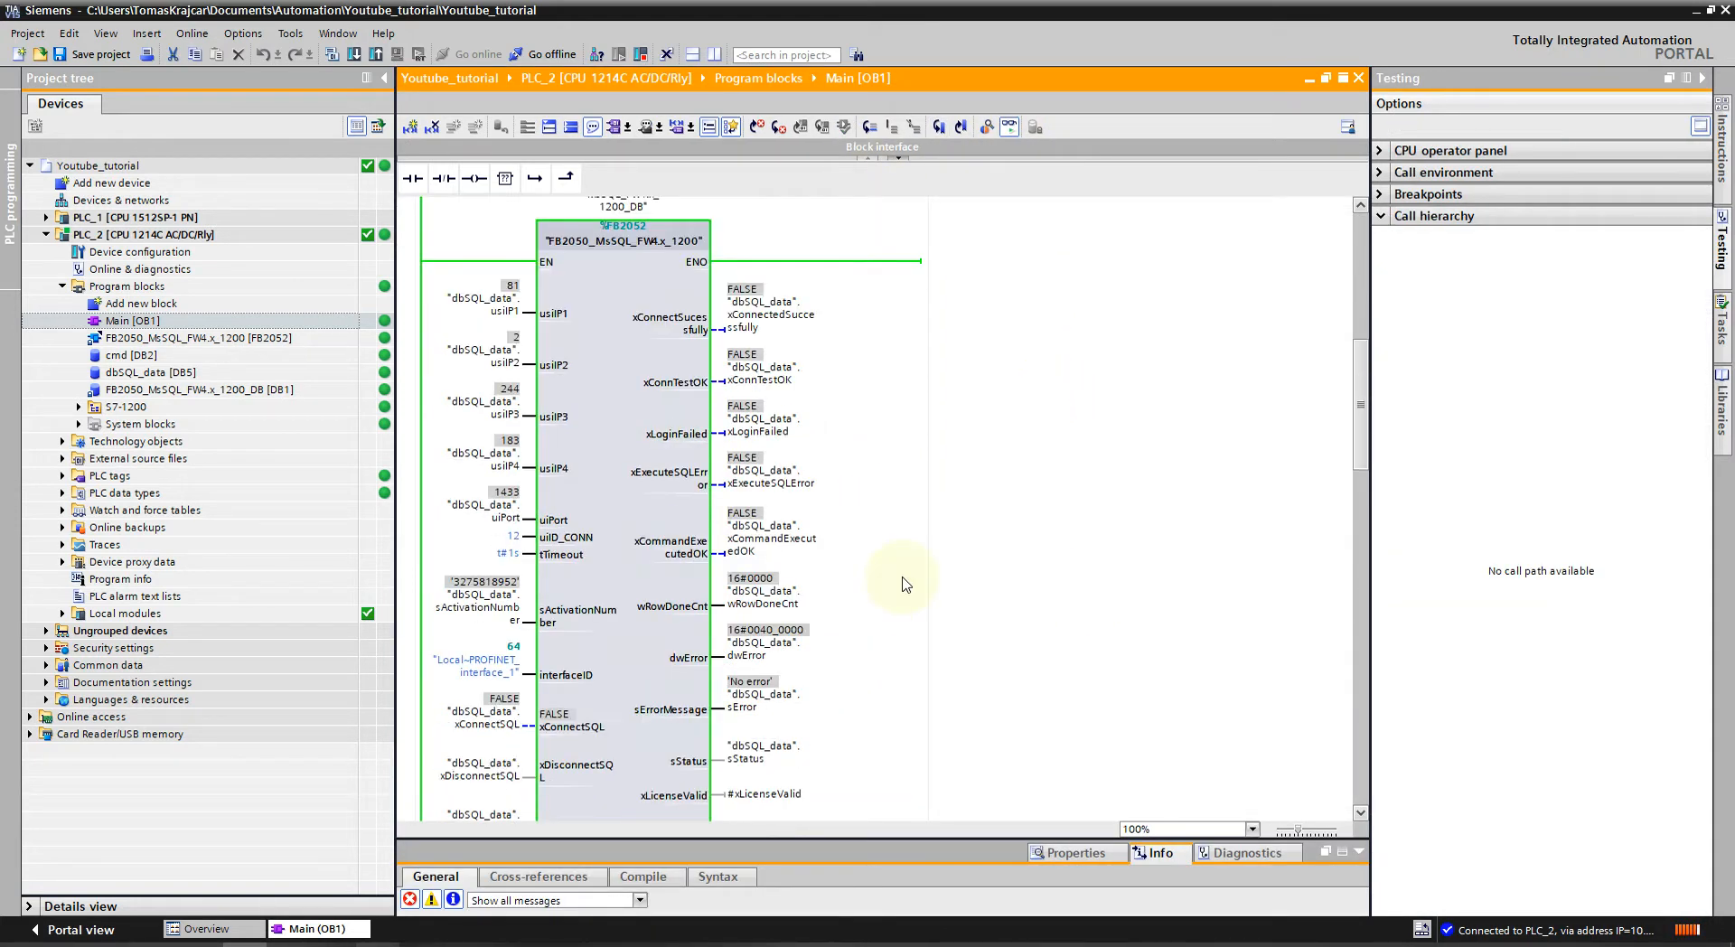
scroll(down, 3)
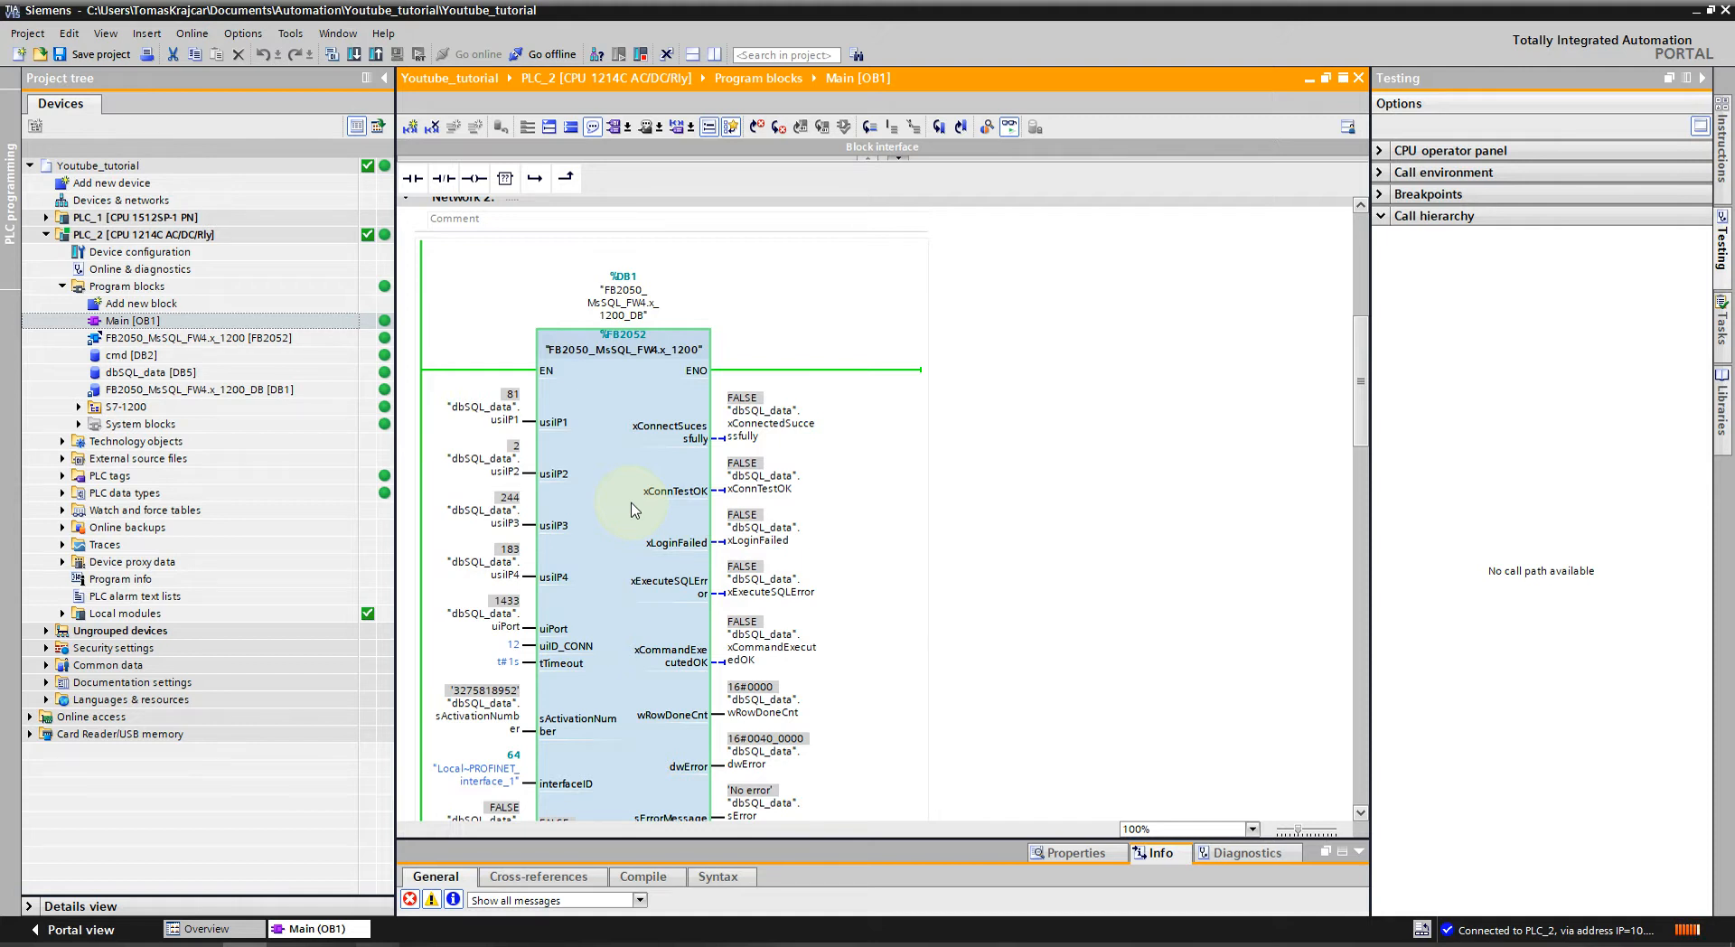
scroll(down, 3)
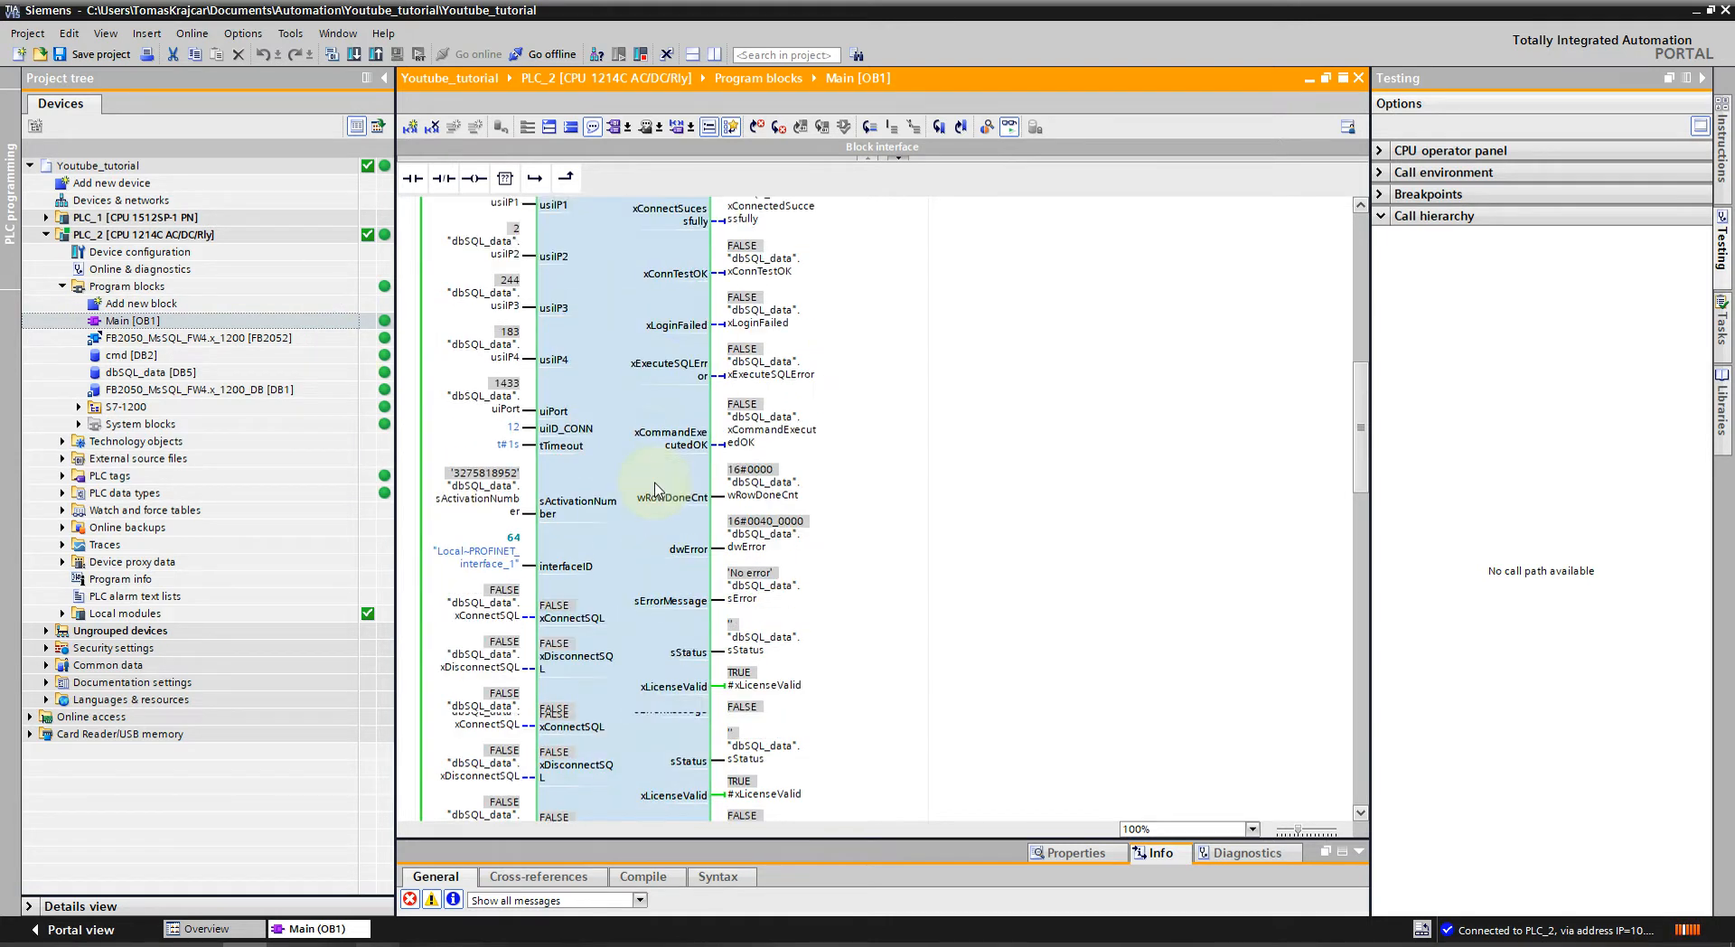
scroll(down, 3)
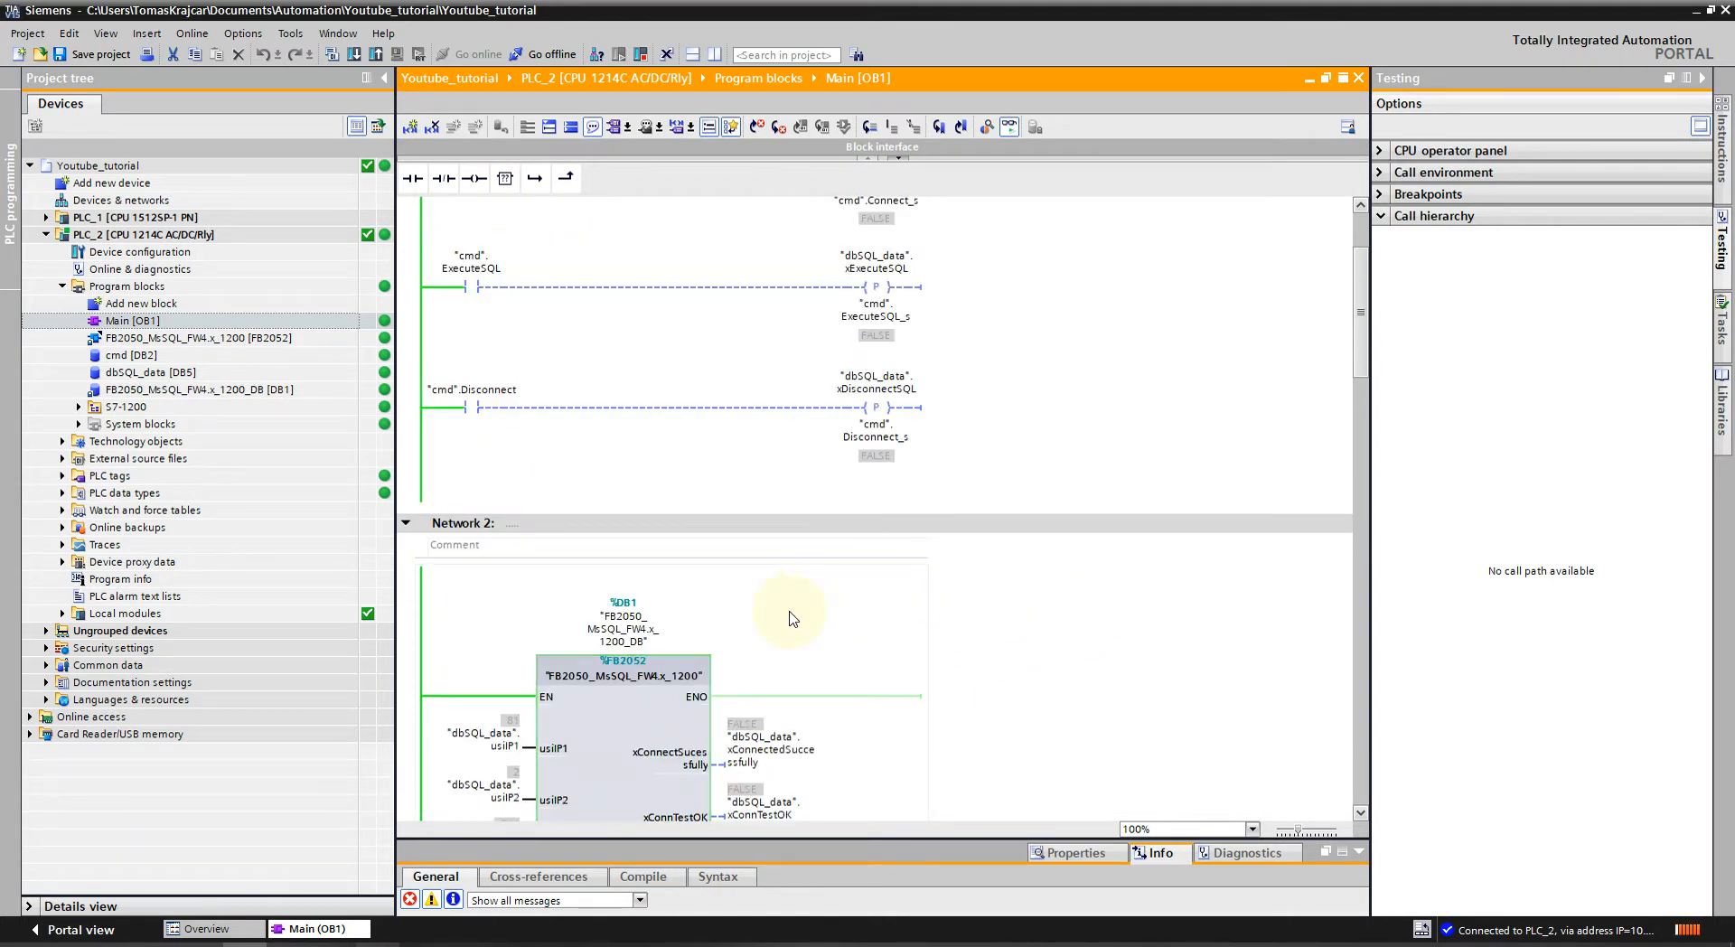
Pulse cmd.Connect to 1 and back to 0 and check the FB2050 connection outputs.
right_click(470, 338)
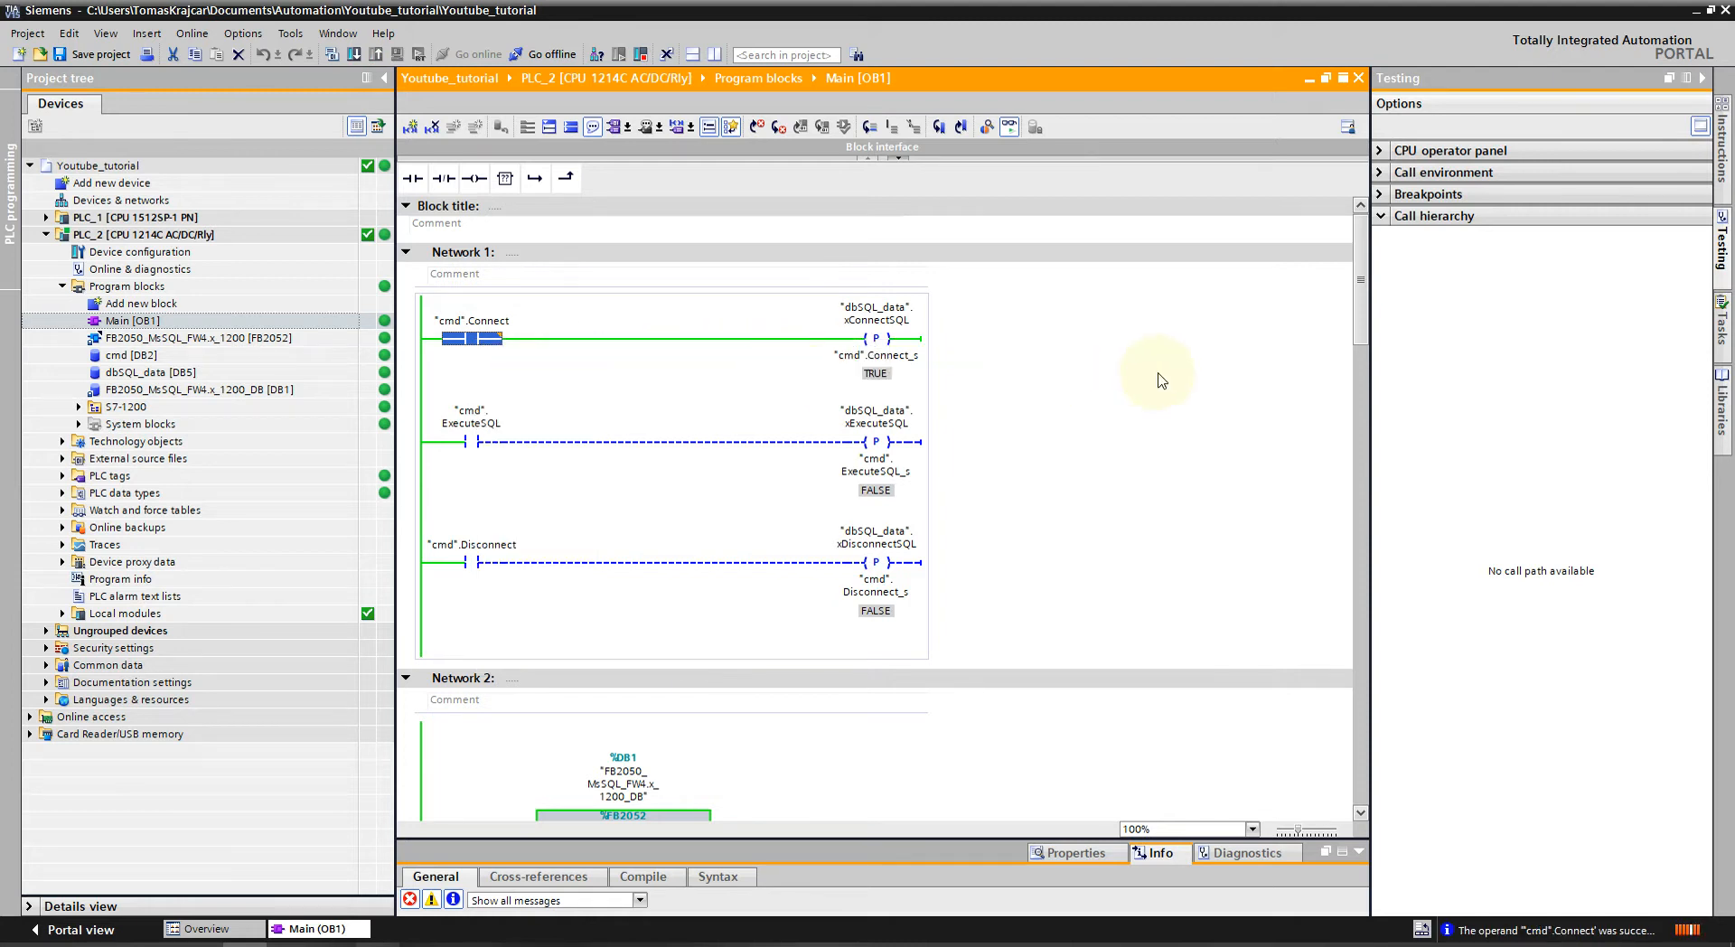
scroll(down, 3)
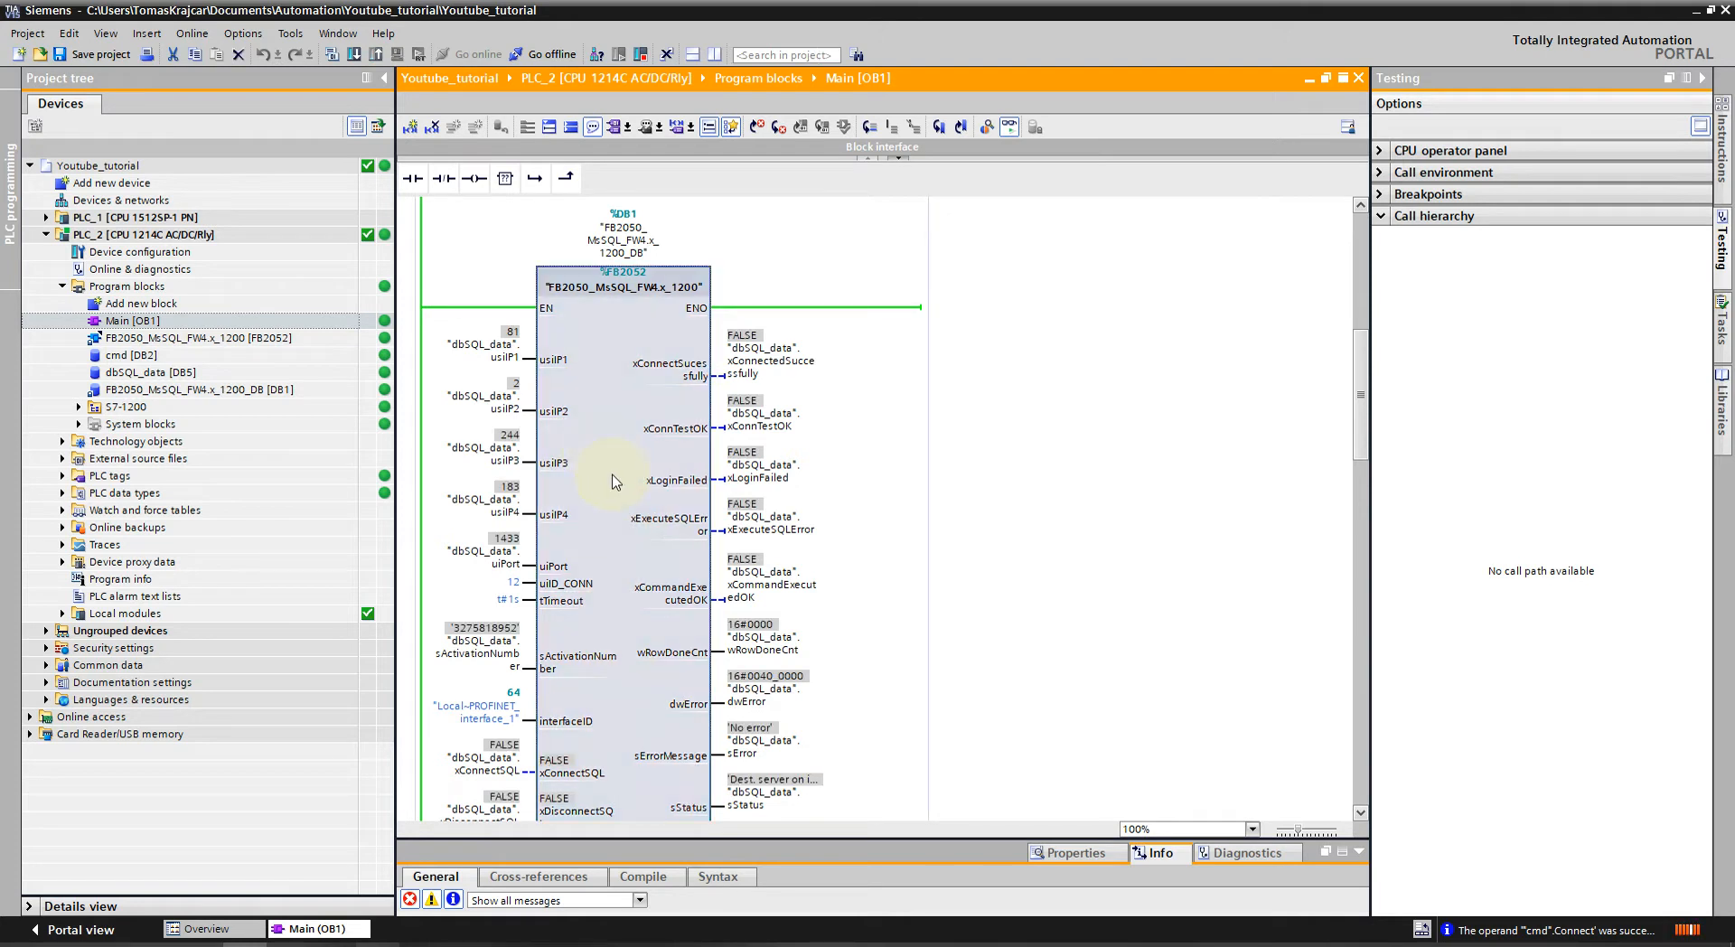
scroll(down, 3)
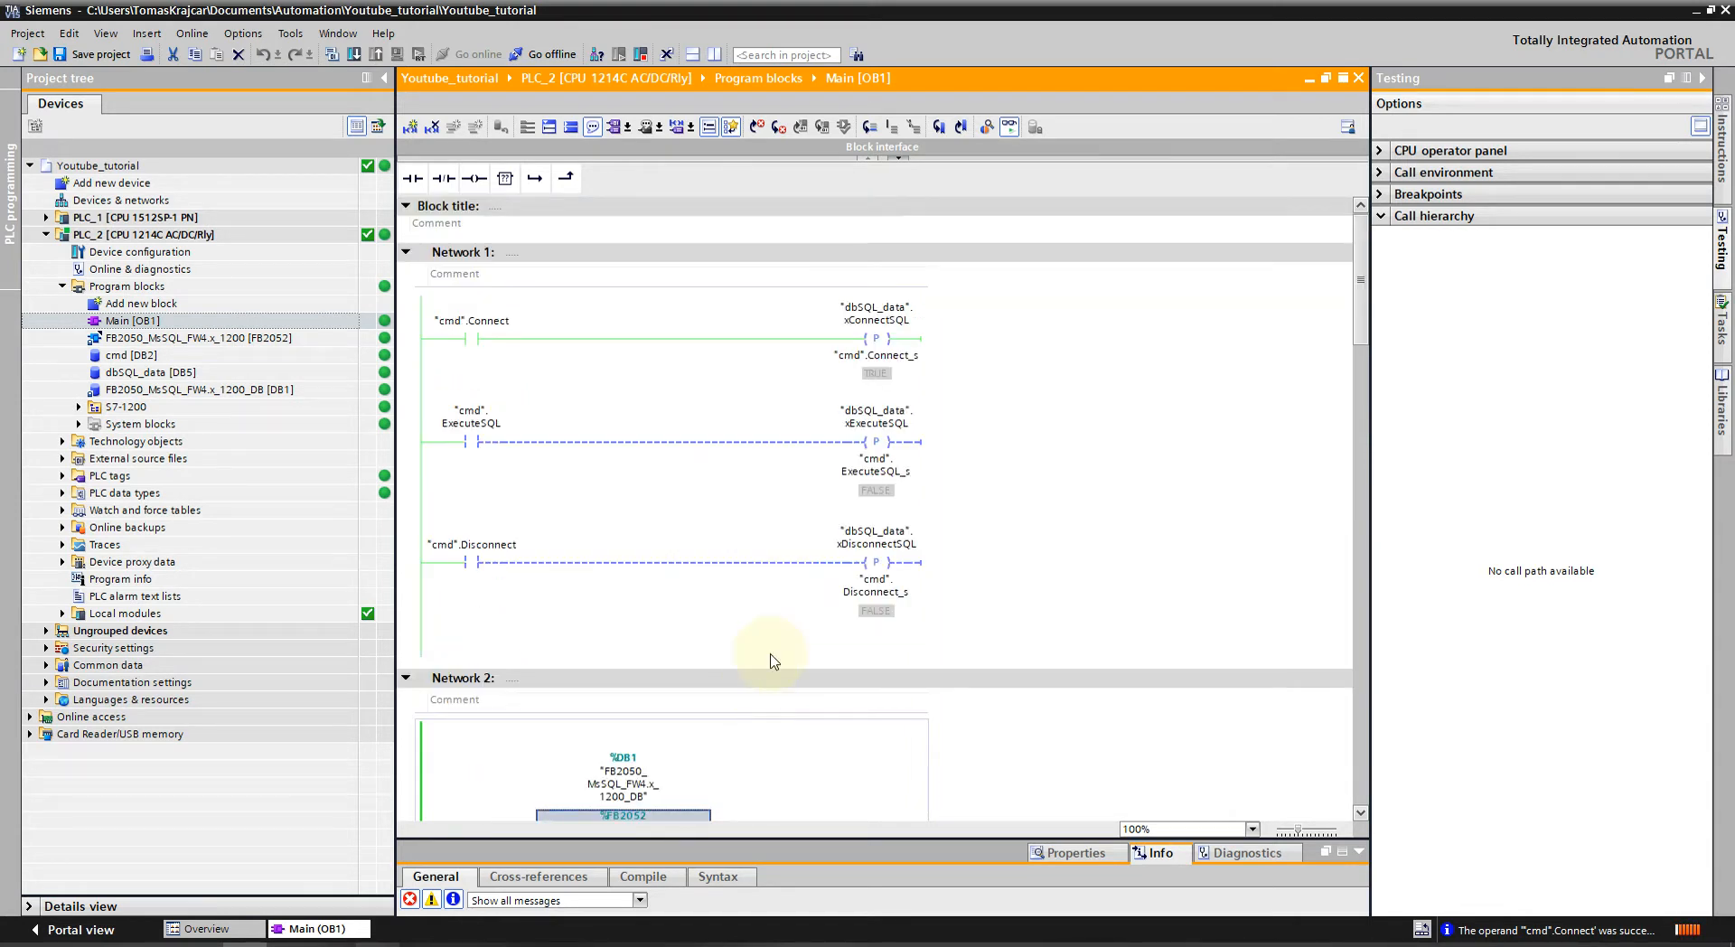
right_click(472, 333)
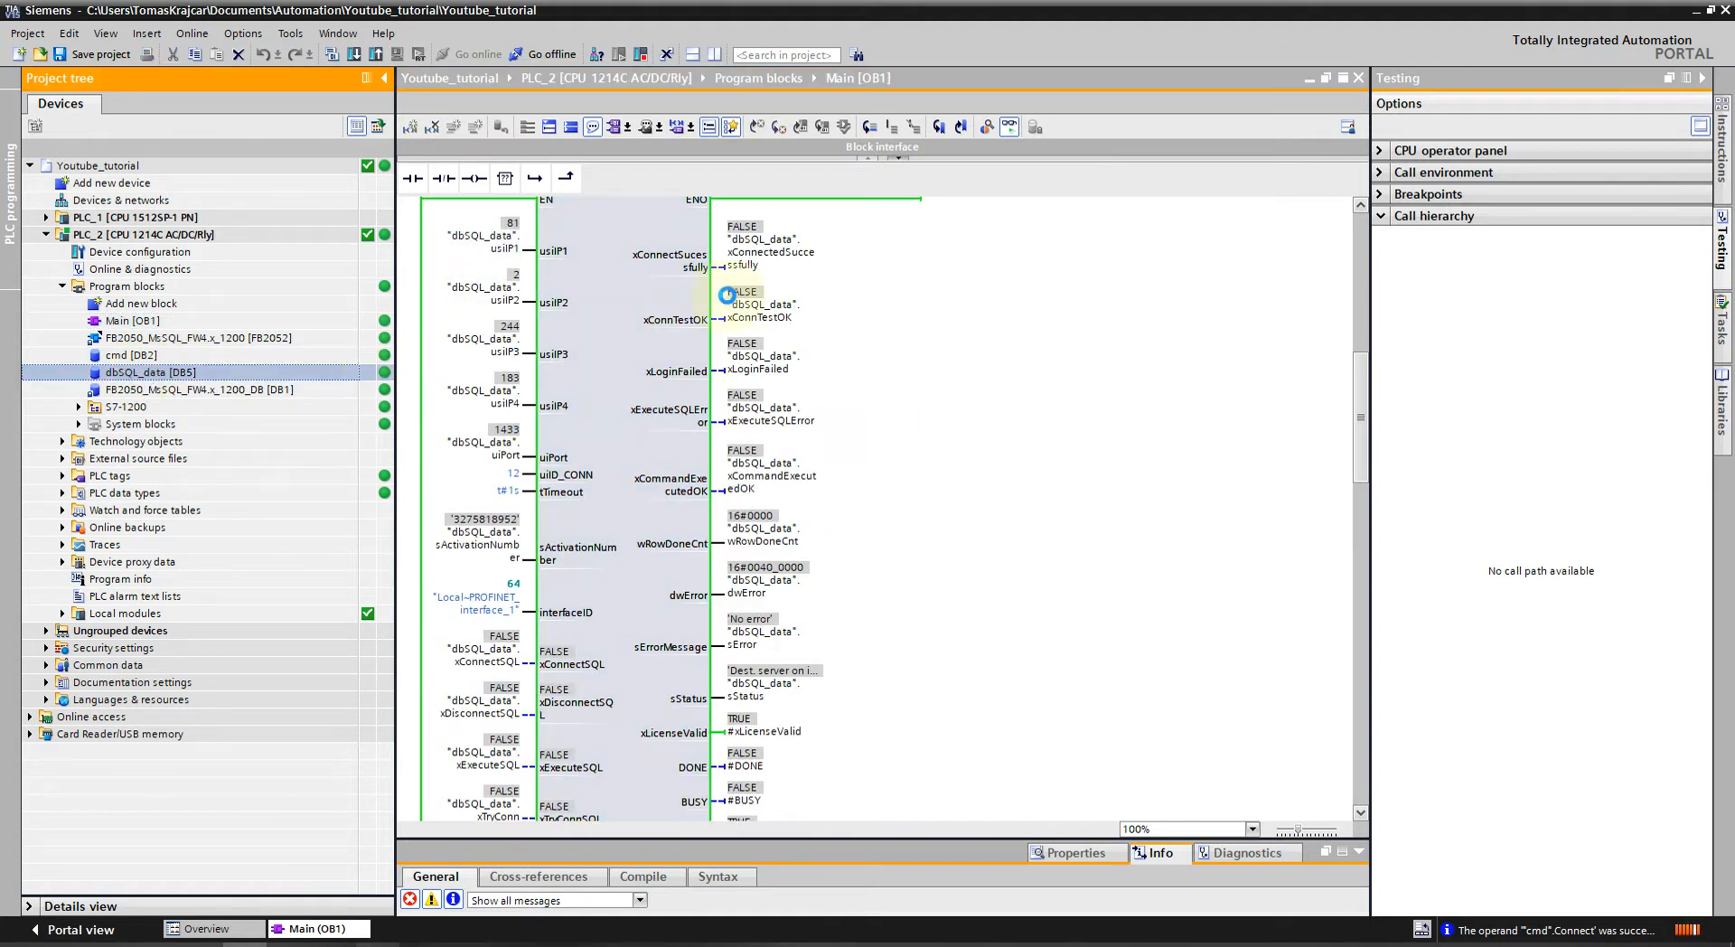
Monitor dbSQL_data and modify the server address bytes to 10.10.18.90.
double_click(150, 372)
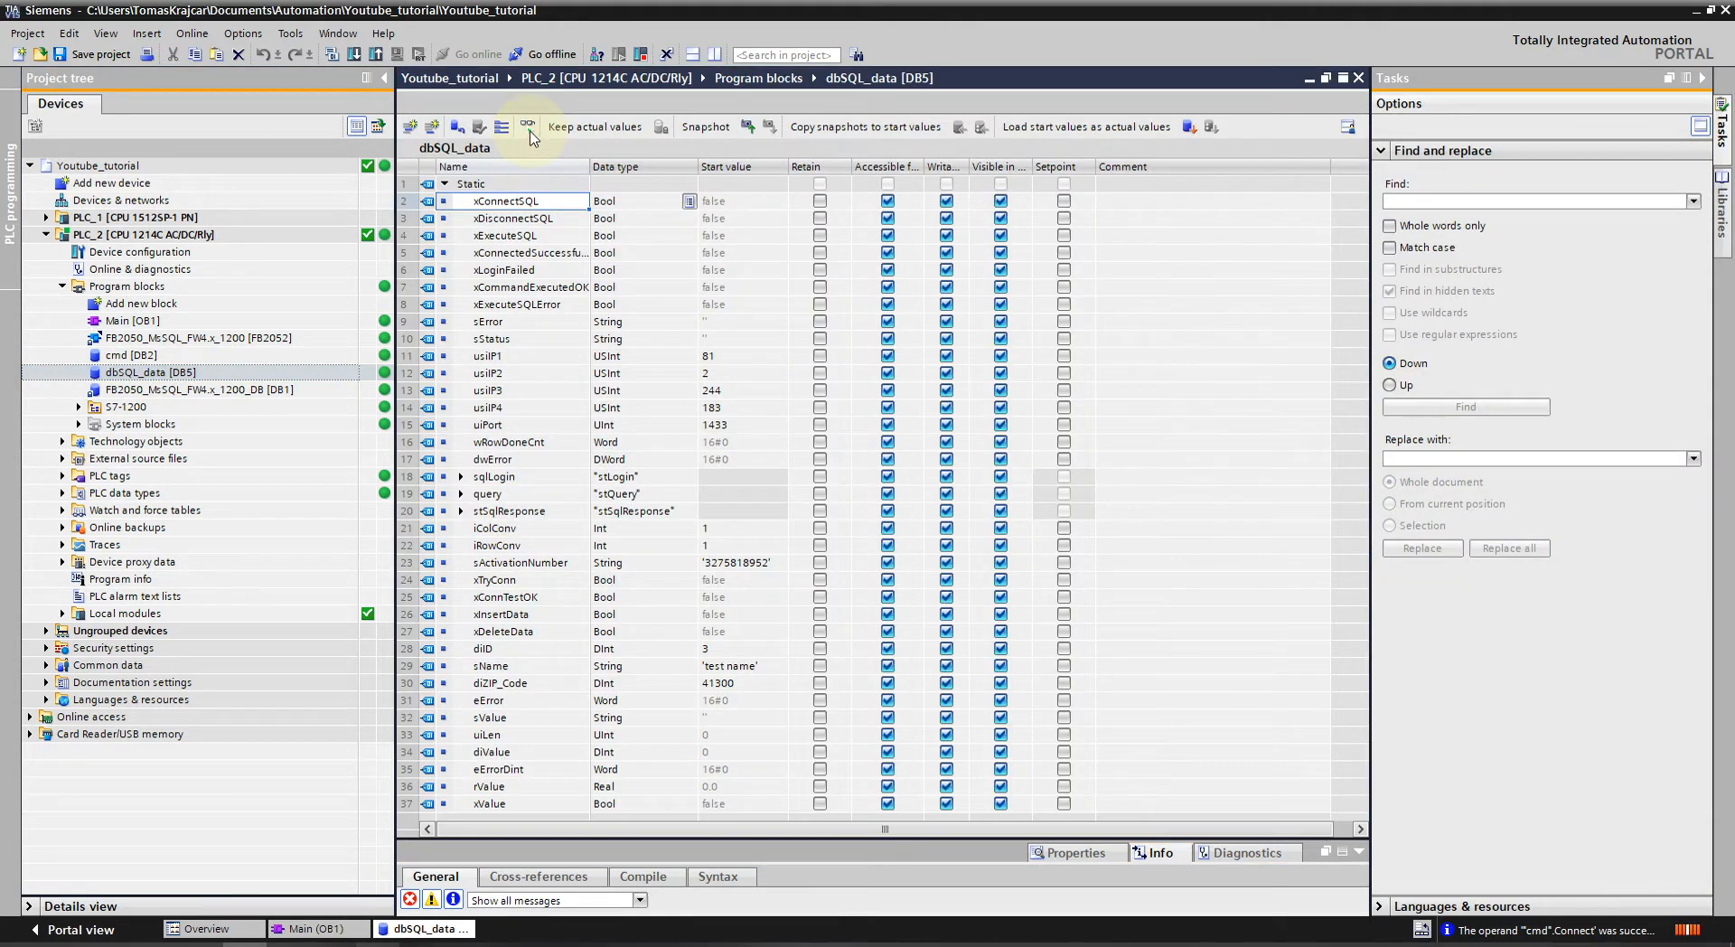
click(526, 127)
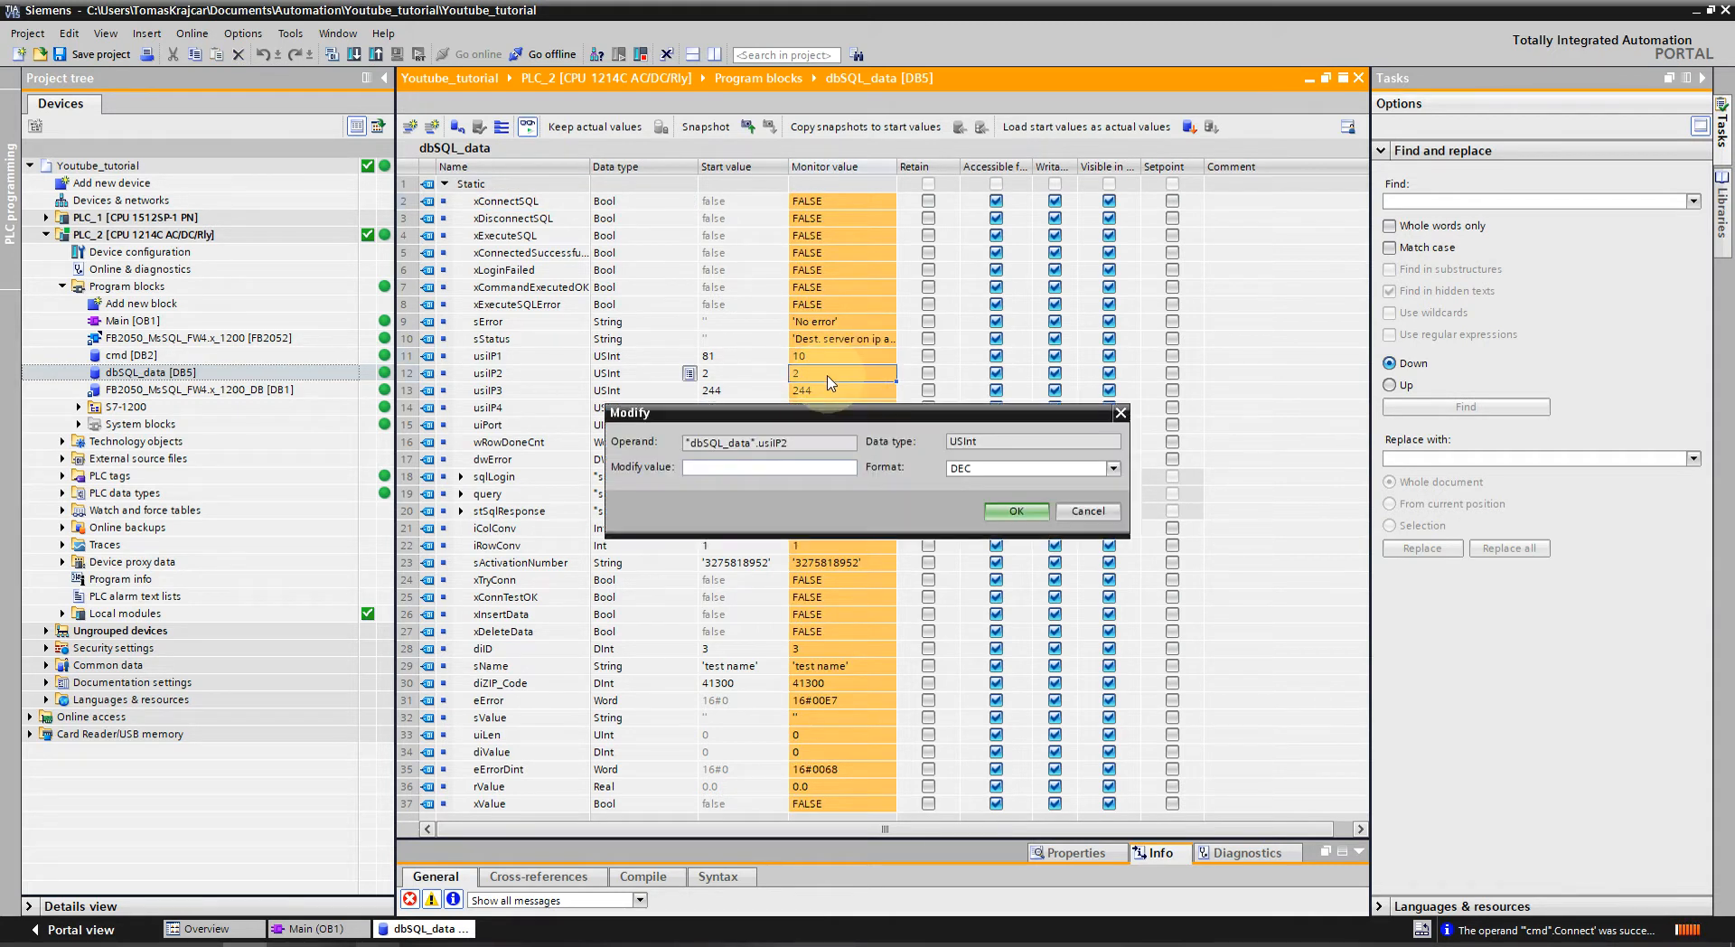
click(1015, 512)
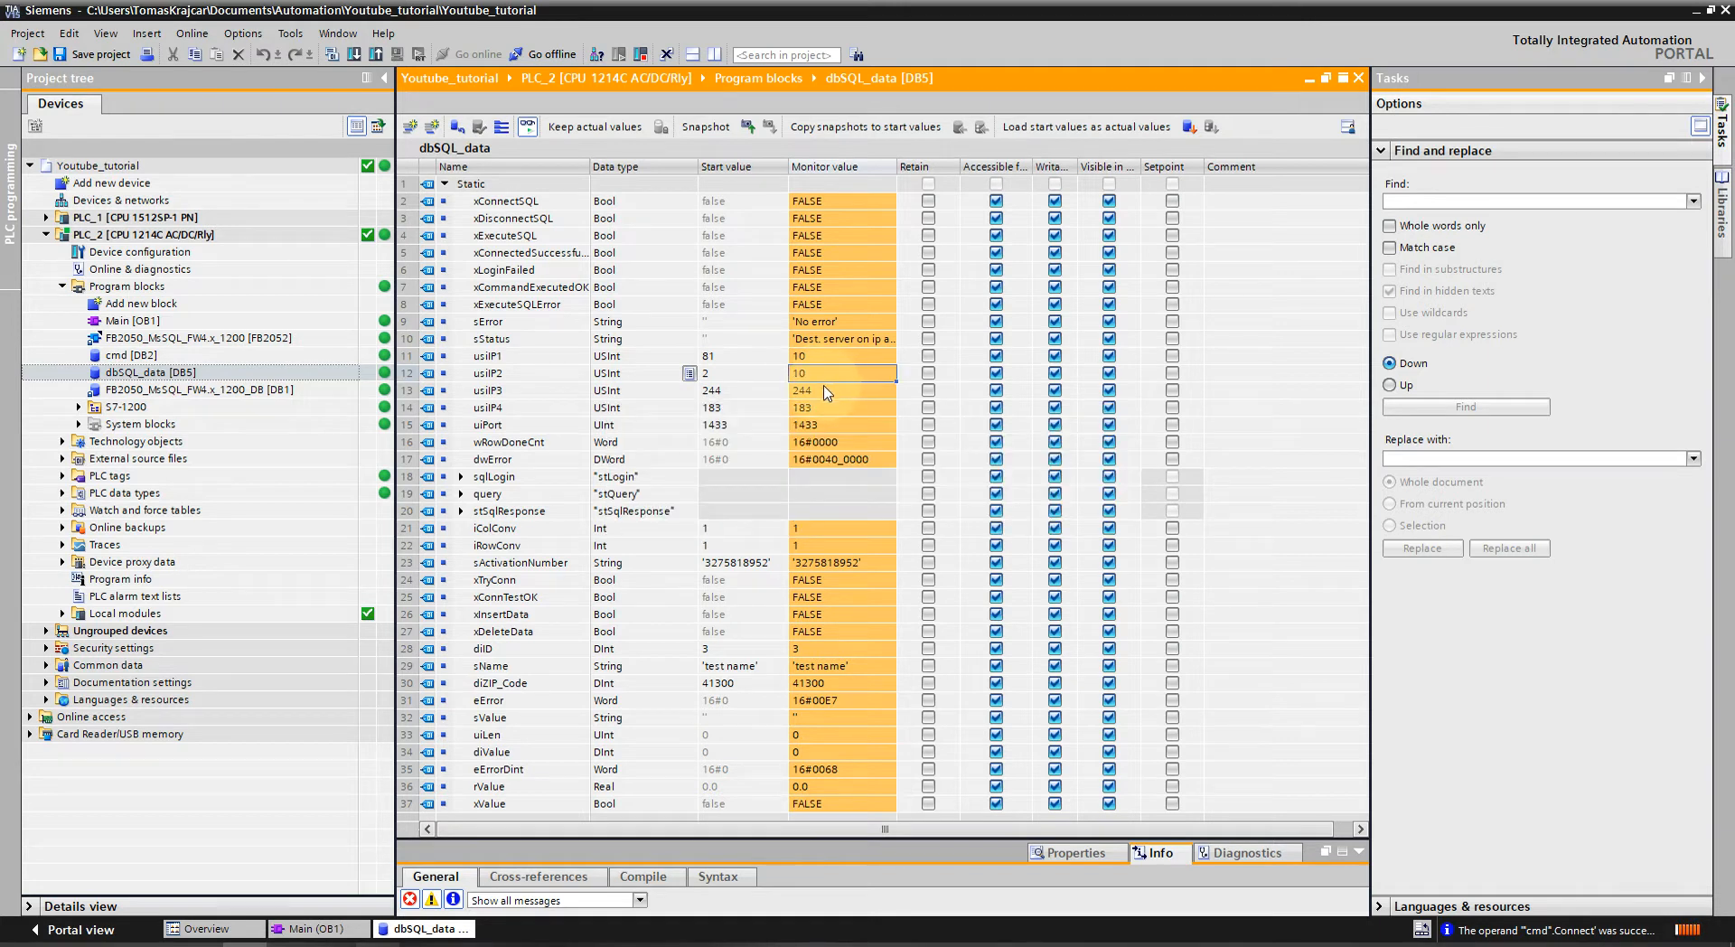
click(840, 391)
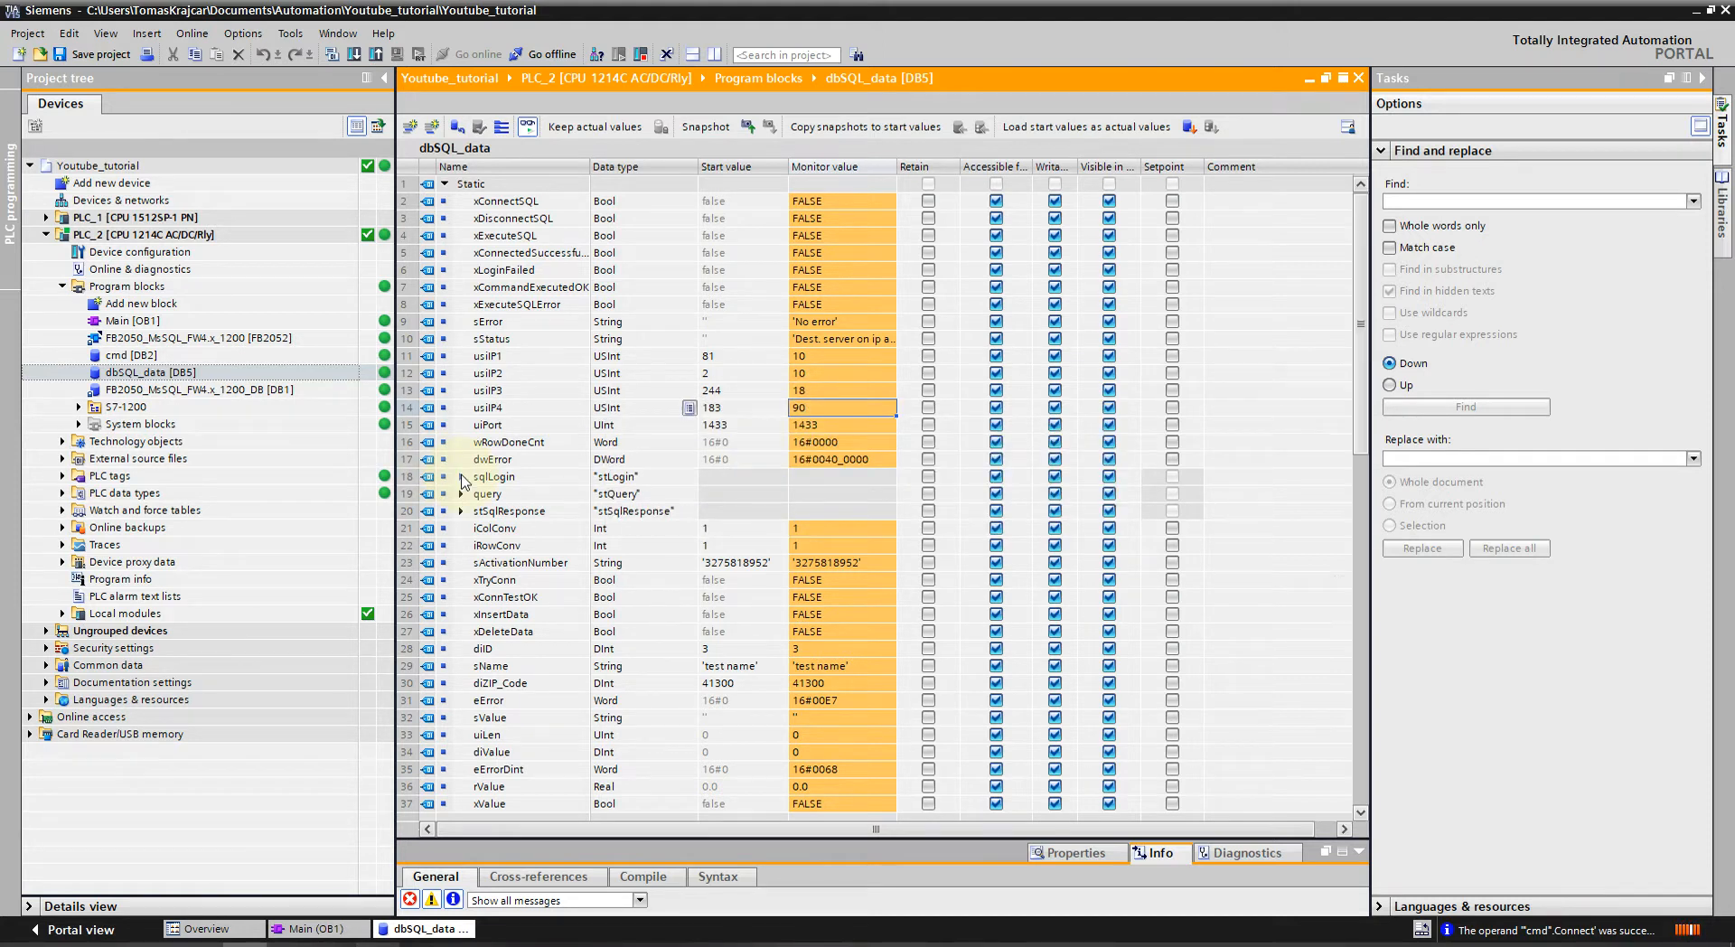
Set sqlLogin host TestPLC, user PLC, database test, then return to Main.
click(461, 476)
text(t)
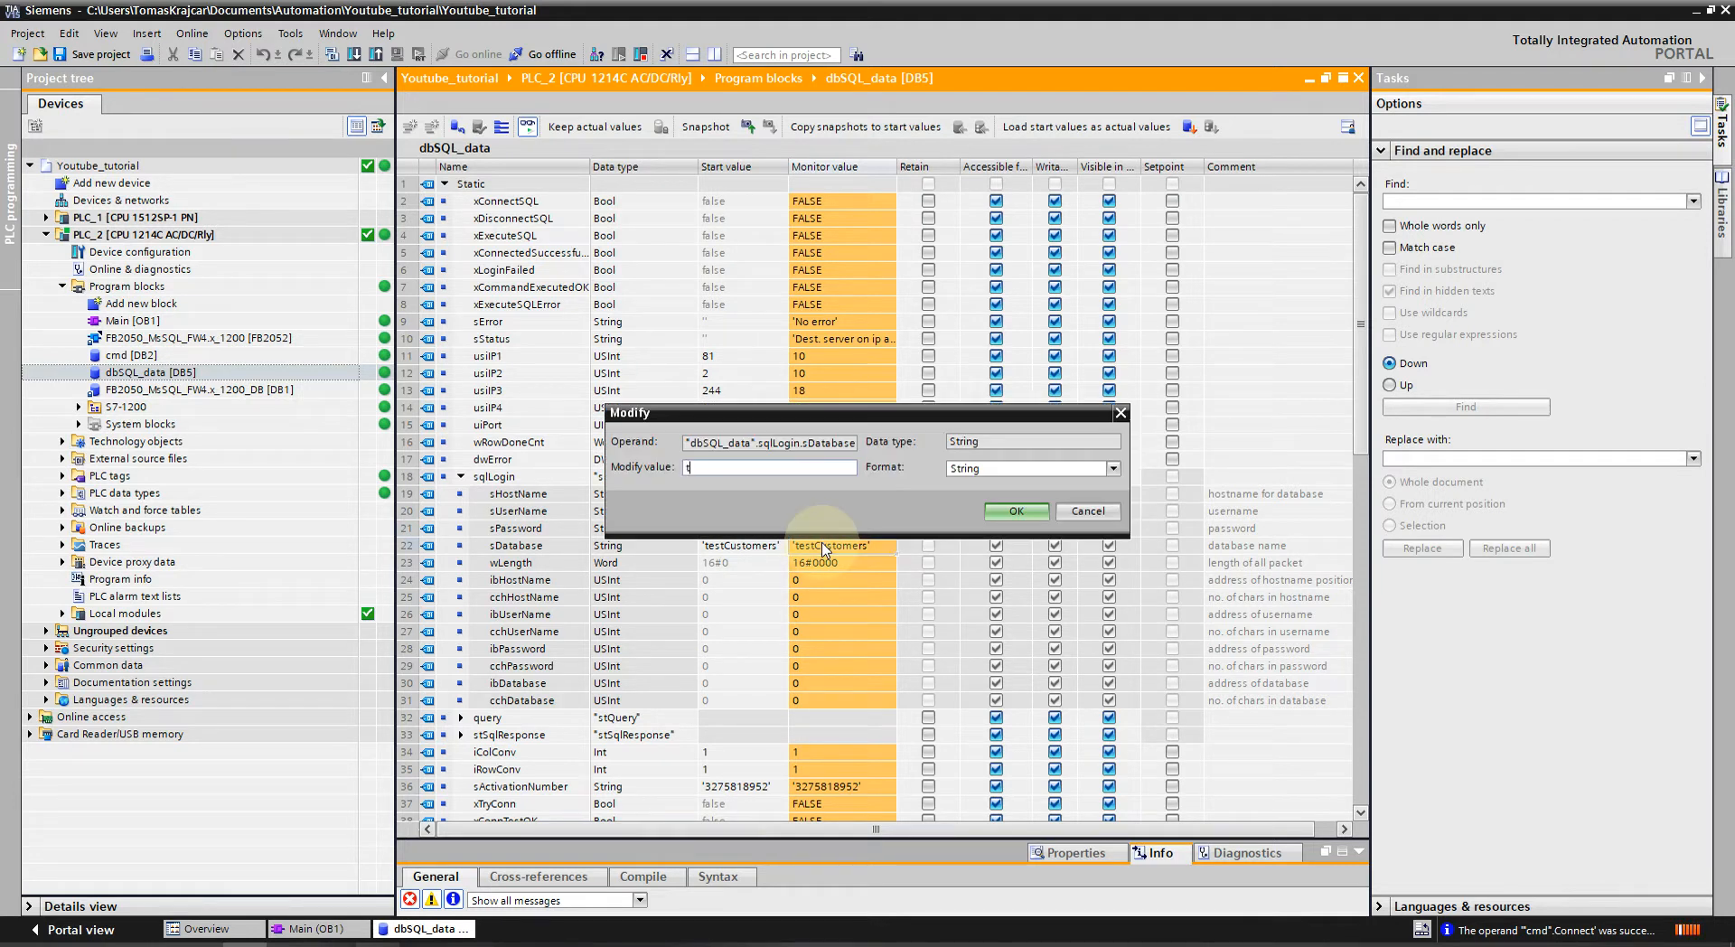
click(1014, 510)
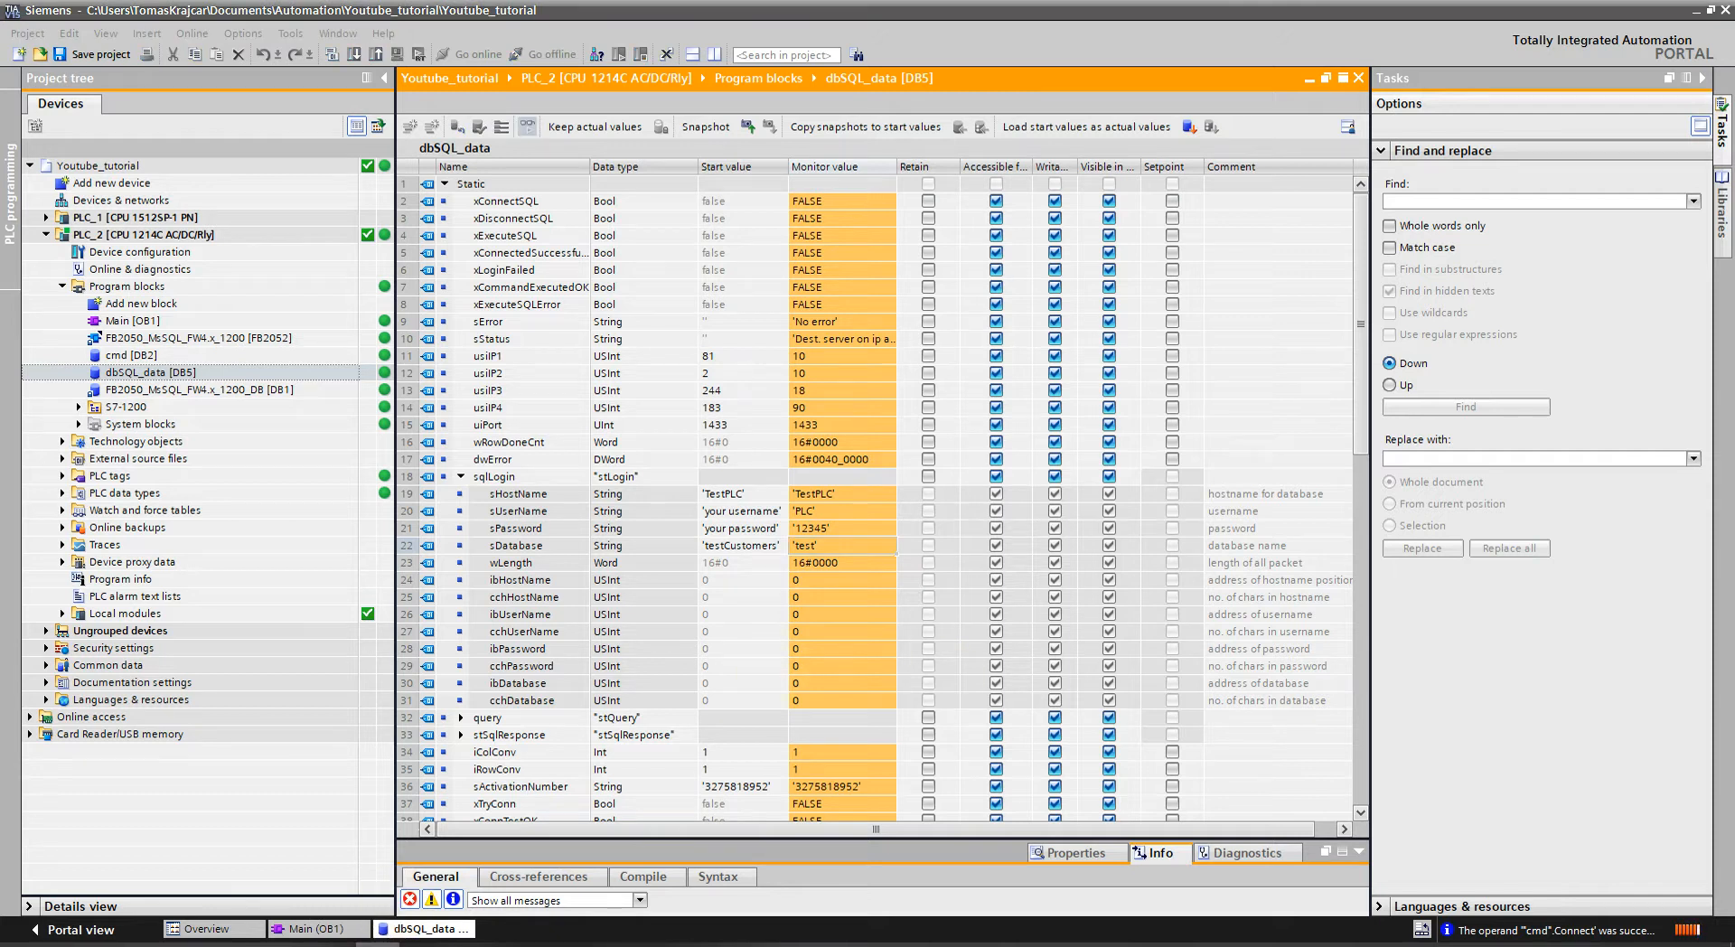
click(461, 478)
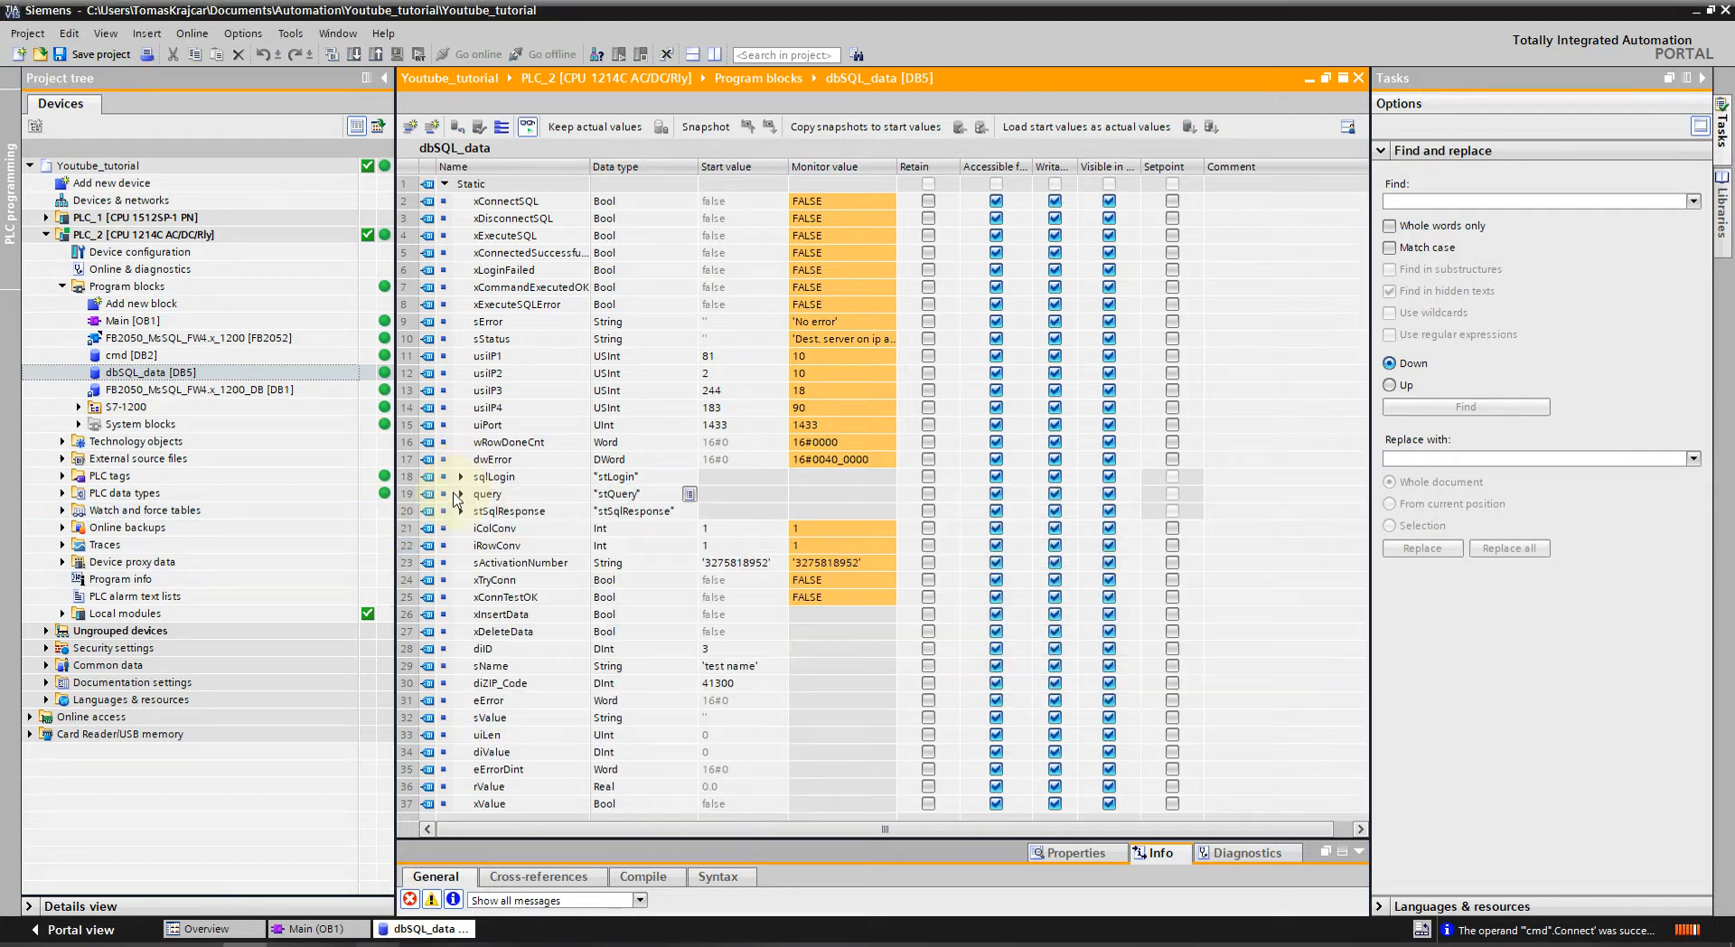
click(452, 493)
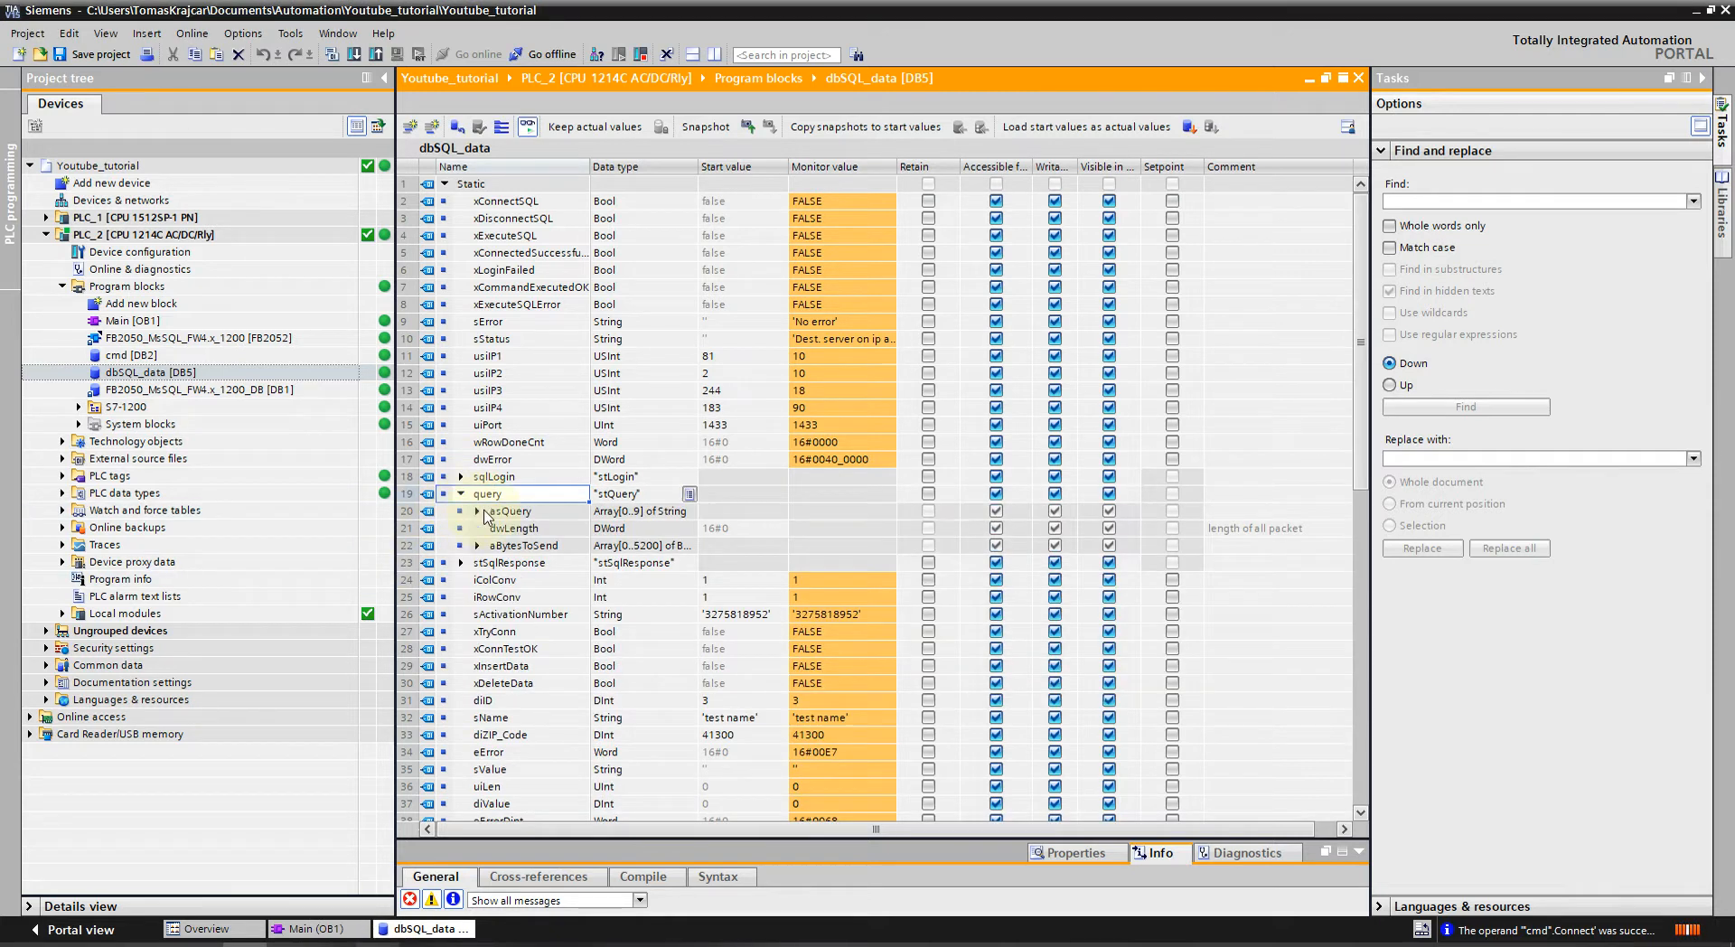
click(475, 512)
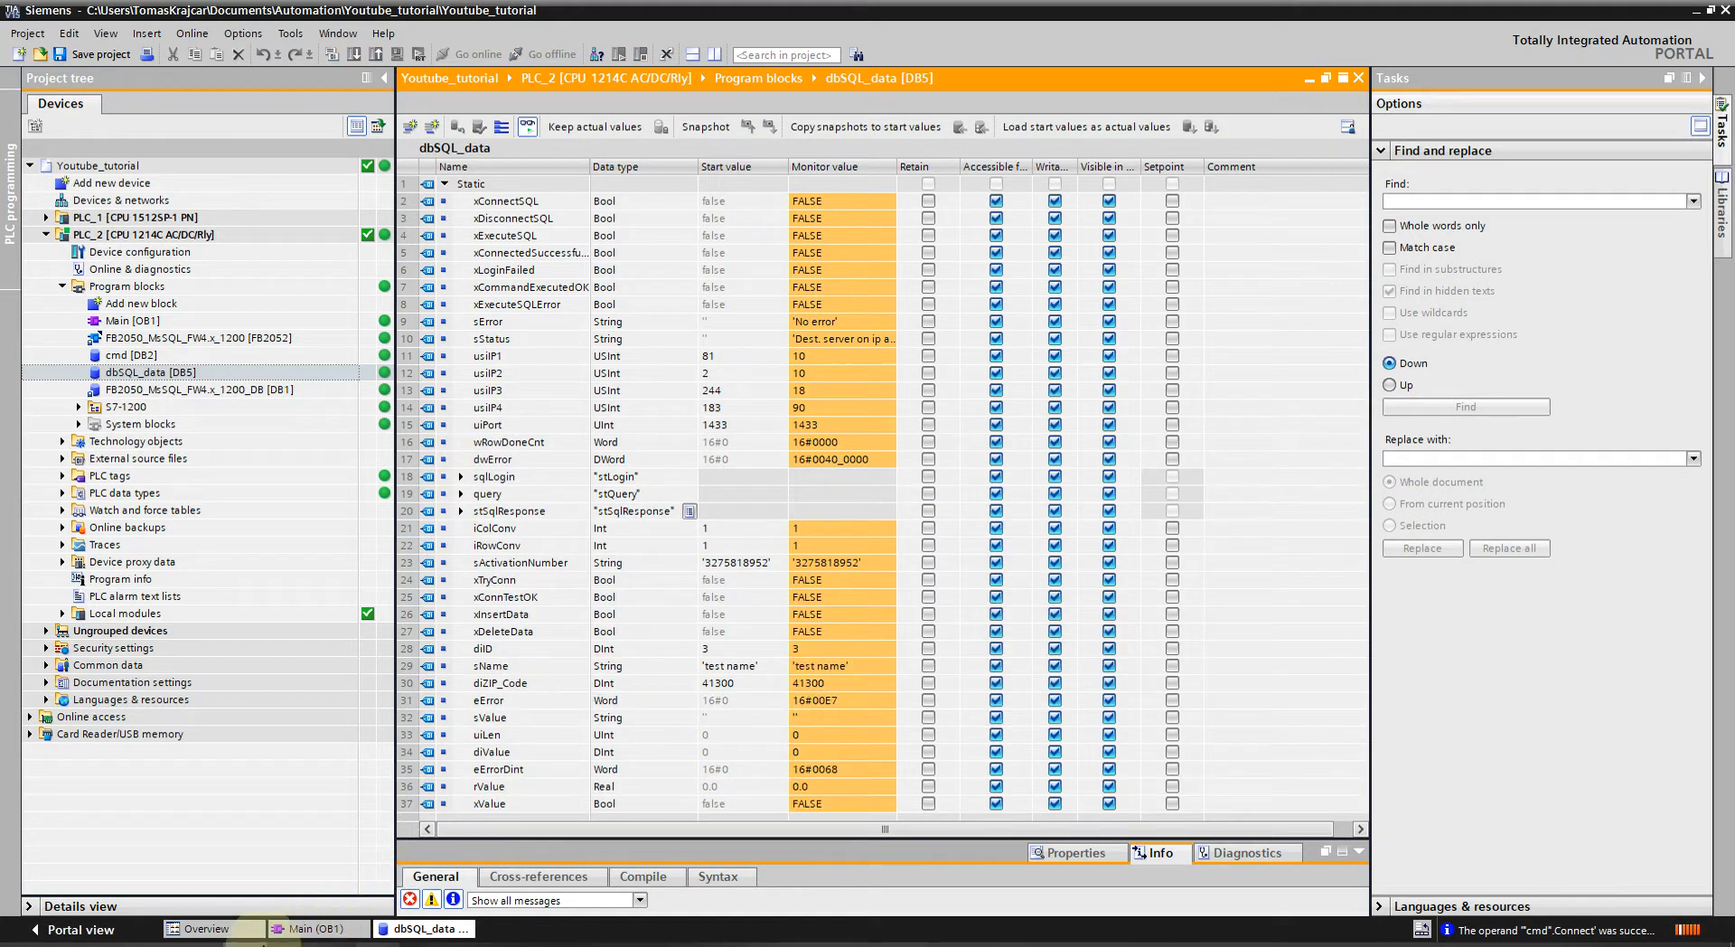
click(323, 929)
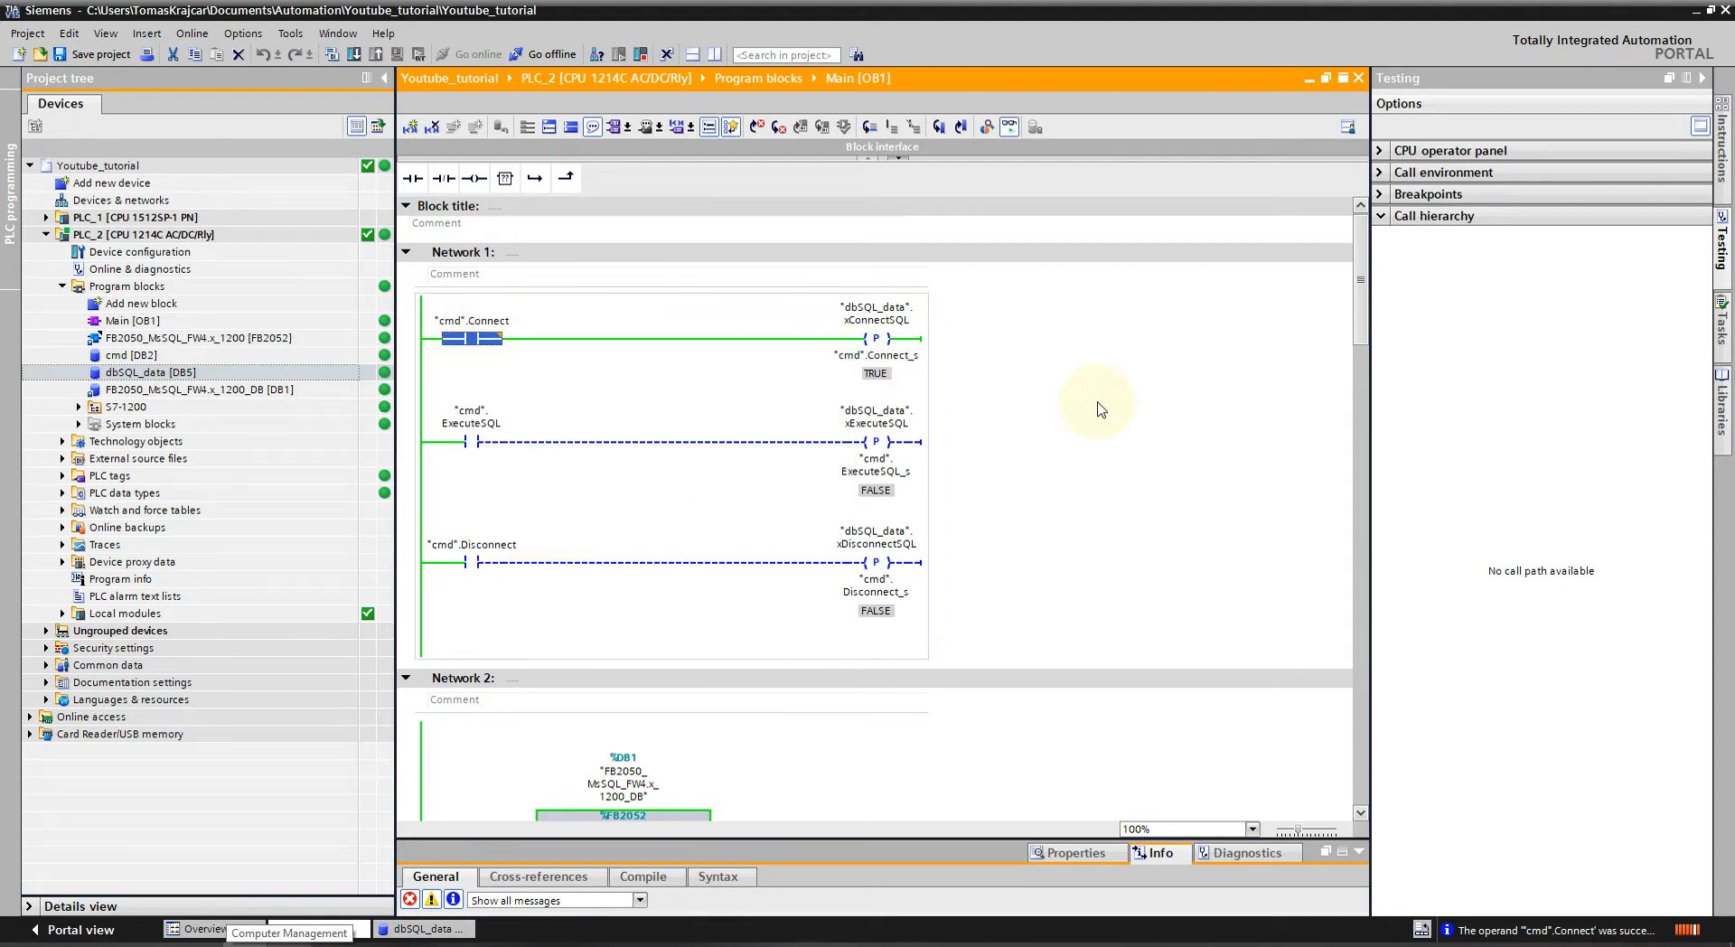
Pulse cmd.ExecuteSQL to 1 and back to 0 so the query runs with 1 row affected.
scroll(down, 3)
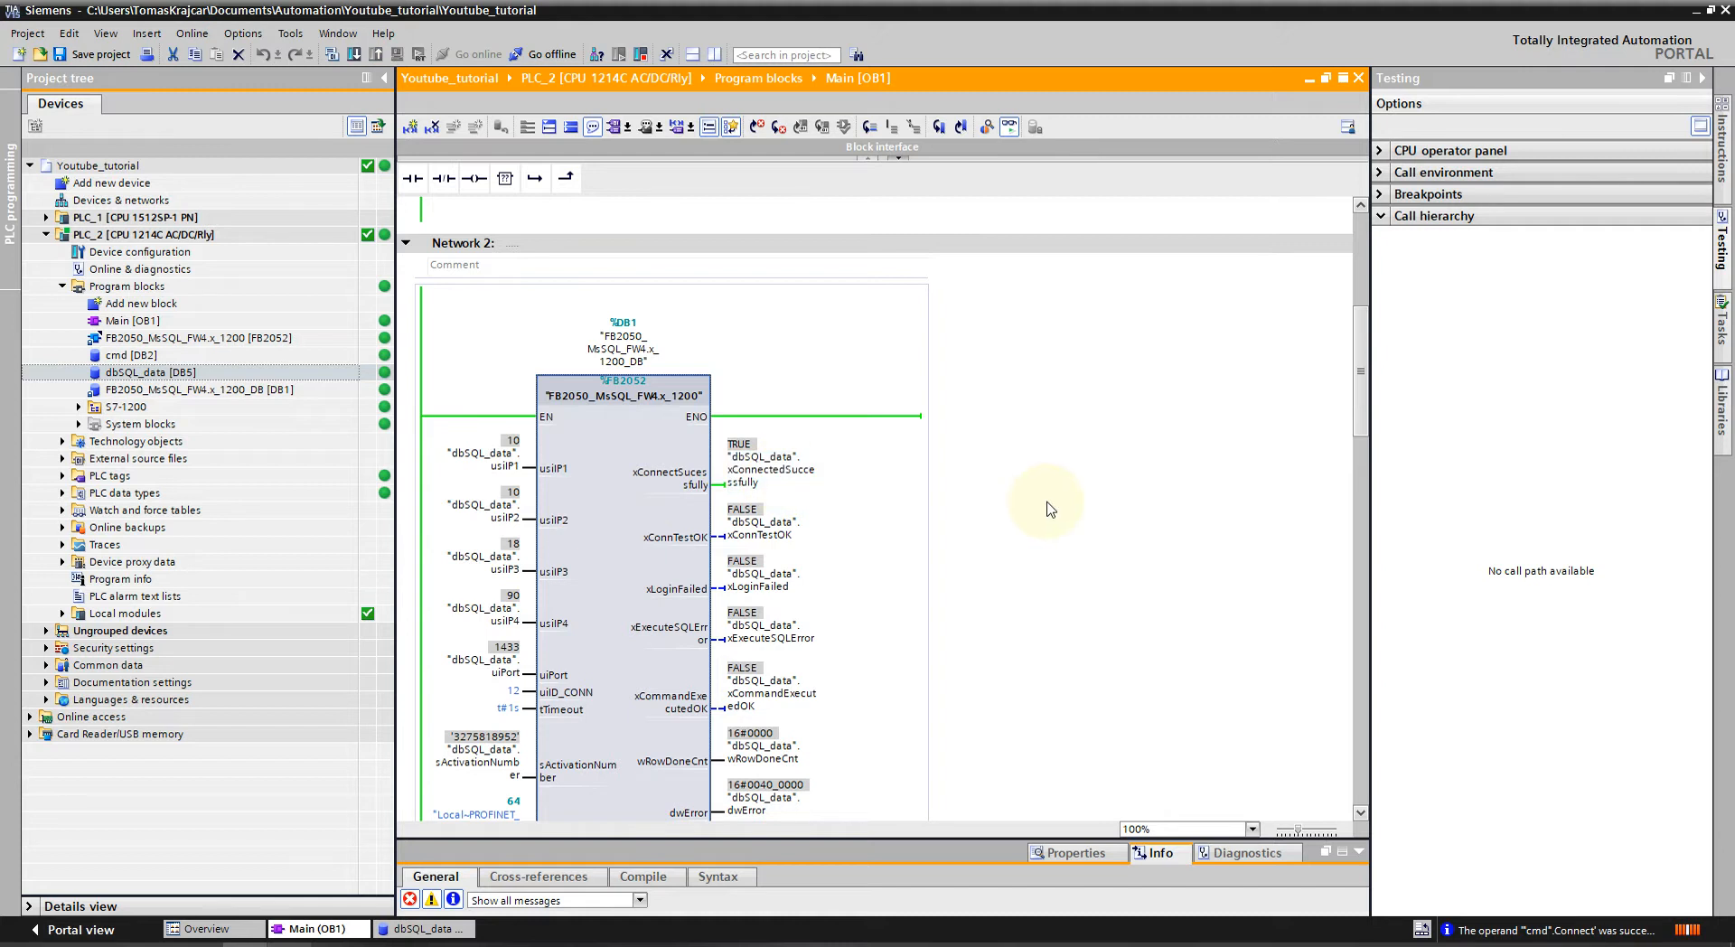
scroll(down, 3)
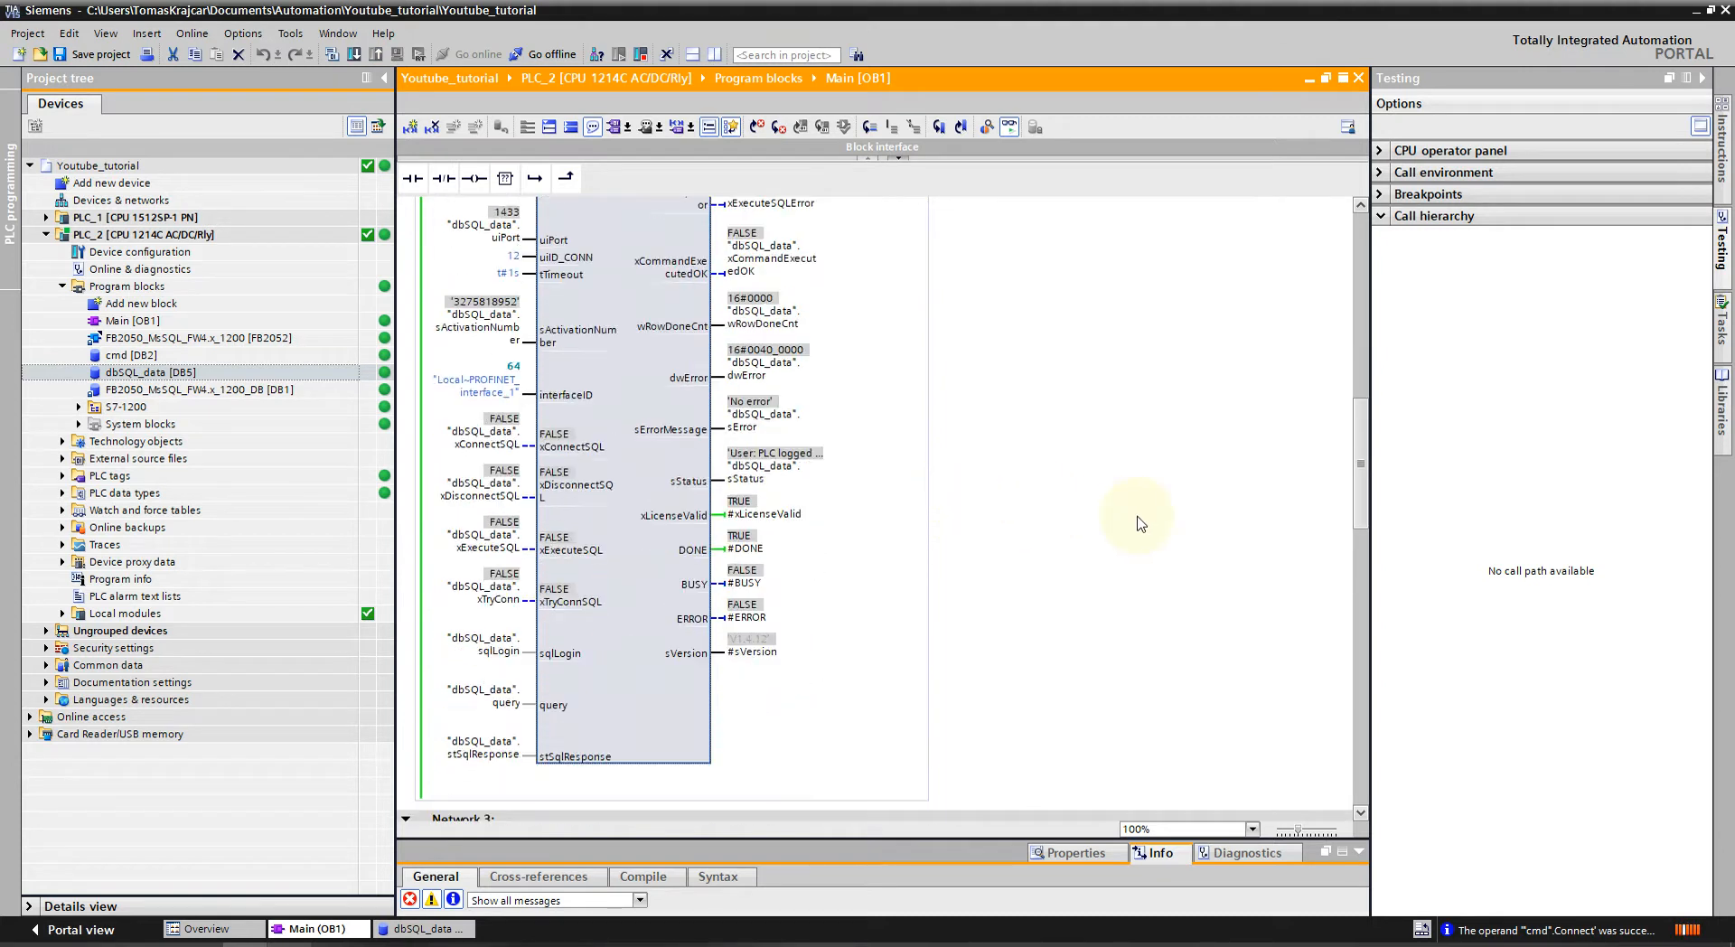
scroll(down, 3)
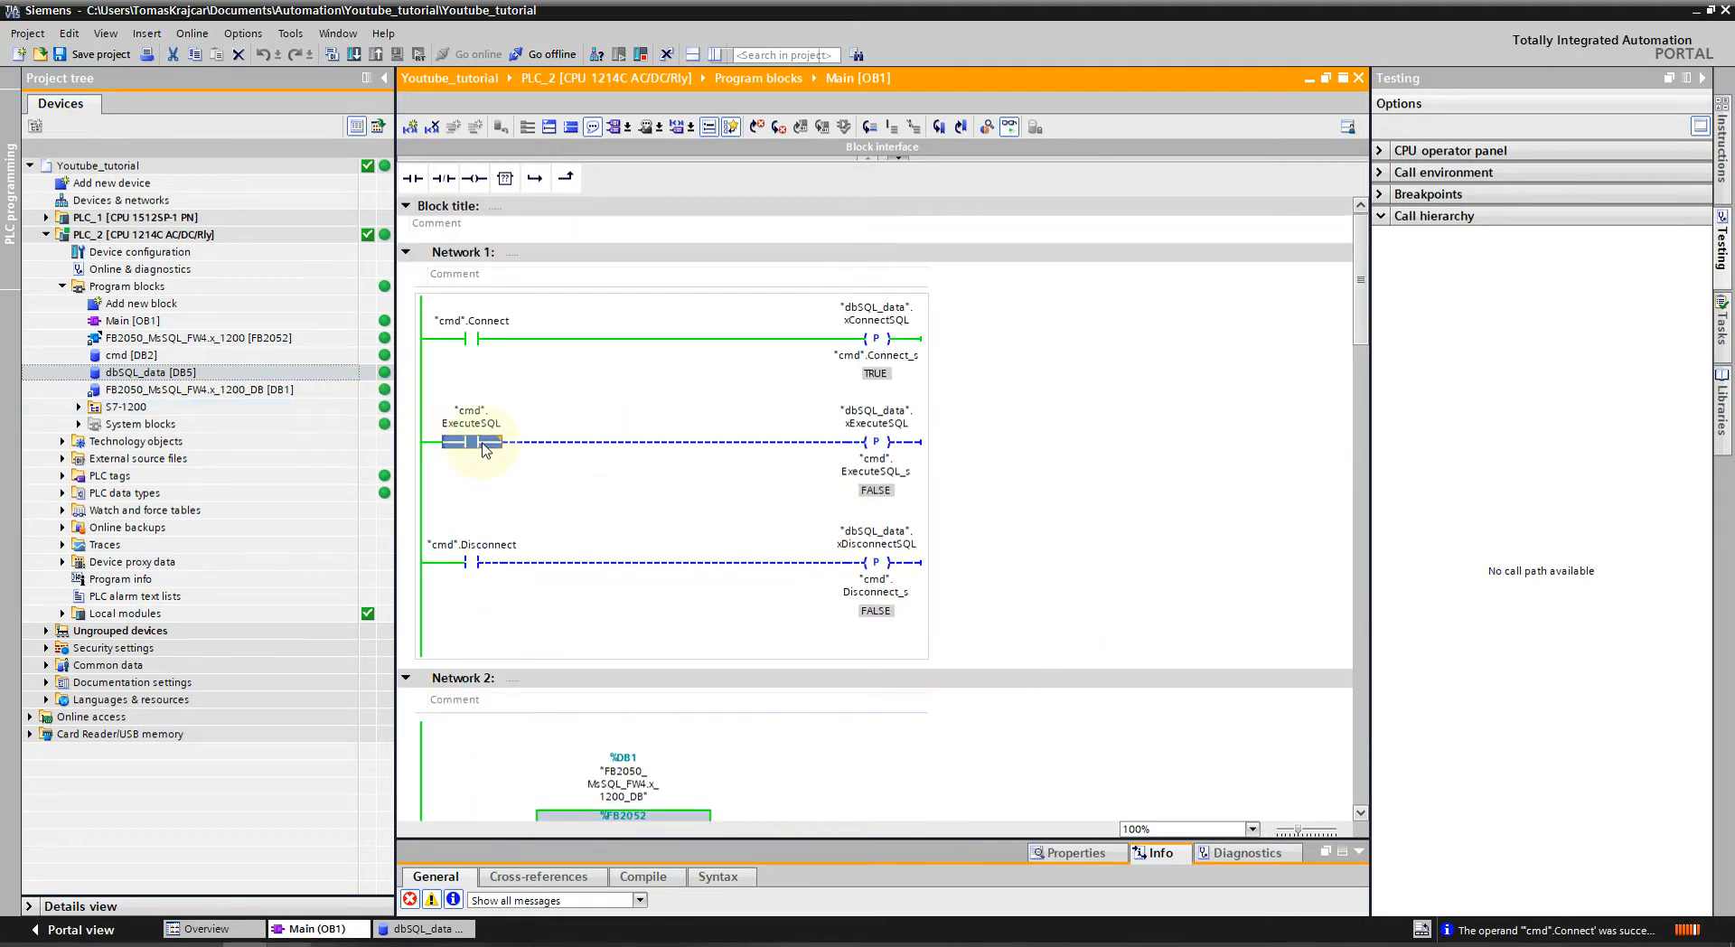
right_click(470, 441)
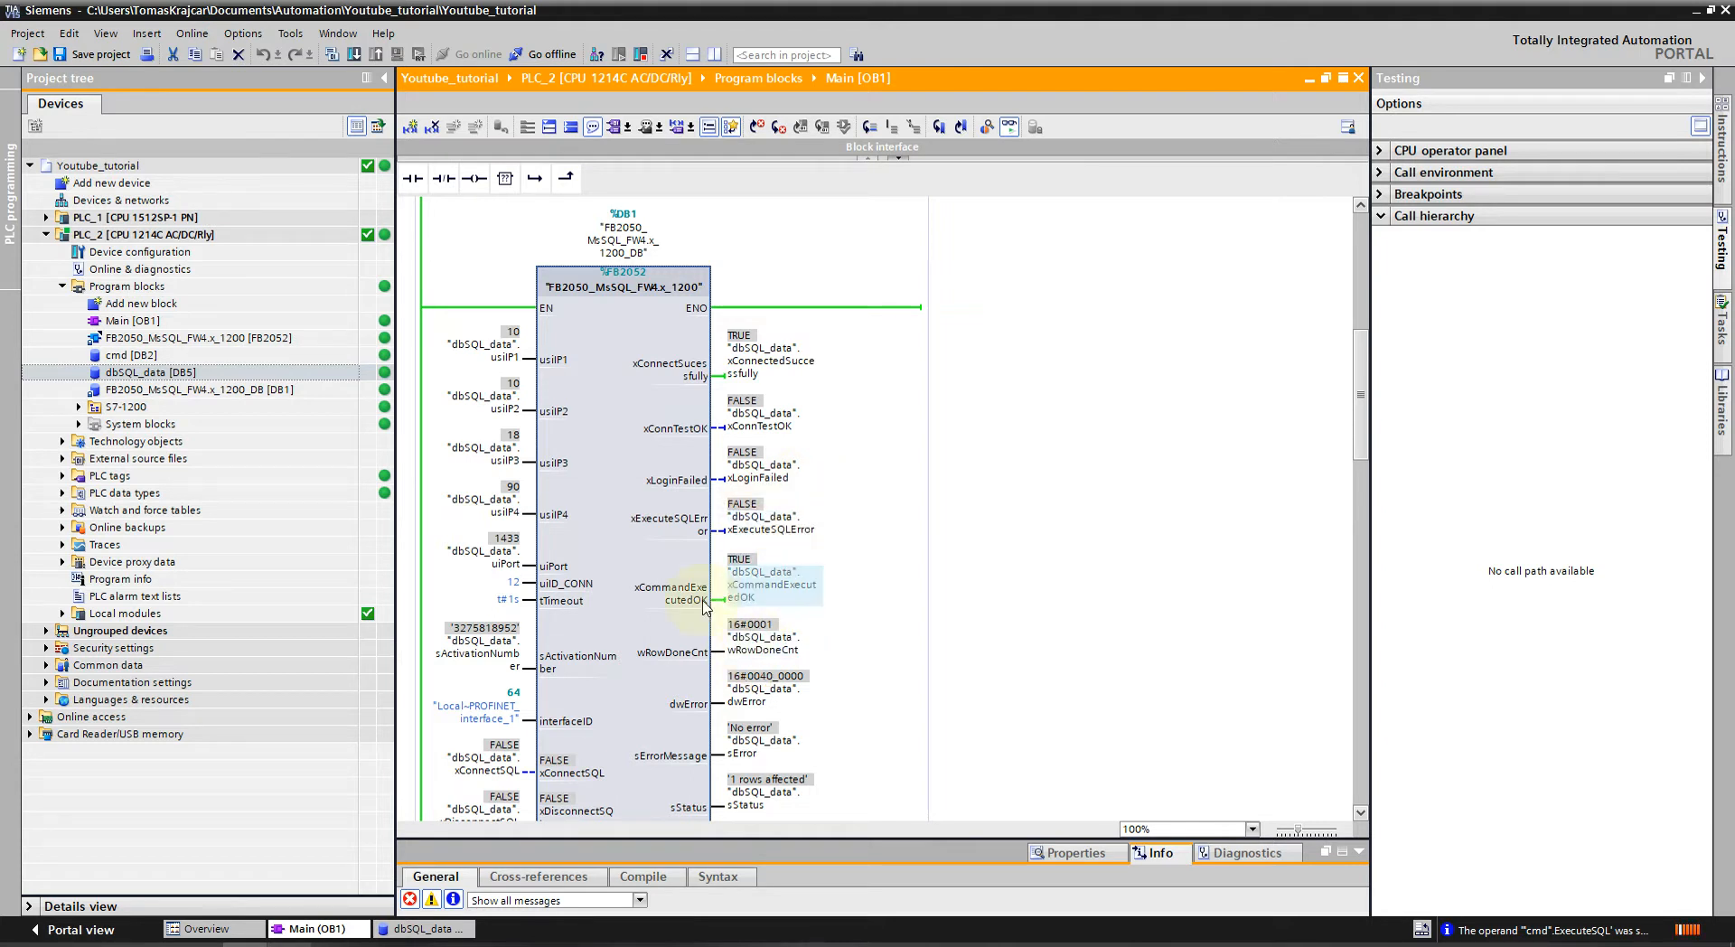
scroll(down, 3)
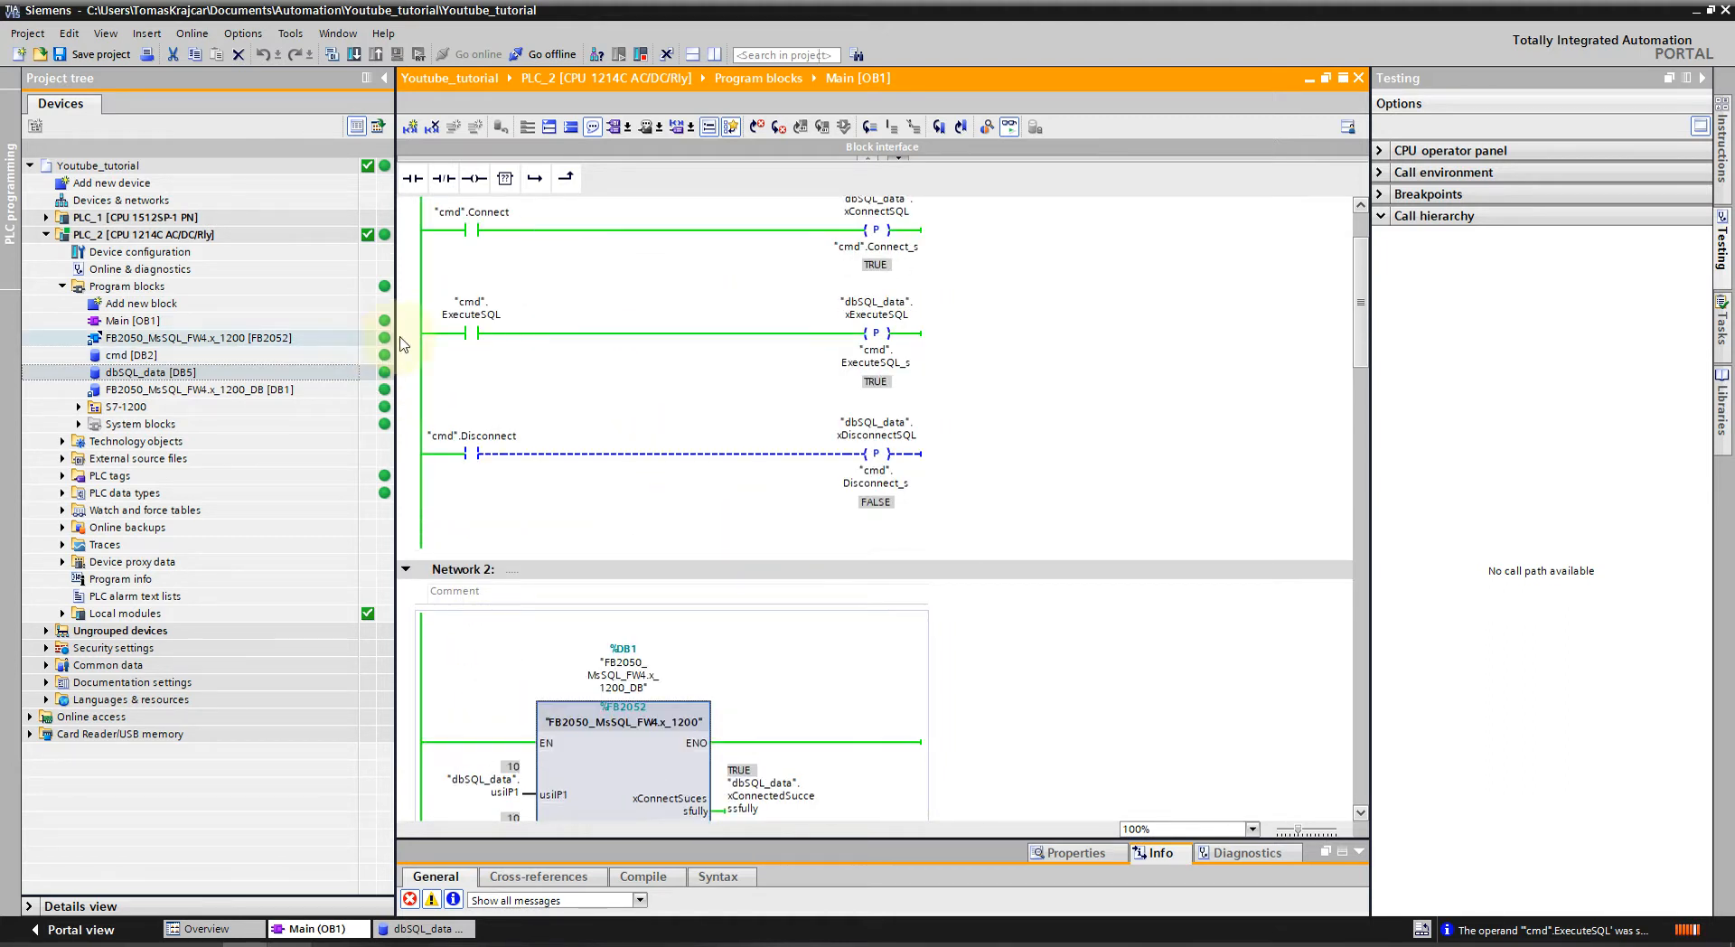
right_click(470, 312)
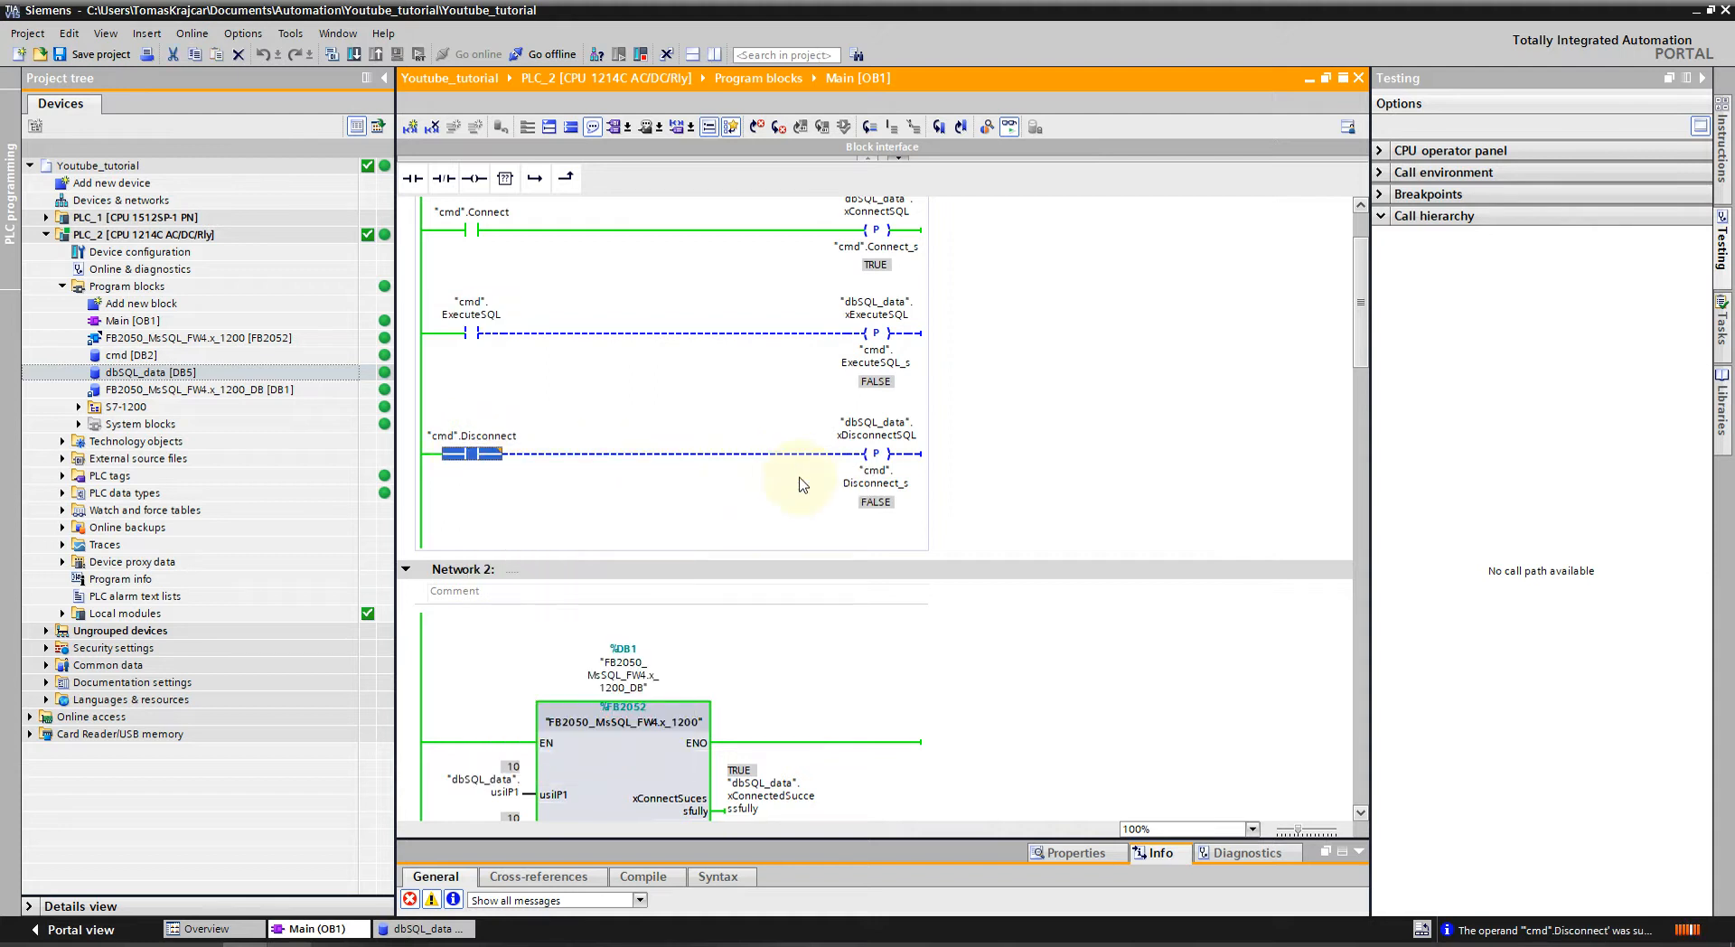
Set cmd.Disconnect to 1 so the PLC logs off the SQL server.
right_click(465, 454)
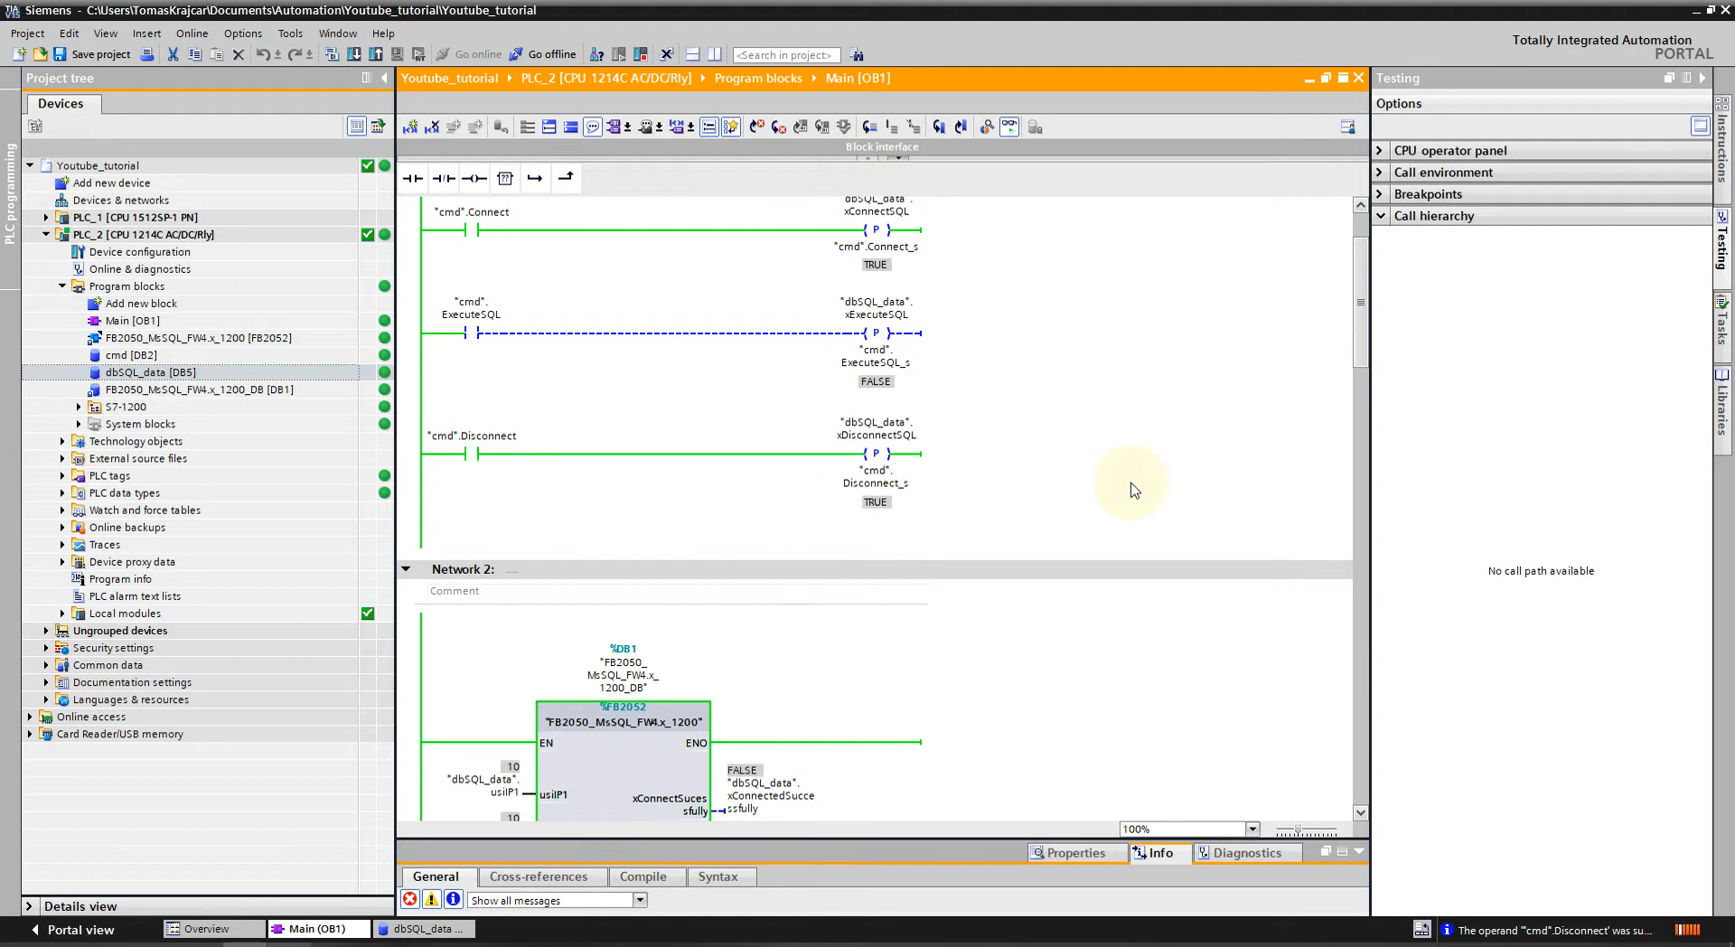
scroll(down, 3)
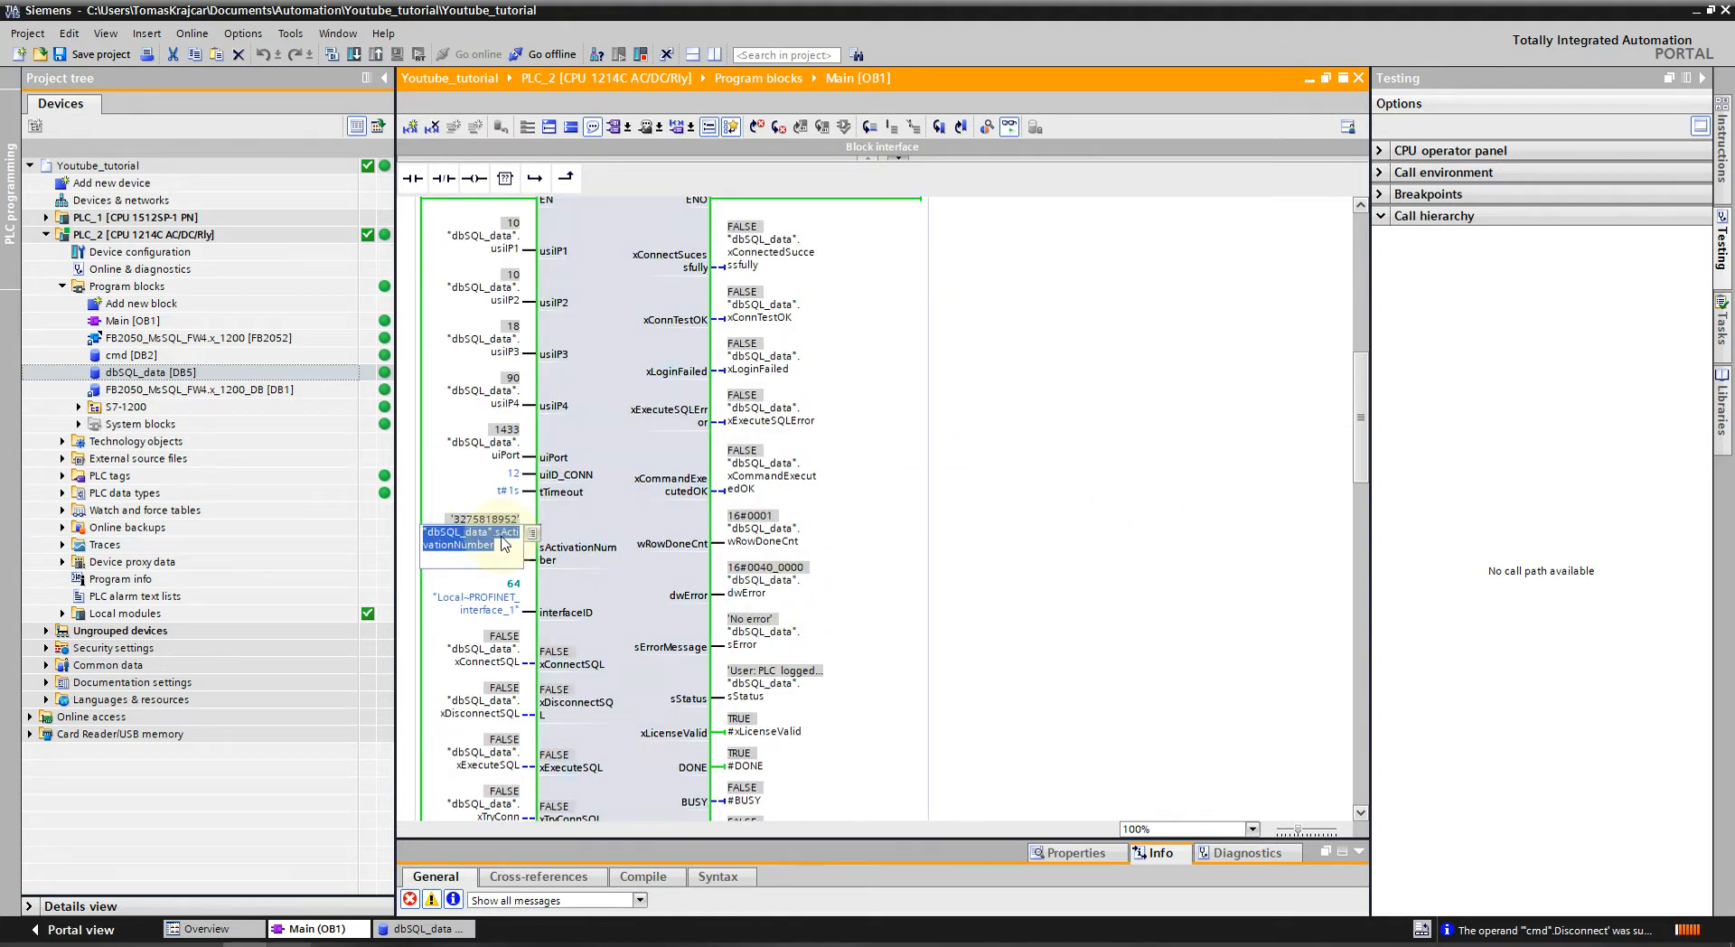
Modify sActivationNumber to an empty string, producing the license-not-valid error.
right_click(457, 544)
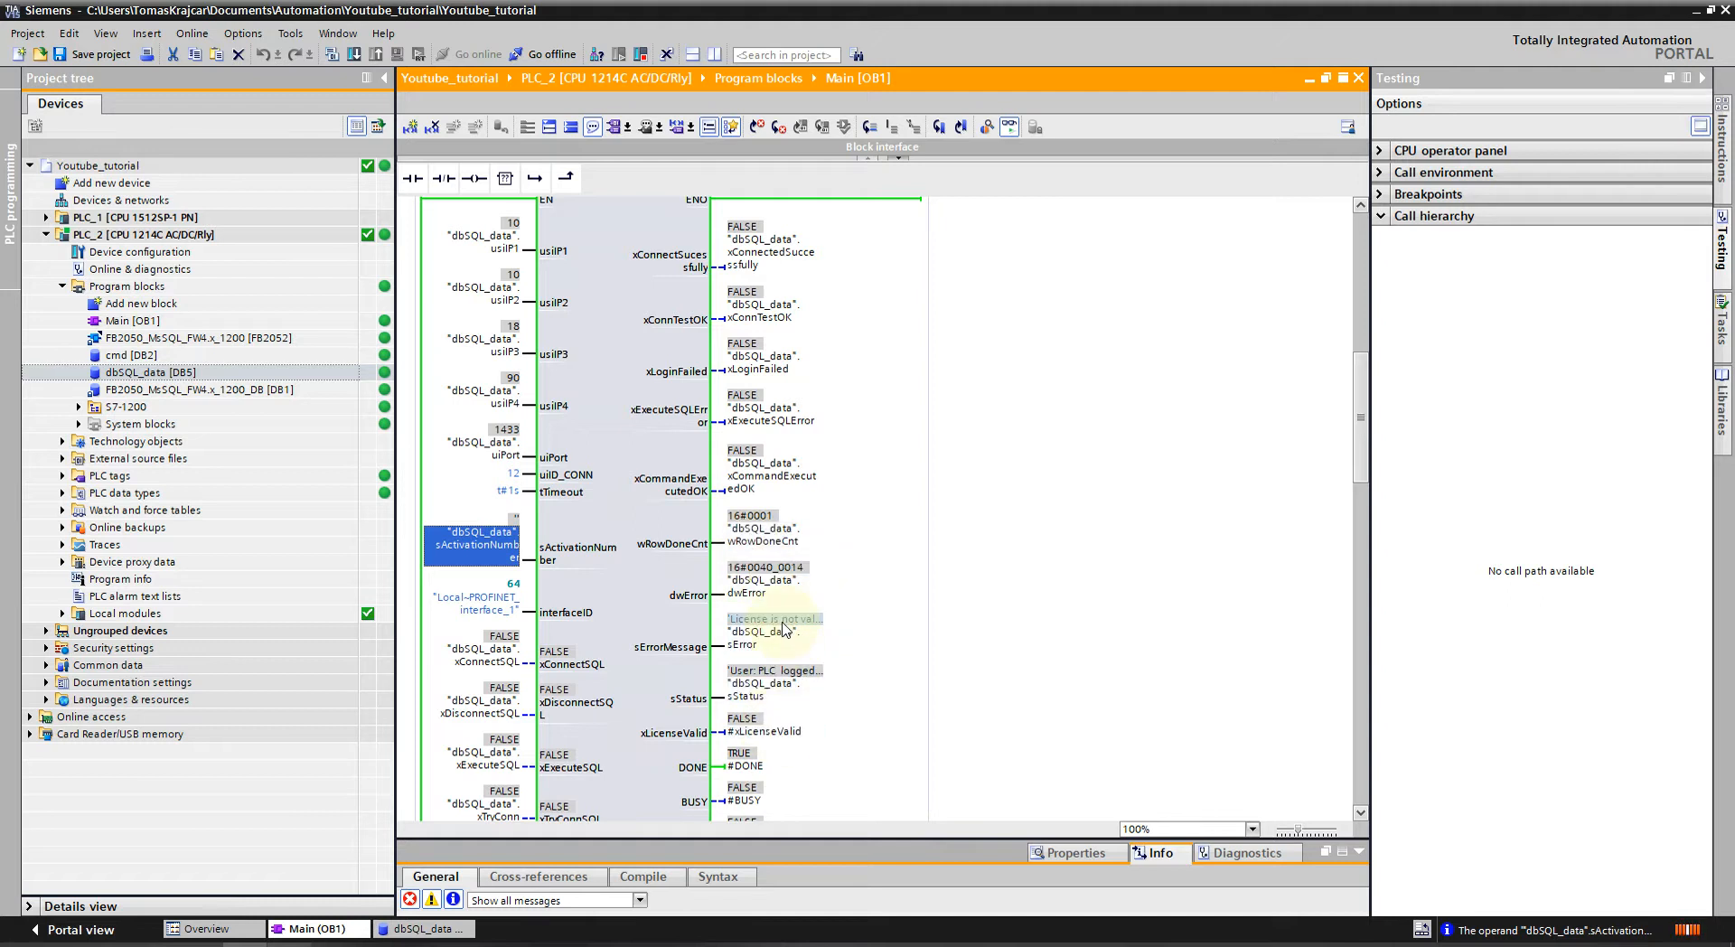
mouse_move(792, 629)
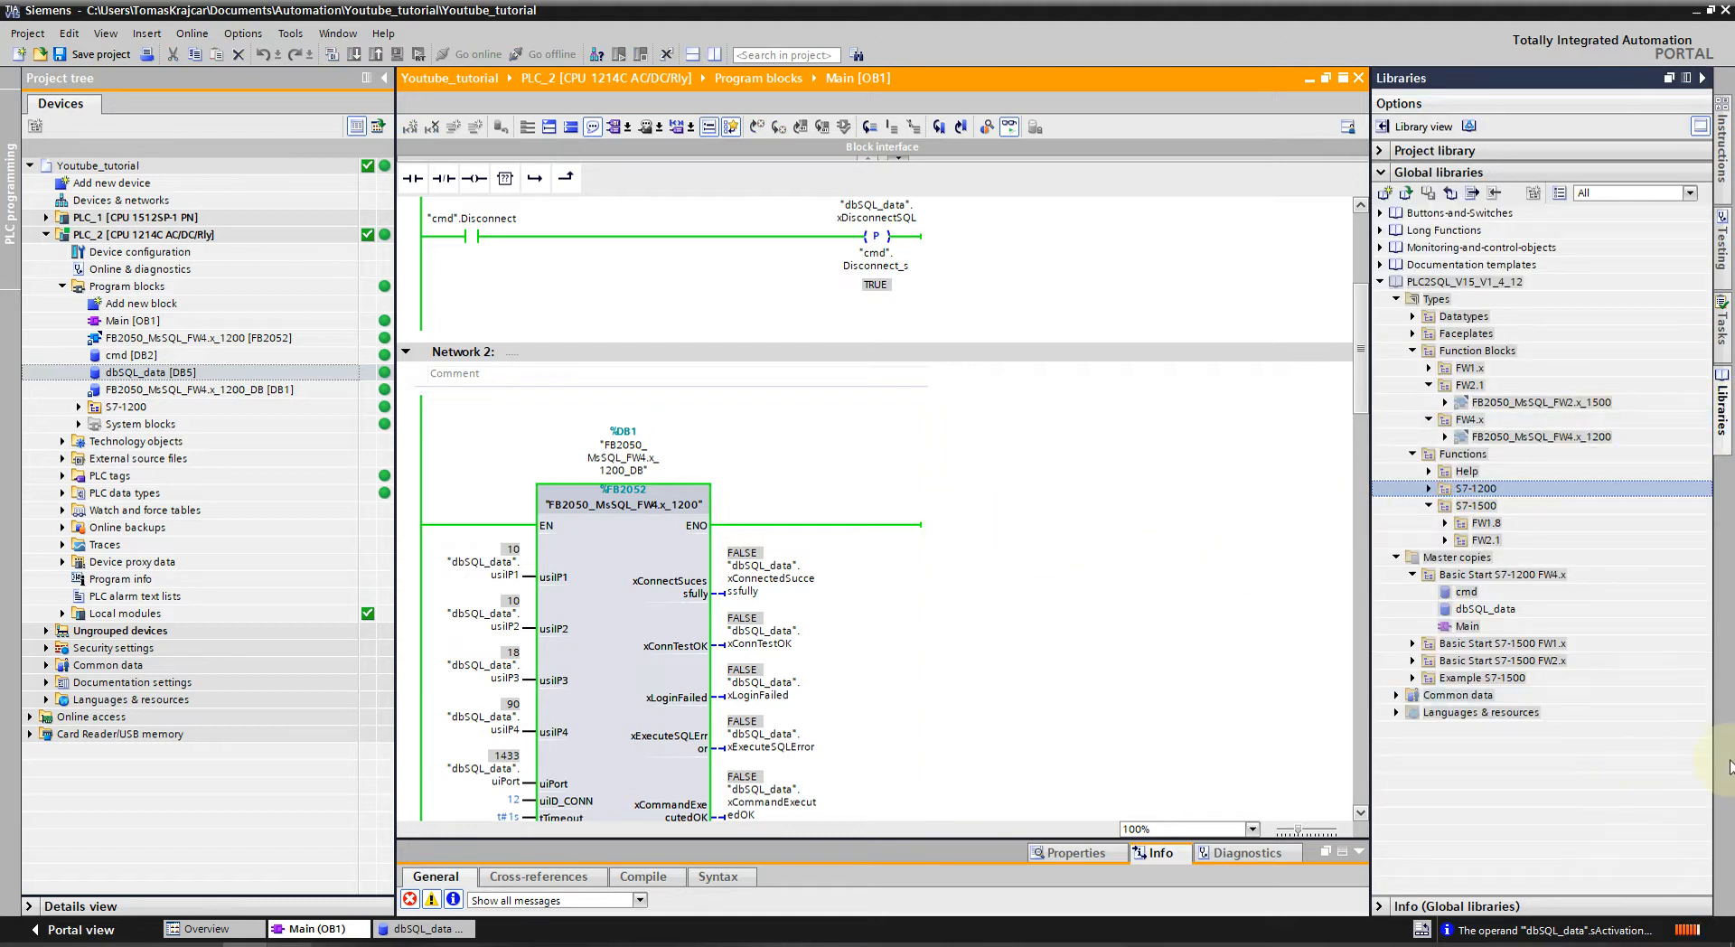
Expand the Example S7-1500 master copy in the PLC2SQL global library.
click(1481, 678)
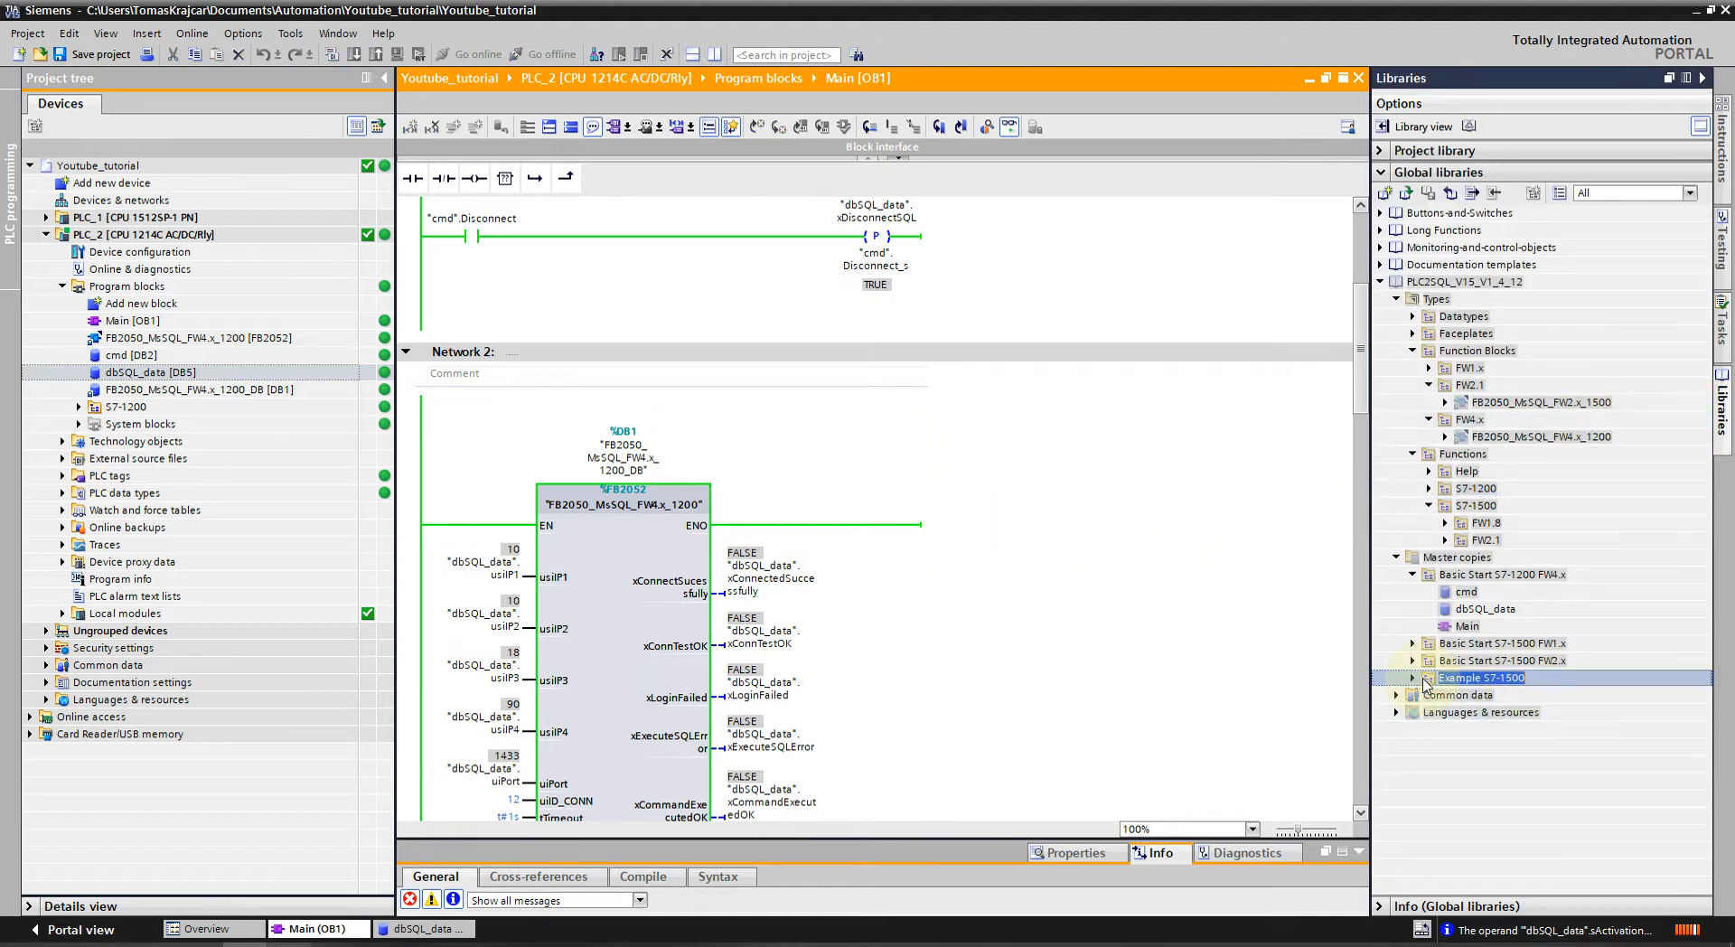
click(1414, 678)
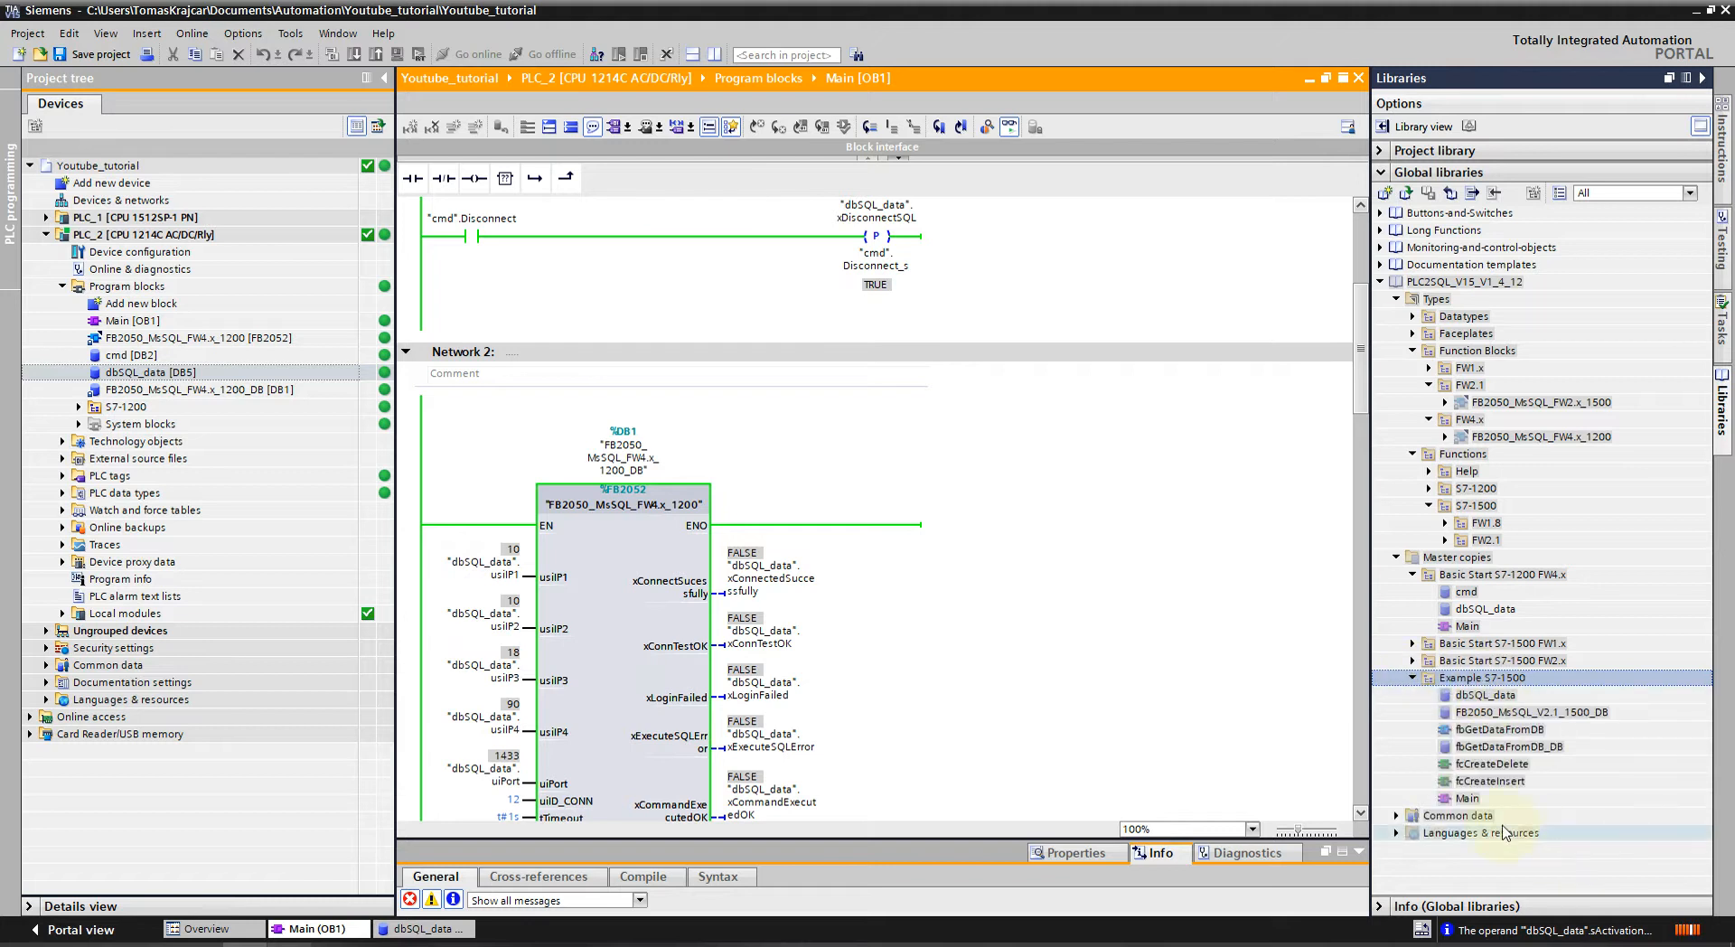